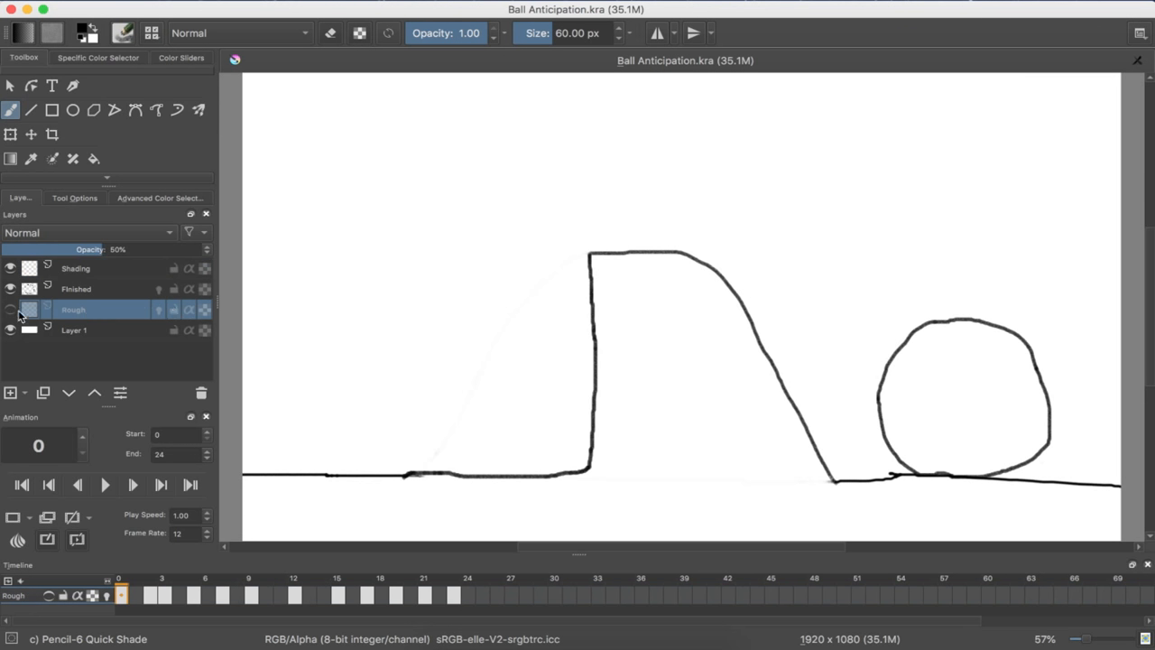
Show the Rough sketch layer, hide the Finished layer, then play and stop the animation.
left_click(10, 289)
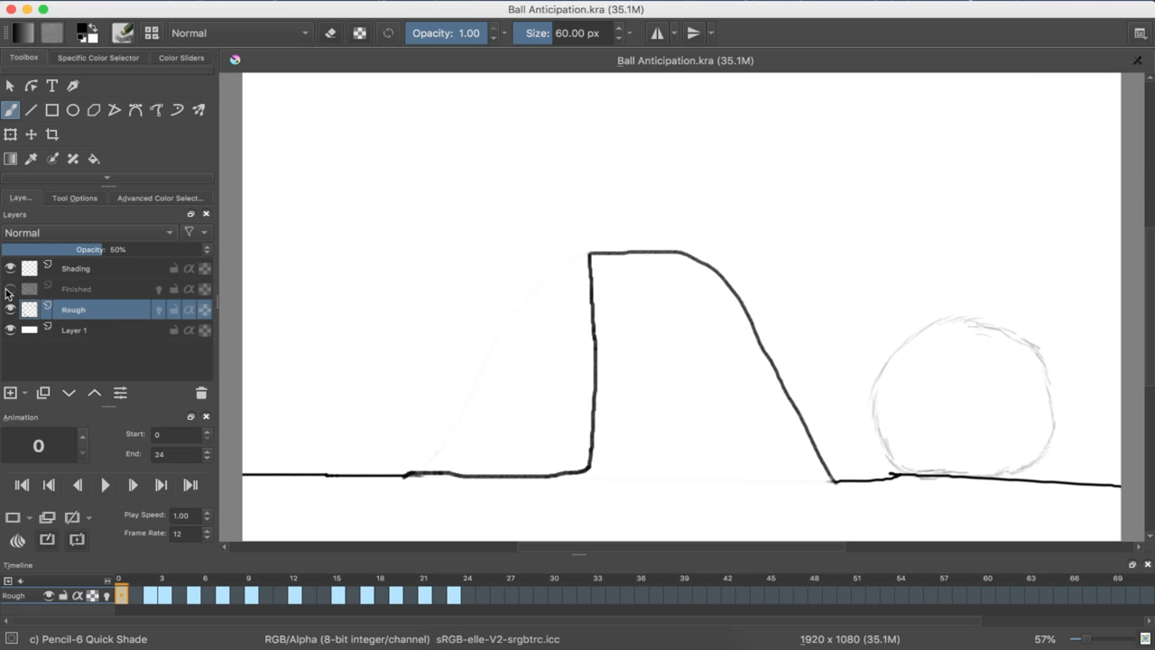
left_click(10, 268)
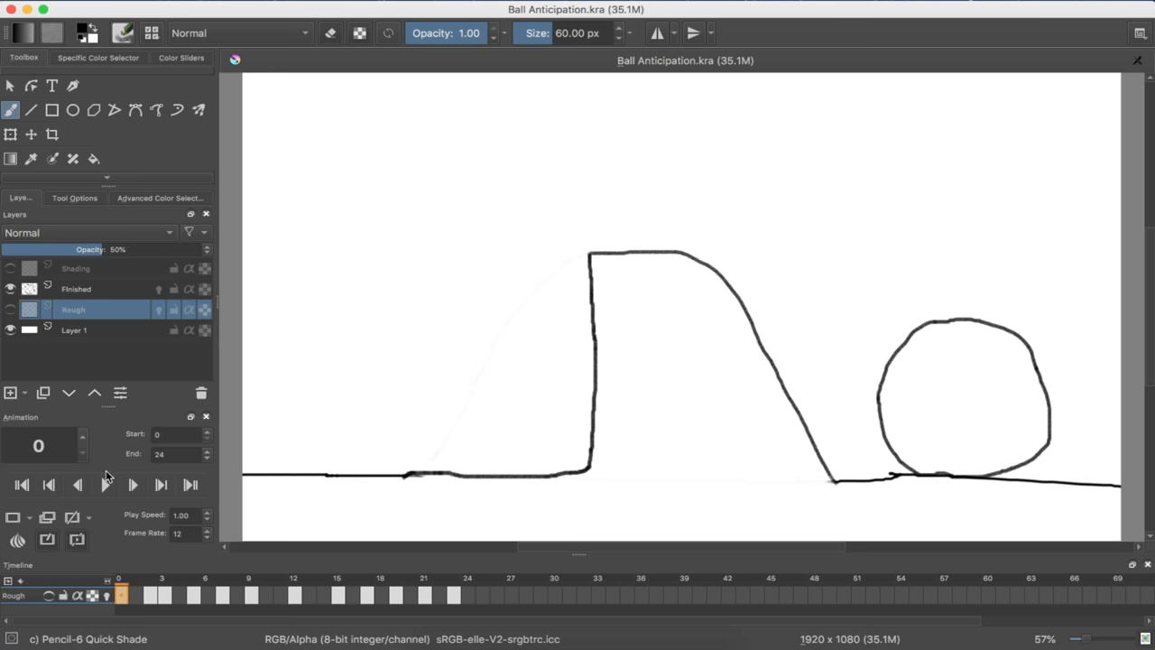
mouse_move(105, 484)
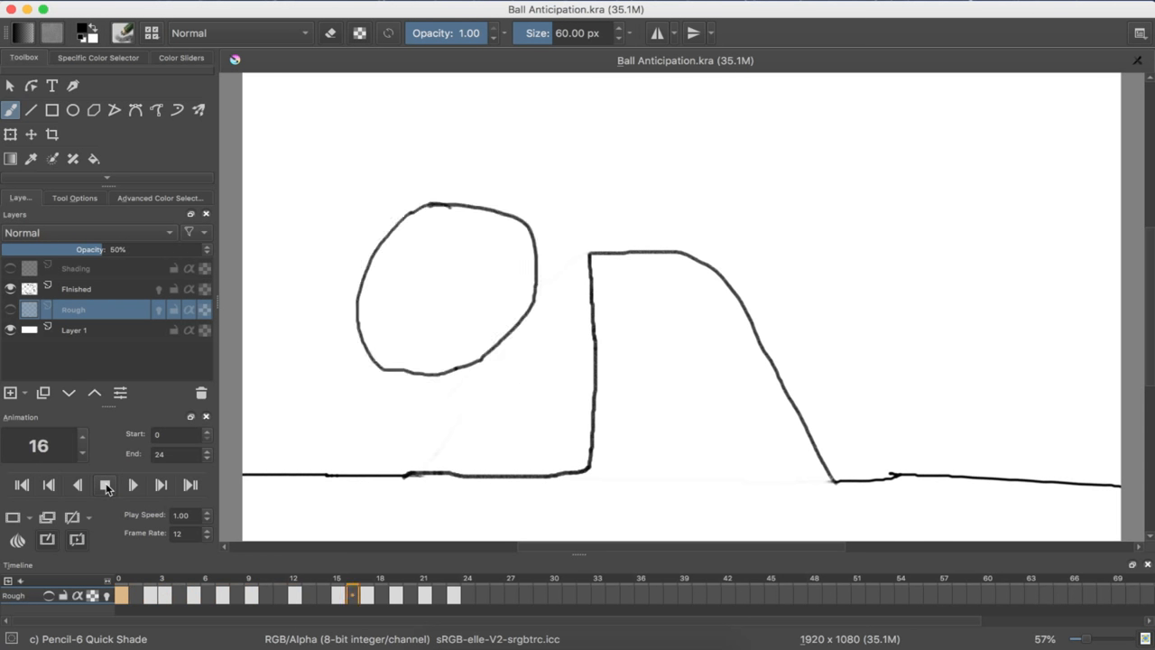
left_click(48, 485)
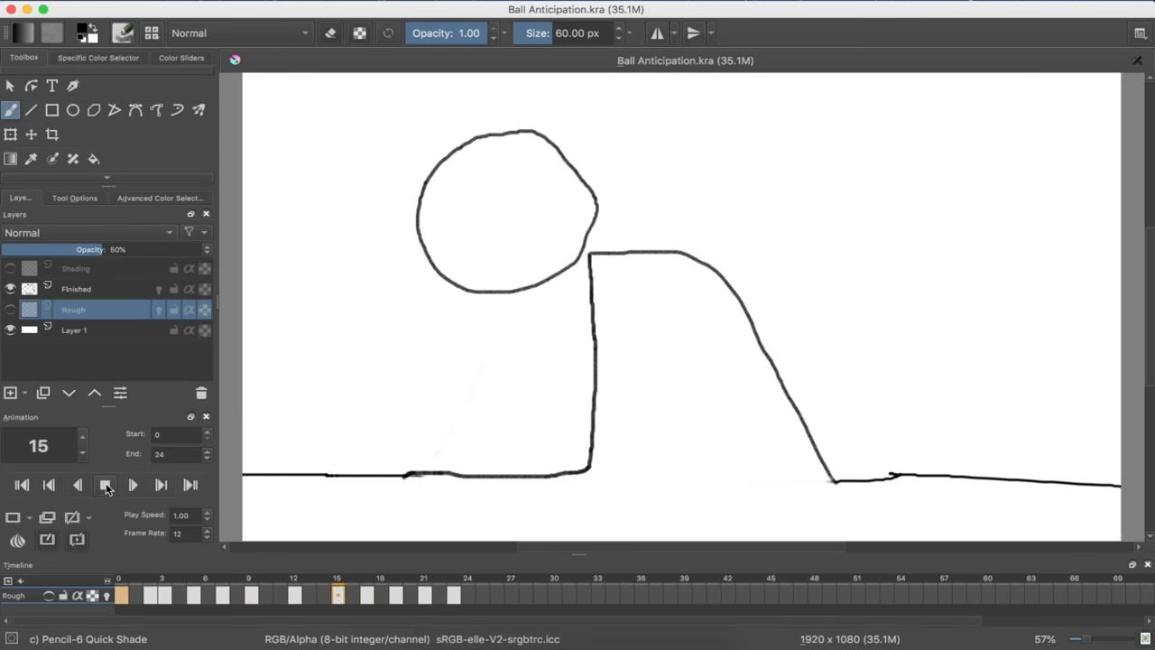
left_click(77, 485)
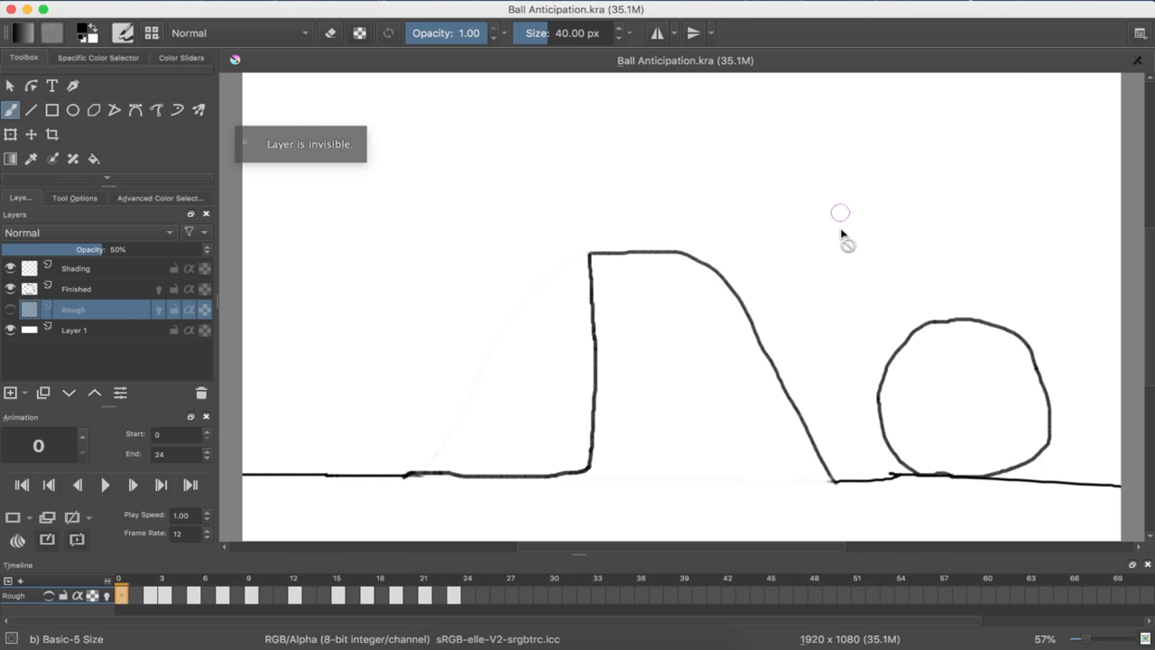
mouse_move(538, 303)
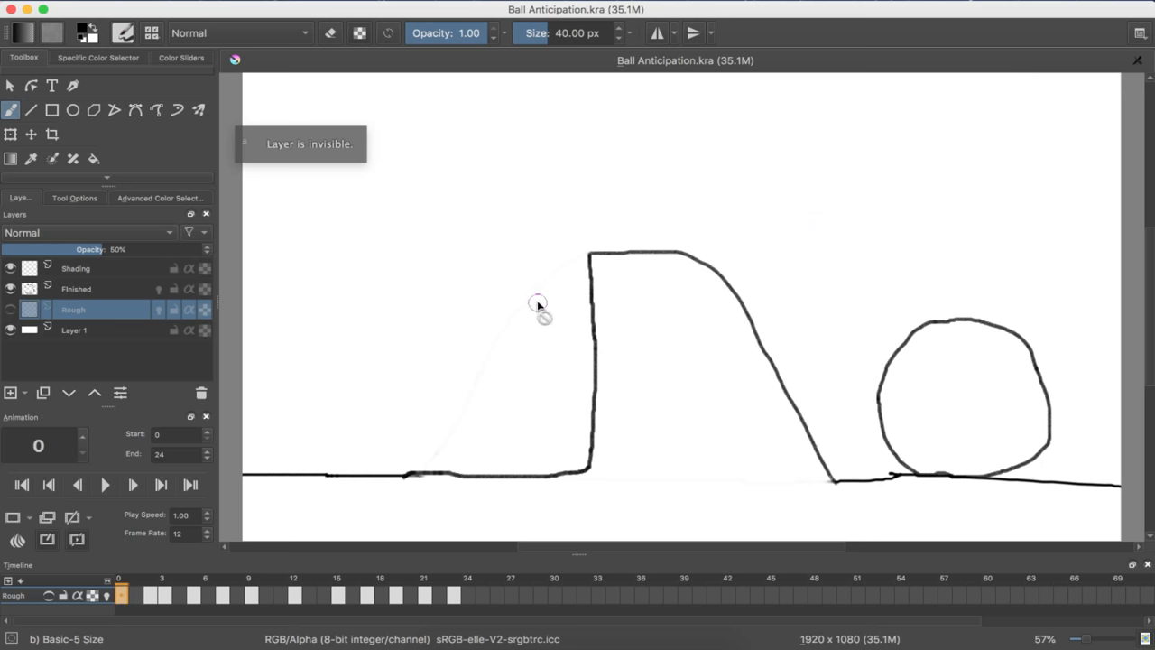
Make the Shading layer active and pick from the Add Layer type list.
left_click(76, 268)
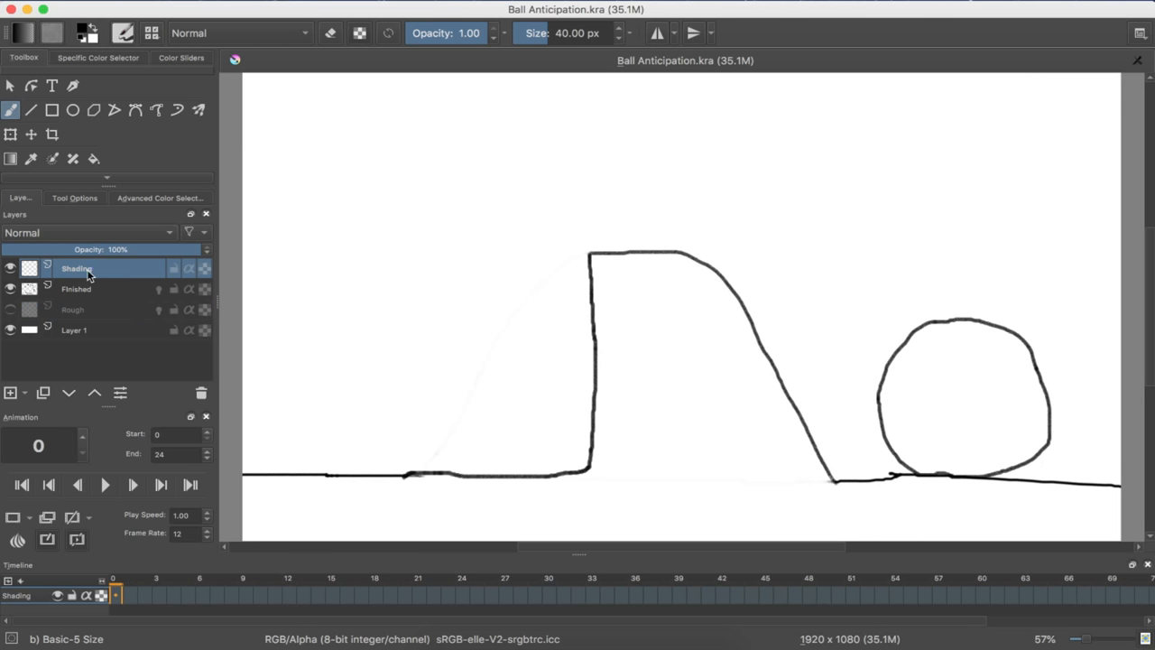
left_click(11, 392)
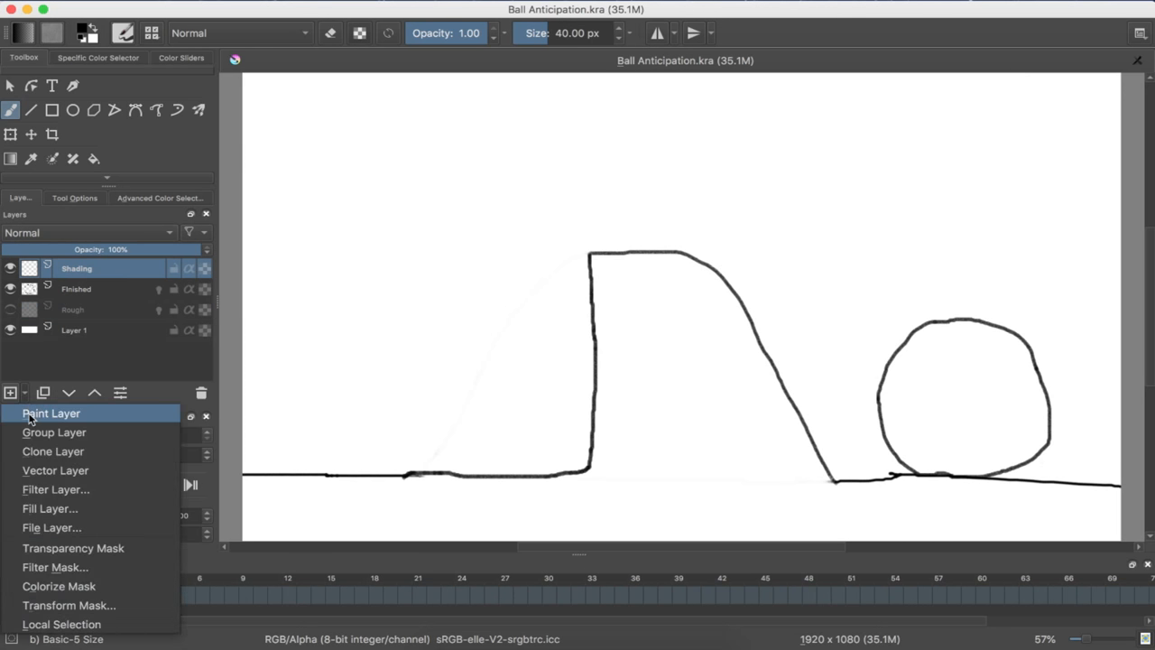
left_click(52, 413)
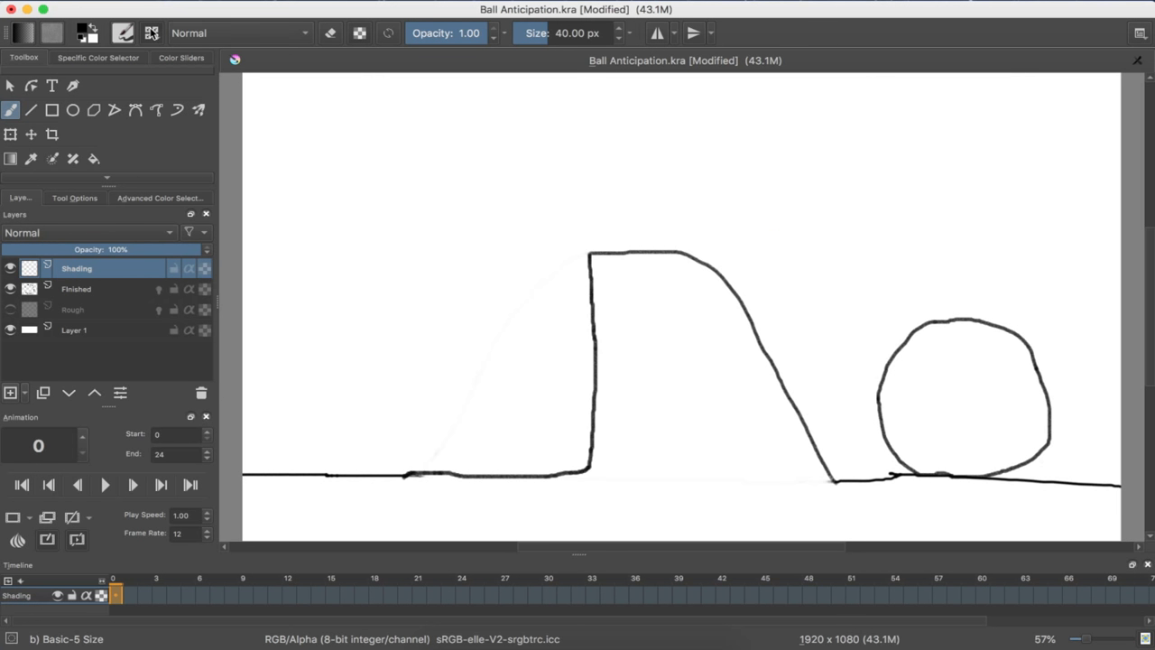
With Pencil-6 Quick Shade on the shown Rough layer, paint a down-left arrow top-right.
left_click(151, 34)
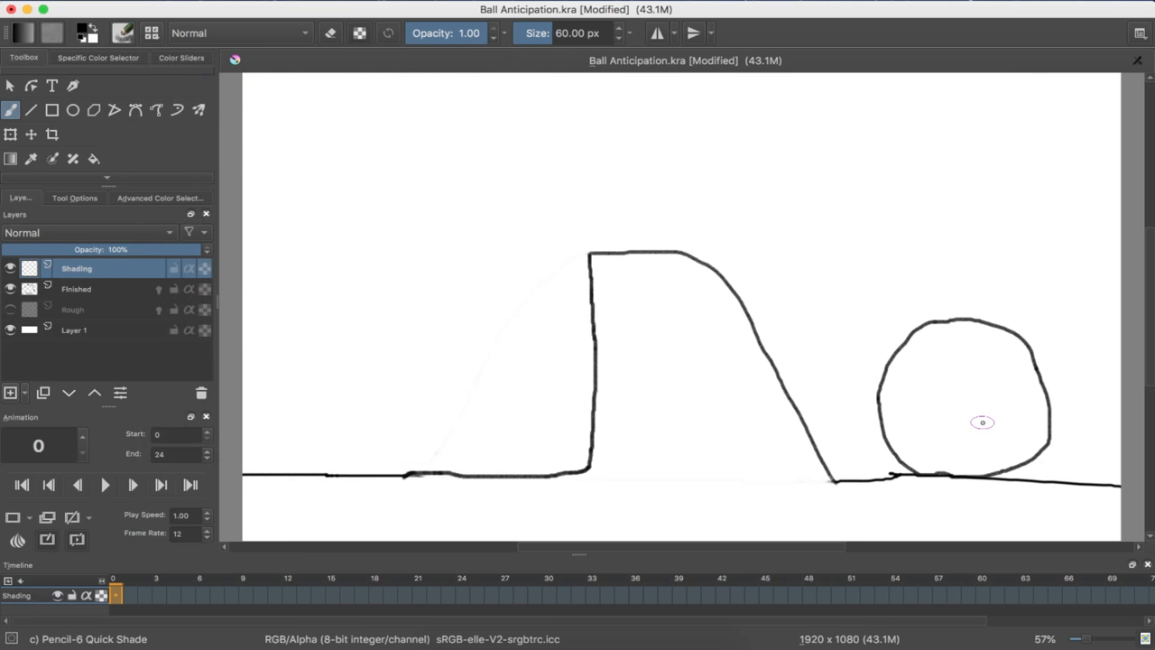
mouse_move(907, 361)
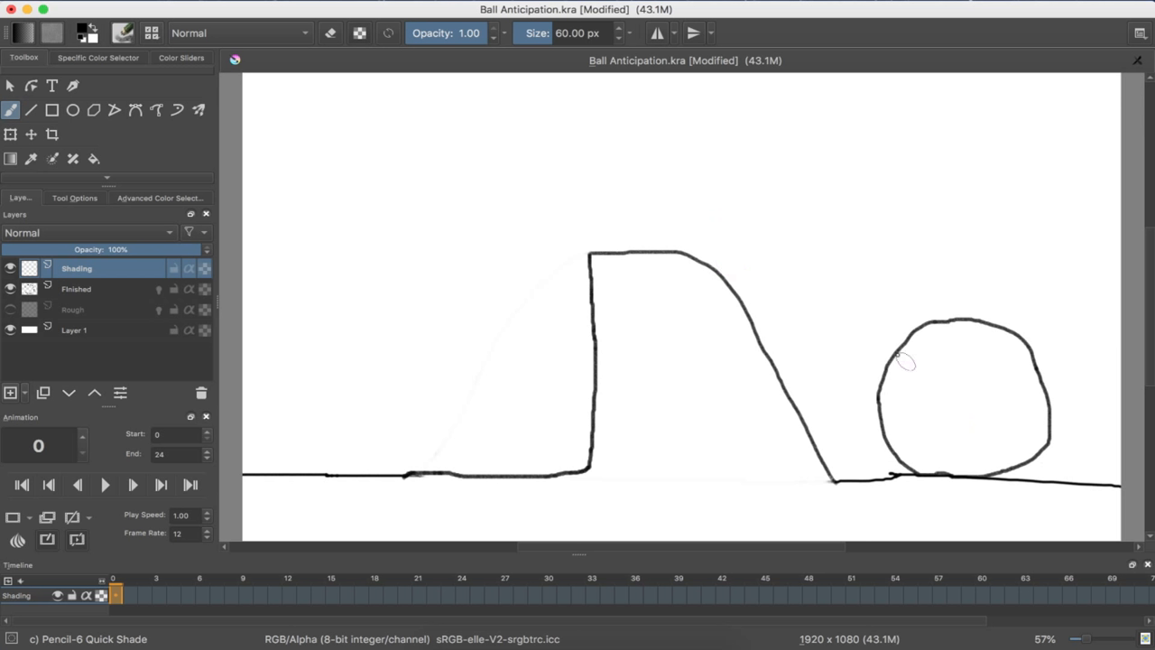
mouse_move(770, 353)
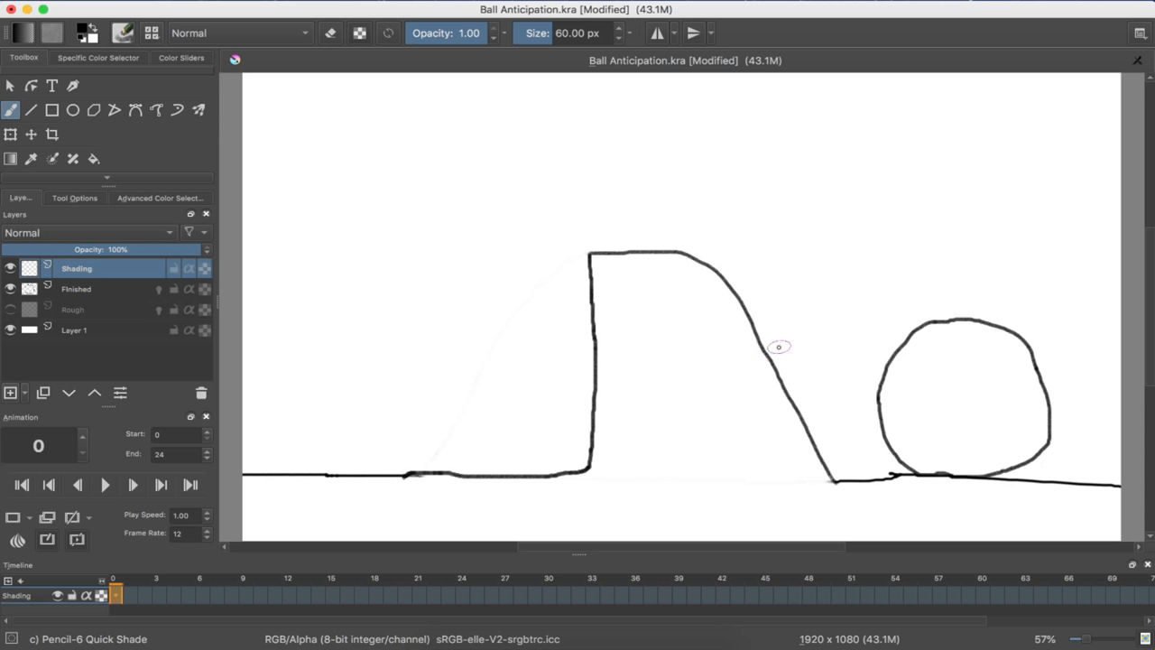
left_click(10, 330)
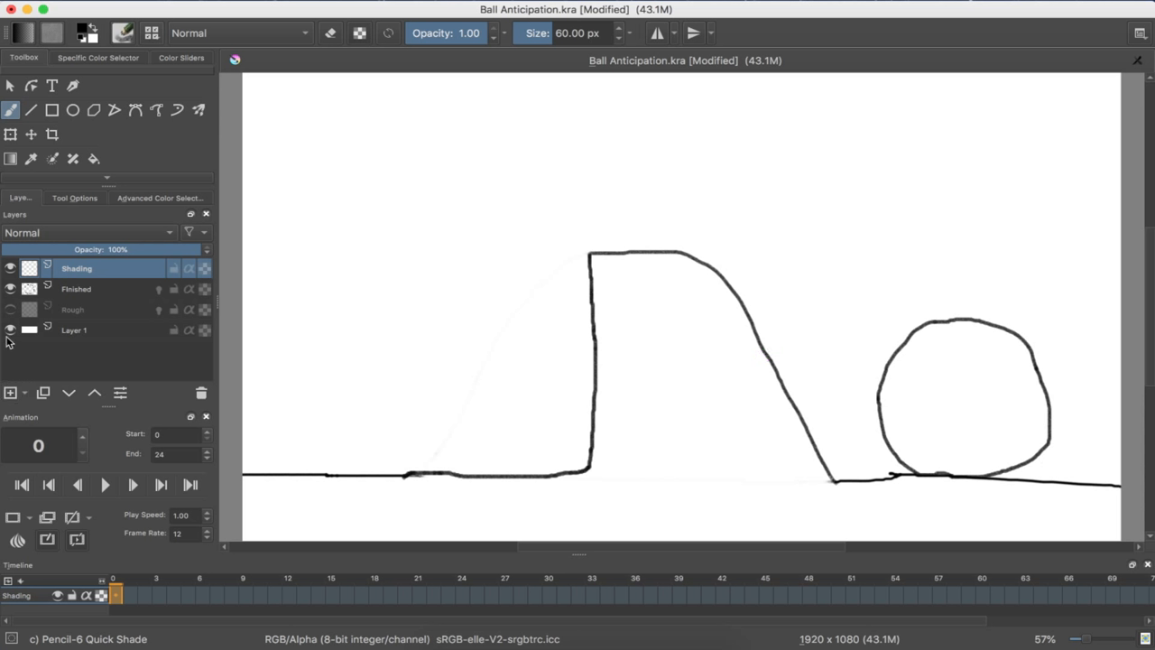
left_click(74, 309)
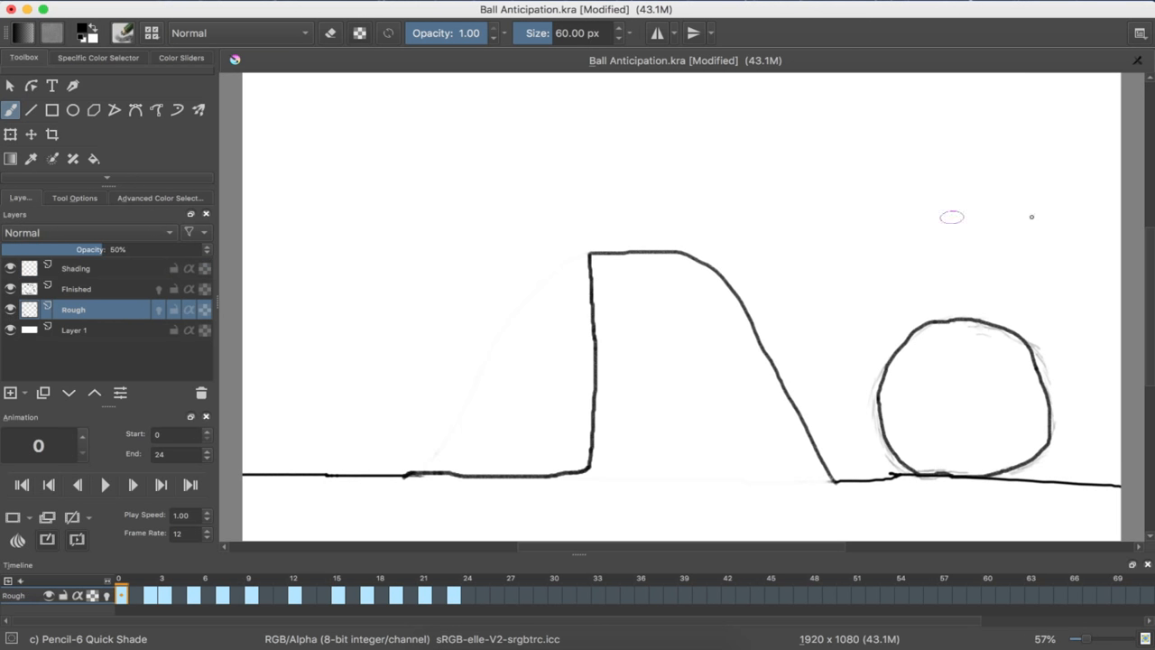
mouse_move(1021, 121)
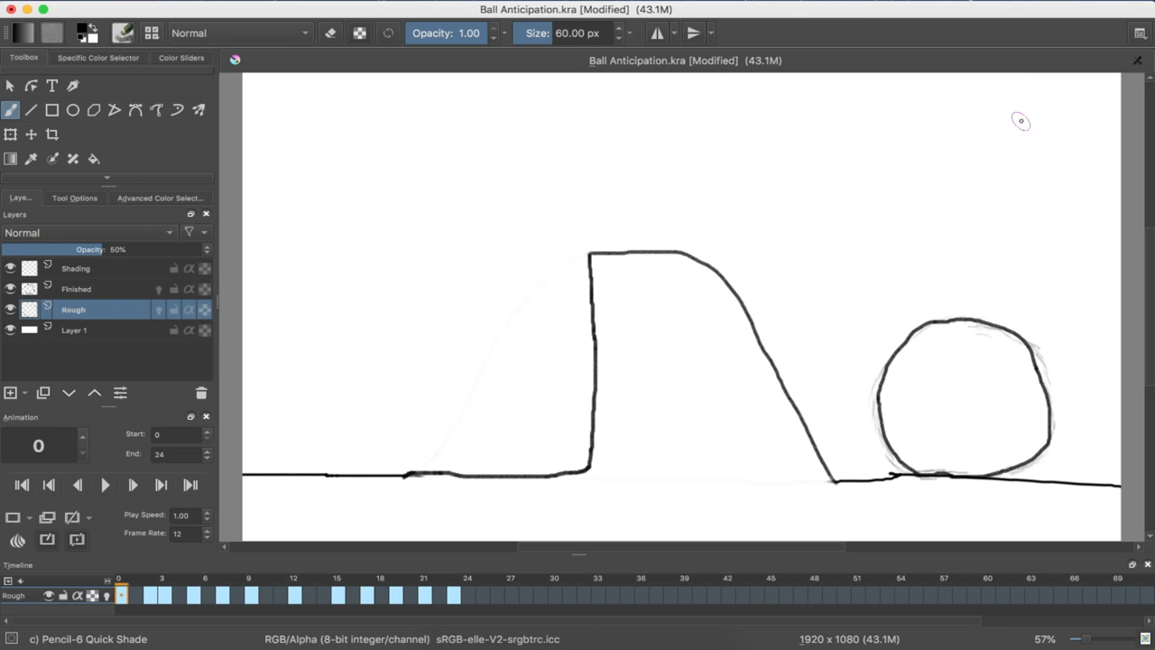
mouse_move(1018, 101)
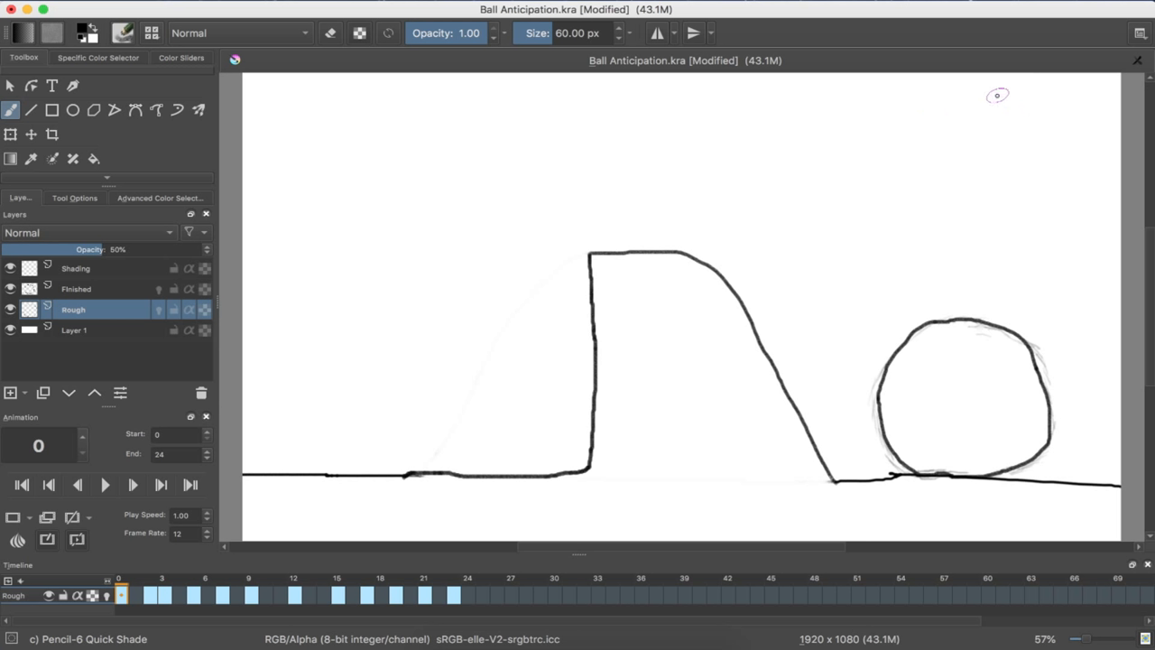
left_click_drag(1007, 94, 943, 146)
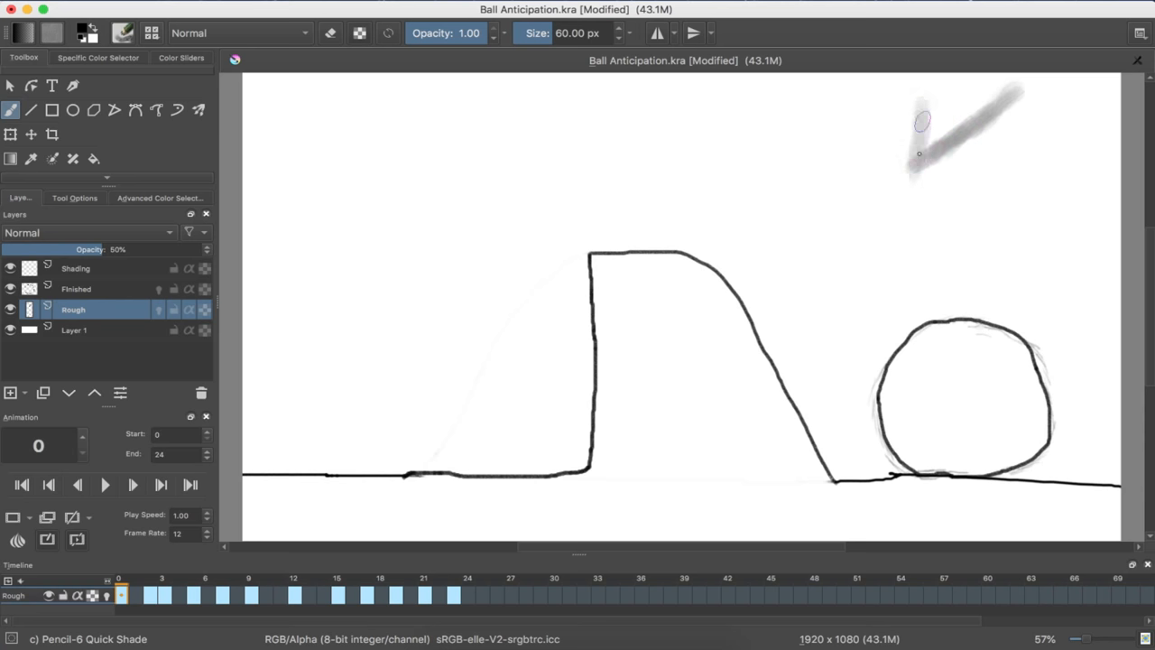
left_click_drag(934, 144, 982, 172)
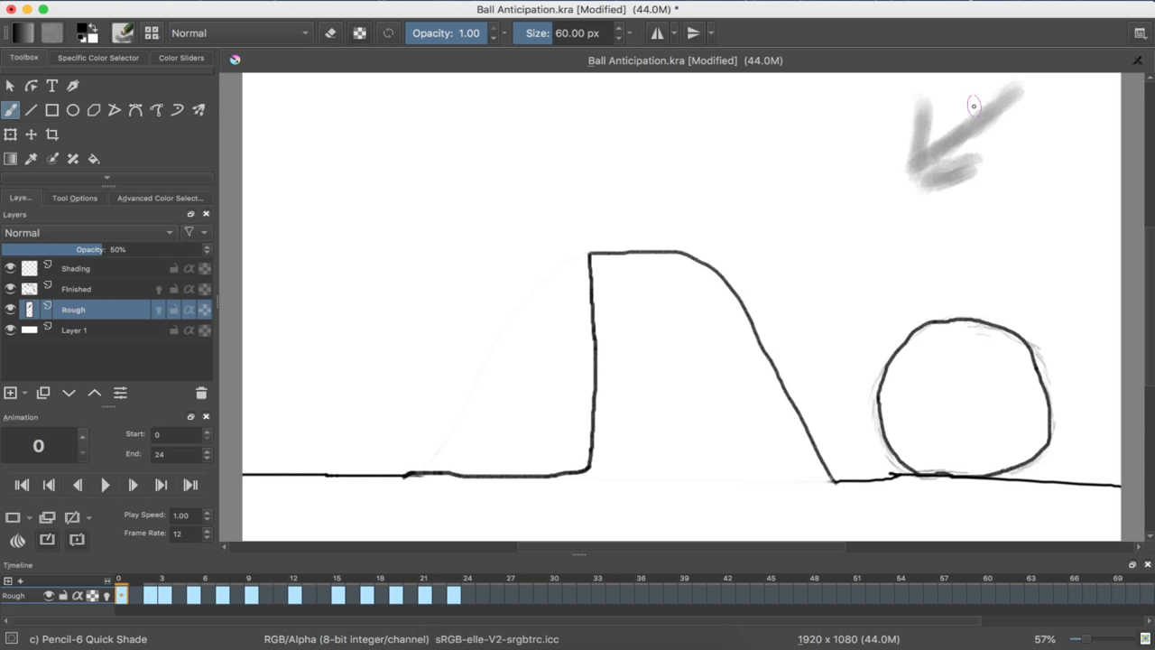
mouse_move(709, 381)
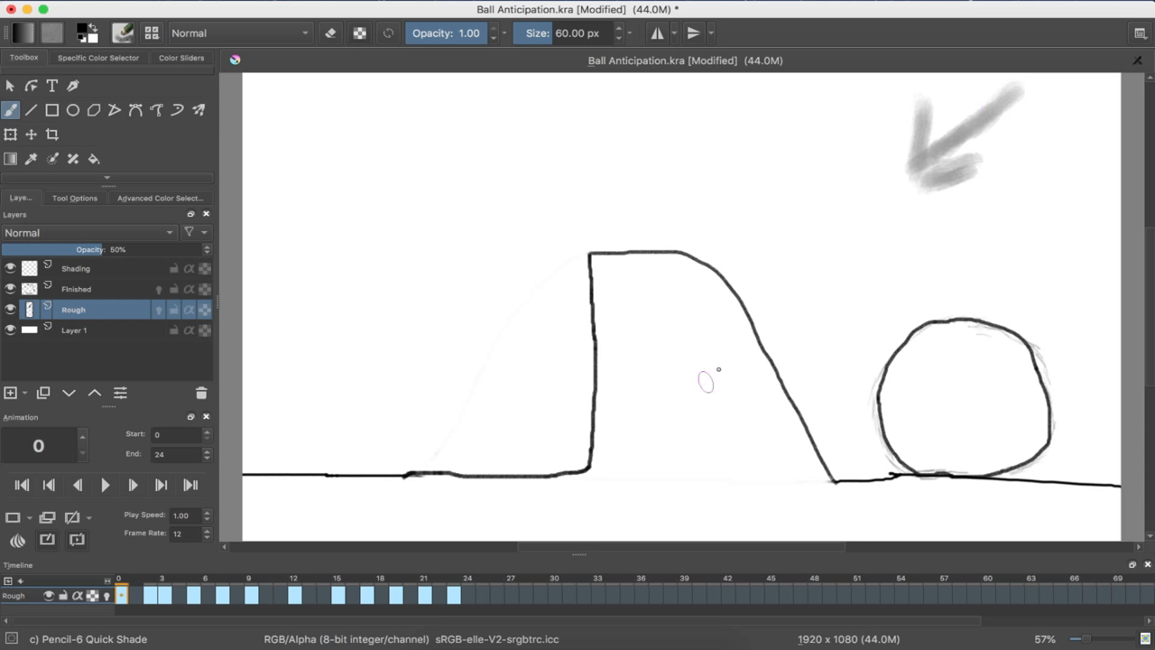
mouse_move(778, 213)
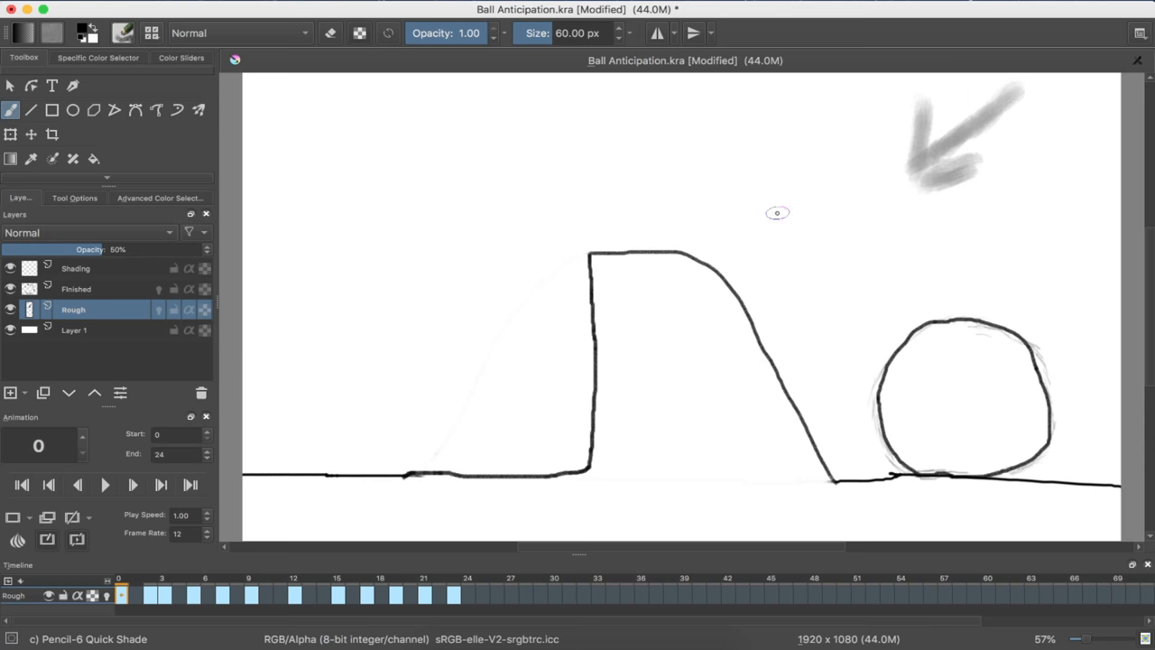
mouse_move(189, 300)
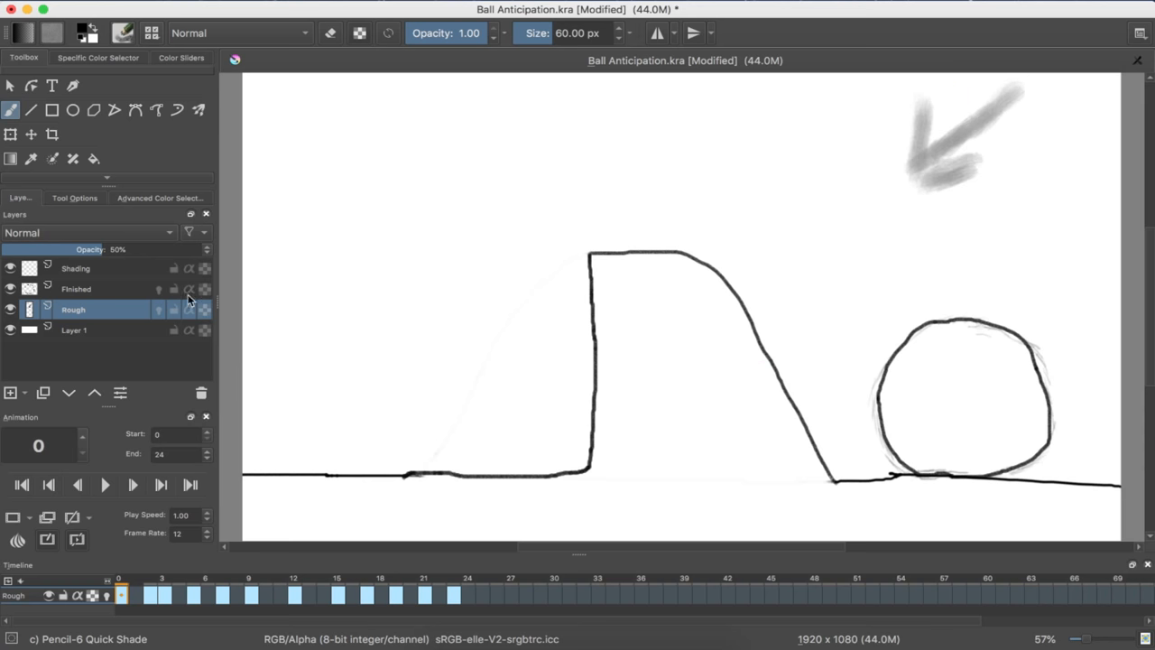
On the Shading layer, build graphite tones darkest along the ball's left edge and bottom.
left_click(76, 268)
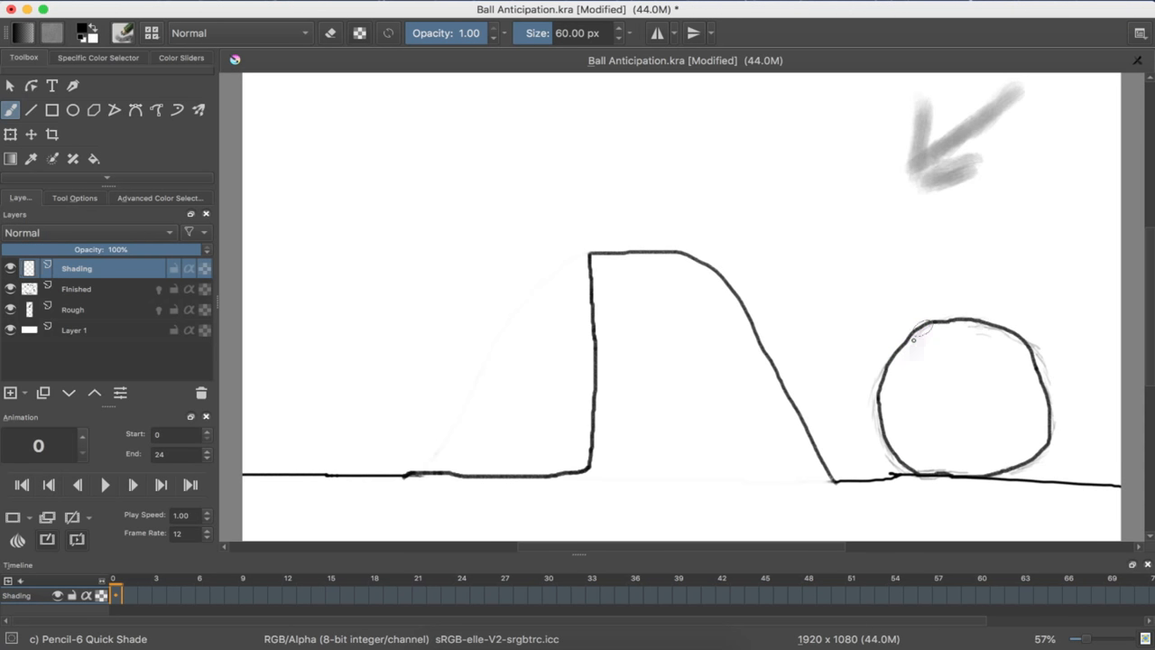
left_click_drag(930, 325, 889, 393)
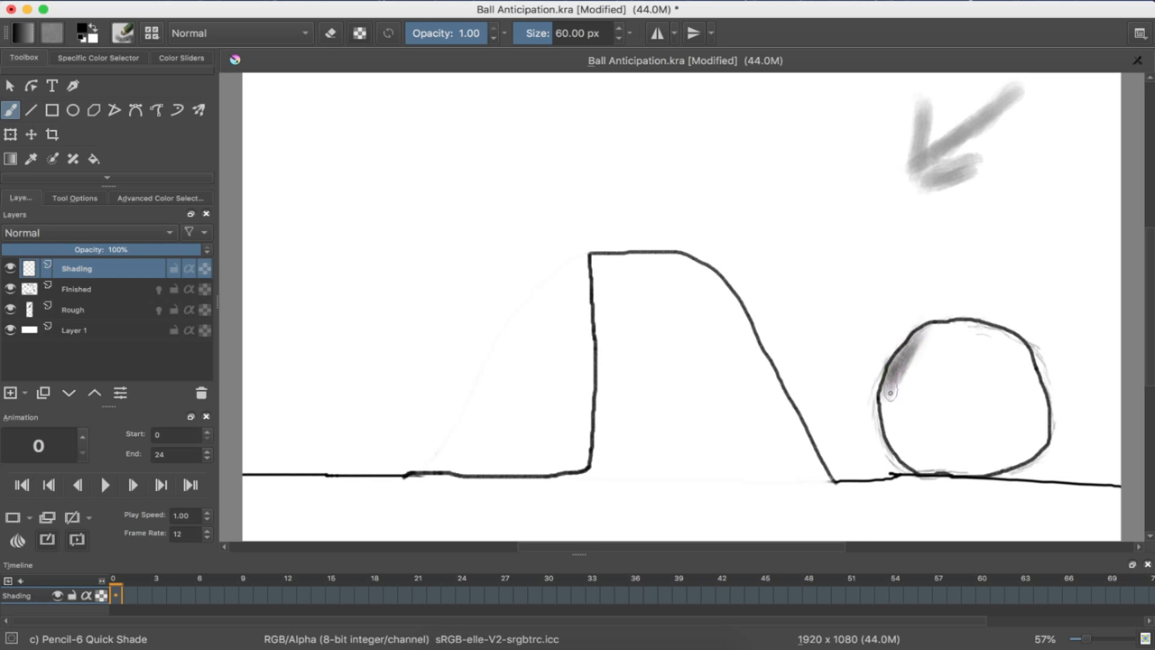
left_click_drag(889, 393, 901, 441)
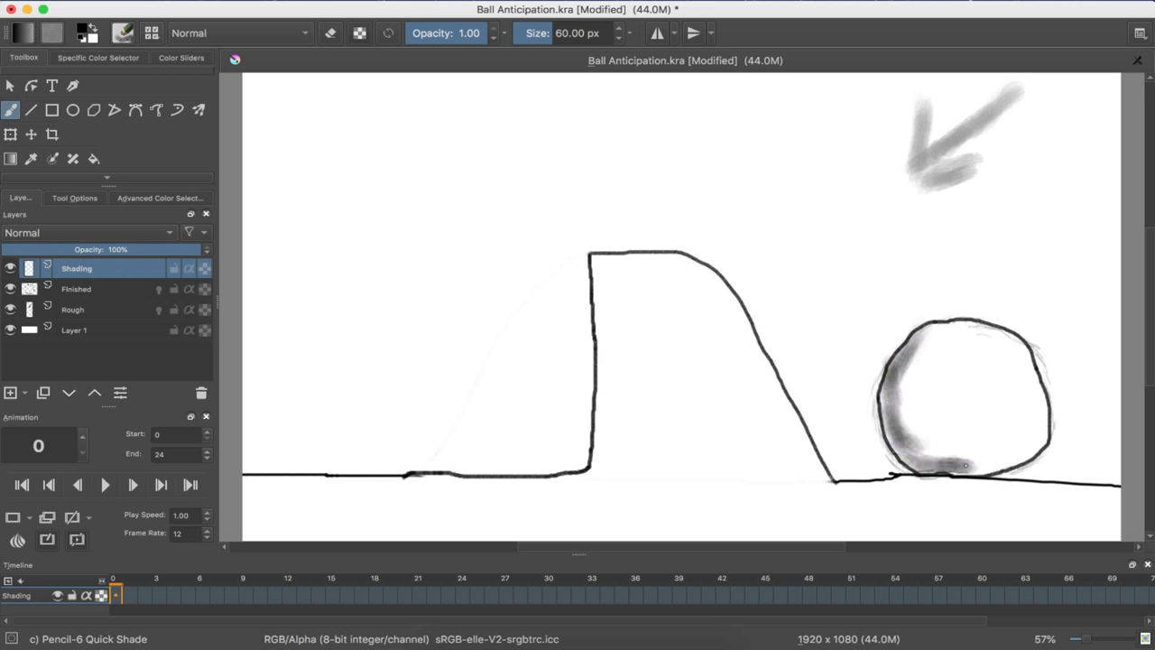
left_click_drag(916, 375, 894, 465)
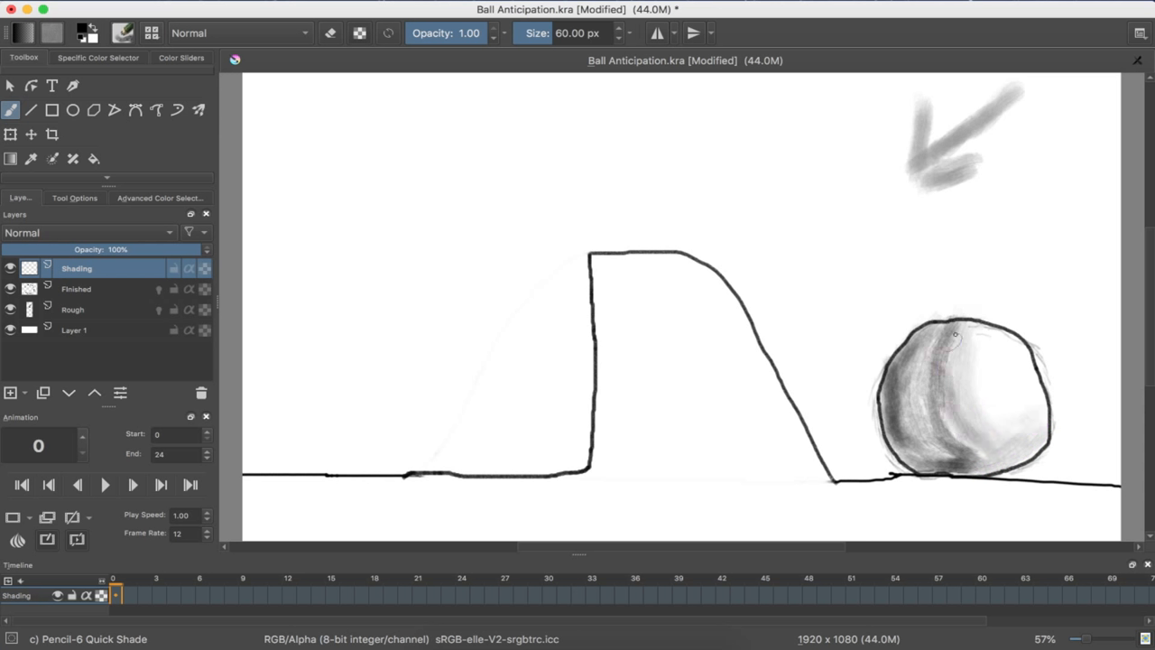
left_click_drag(955, 336, 932, 457)
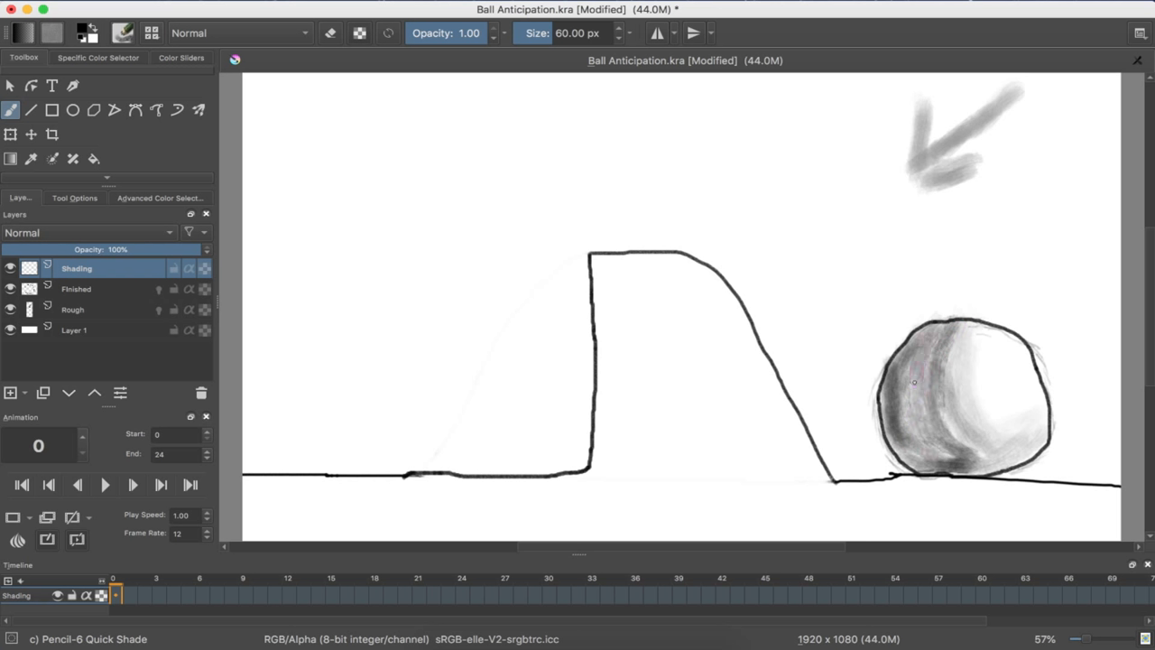
left_click_drag(911, 380, 898, 461)
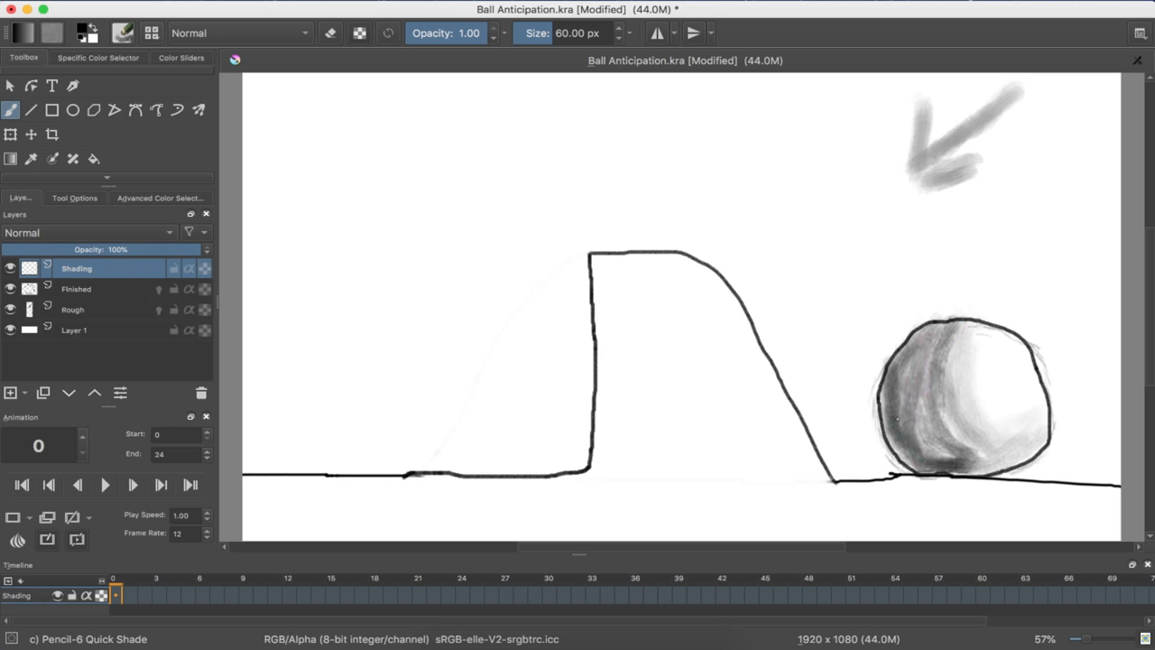
left_click_drag(930, 361, 902, 442)
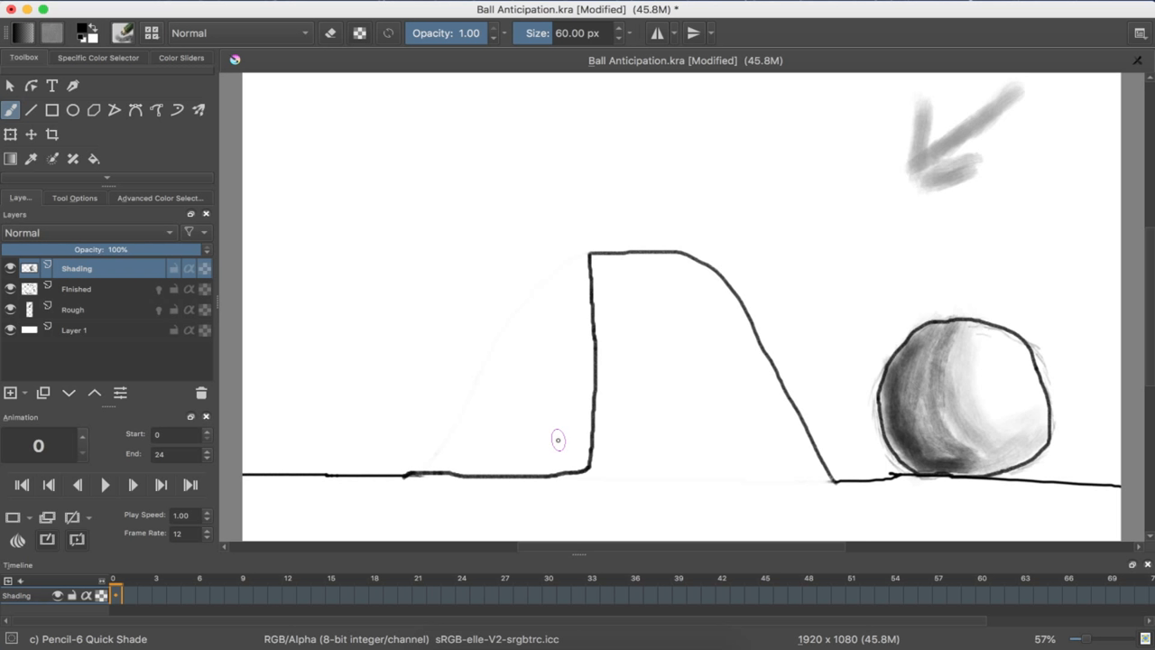
mouse_move(122, 518)
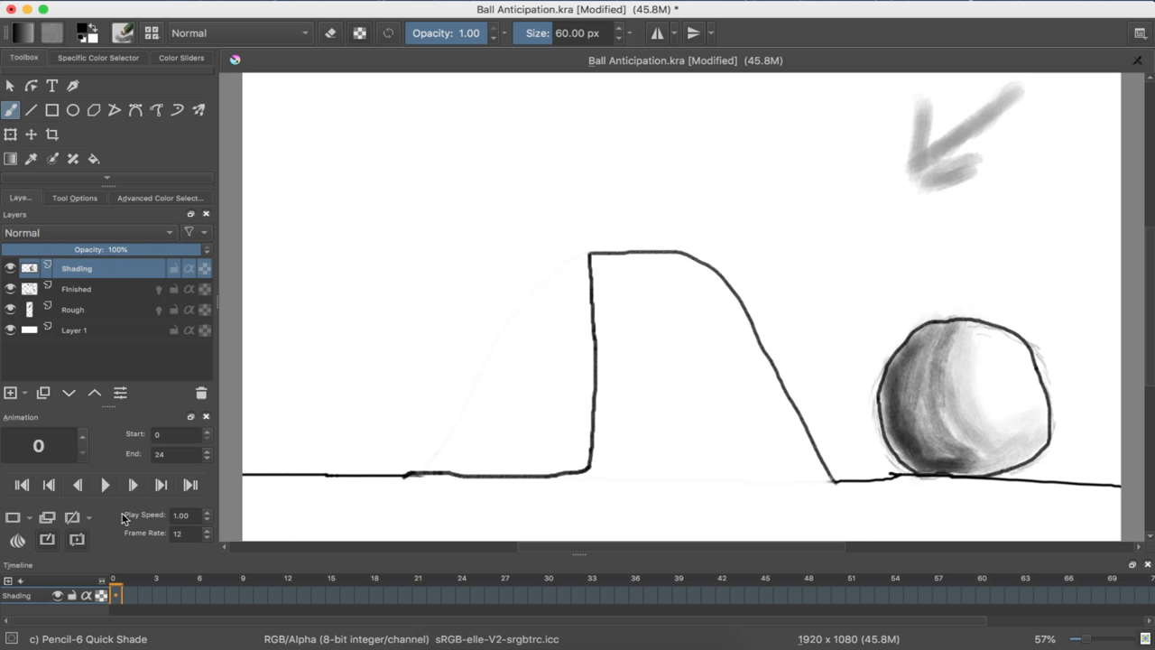
mouse_move(18, 531)
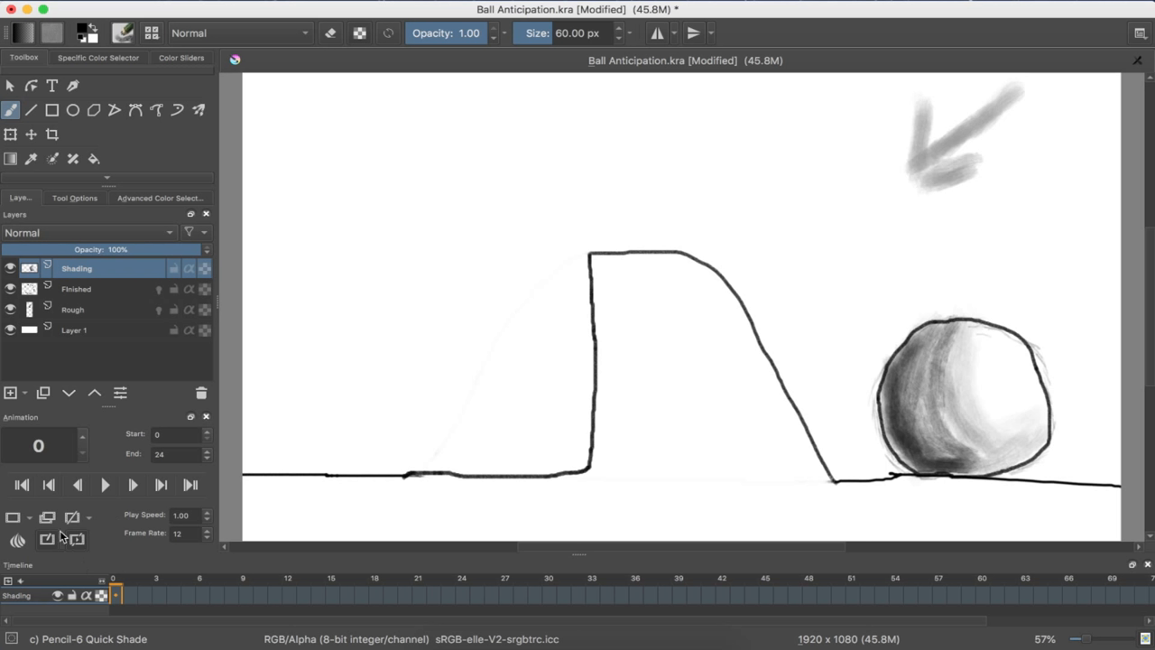
mouse_move(38, 523)
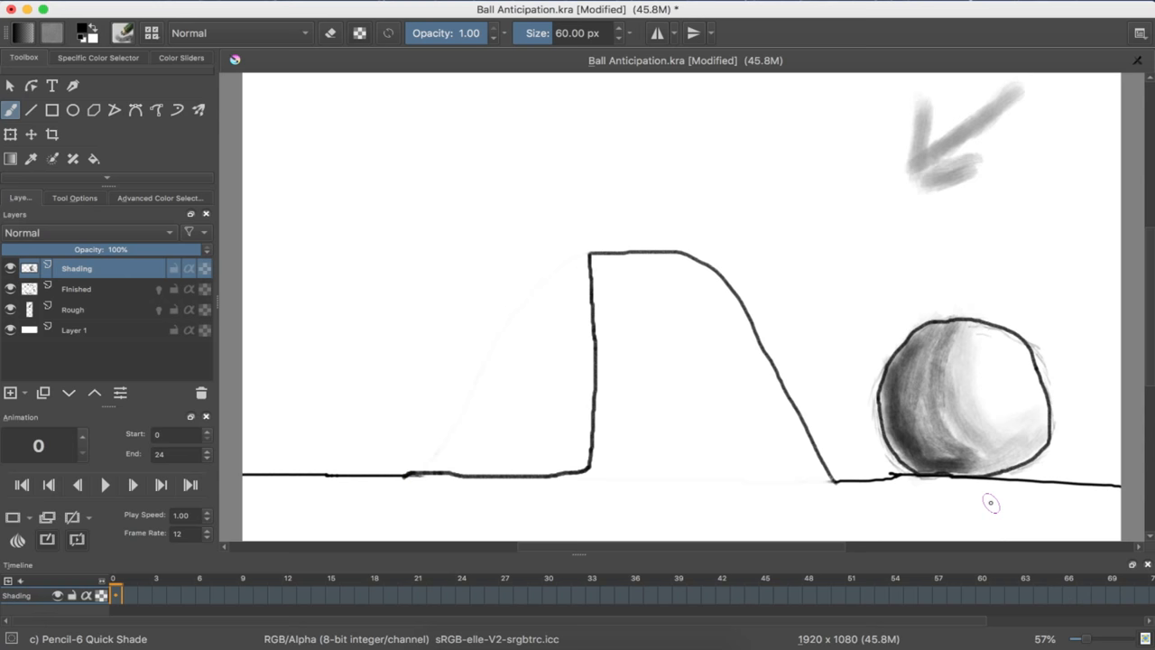
mouse_move(138, 79)
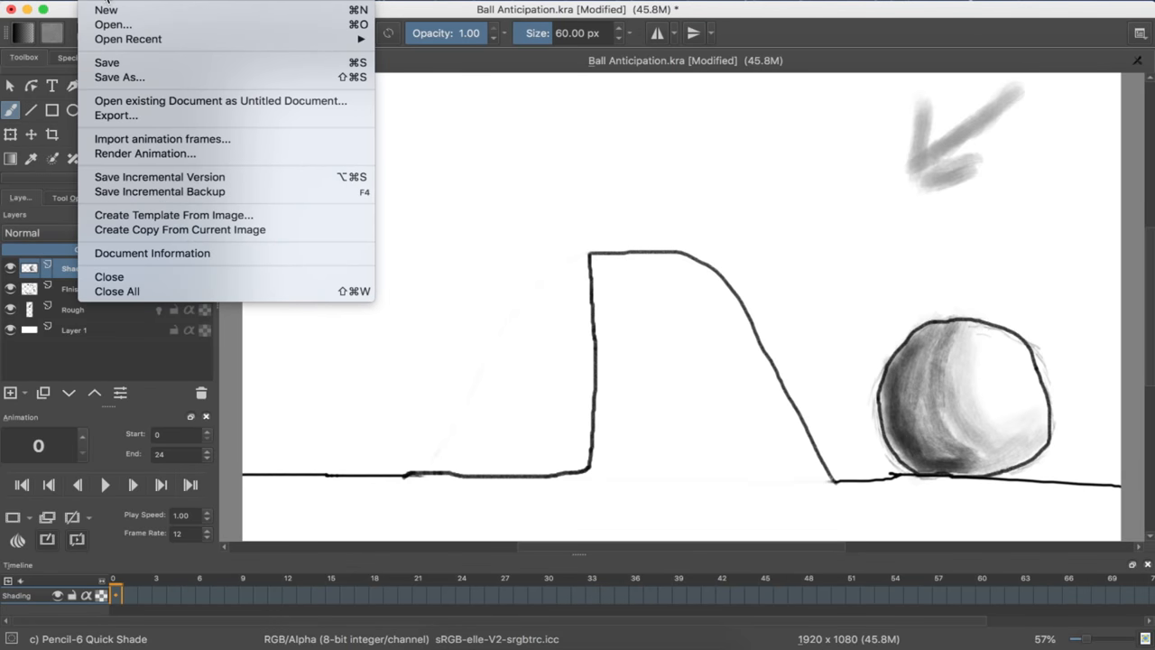
Reload the document from the File menu so frame 0's shading is cleared.
left_click(59, 554)
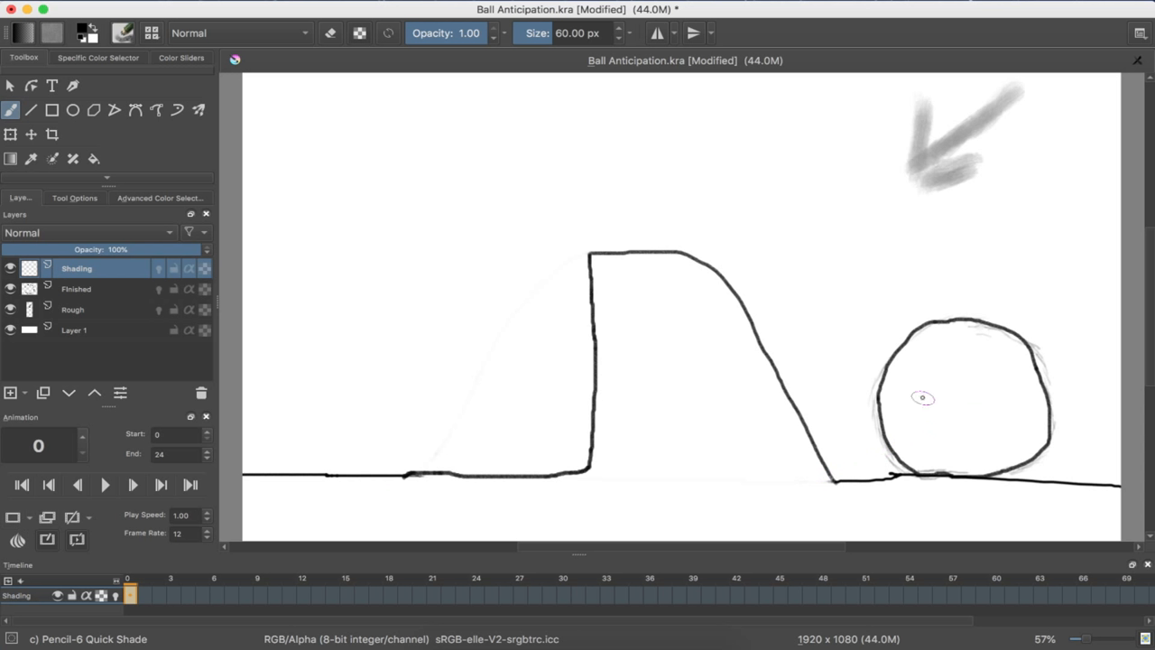
mouse_move(945, 325)
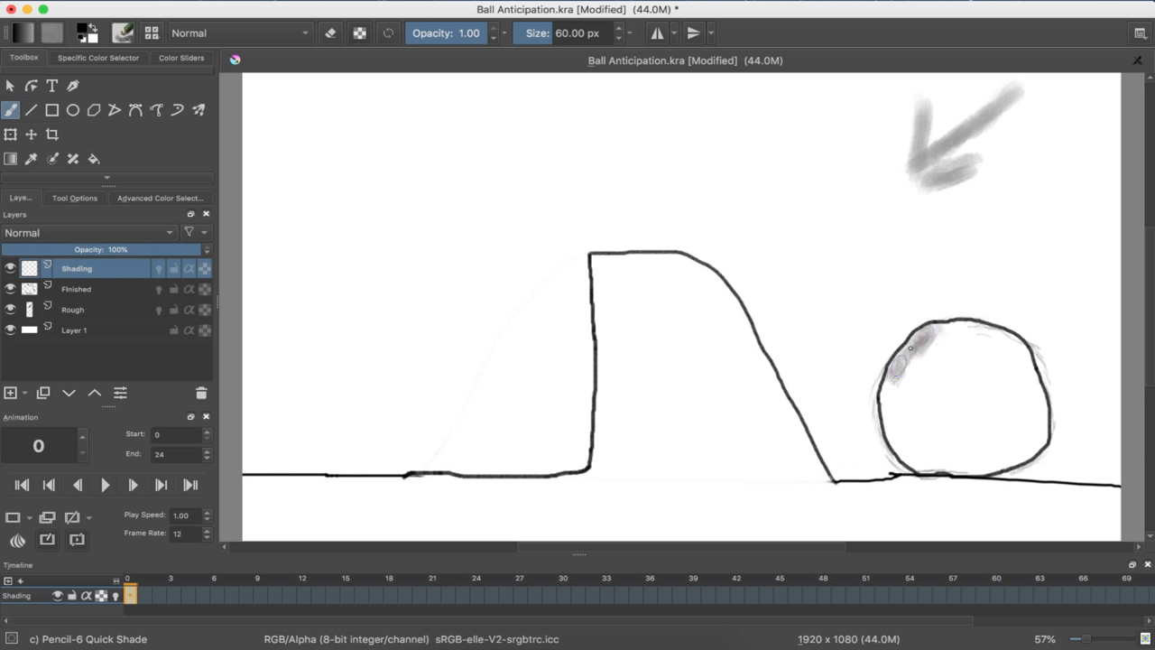
Re-shade the frame 0 ball with graphite strokes, dark left blending to a lighter right.
left_click_drag(908, 348, 912, 465)
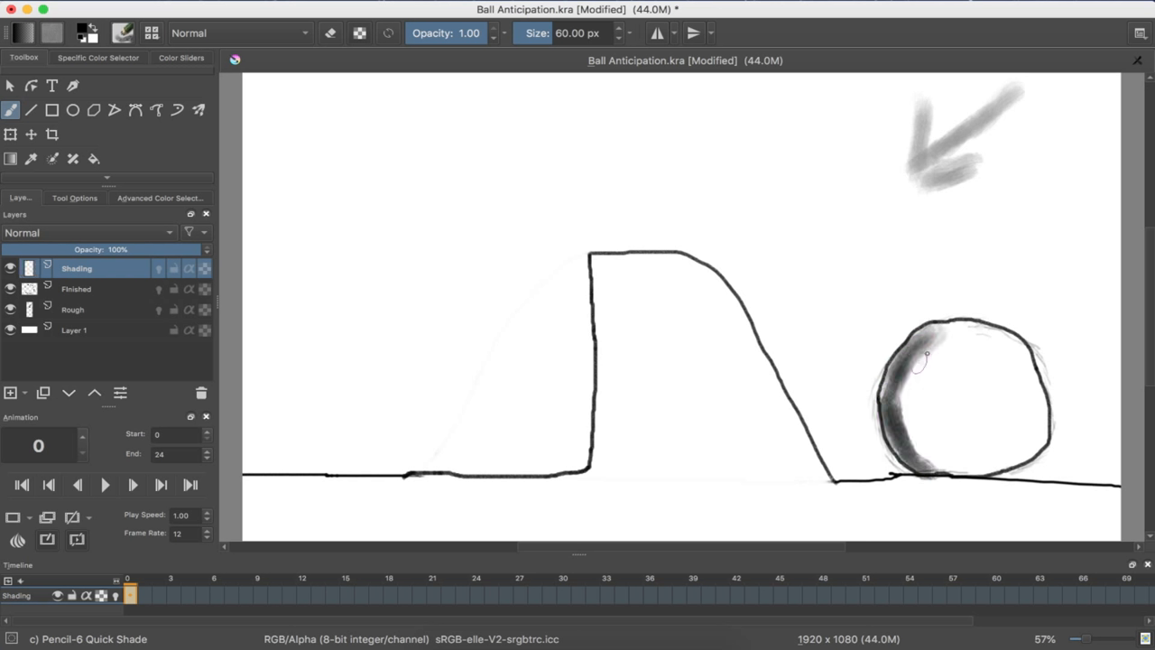
left_click_drag(928, 354, 919, 443)
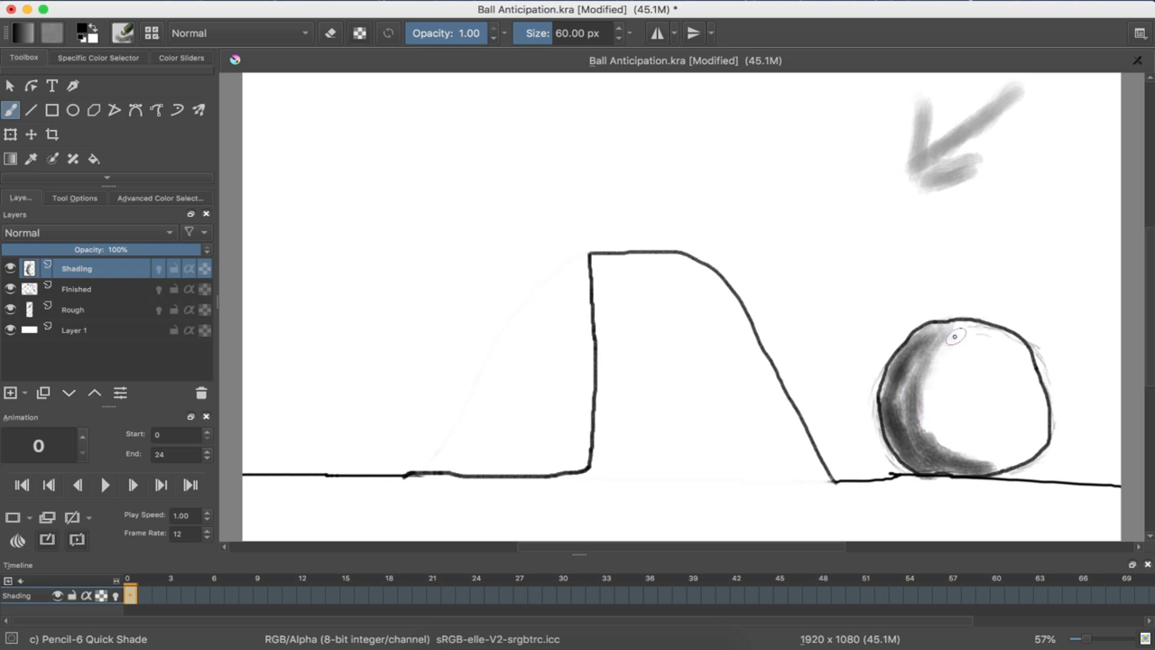
left_click_drag(957, 339, 961, 456)
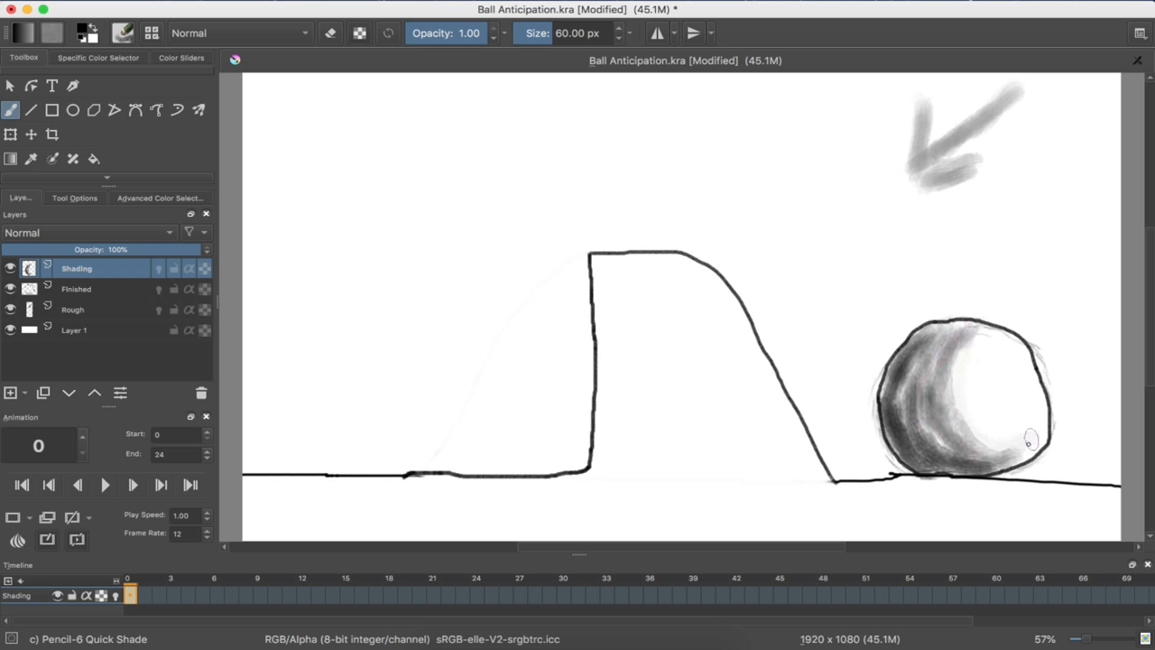
left_click_drag(1029, 442, 957, 375)
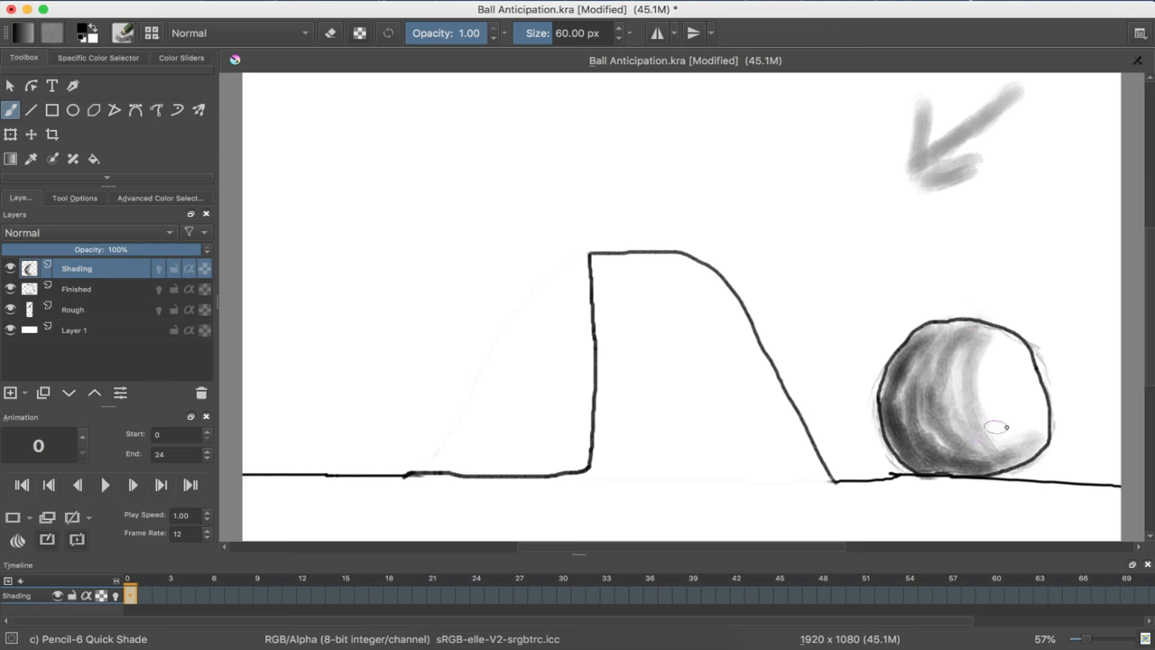
left_click_drag(997, 426, 973, 361)
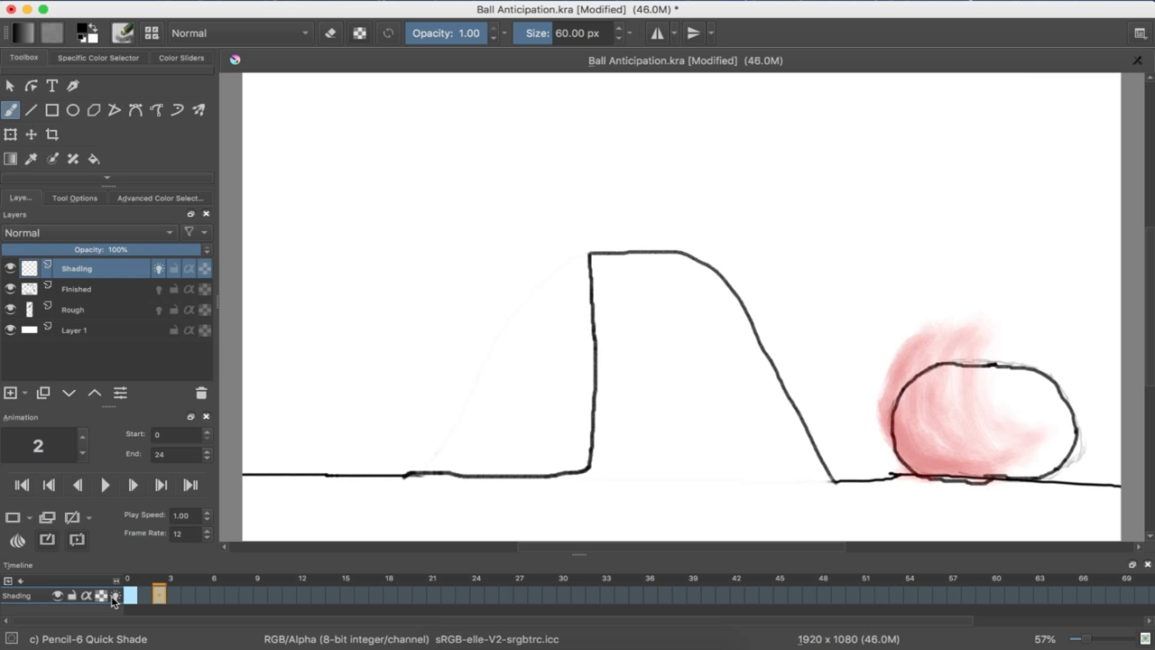
mouse_move(996, 327)
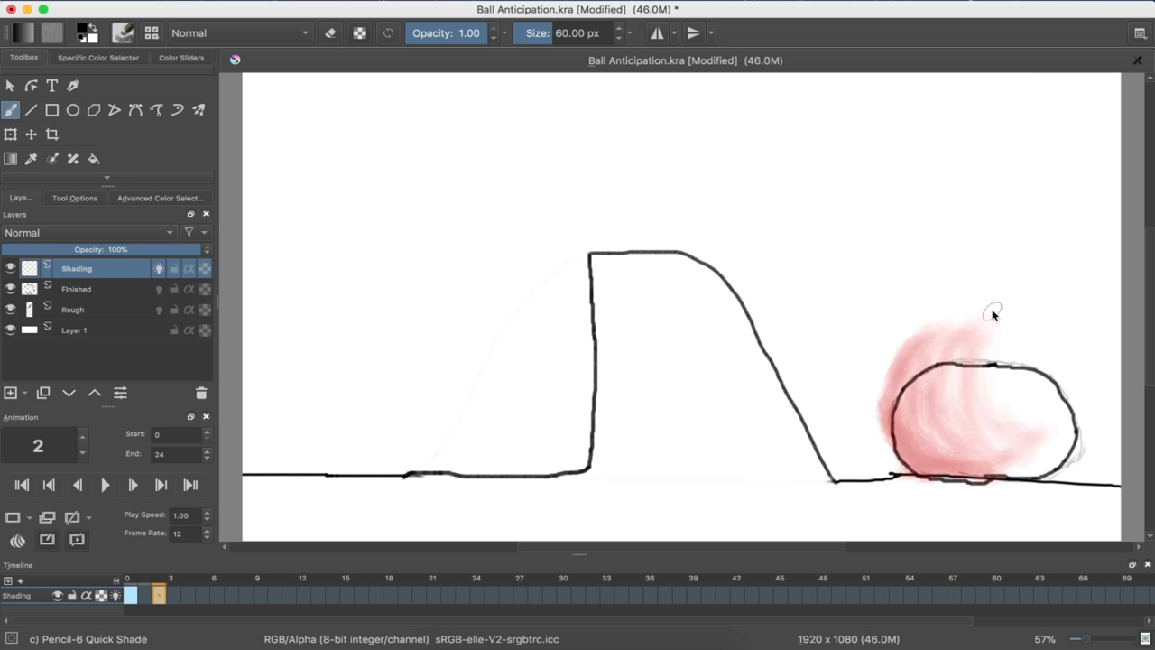
mouse_move(900, 404)
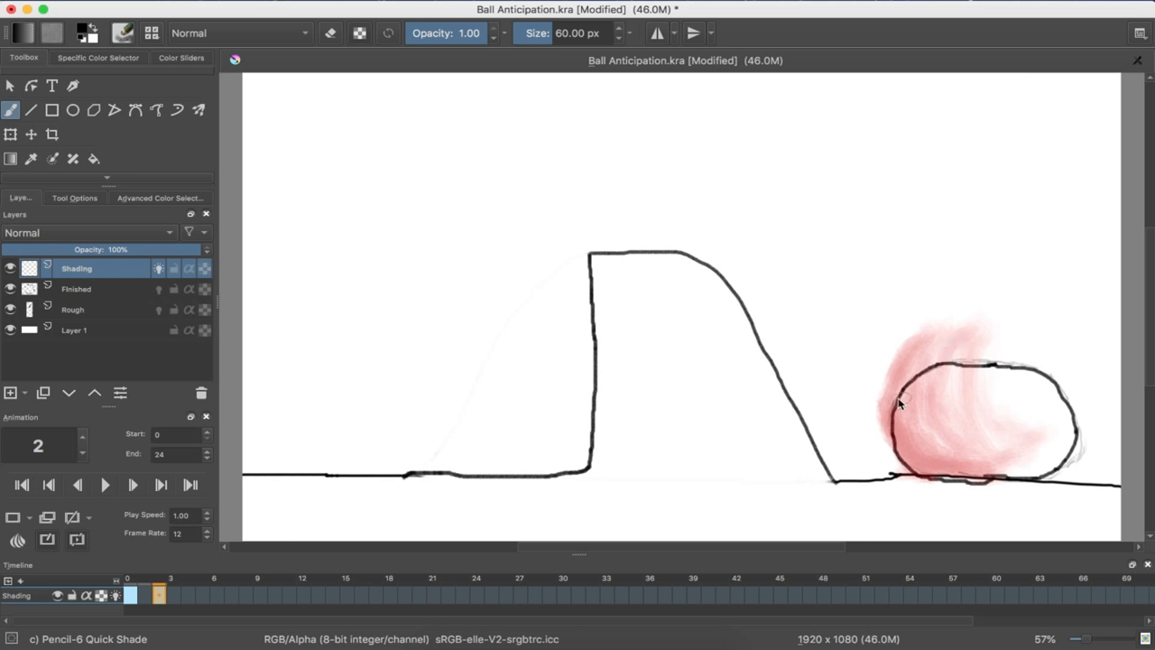
mouse_move(906, 430)
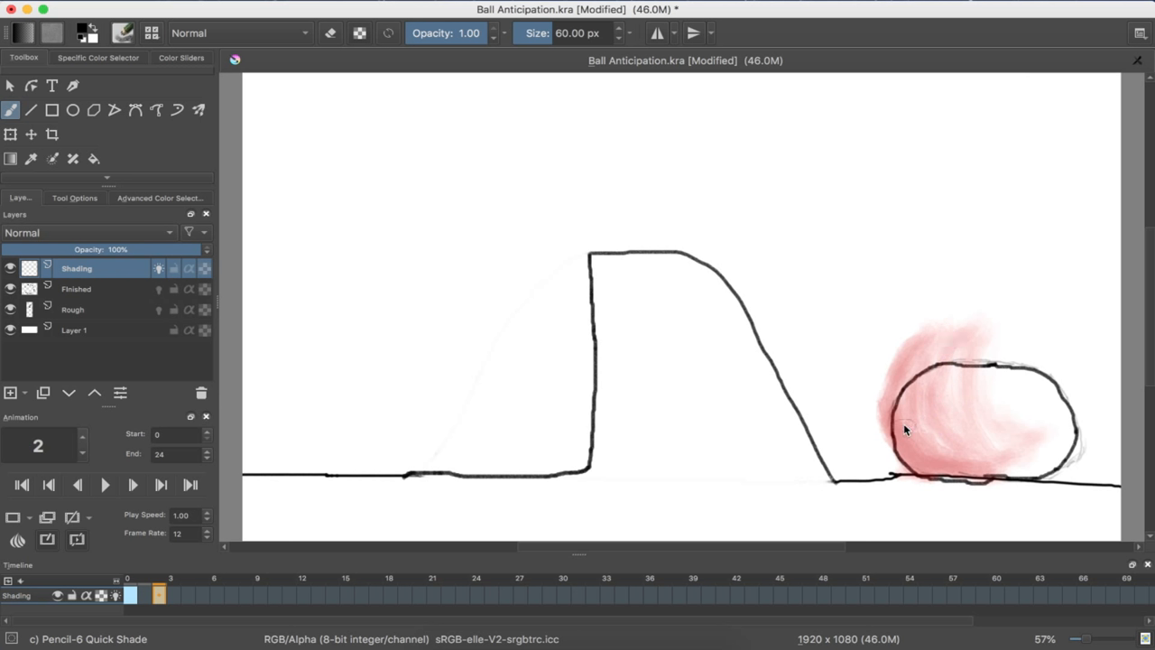
Paint graphite strokes over frame 2's squashed ball, darkest upper left, blending toward the middle.
left_click_drag(903, 425, 970, 469)
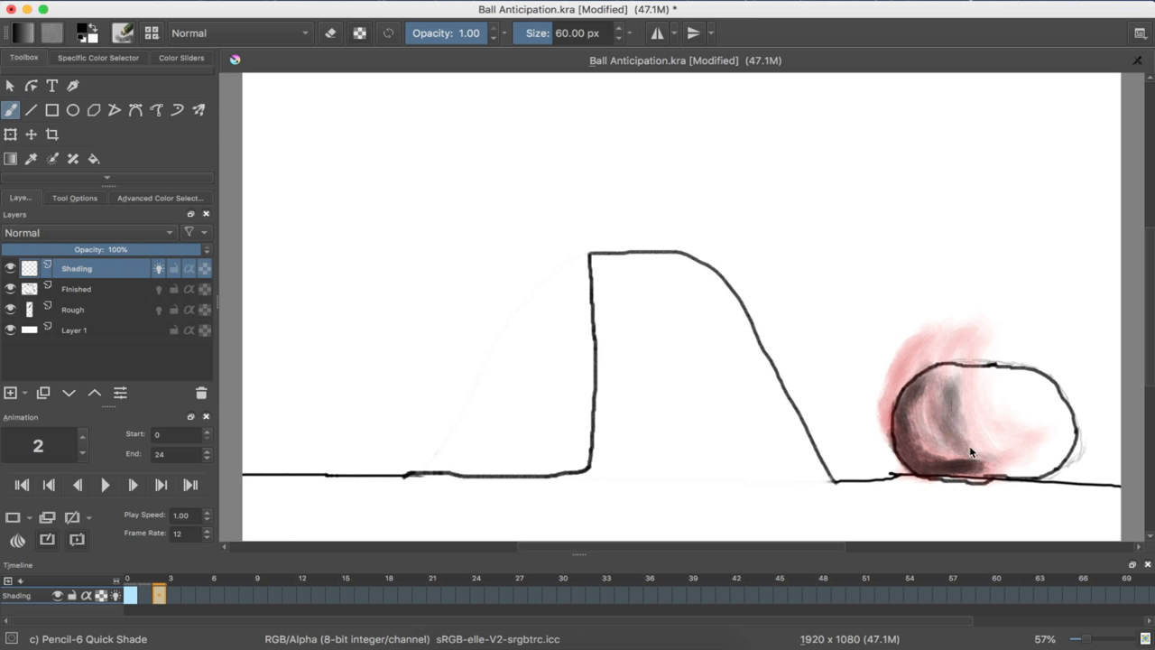
left_click_drag(975, 460, 930, 424)
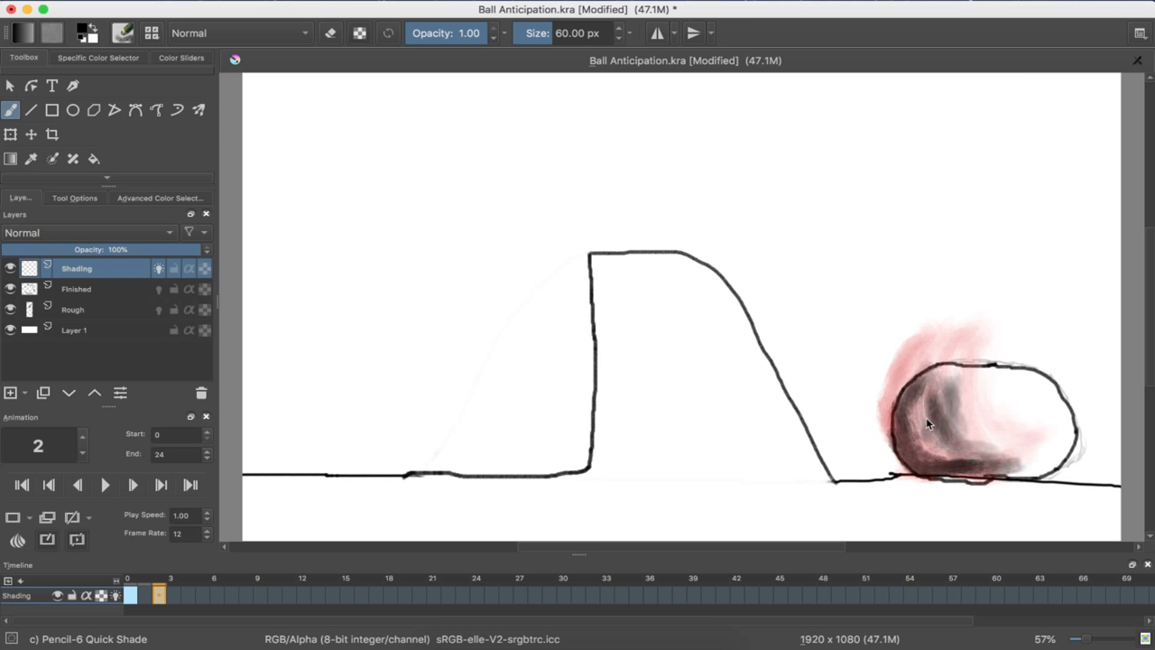
left_click_drag(948, 443, 984, 406)
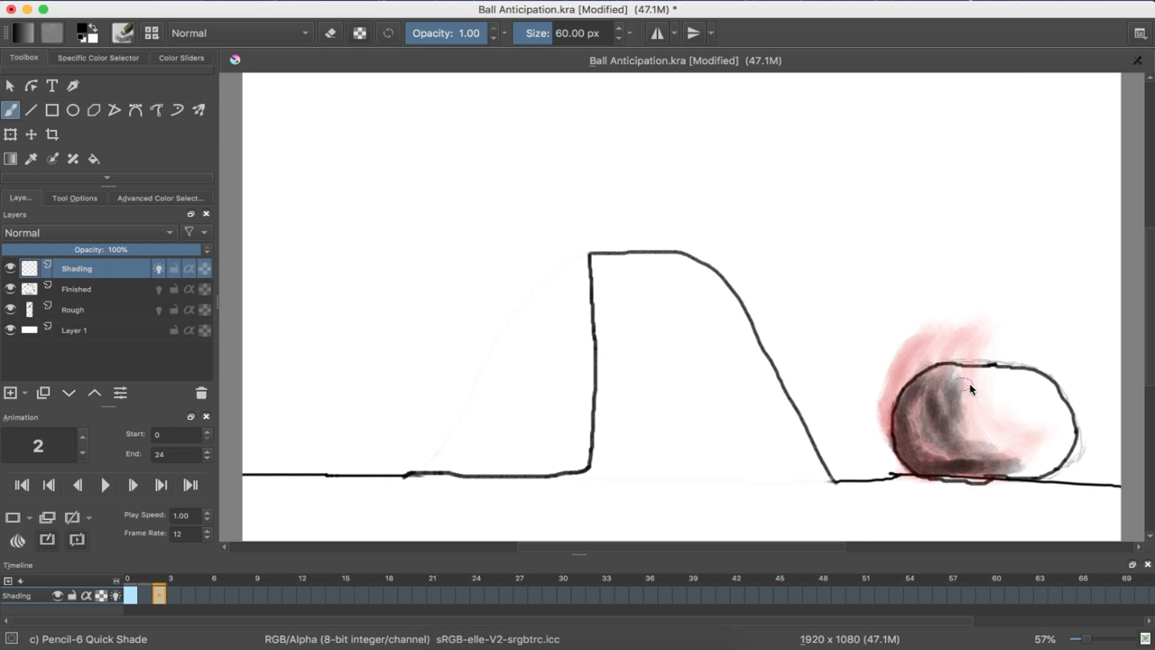
left_click_drag(971, 379, 975, 460)
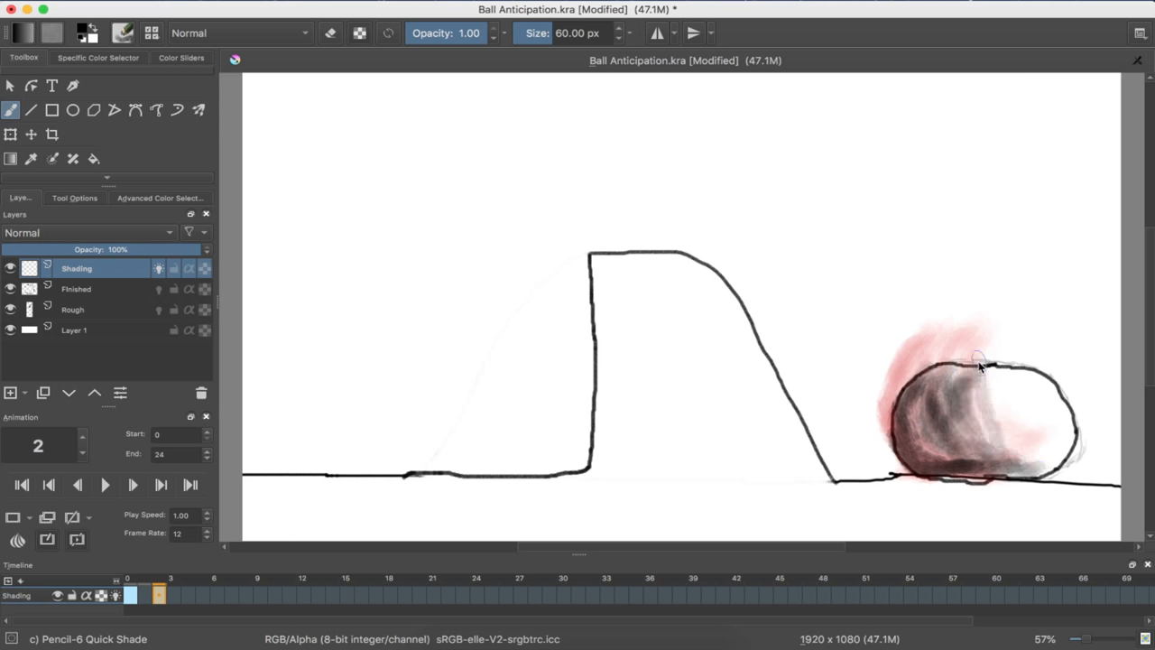
left_click_drag(980, 366, 948, 432)
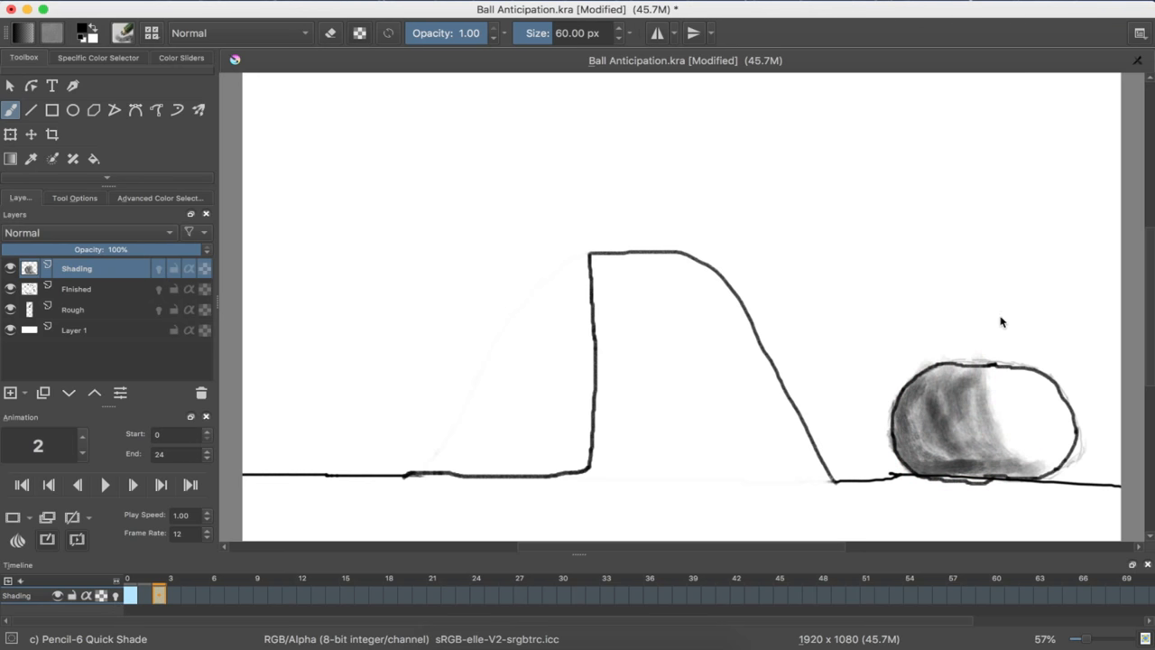
left_click_drag(1002, 323, 1007, 441)
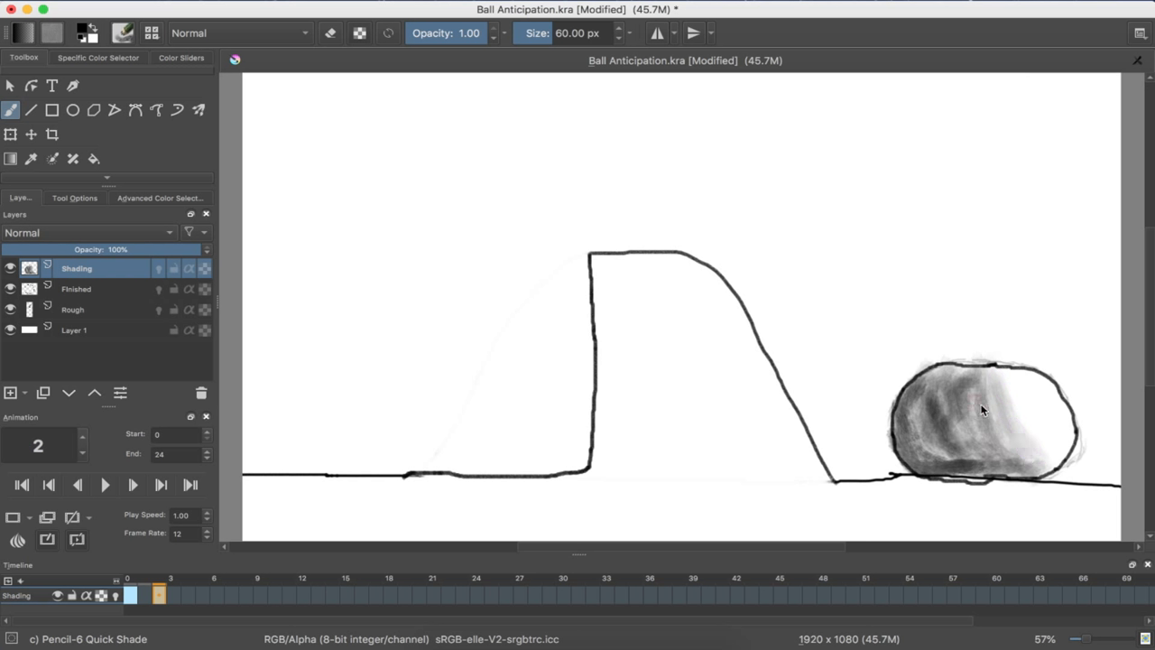
left_click_drag(979, 406, 943, 459)
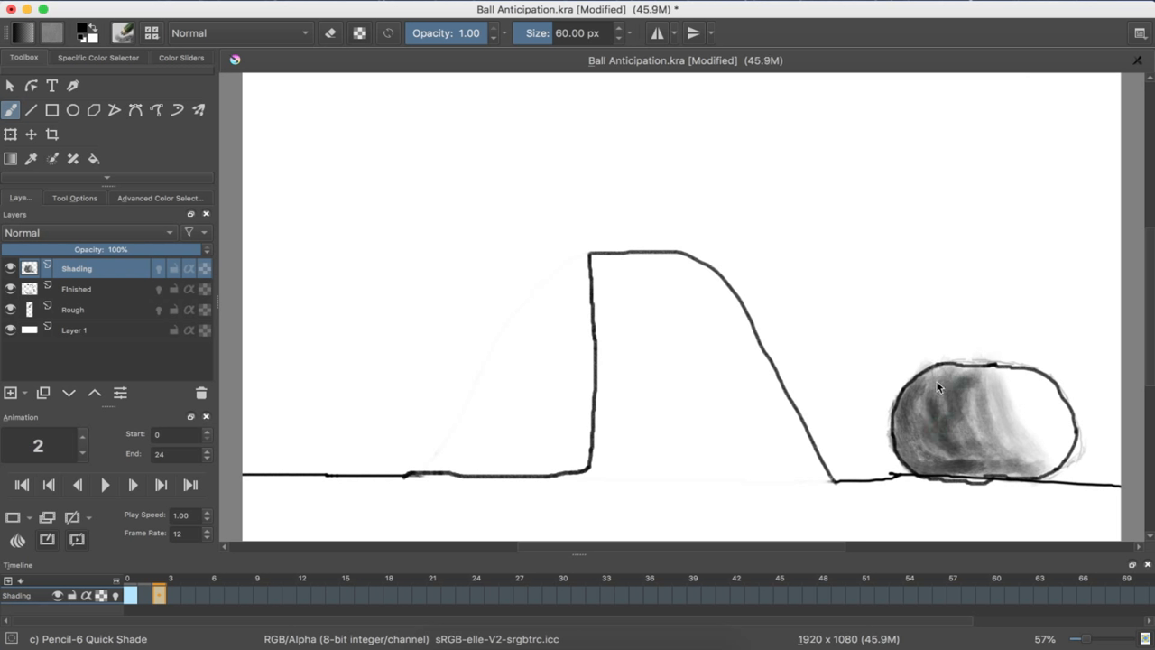
left_click_drag(939, 388, 926, 465)
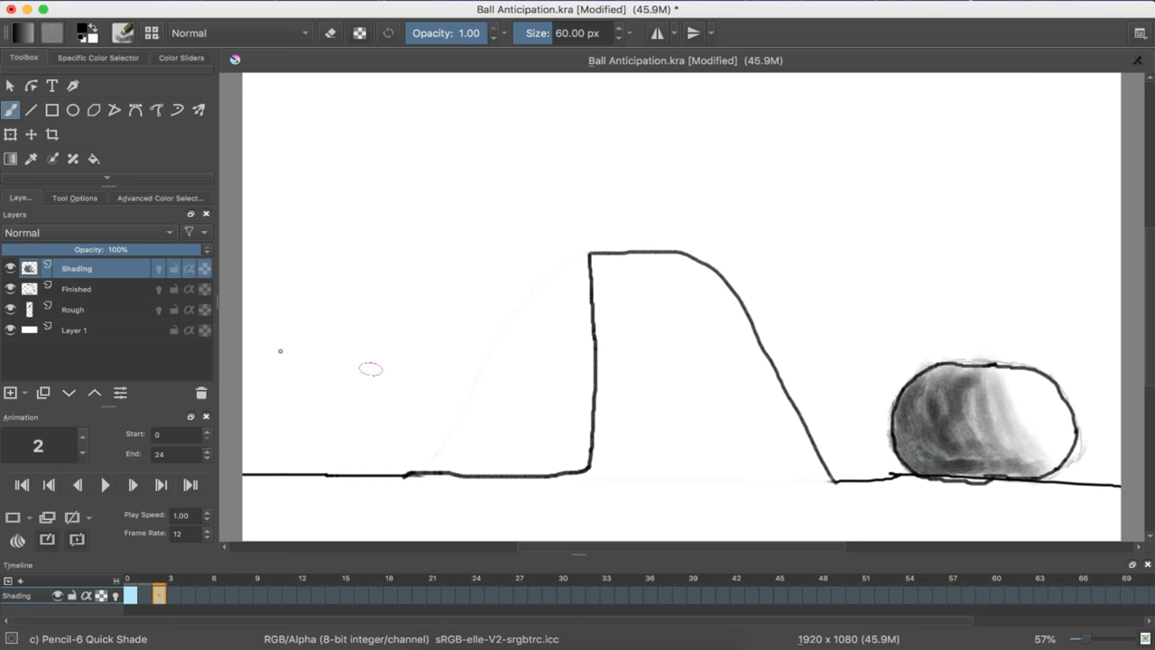
left_click(72, 309)
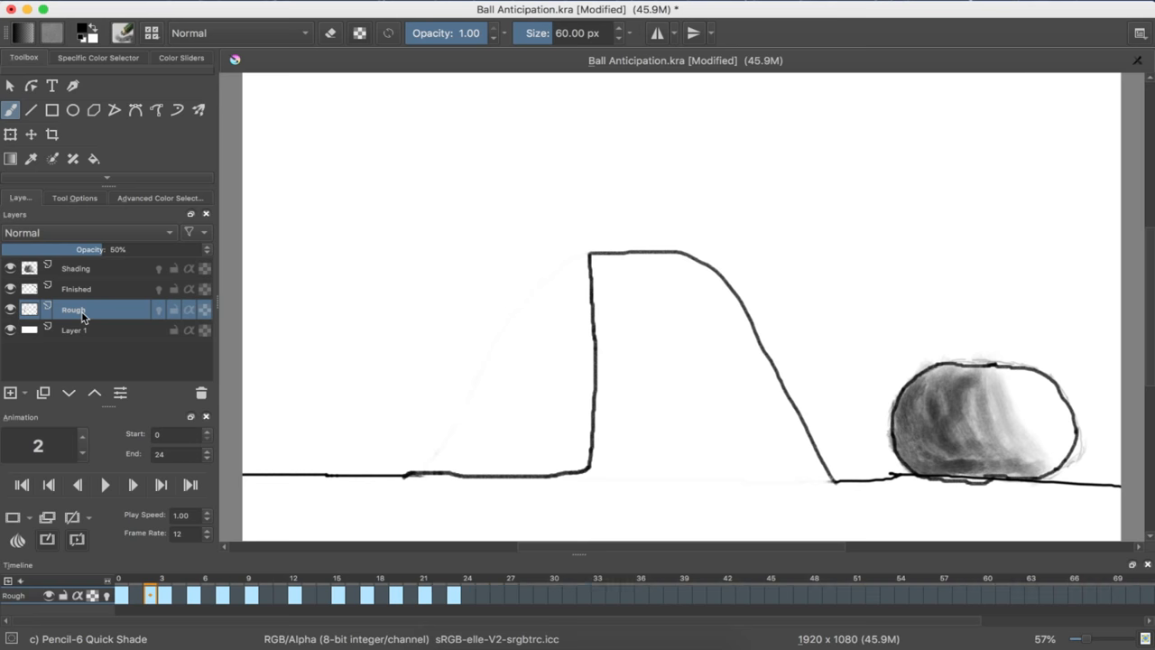
left_click(76, 268)
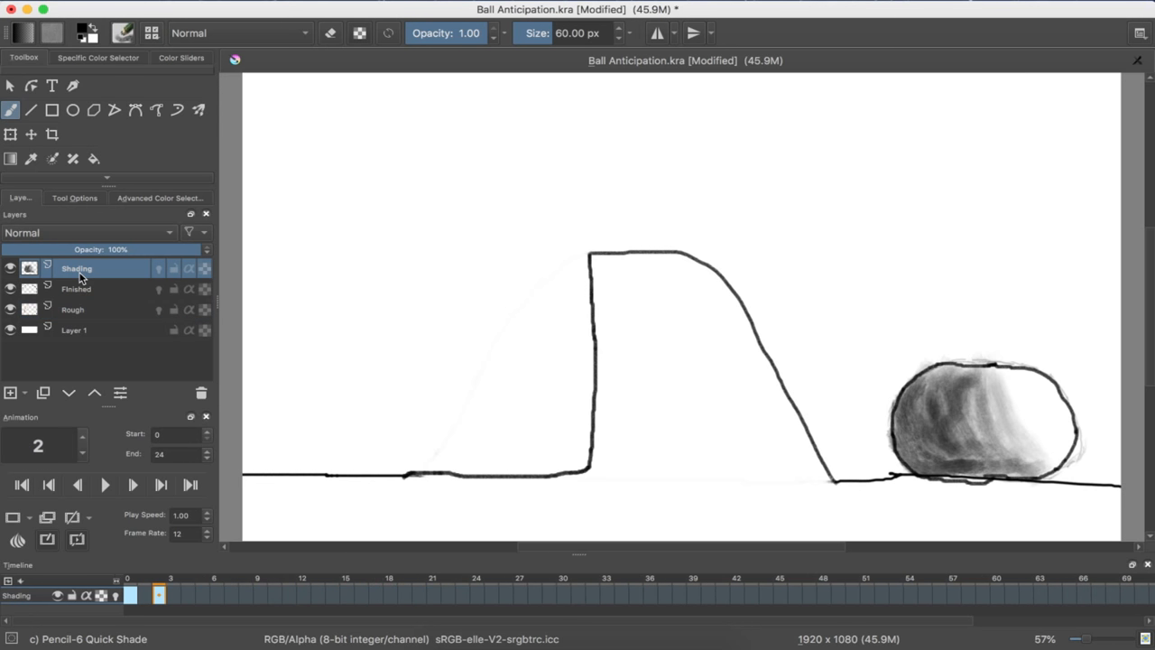
mouse_move(874, 307)
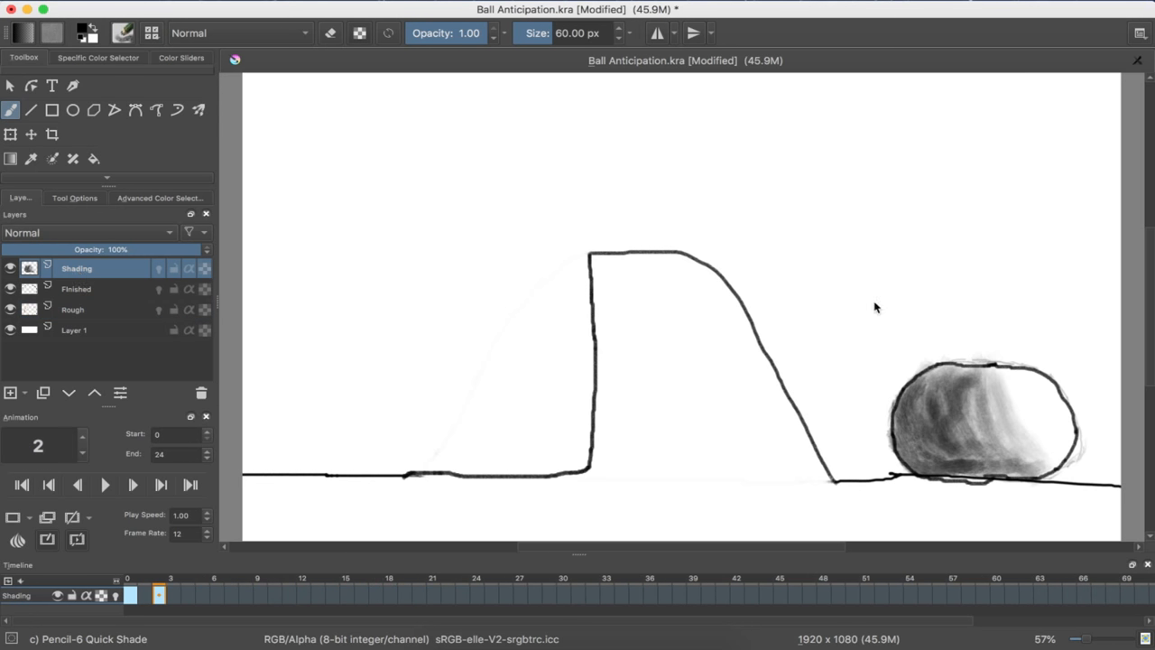
left_click_drag(916, 126, 912, 131)
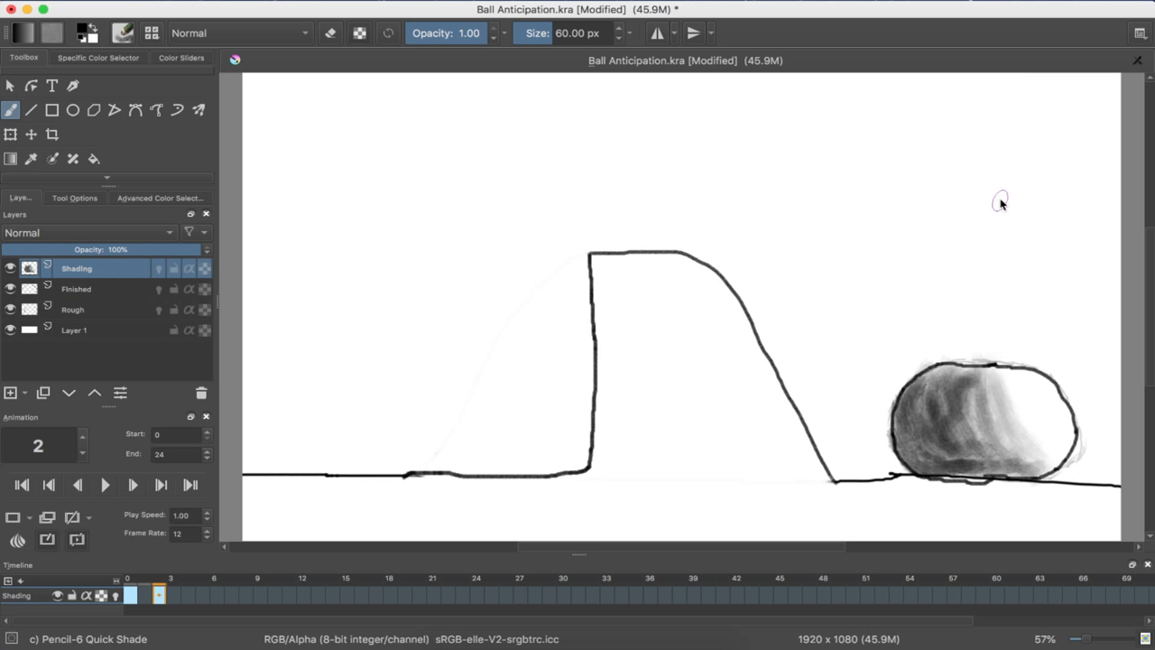
mouse_move(964, 173)
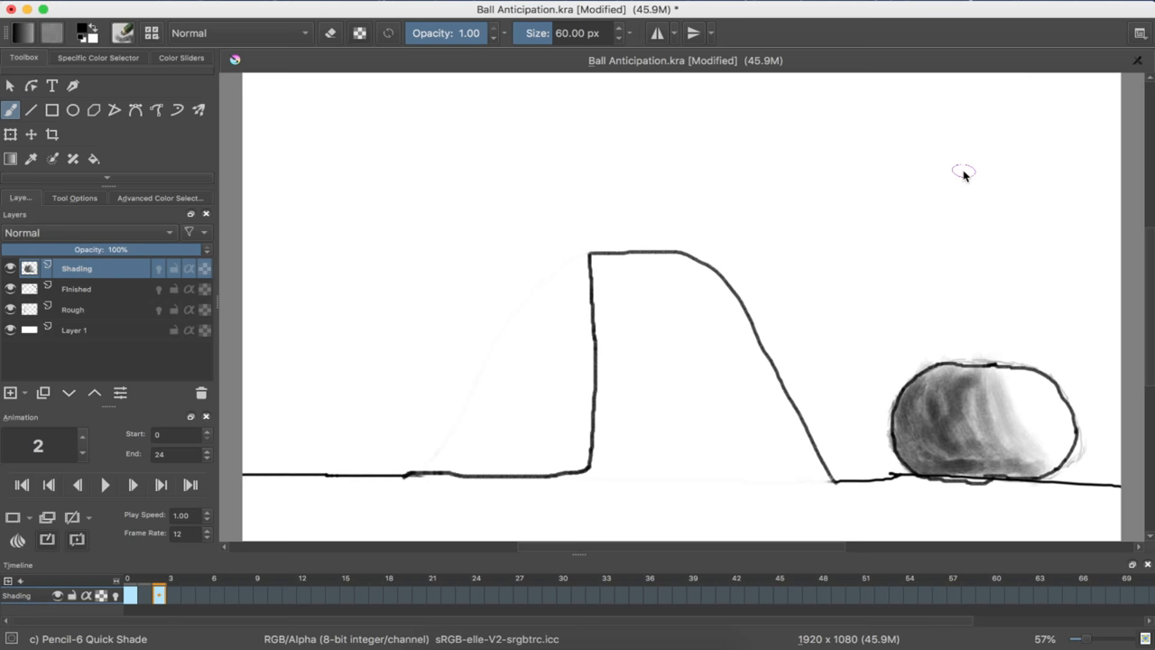
mouse_move(982, 429)
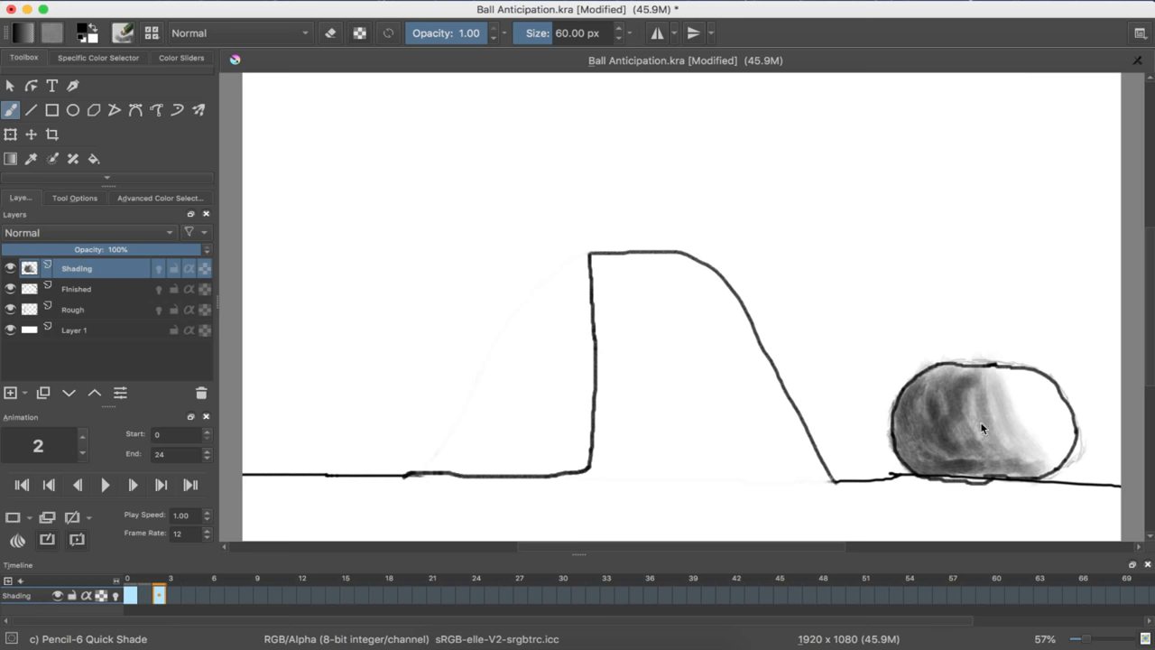
mouse_move(974, 395)
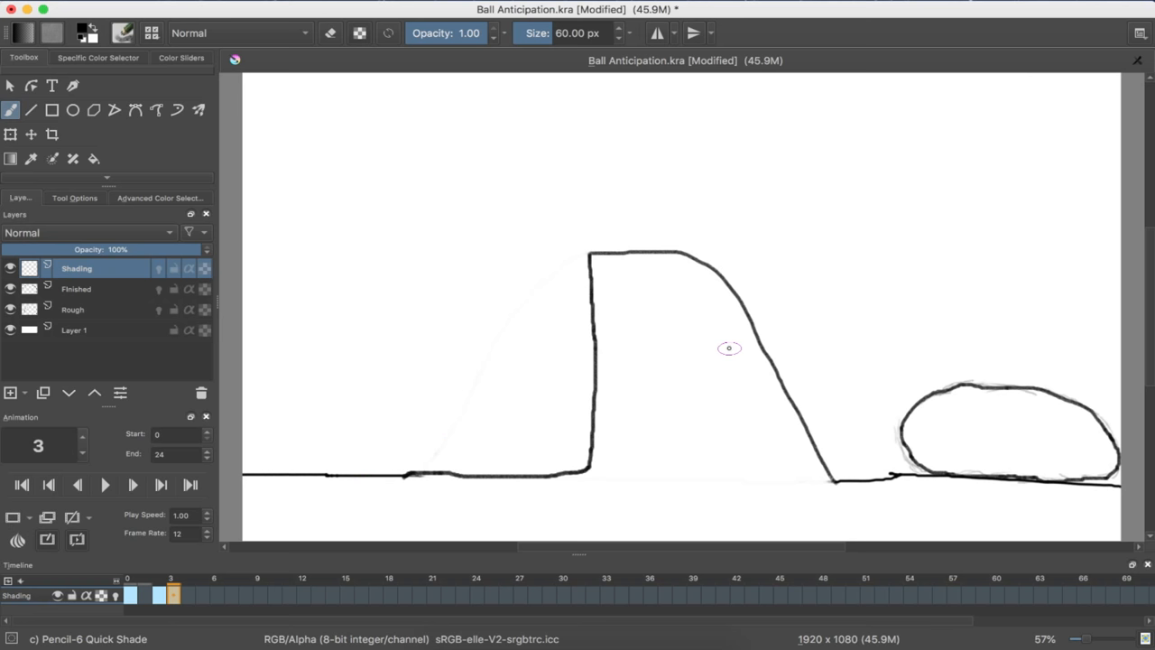
mouse_move(905, 449)
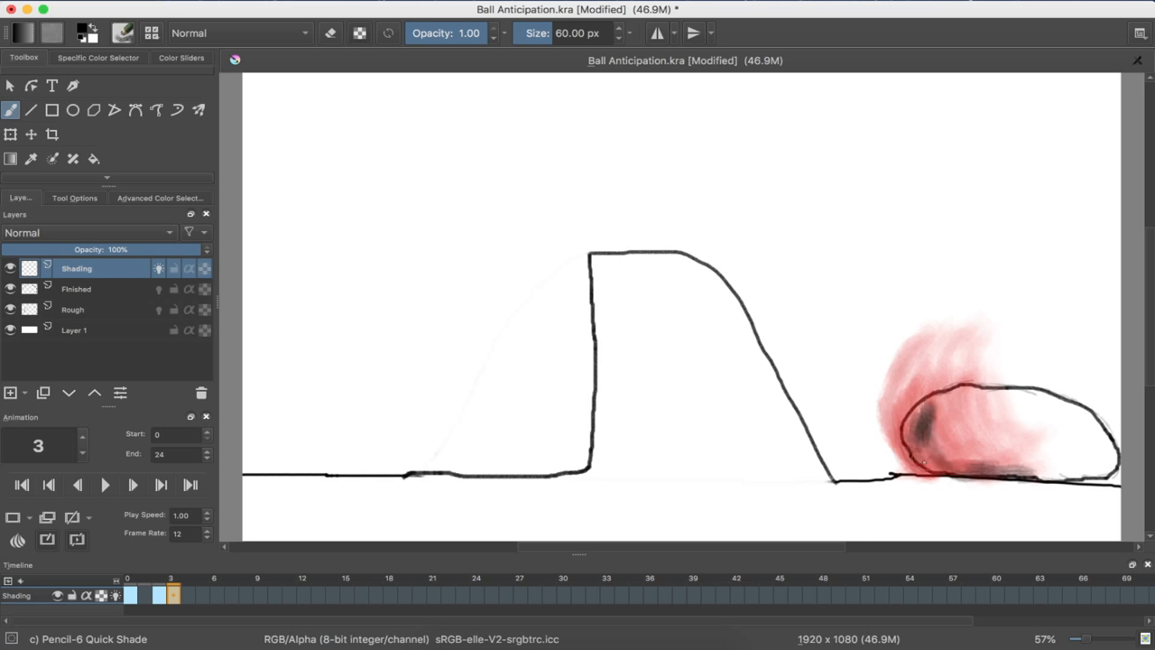
Paint dark left, curved shadow and mid-ball graphite strokes on frame 3's squashed ball.
left_click_drag(934, 402, 920, 460)
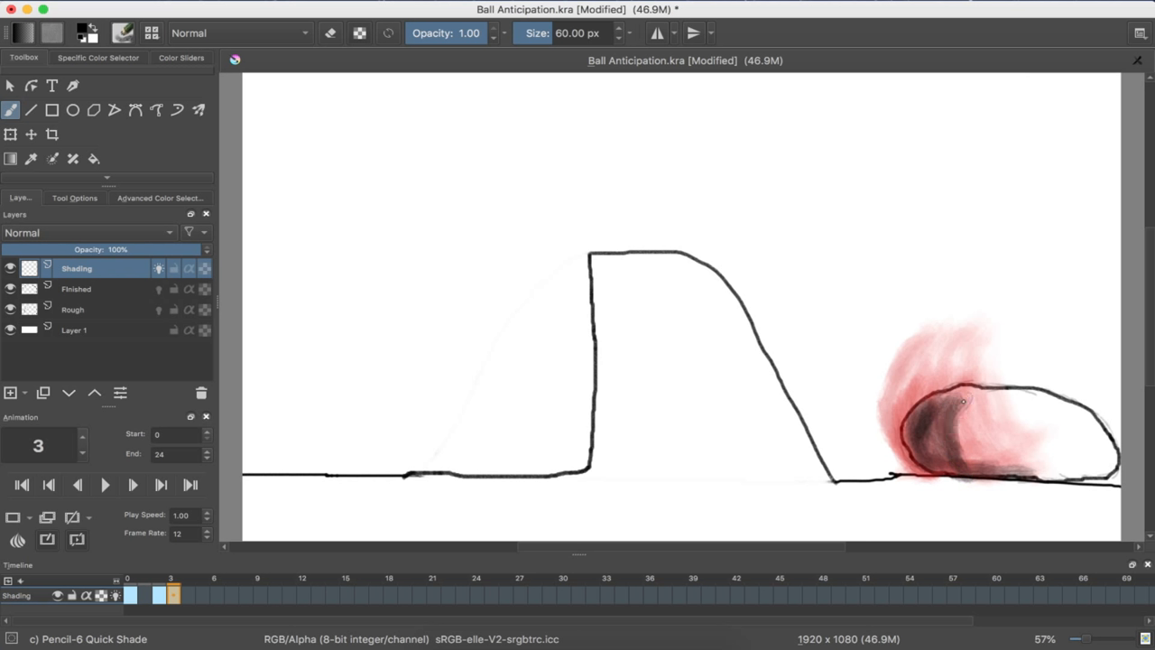
left_click_drag(963, 402, 978, 463)
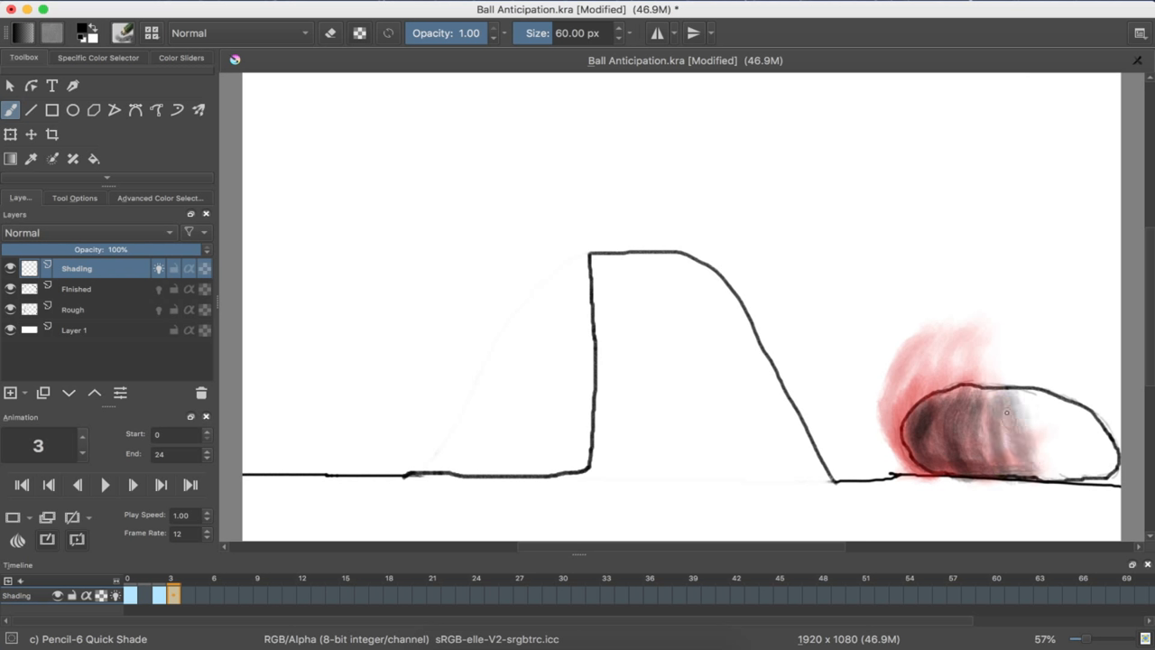
left_click_drag(1007, 413, 1011, 440)
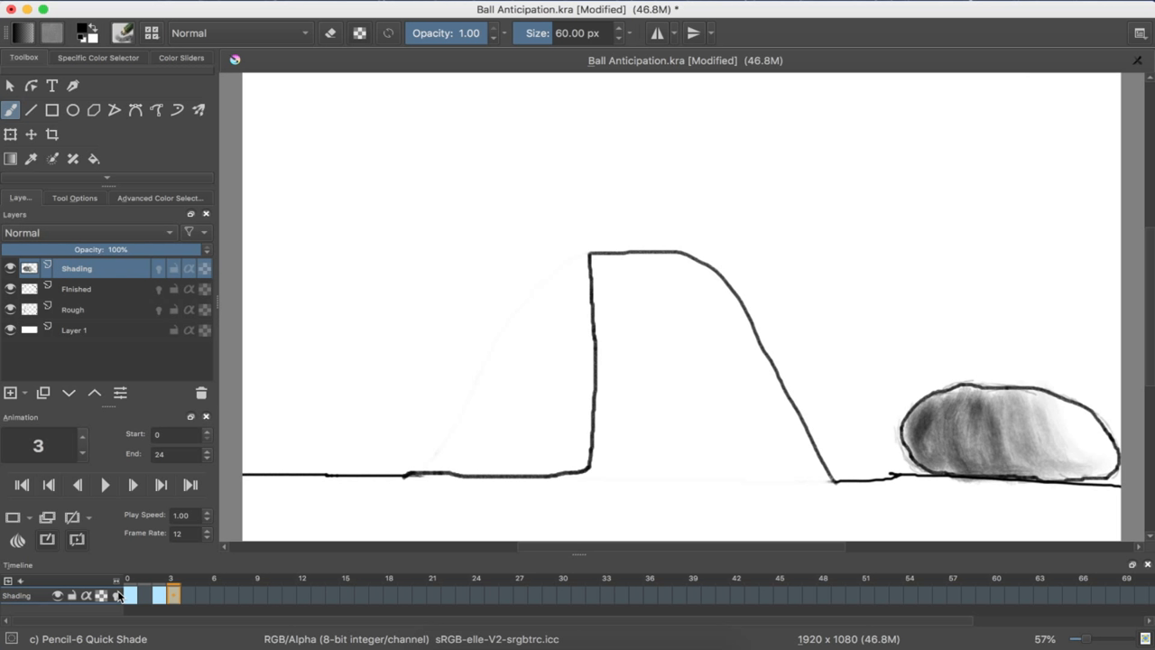
mouse_move(1034, 373)
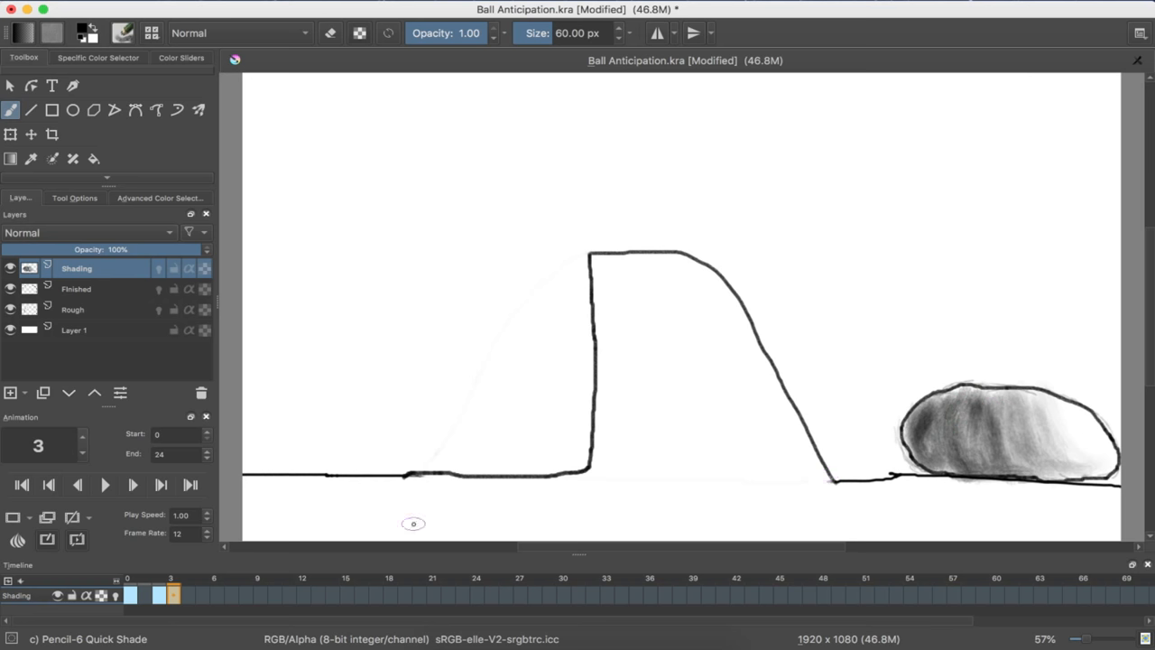
Play and stop the animation, then step forward two frames with next-frame.
left_click(106, 484)
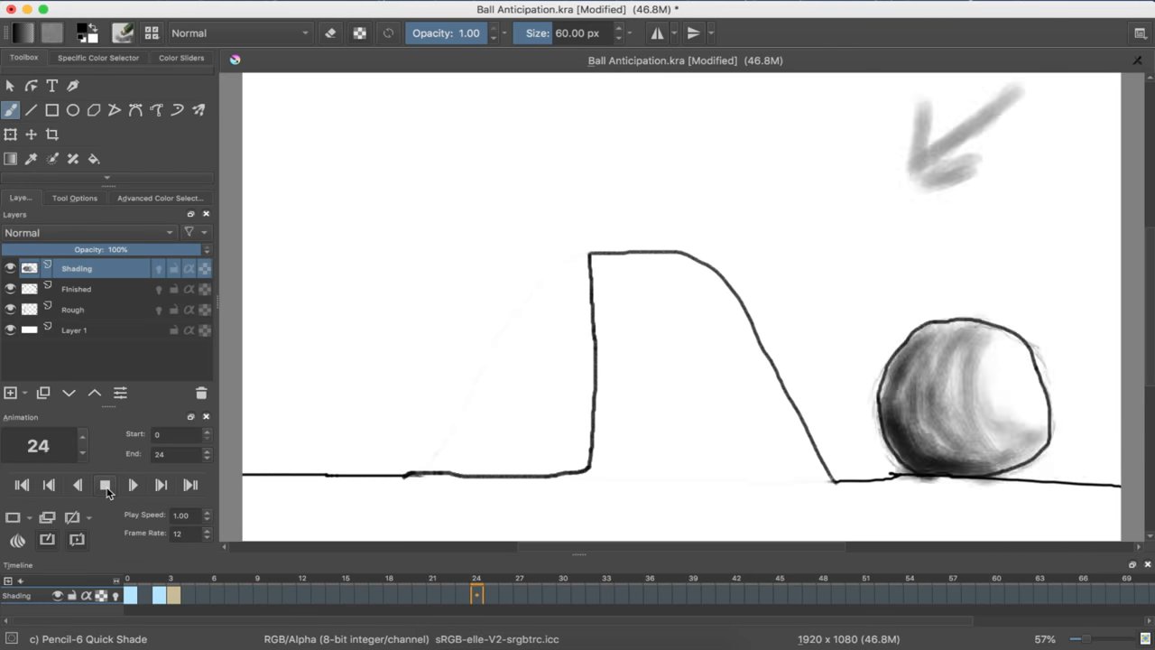
left_click(106, 485)
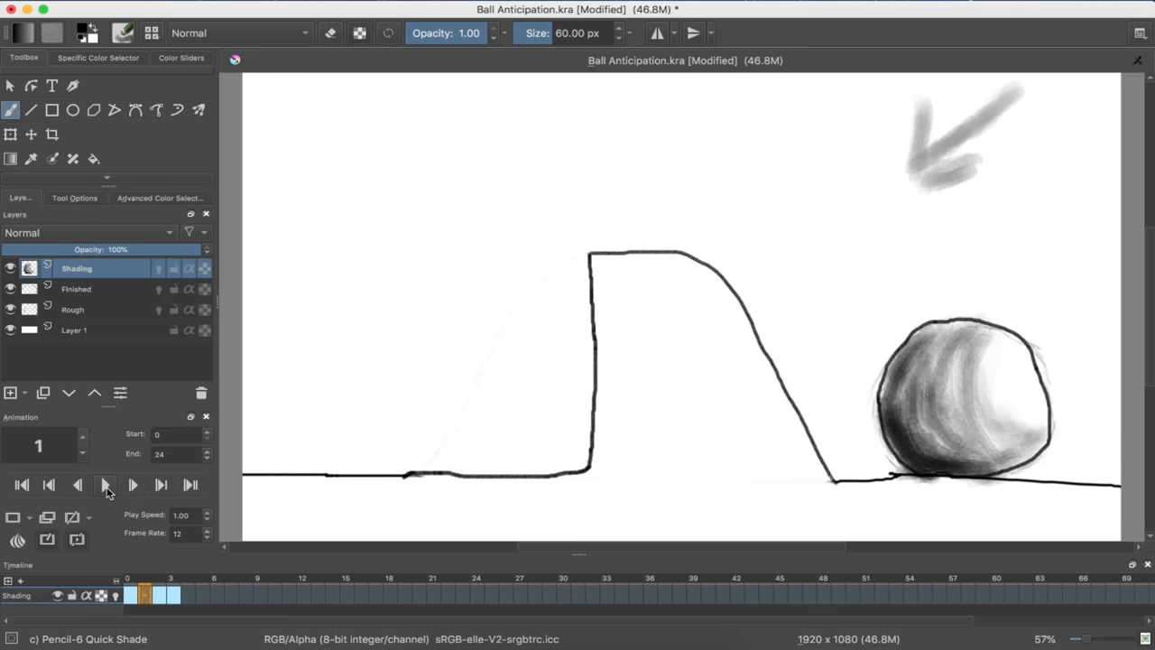
left_click(133, 485)
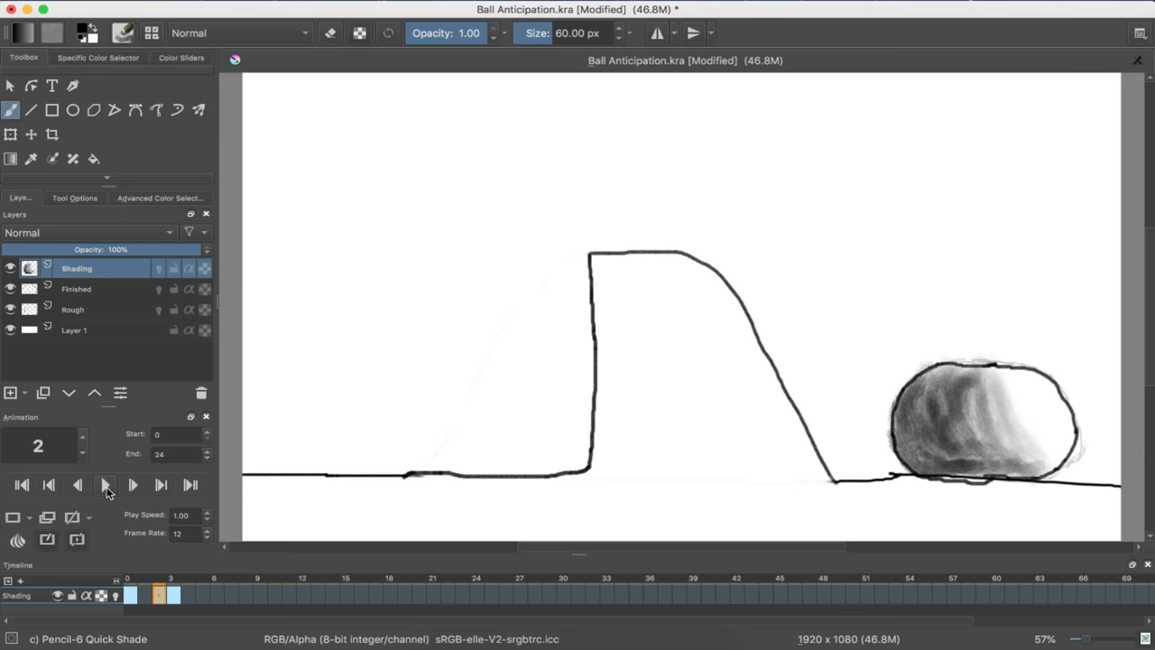
left_click(133, 485)
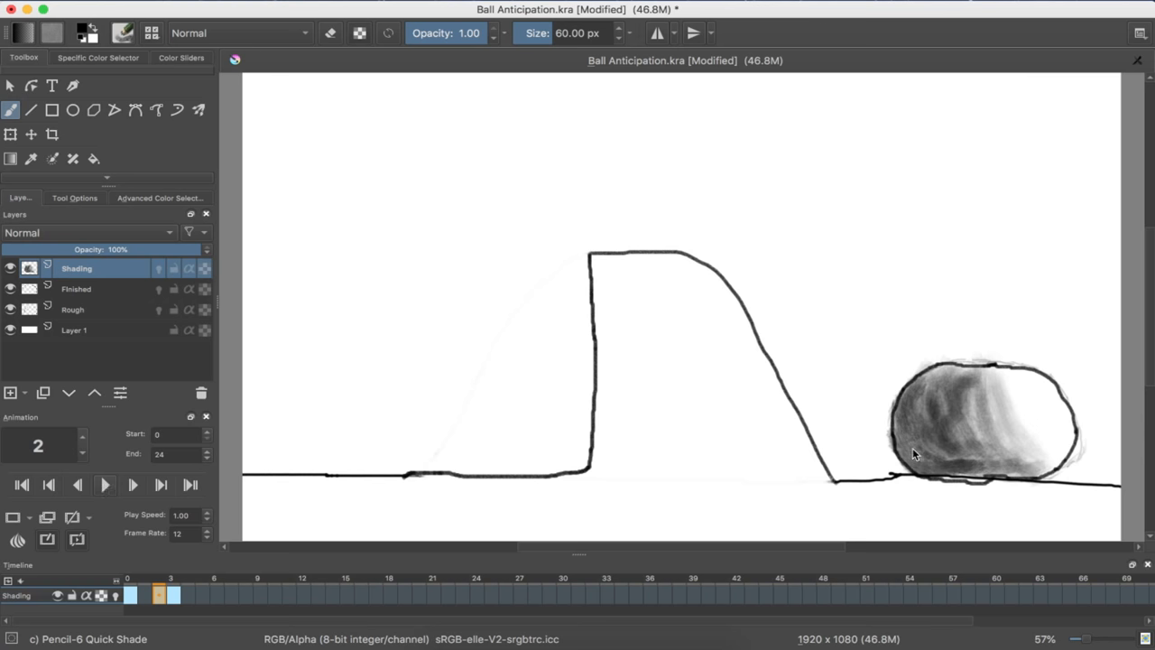
mouse_move(752, 352)
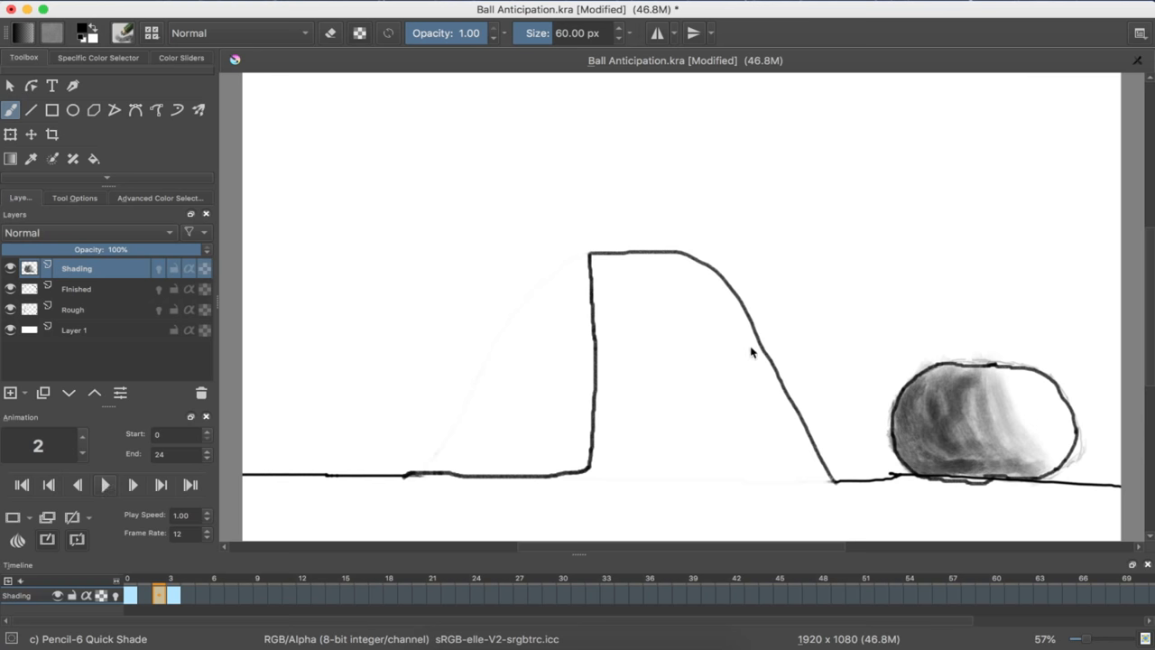
left_click(123, 33)
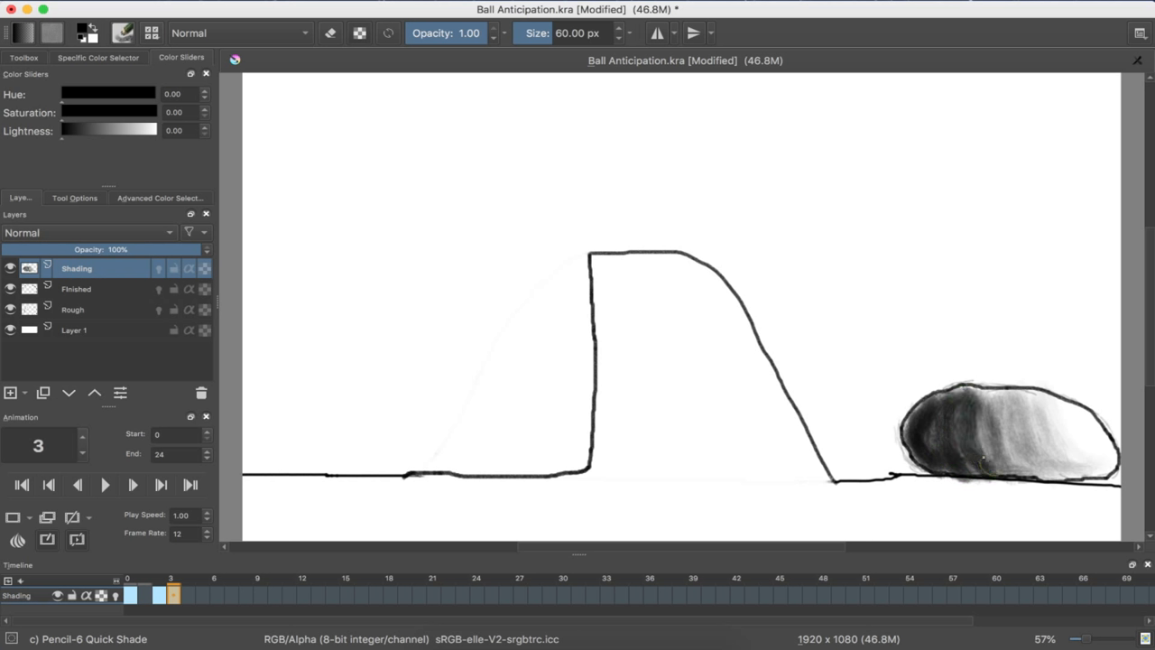
Add darker graphite strokes on frame 3's ball, left side and top, blending rightward.
left_click_drag(979, 460, 964, 401)
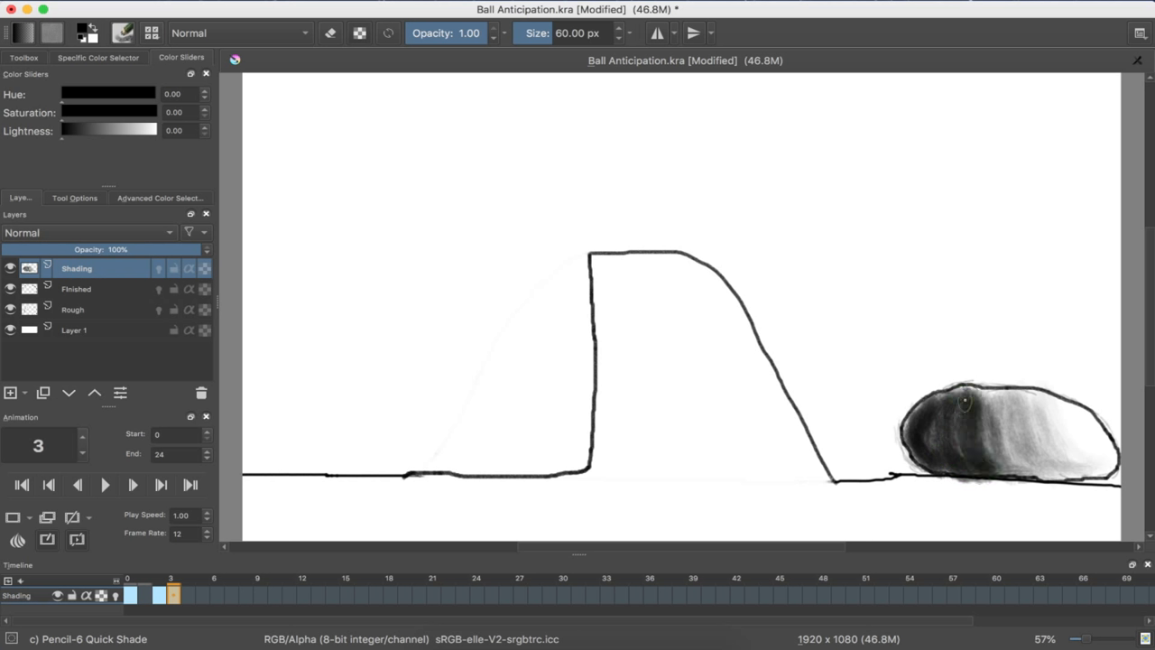
left_click_drag(966, 406, 1002, 470)
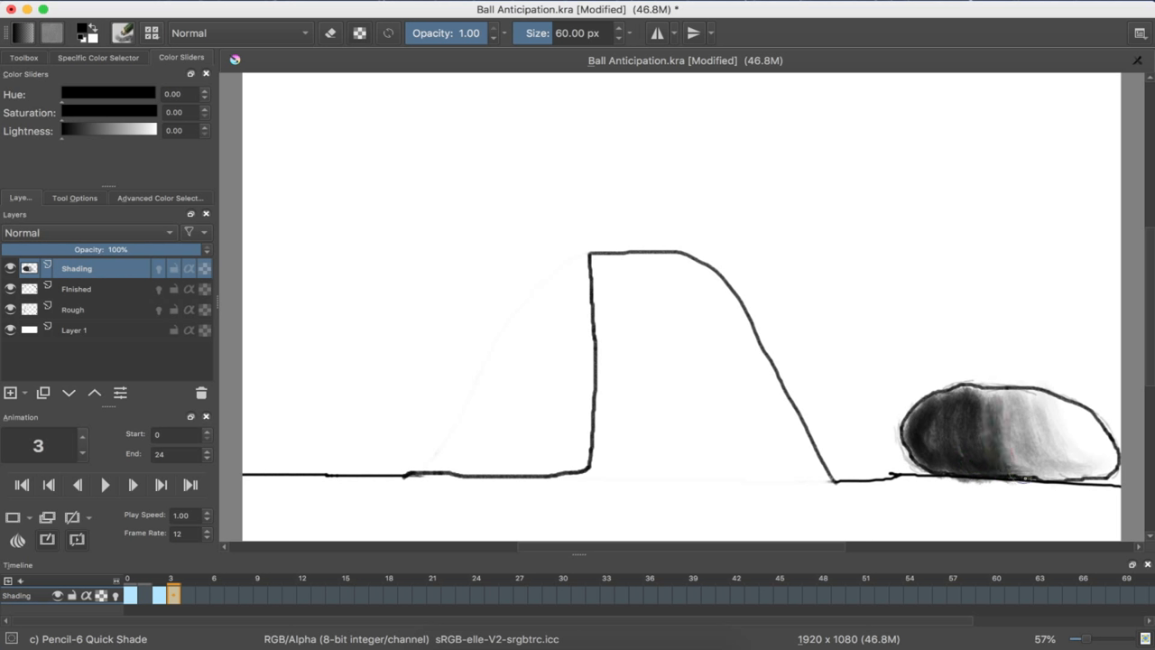
left_click_drag(1011, 398, 1020, 469)
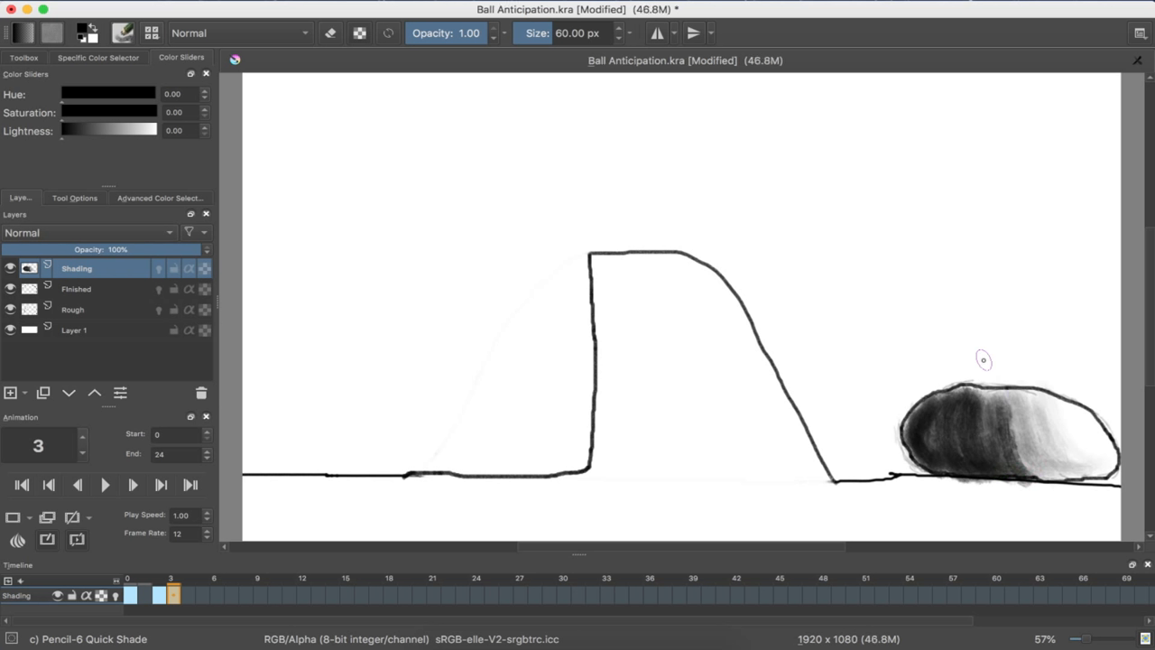
mouse_move(1091, 489)
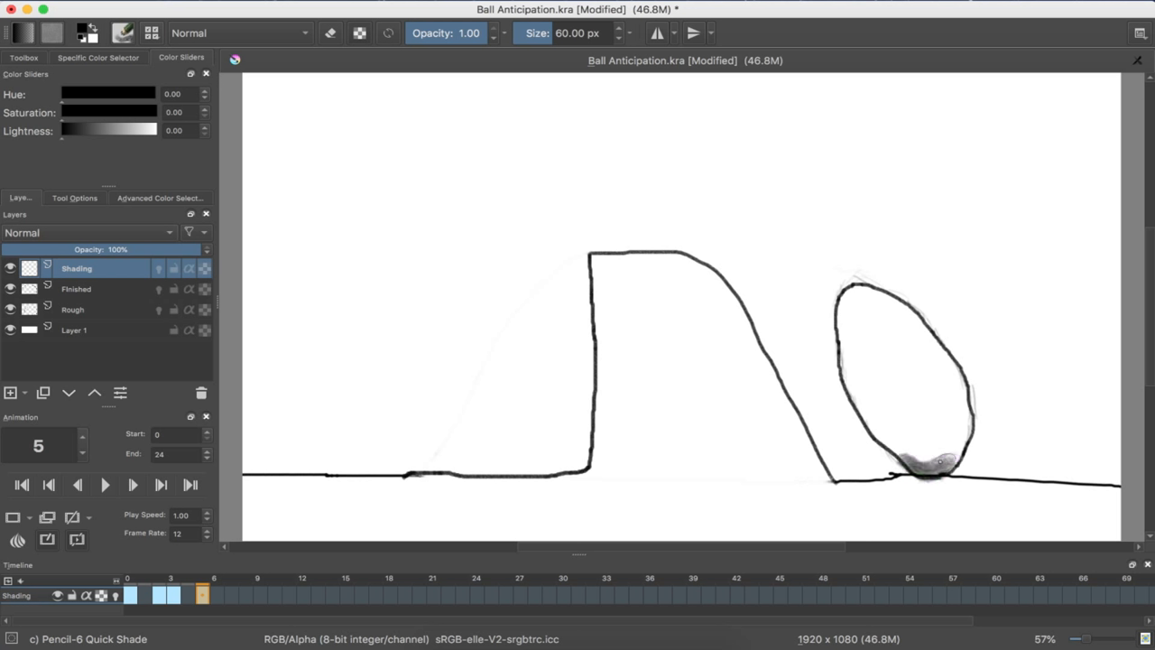
Paint graphite across the bottom and lower-left half of frame 5's stretched ball.
left_click_drag(912, 465, 939, 461)
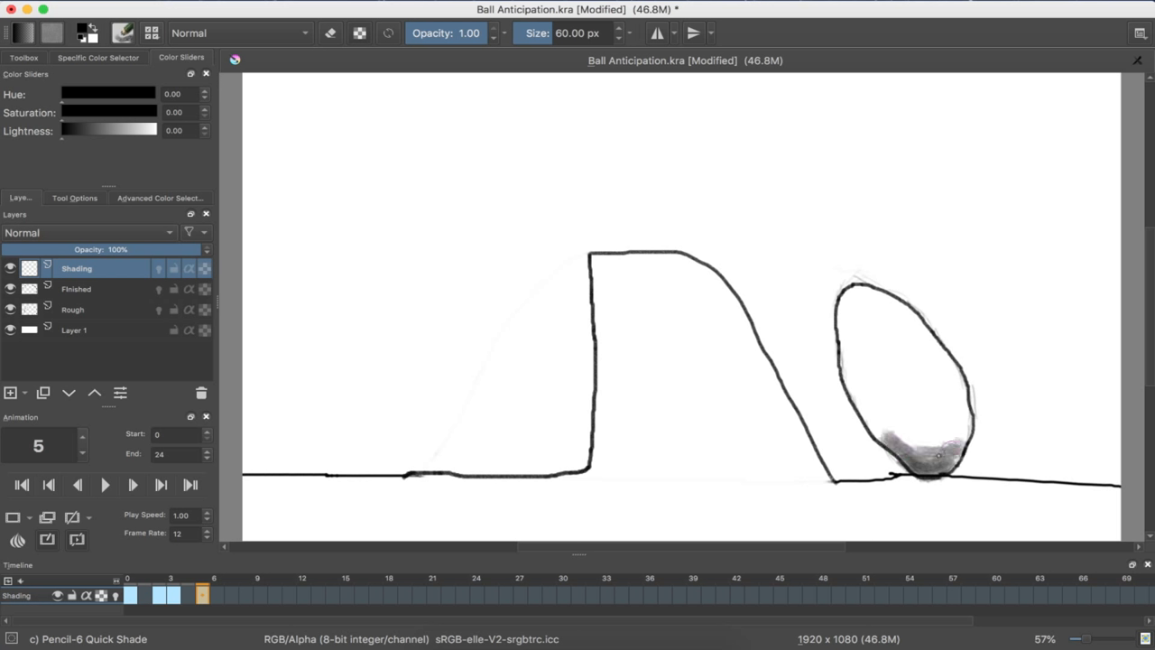
left_click_drag(911, 465, 961, 430)
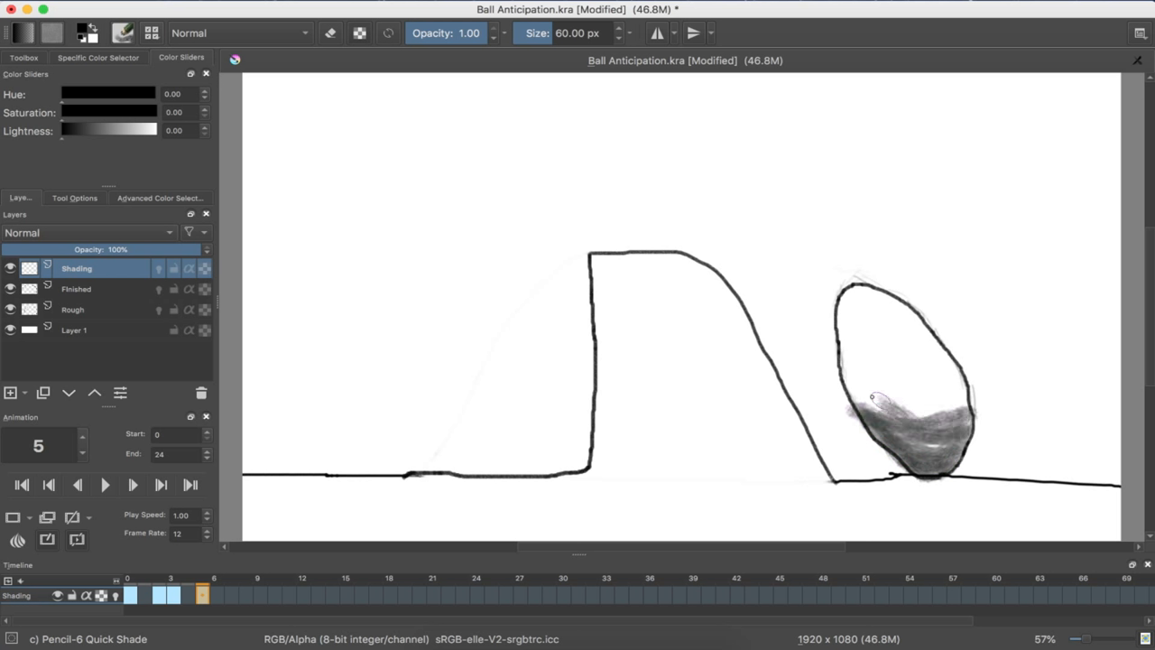
left_click_drag(872, 397, 912, 417)
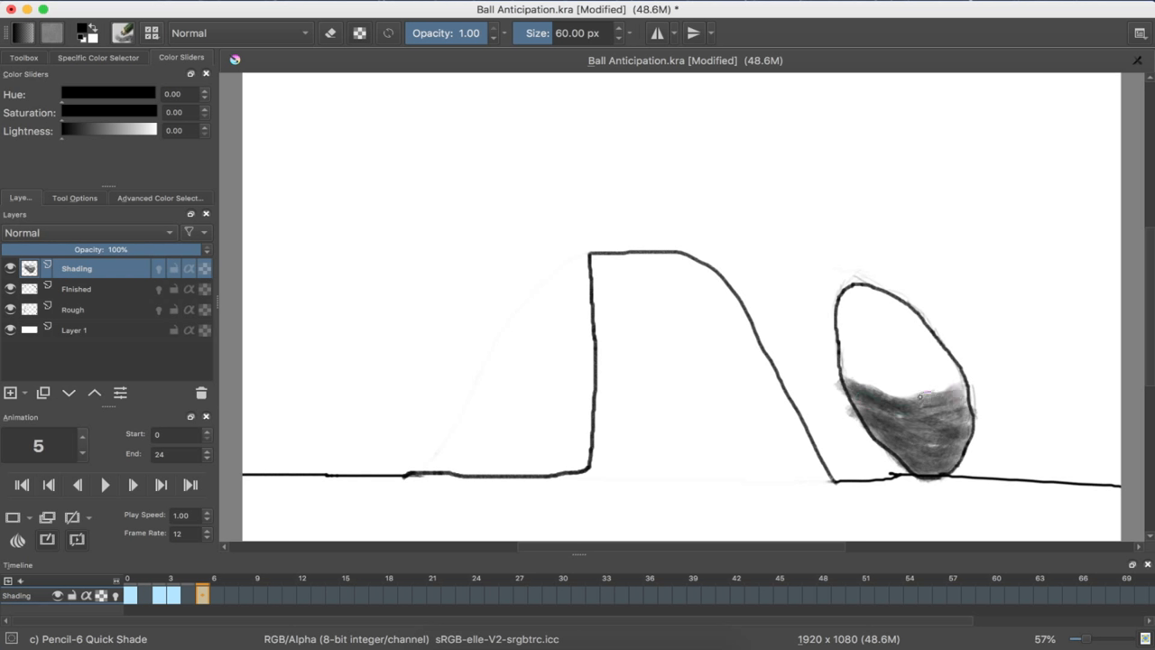
left_click_drag(902, 416, 948, 382)
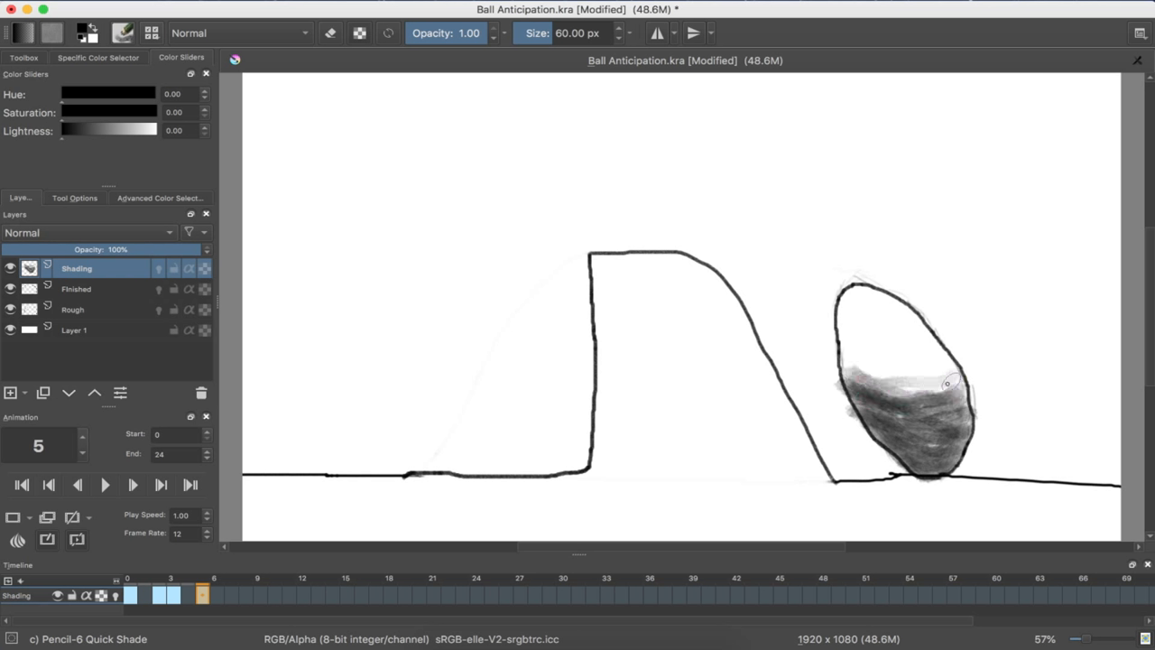
left_click_drag(944, 382, 889, 402)
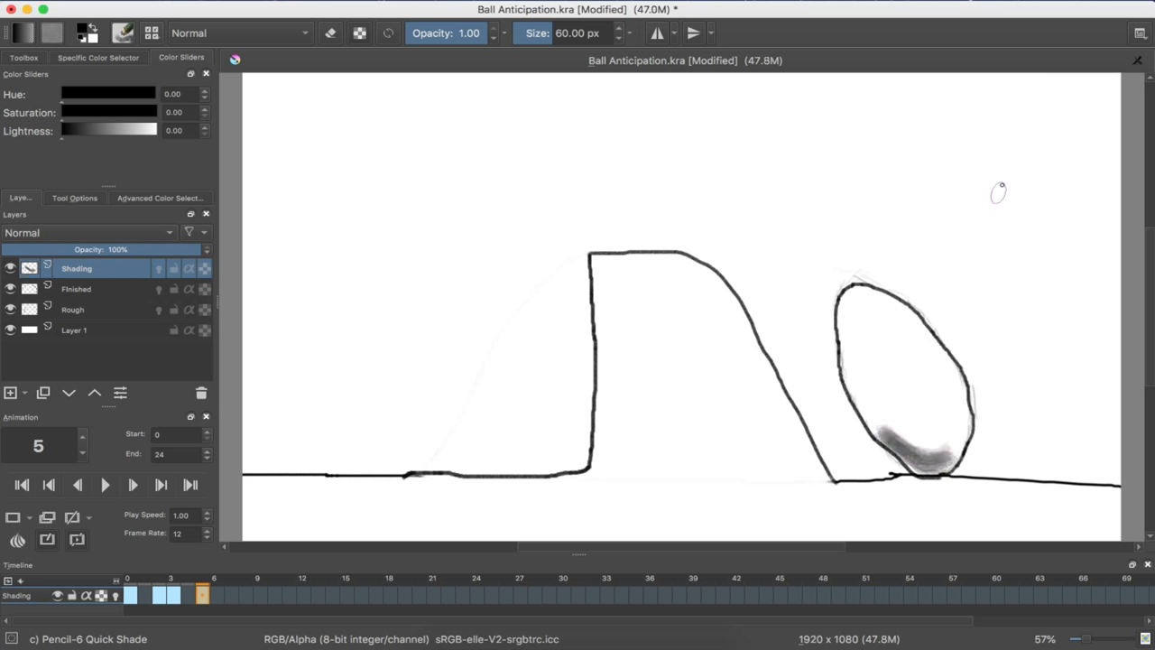
Sketch a light-direction arrow over frame 5, then erase it and the old shading.
left_click_drag(998, 191, 939, 307)
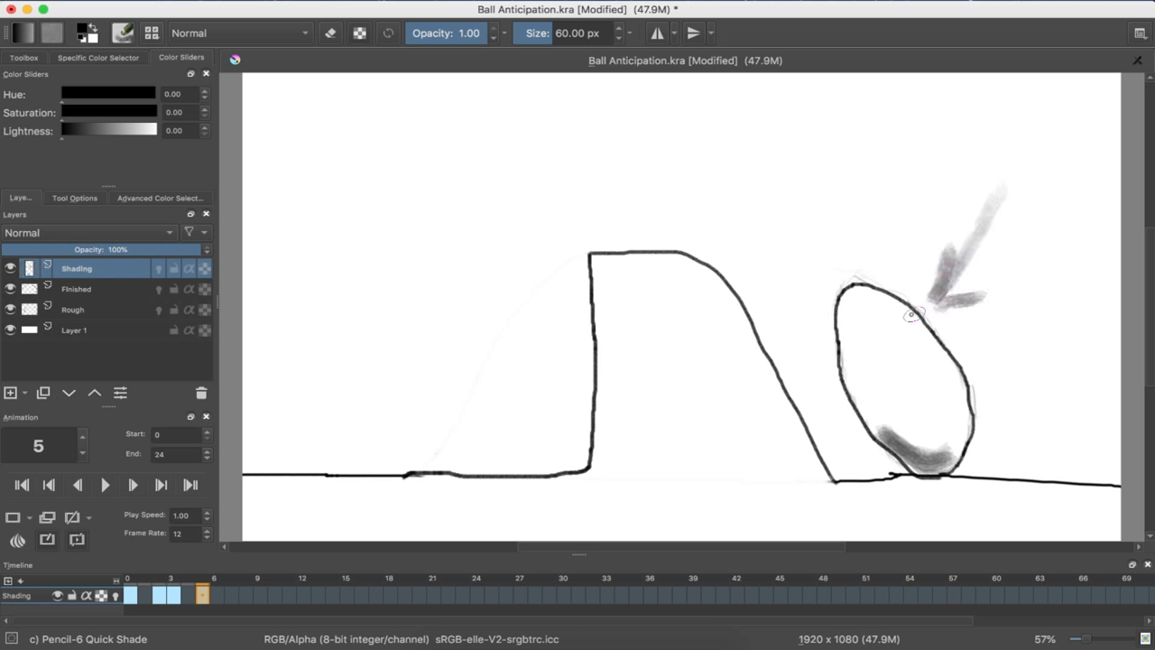
left_click_drag(912, 316, 955, 460)
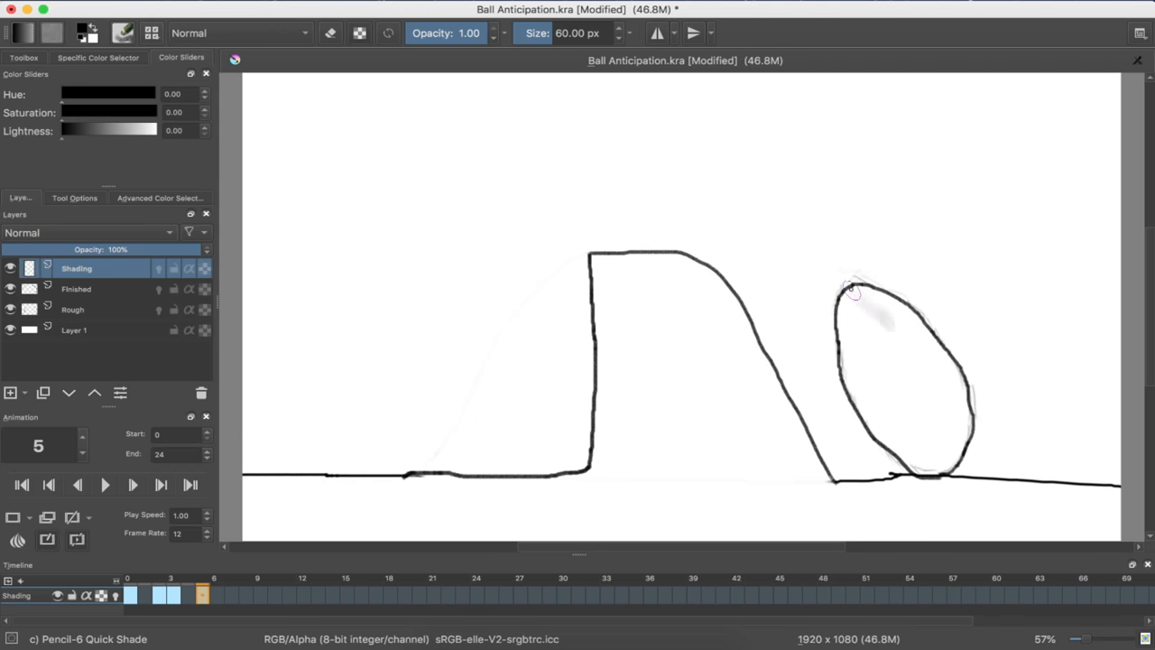
left_click_drag(853, 291, 939, 474)
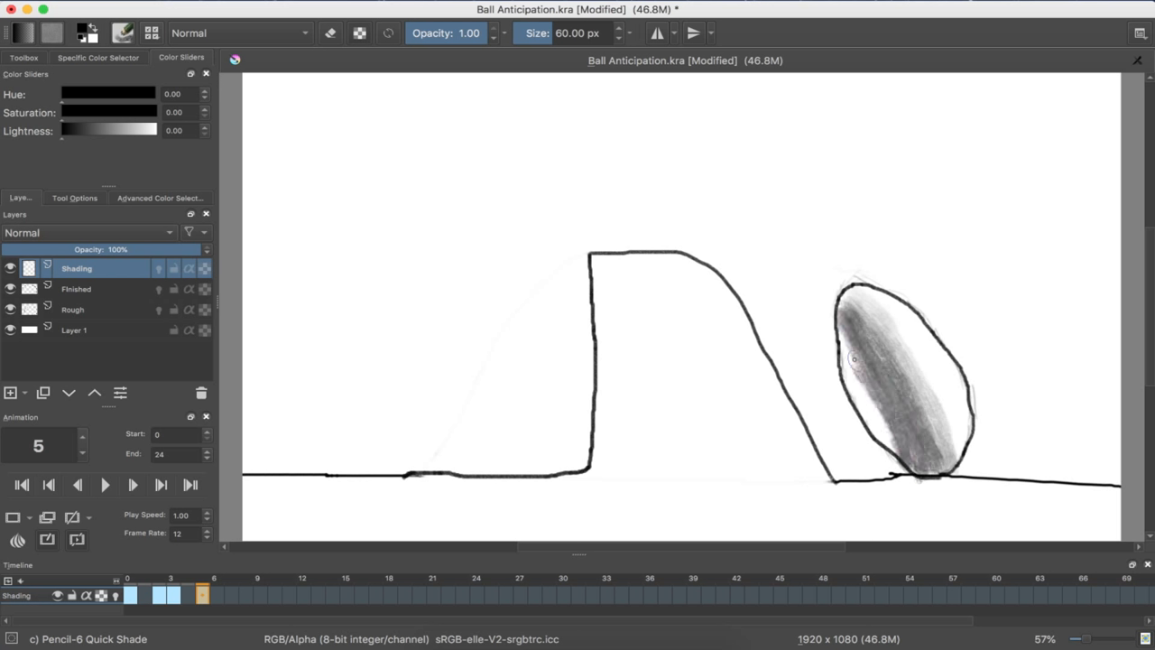
Build deep graphite shading inside frame 5's ball with the Pencil-6 Quick Shade brush.
left_click_drag(853, 356, 867, 442)
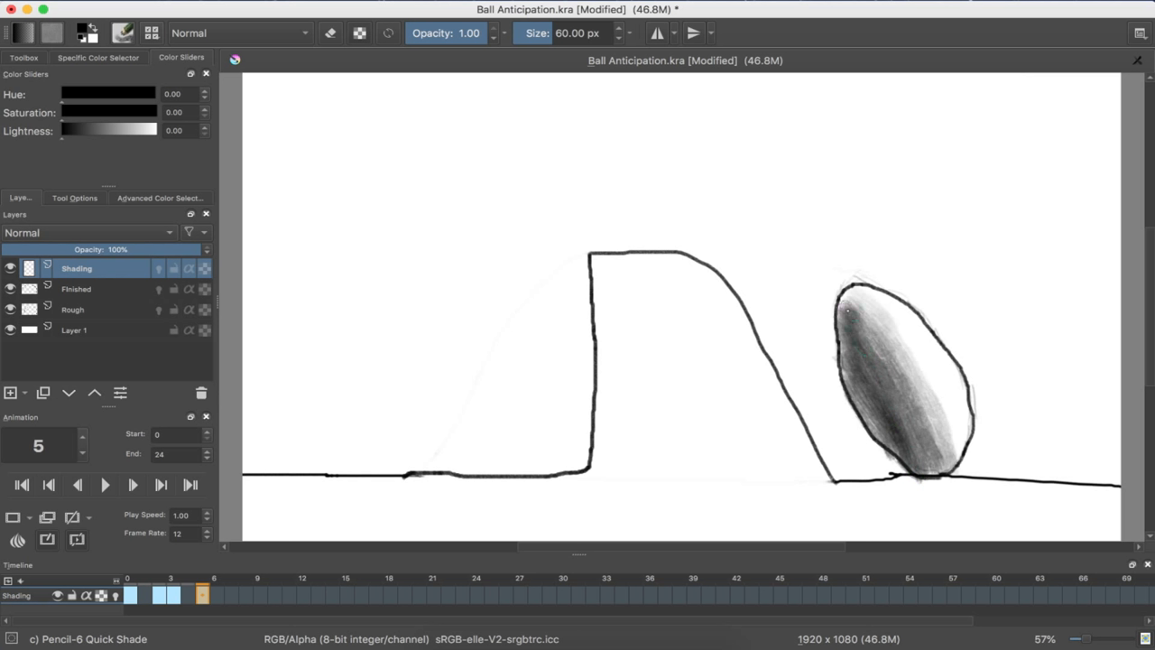
left_click_drag(848, 311, 921, 470)
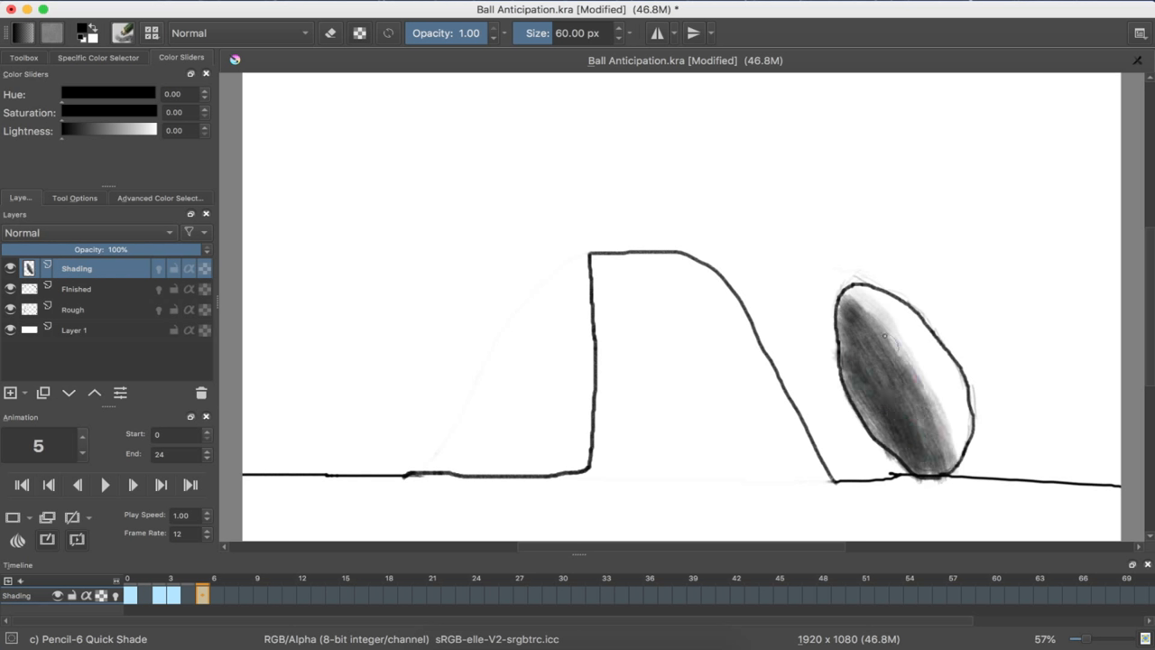
left_click_drag(885, 336, 944, 460)
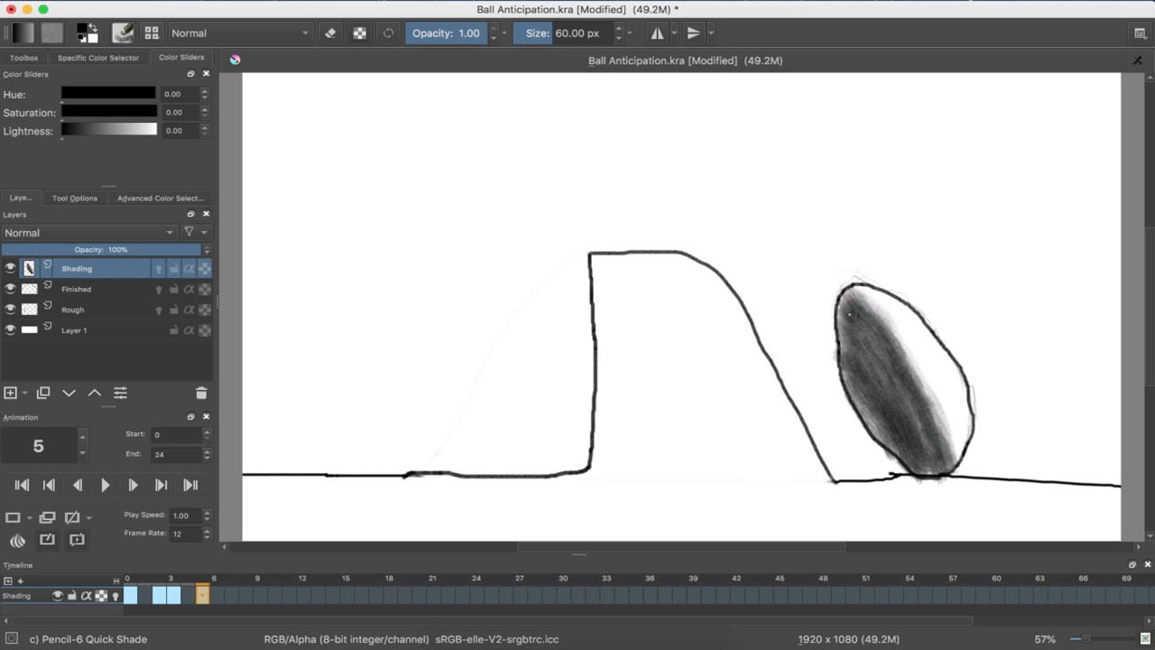
left_click_drag(848, 312, 912, 465)
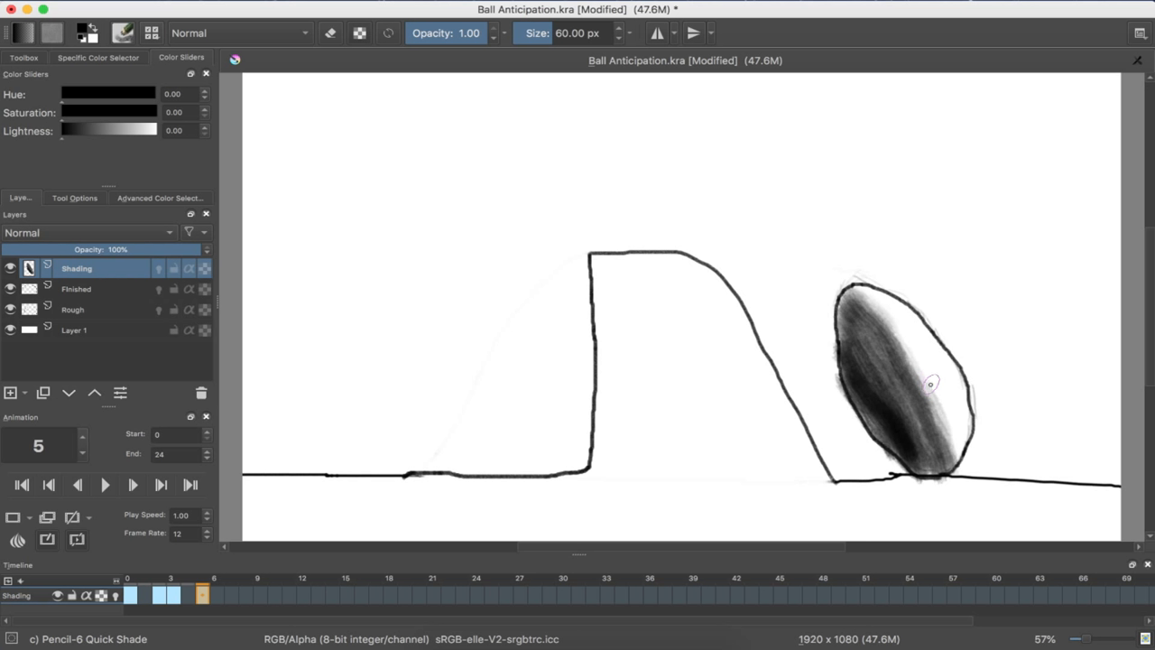
mouse_move(932, 386)
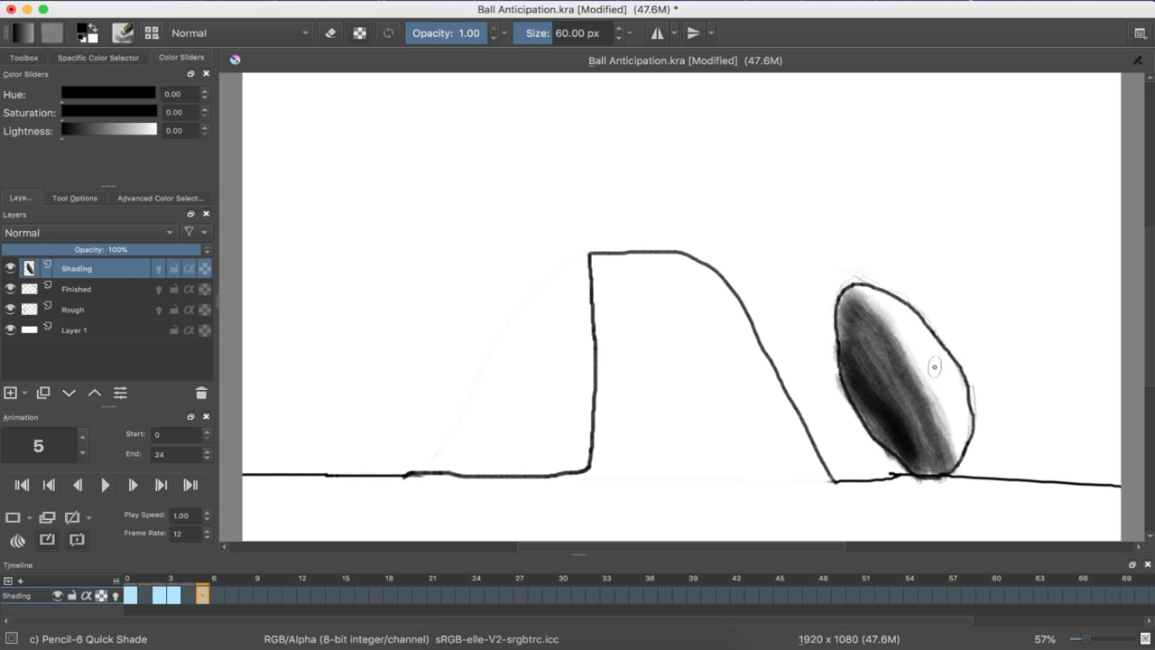
mouse_move(934, 368)
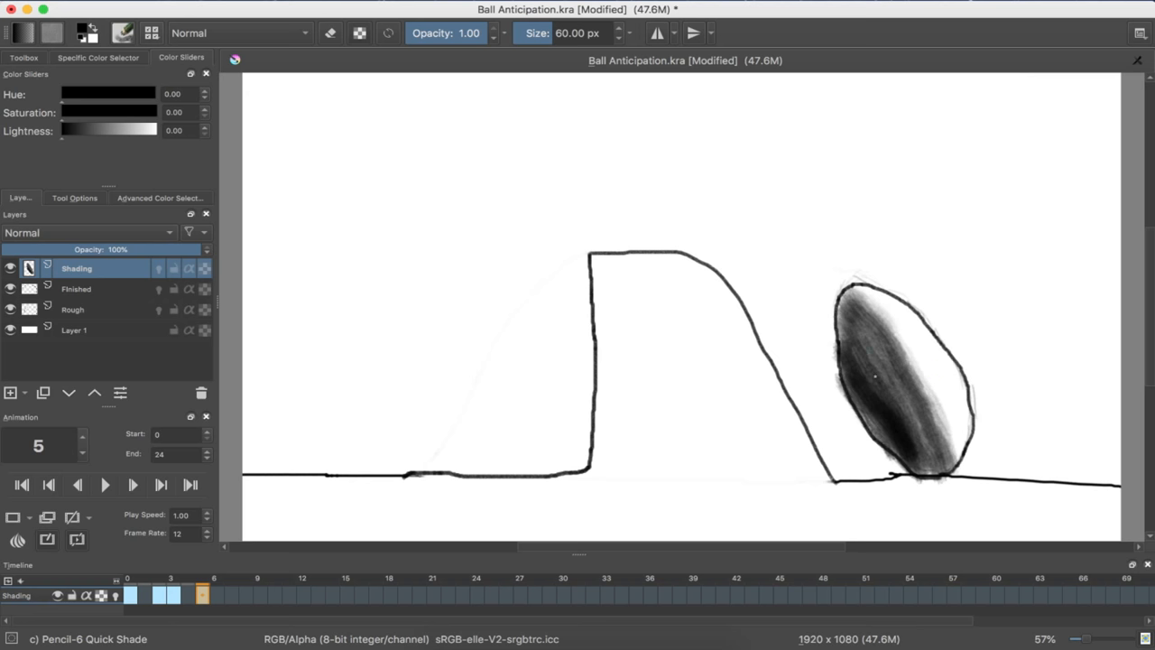
mouse_move(847, 321)
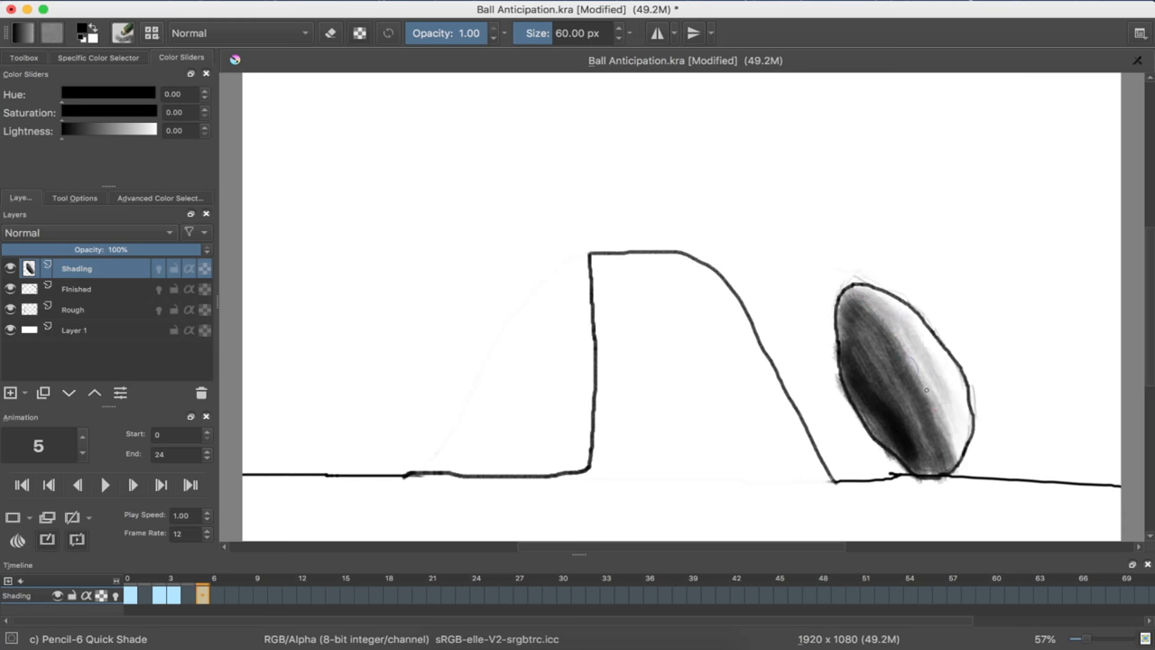
left_click_drag(925, 393, 863, 293)
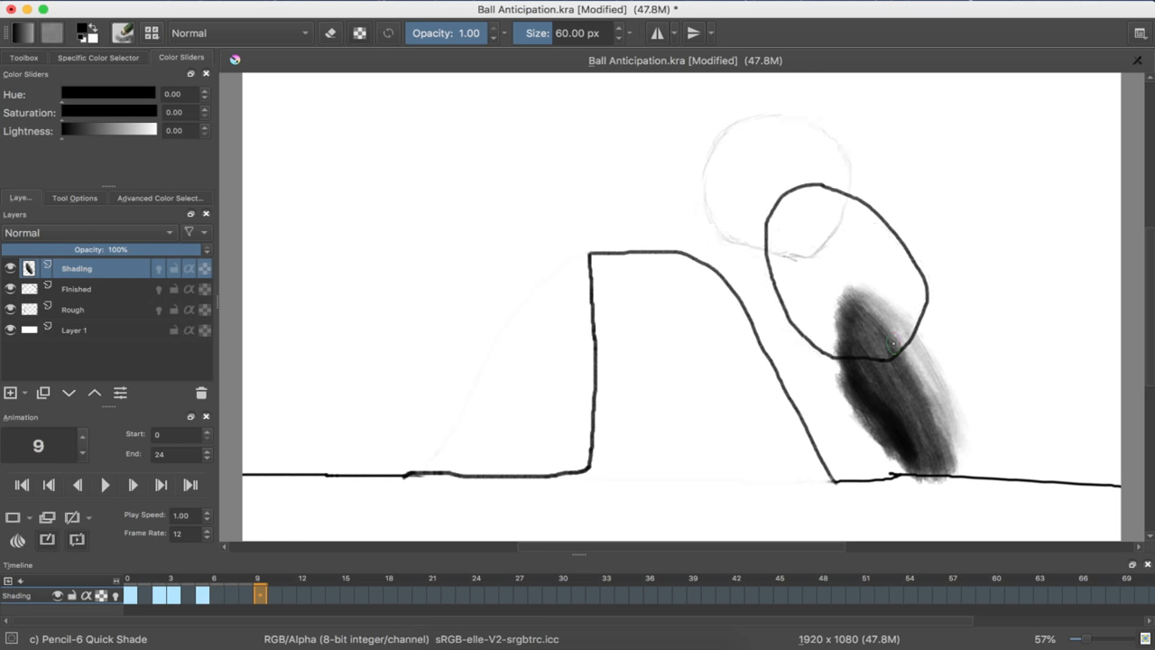
Create blank Shading-layer keyframes at frame 9 and the next ball drawing.
left_click(303, 594)
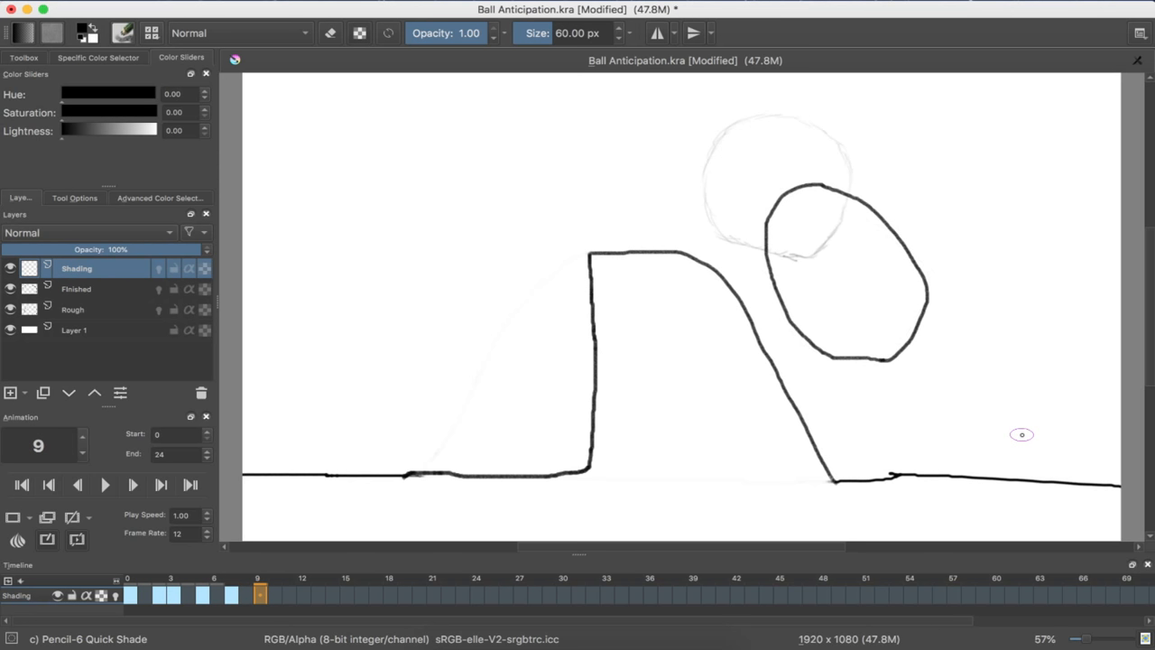
left_click(274, 593)
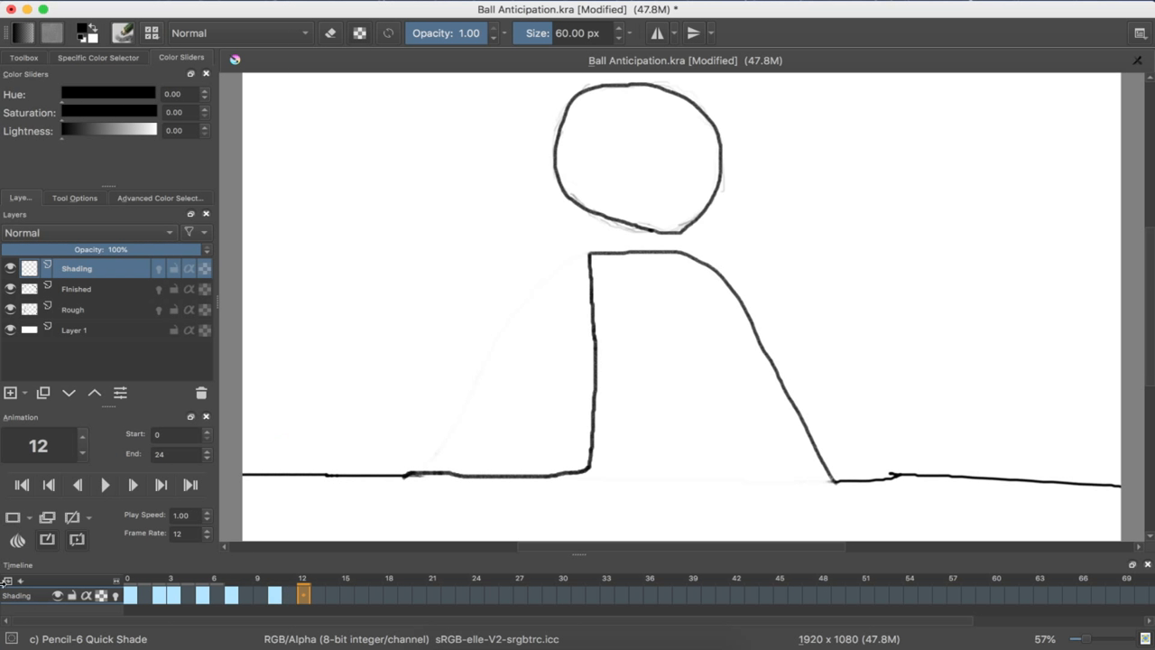
mouse_move(471, 385)
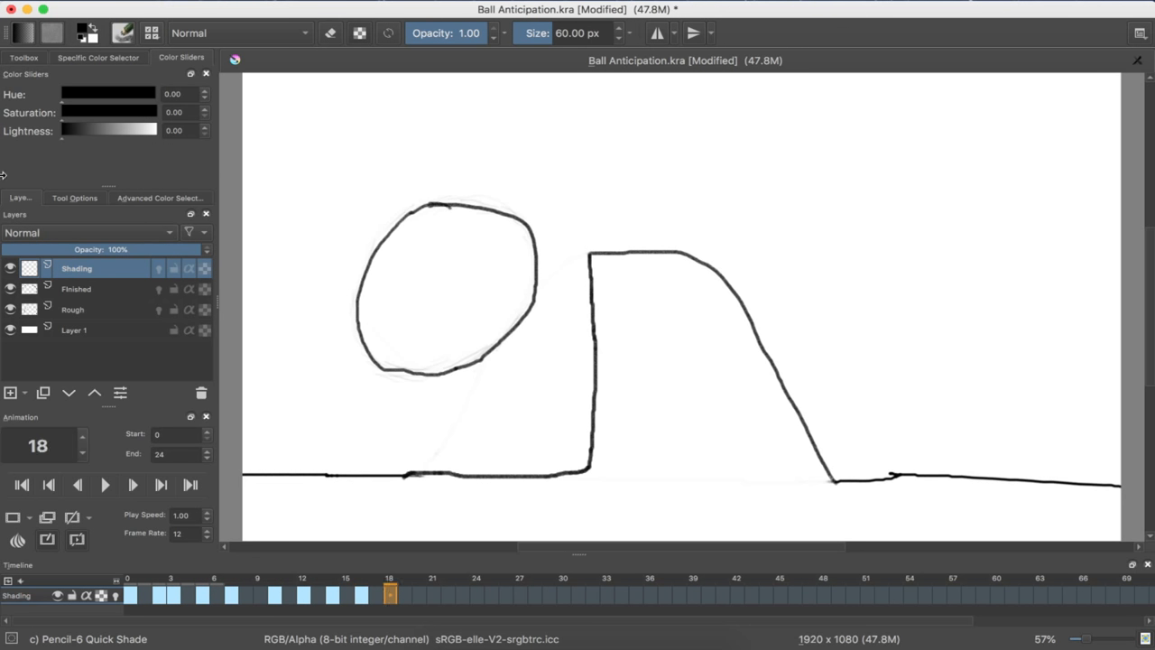
mouse_move(513, 406)
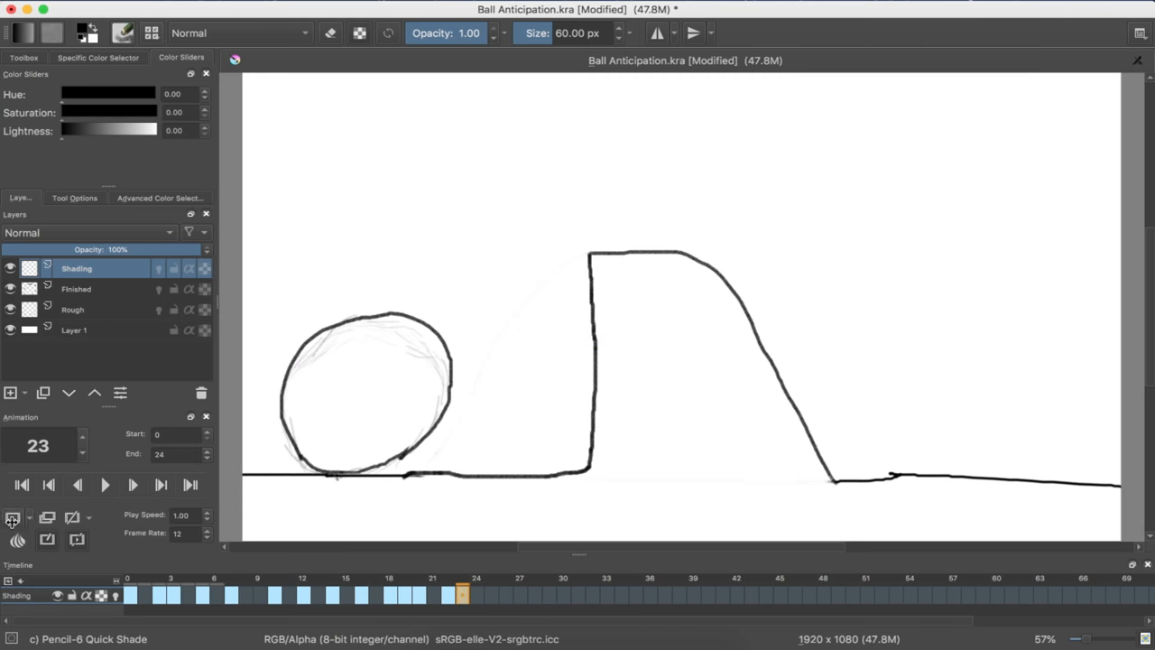
Add the last blank shading keyframe at frame 23 and shade frame 7's ball, darkest left.
left_click(132, 485)
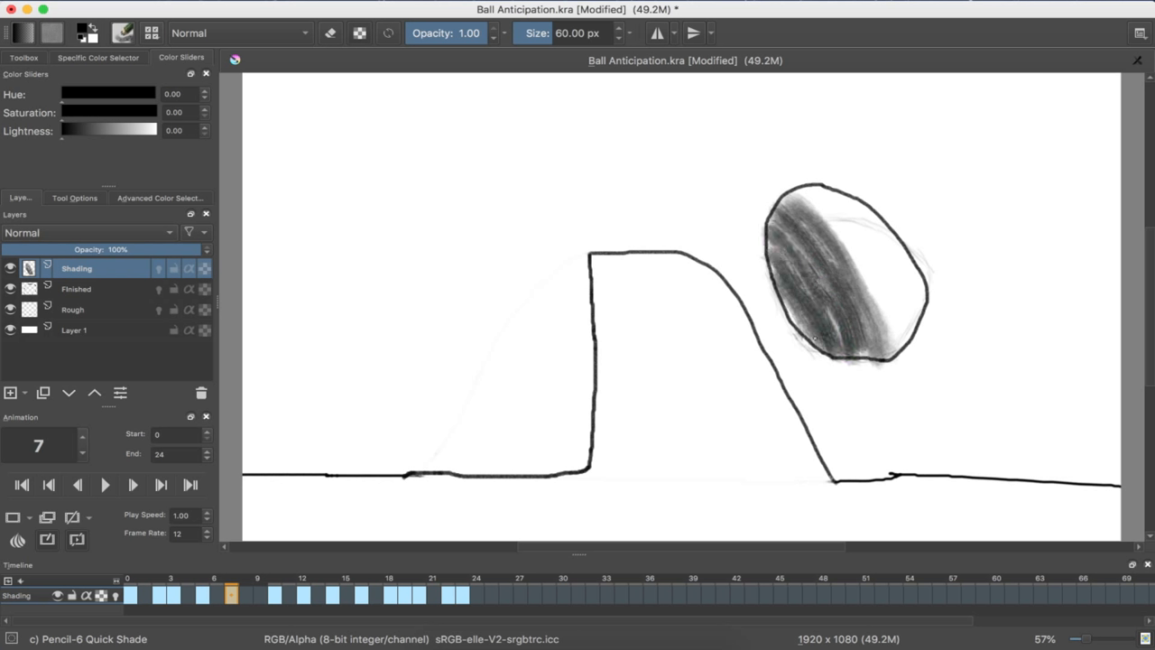
left_click_drag(812, 338, 778, 257)
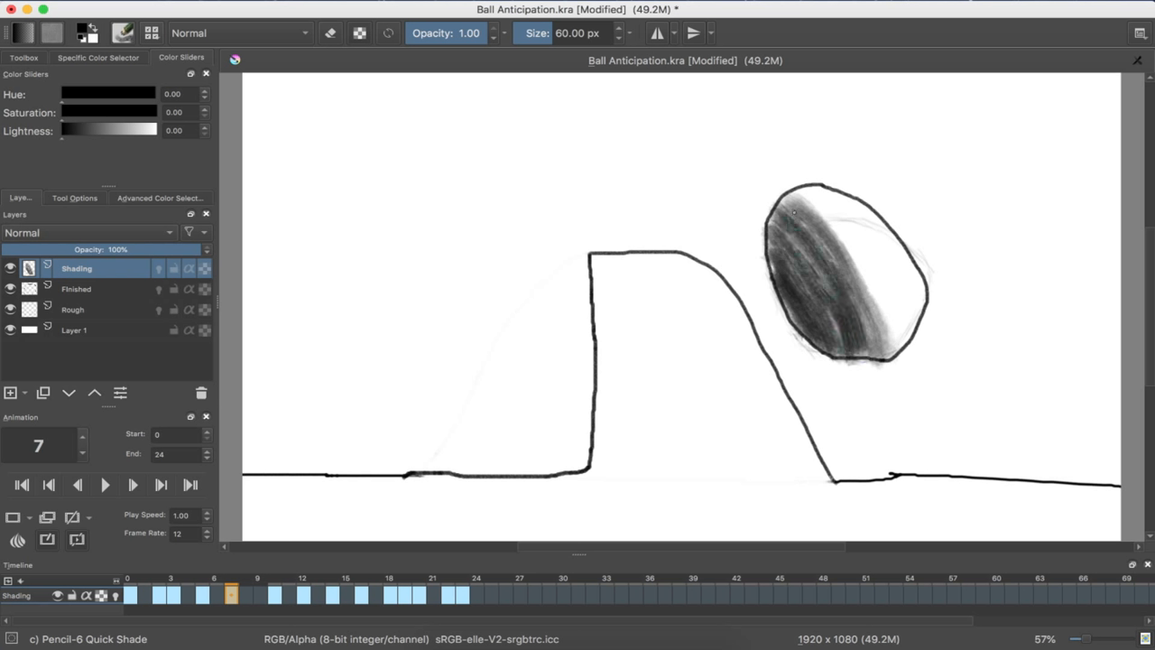
left_click_drag(813, 198, 903, 352)
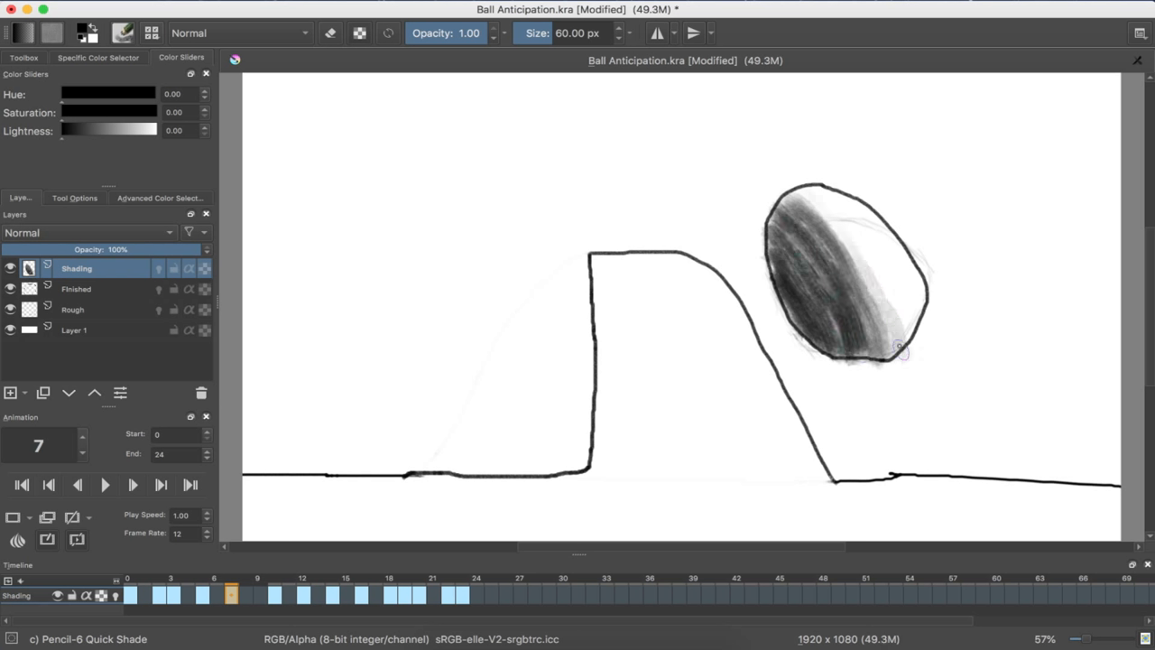
left_click_drag(898, 352, 835, 225)
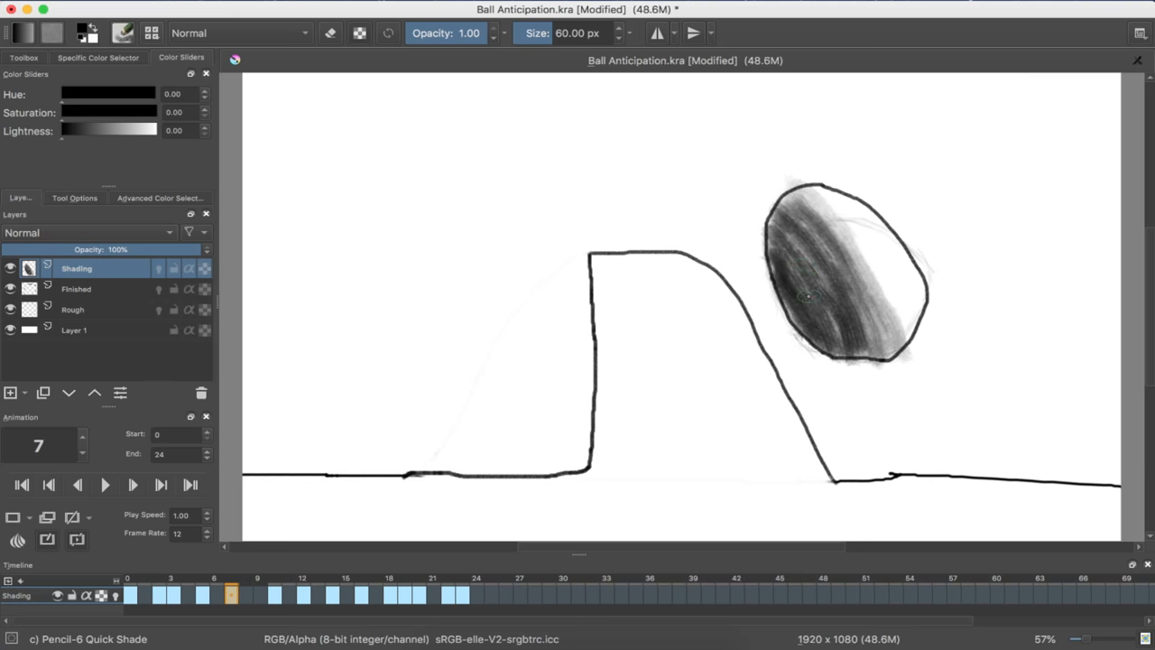
Shade frame 10's ball in graphite, darkest lower left with a pale upper right.
left_click(274, 595)
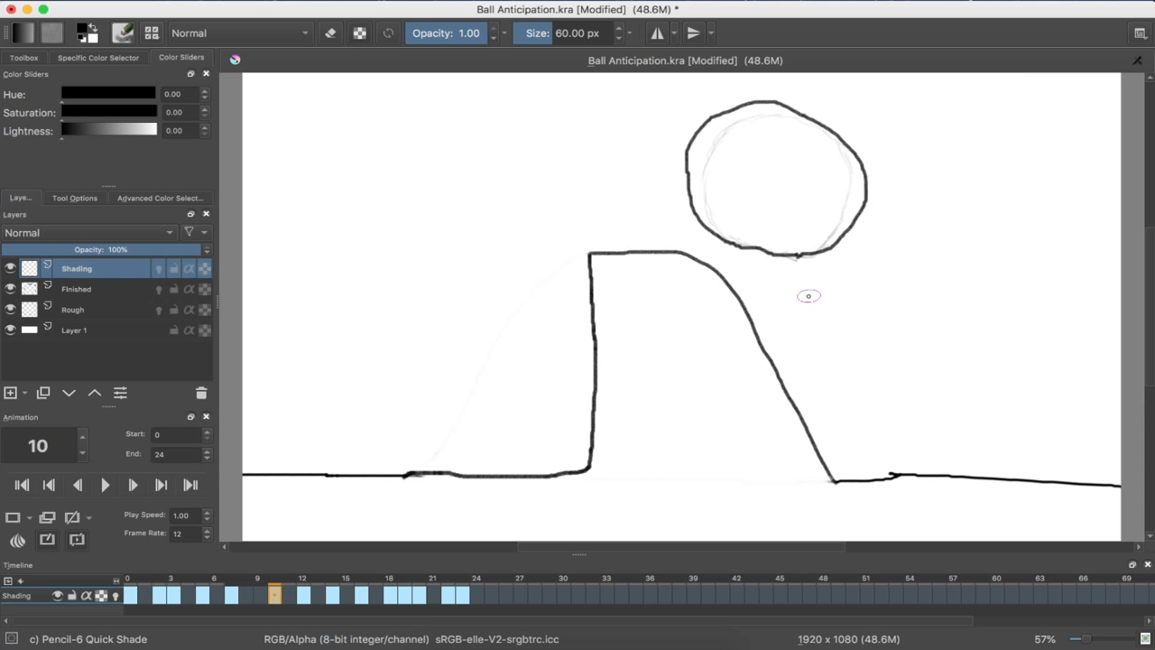
mouse_move(790, 259)
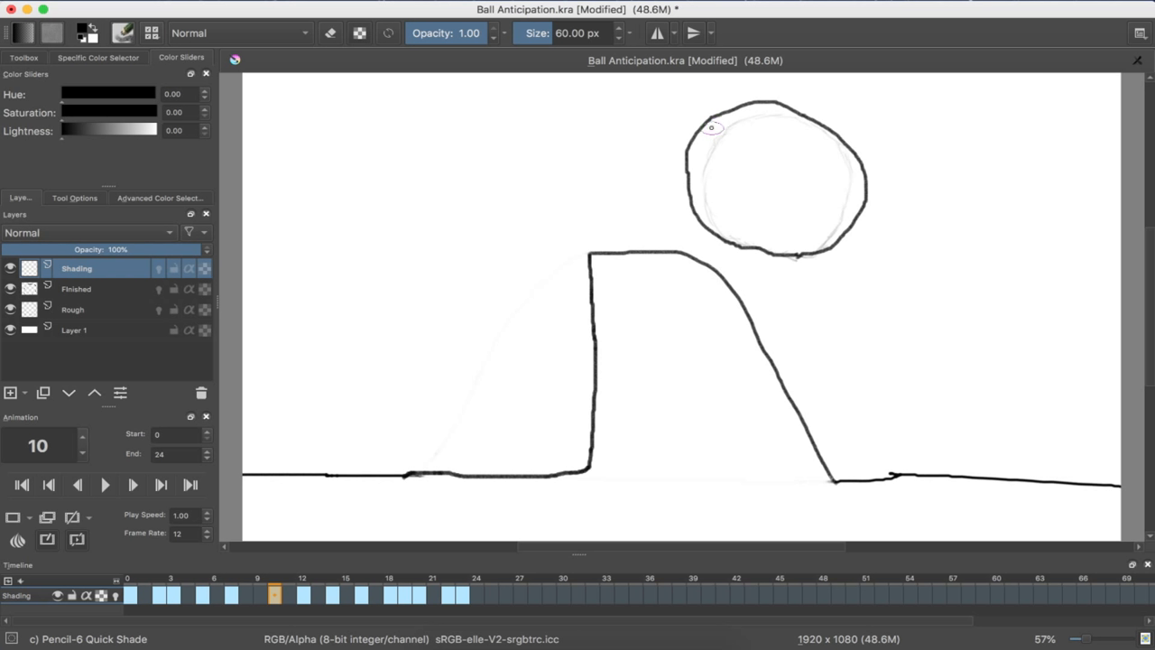
left_click_drag(712, 128, 844, 221)
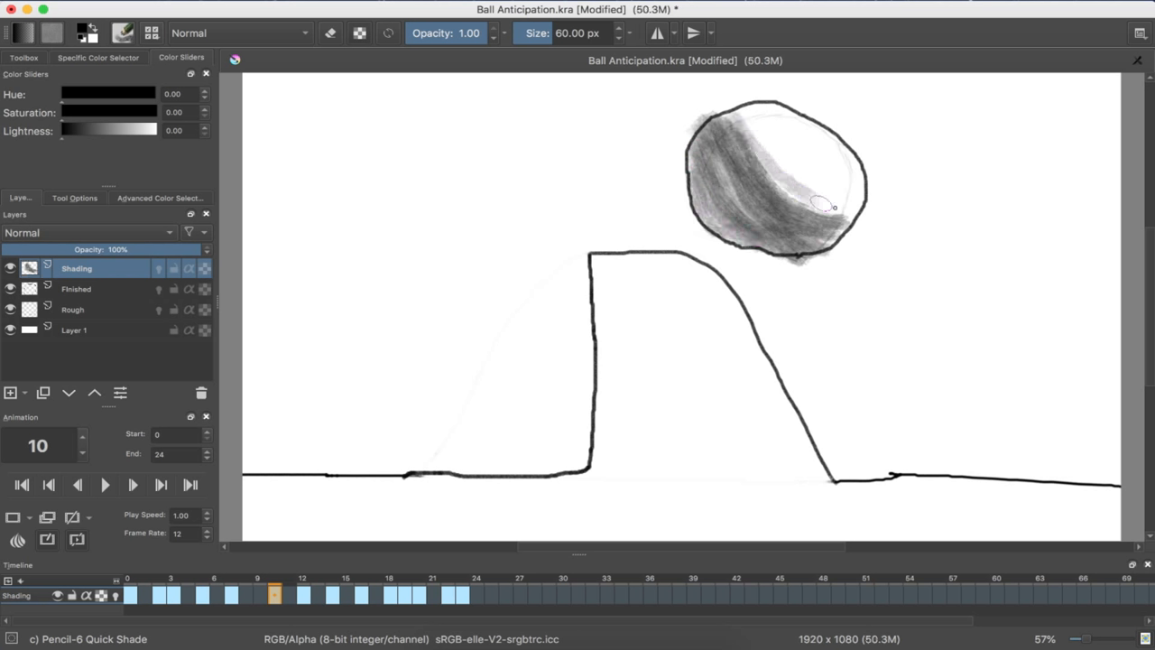
left_click_drag(834, 207, 722, 170)
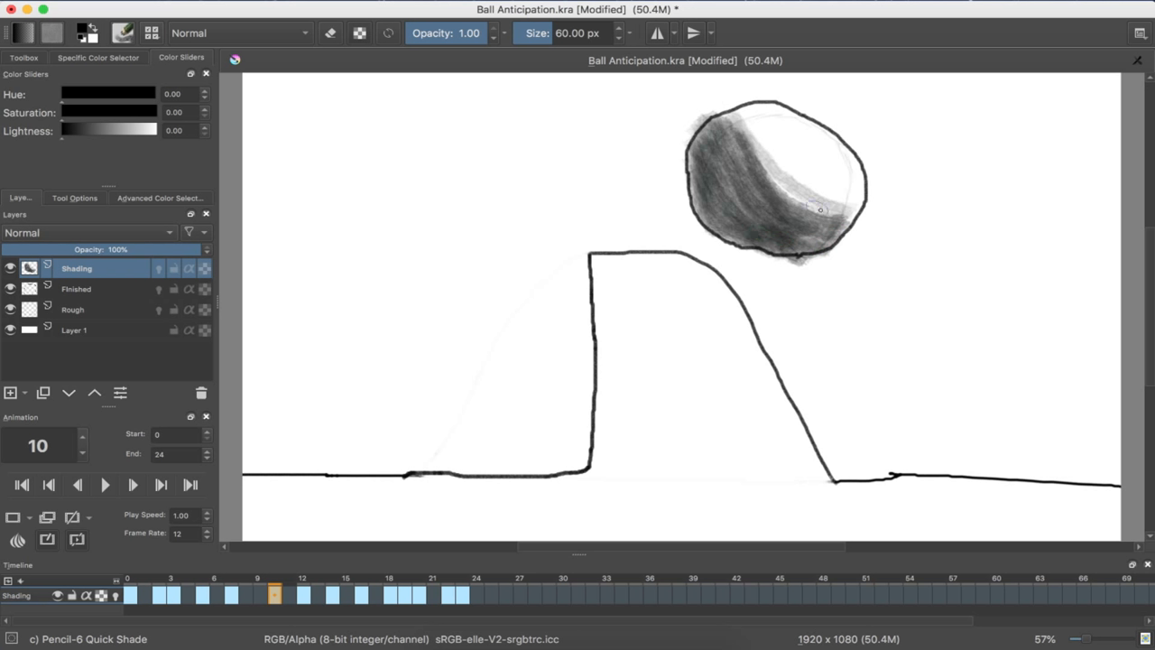
left_click_drag(808, 189, 781, 225)
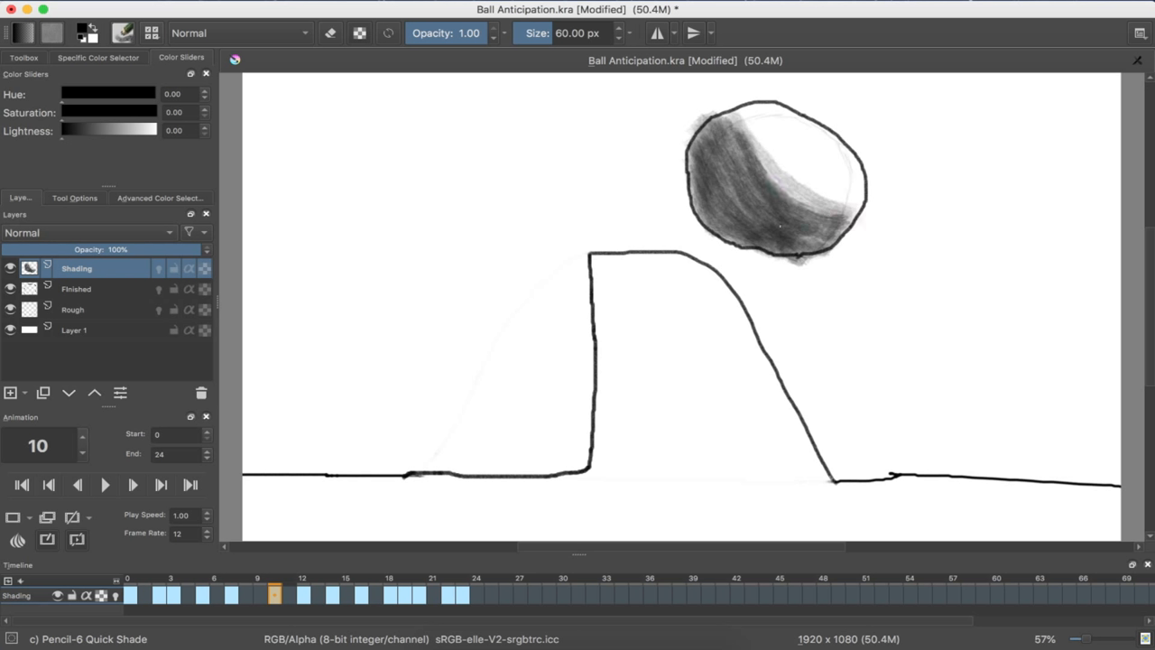
left_click_drag(781, 225, 799, 257)
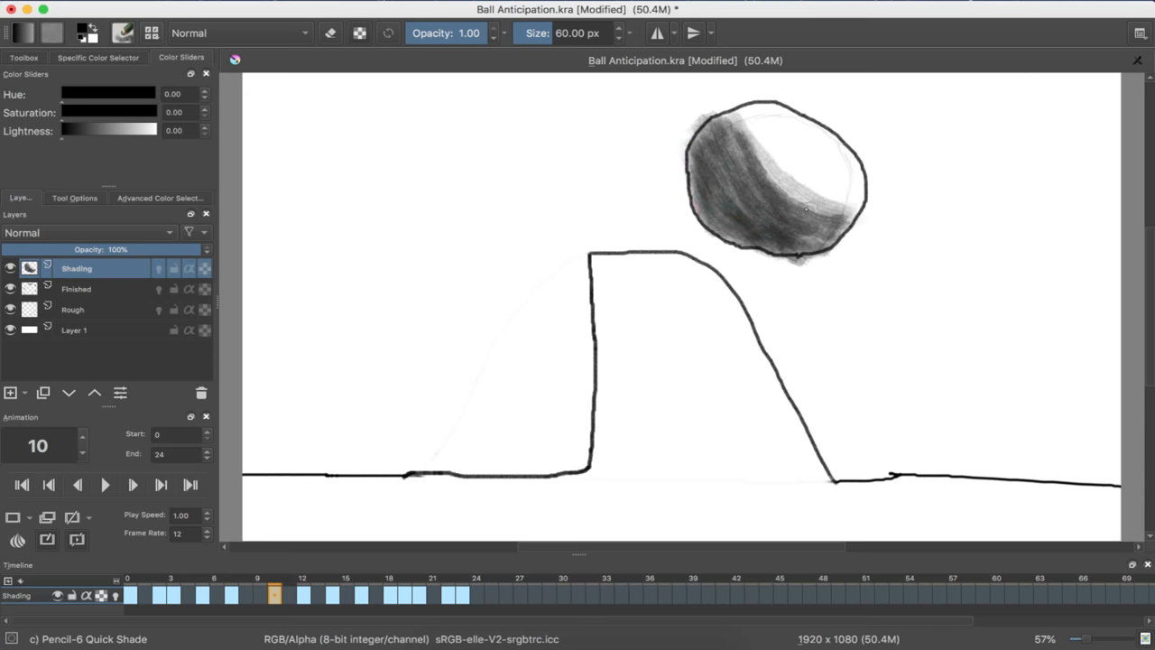
left_click(303, 594)
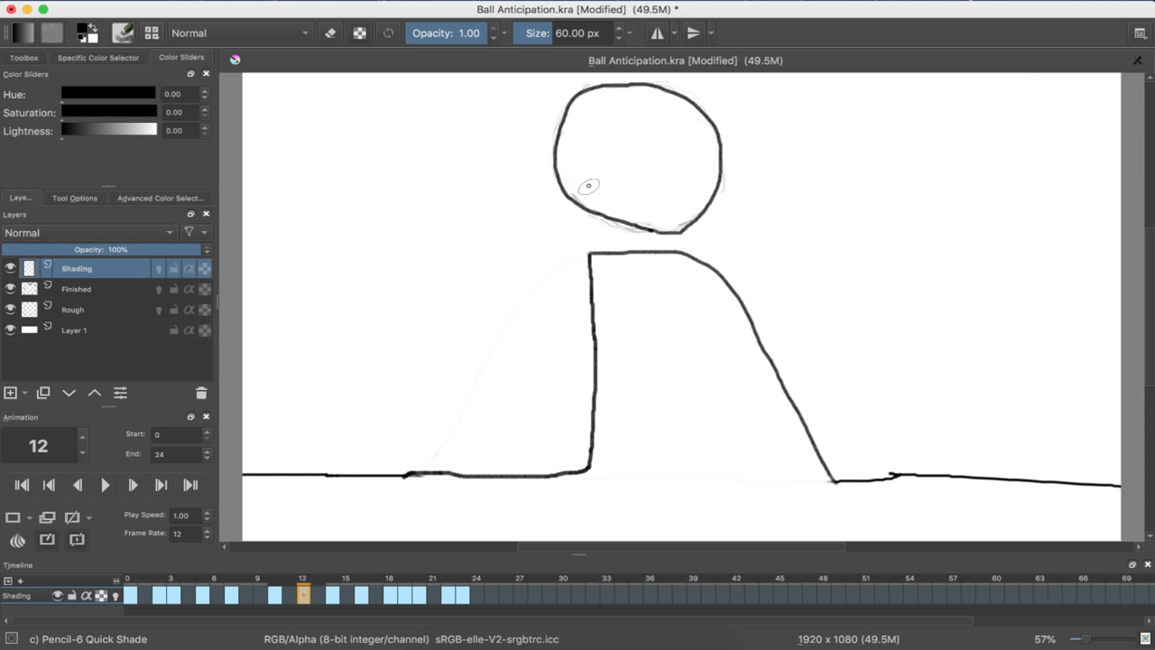
Shade frame 12's ball with Quick Shade, dark left and bottom, bright upper-right highlight.
left_click_drag(589, 185, 650, 172)
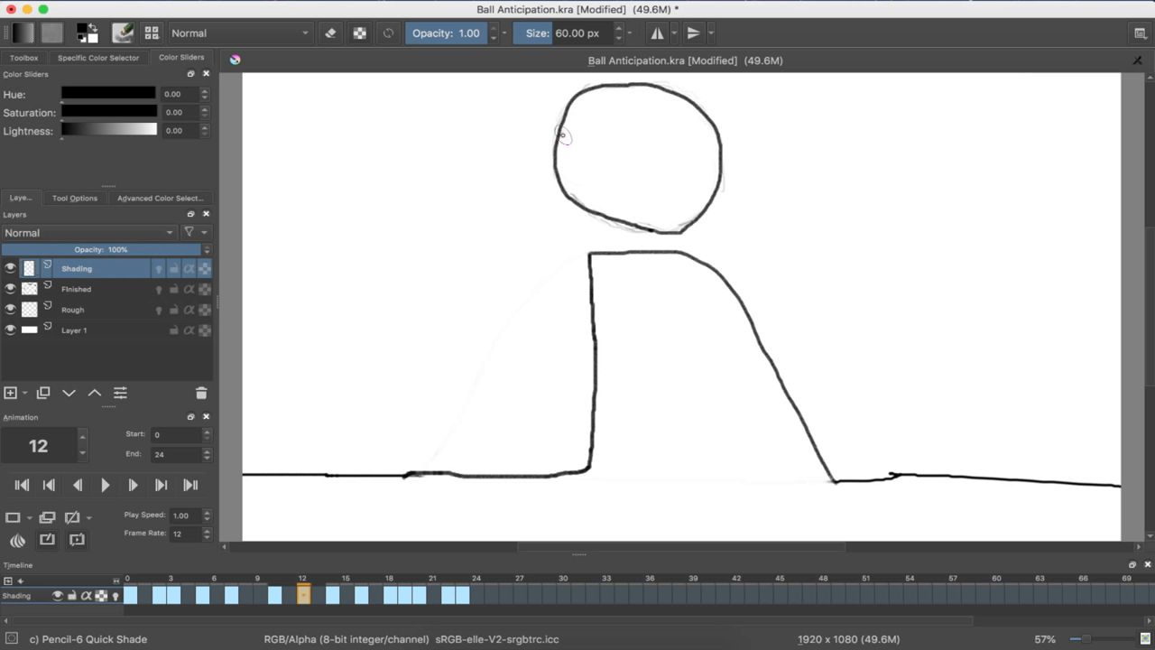
left_click_drag(562, 136, 708, 176)
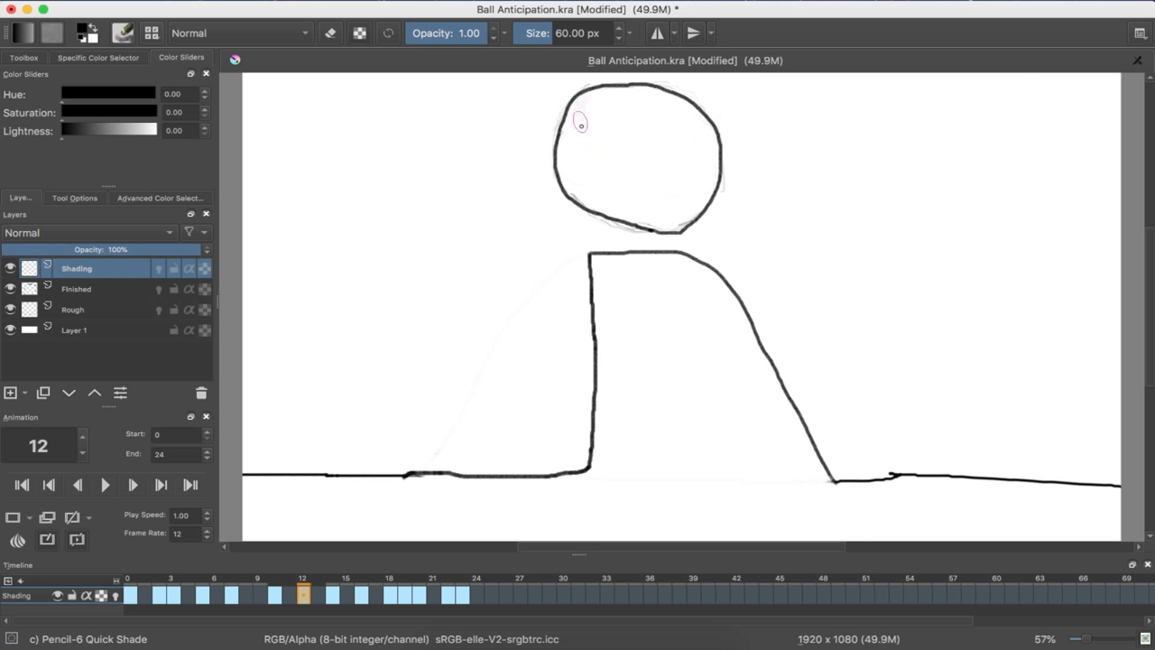
left_click_drag(582, 121, 646, 199)
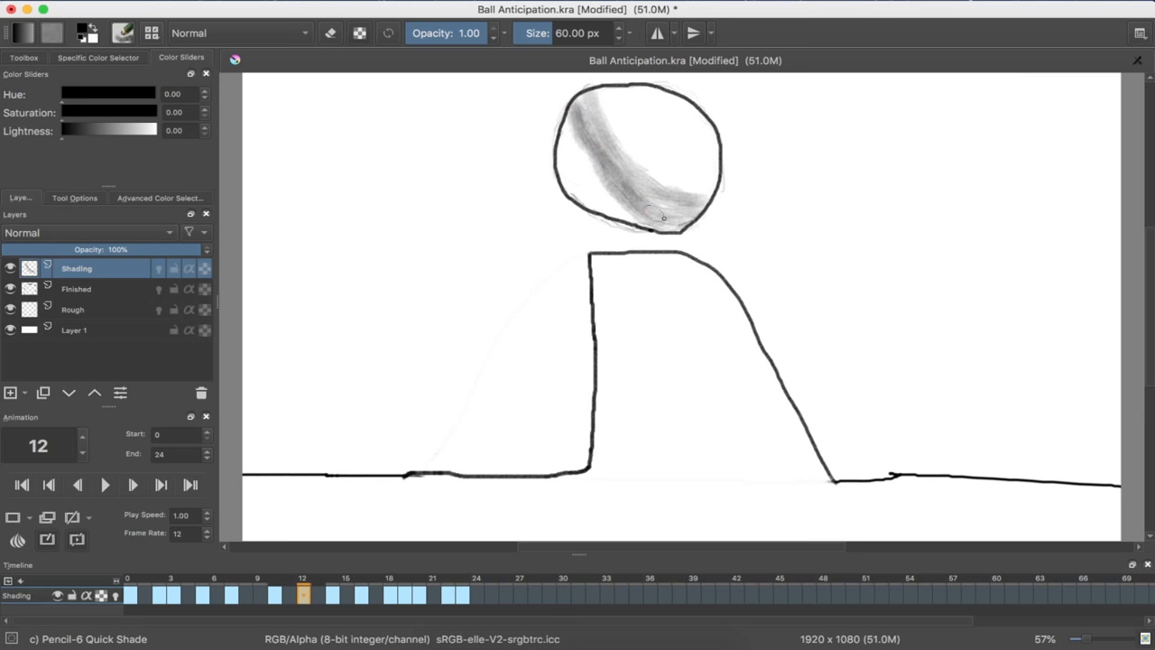
left_click_drag(664, 217, 596, 203)
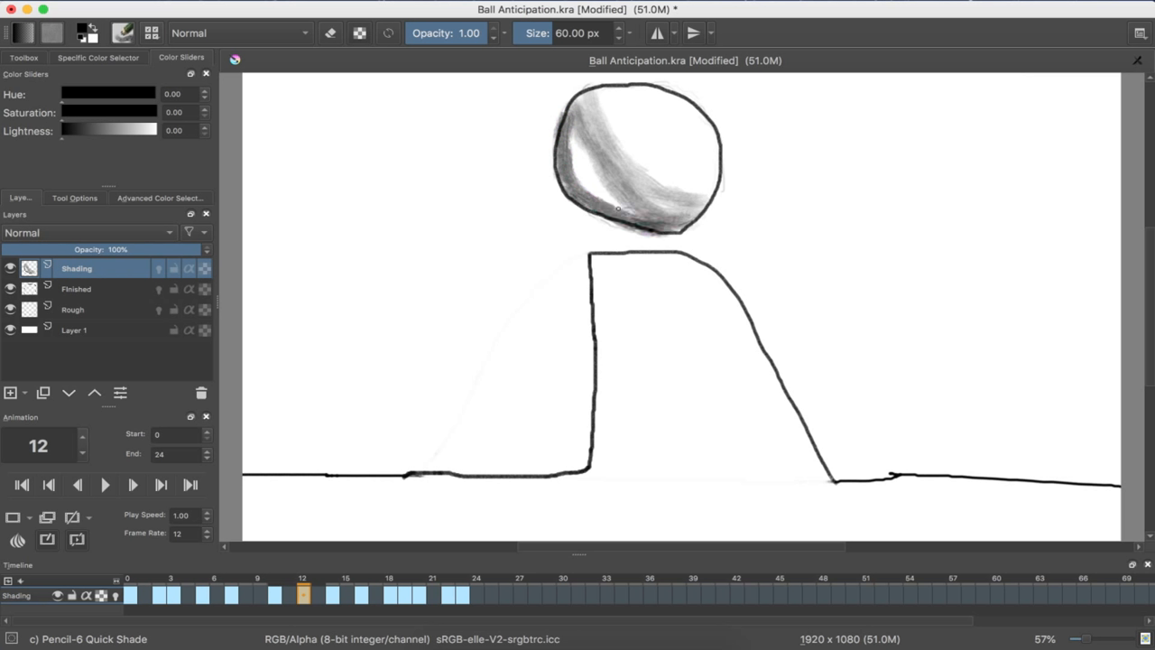
left_click_drag(578, 117, 632, 225)
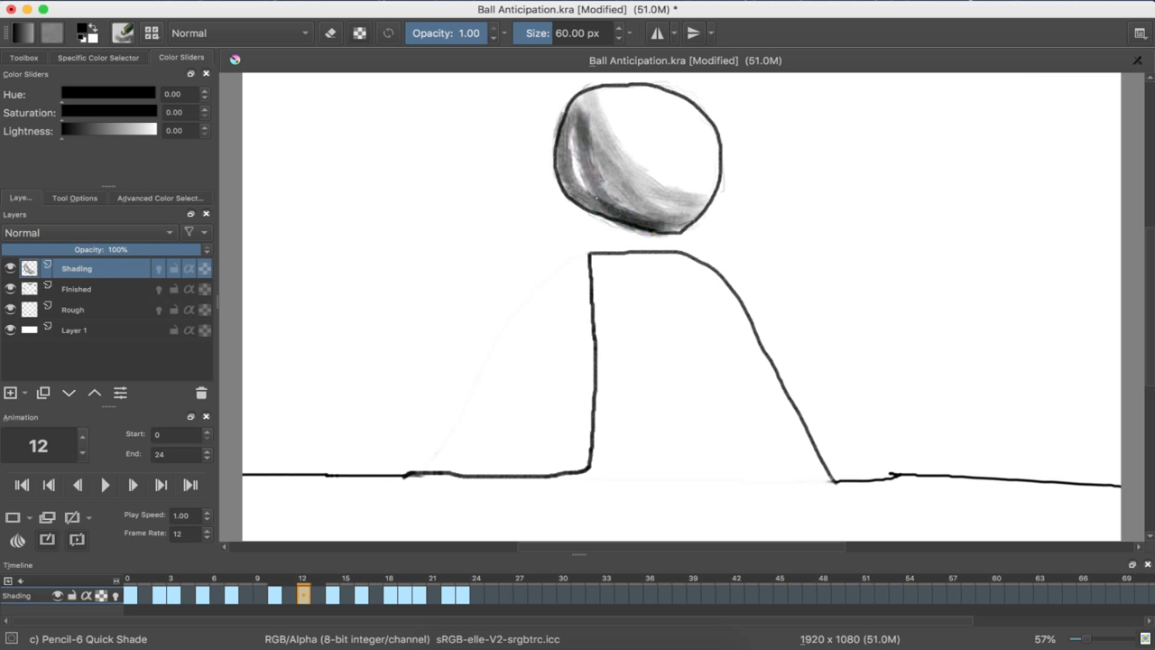
left_click_drag(573, 117, 695, 204)
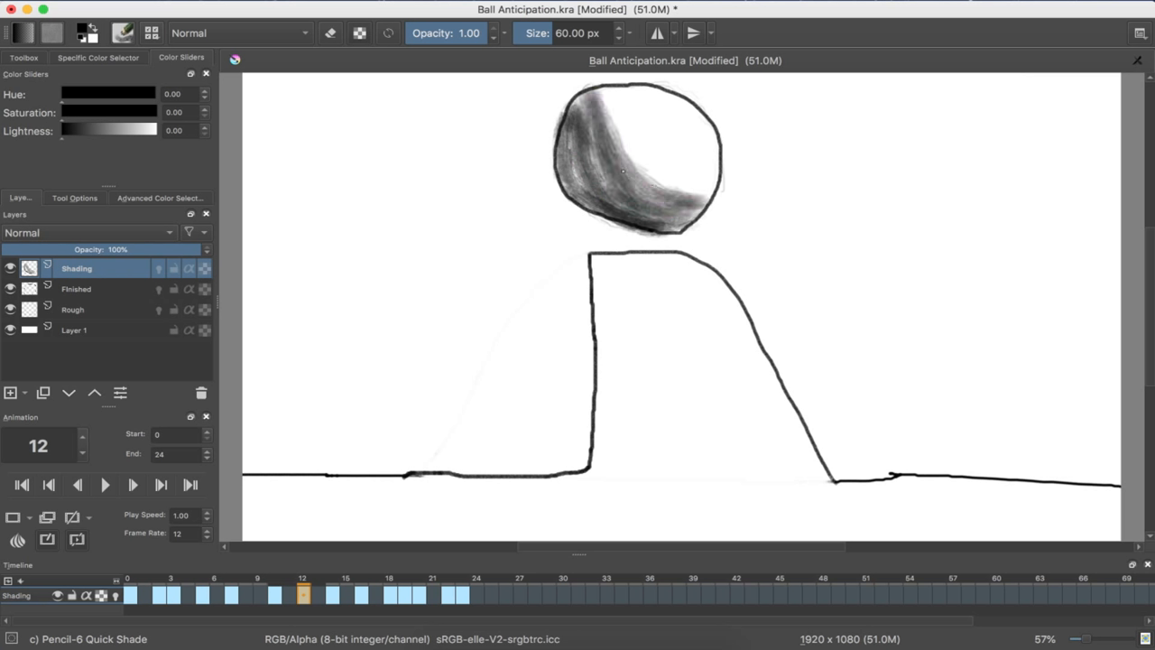
left_click_drag(578, 108, 650, 176)
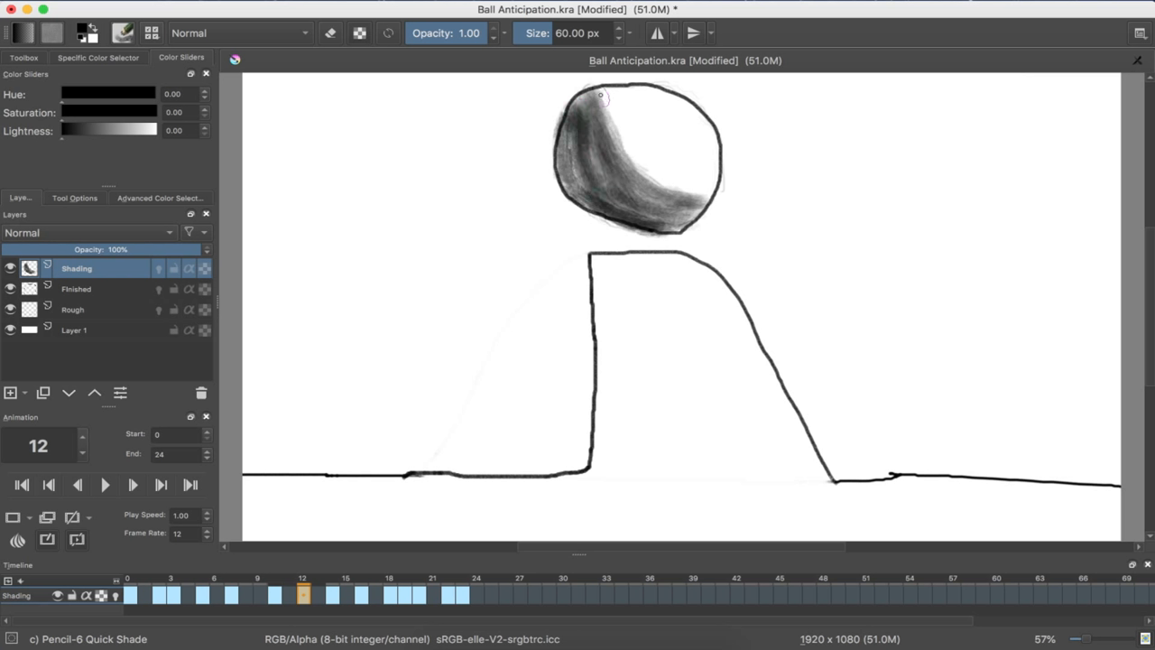
left_click_drag(602, 96, 659, 185)
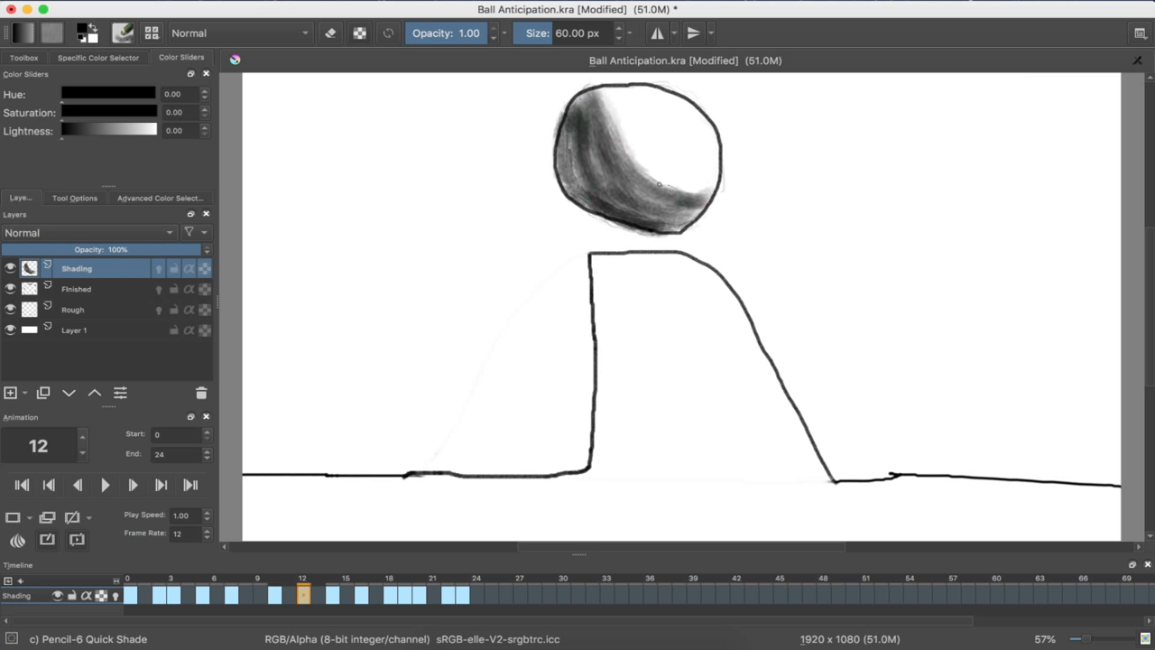
left_click_drag(596, 90, 709, 181)
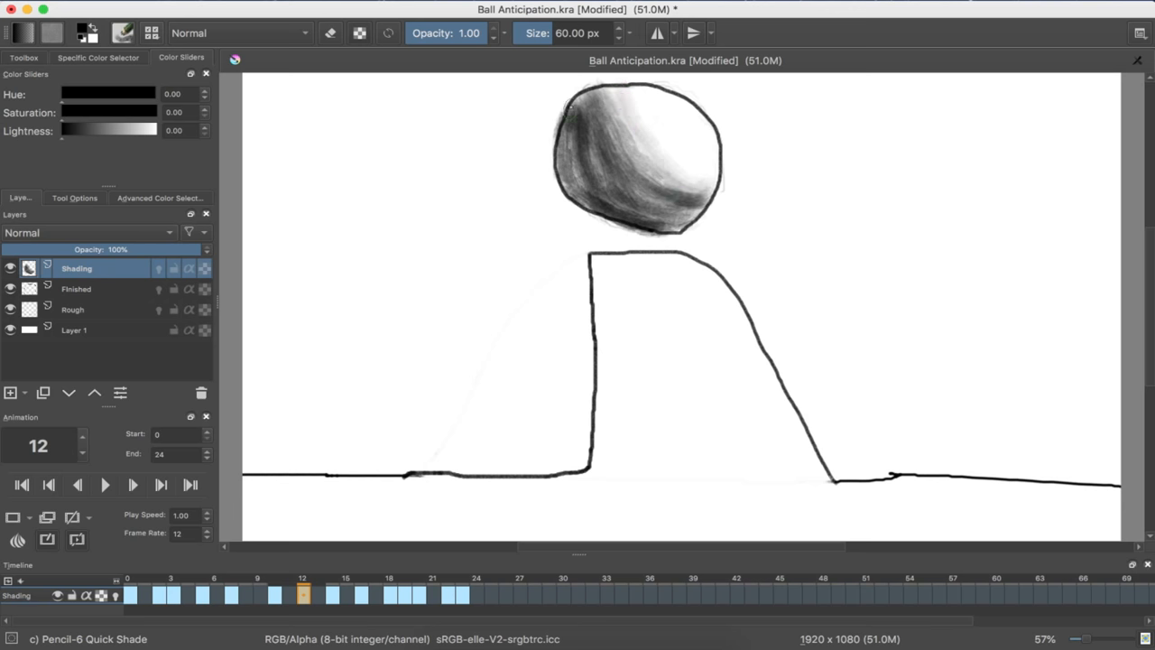
left_click_drag(573, 104, 632, 215)
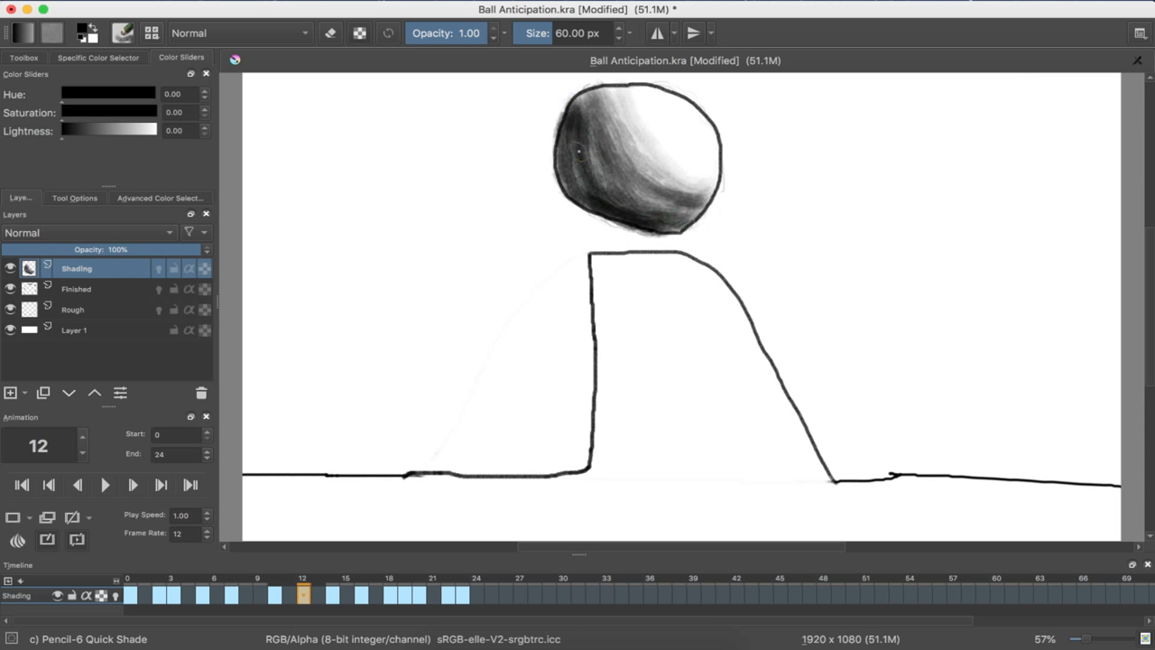
left_click_drag(583, 149, 577, 163)
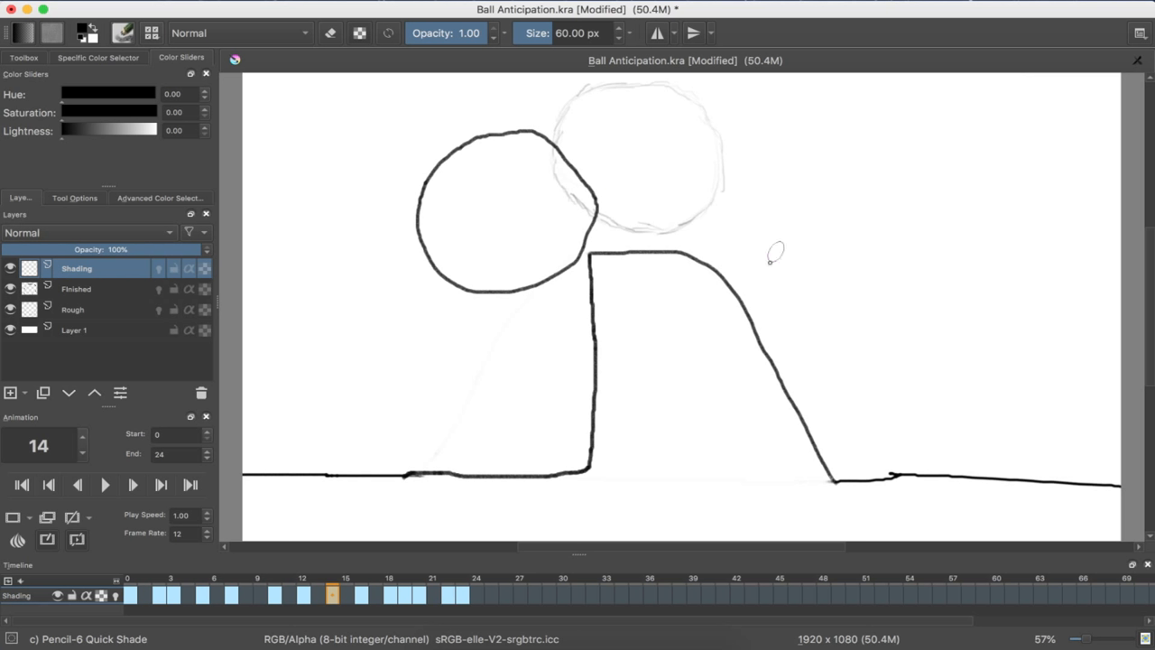
mouse_move(567, 253)
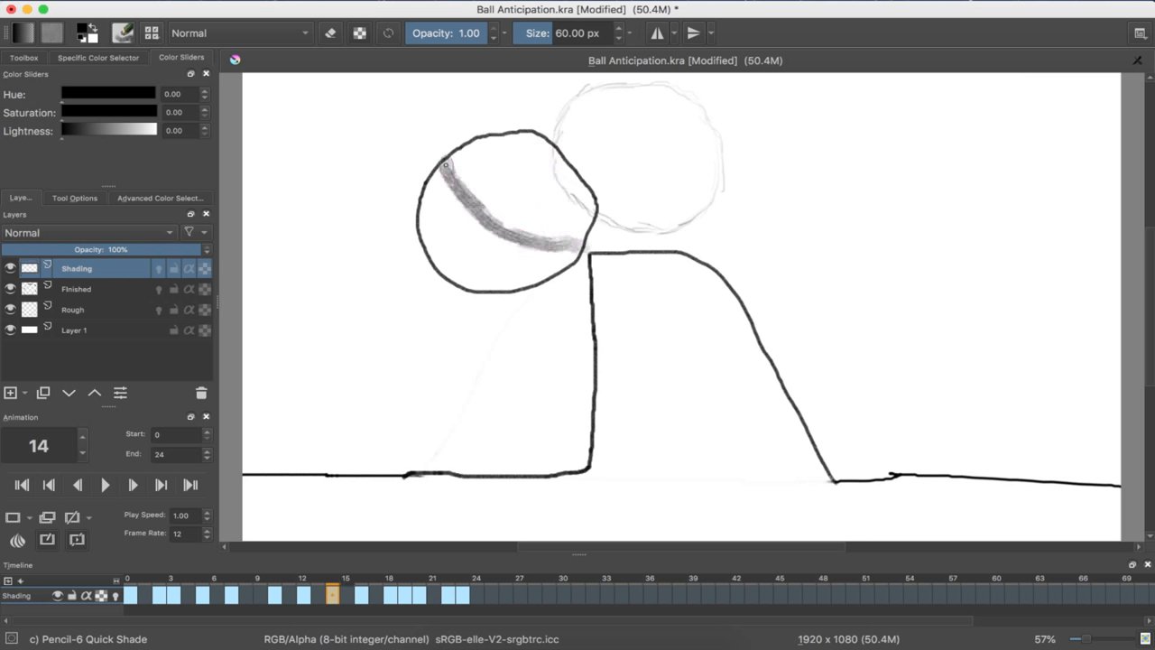
Lay first graphite shading bands across frame 14's ball, filling its lower part.
left_click_drag(442, 163, 587, 244)
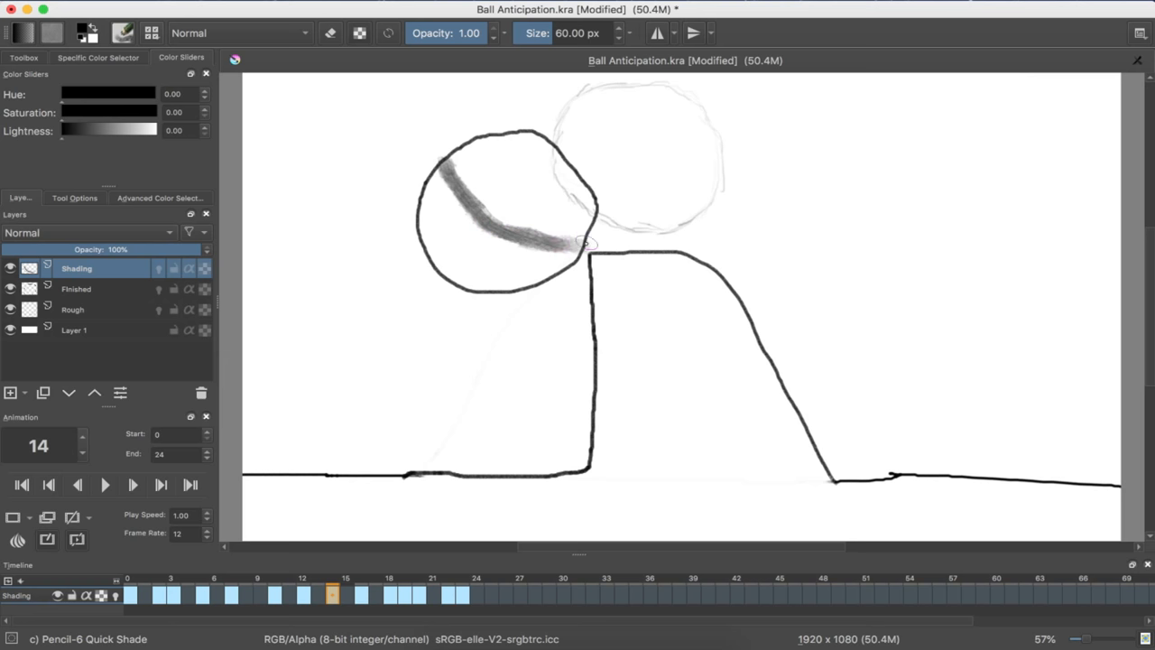
left_click_drag(578, 244, 433, 167)
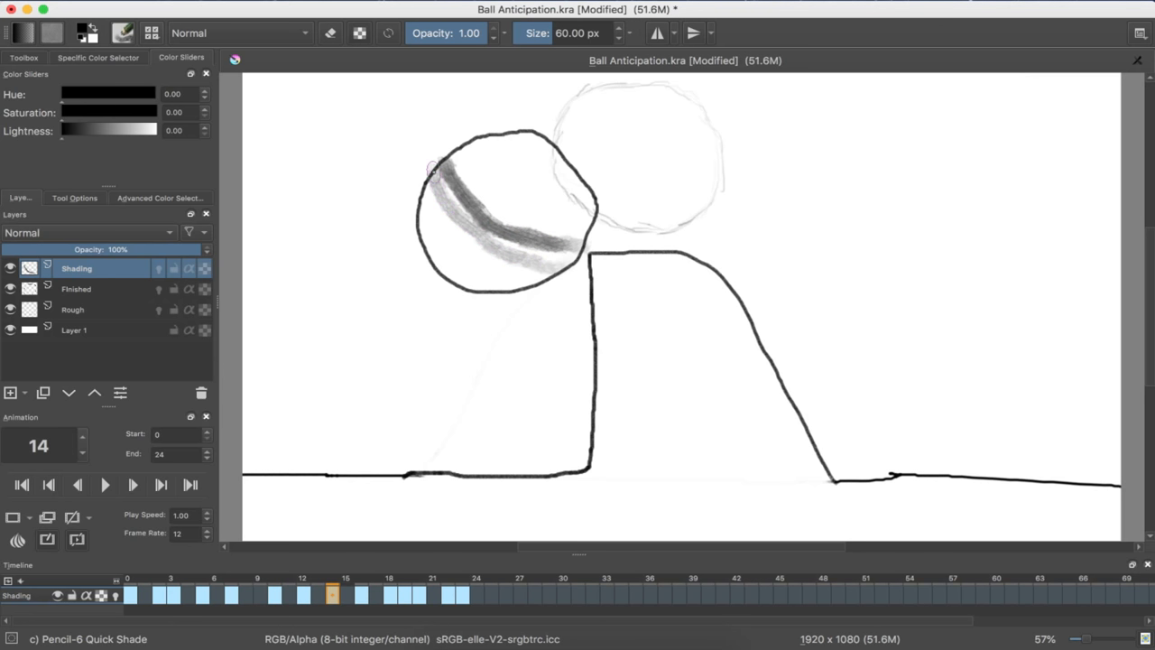
left_click_drag(433, 167, 556, 265)
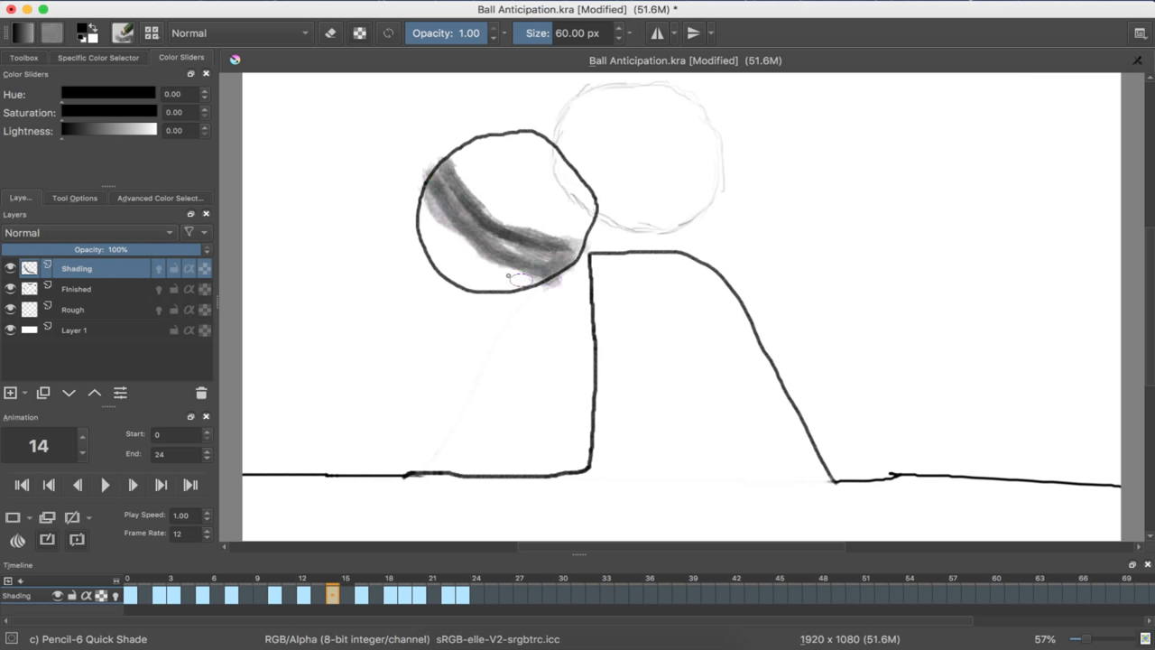
left_click_drag(424, 195, 524, 289)
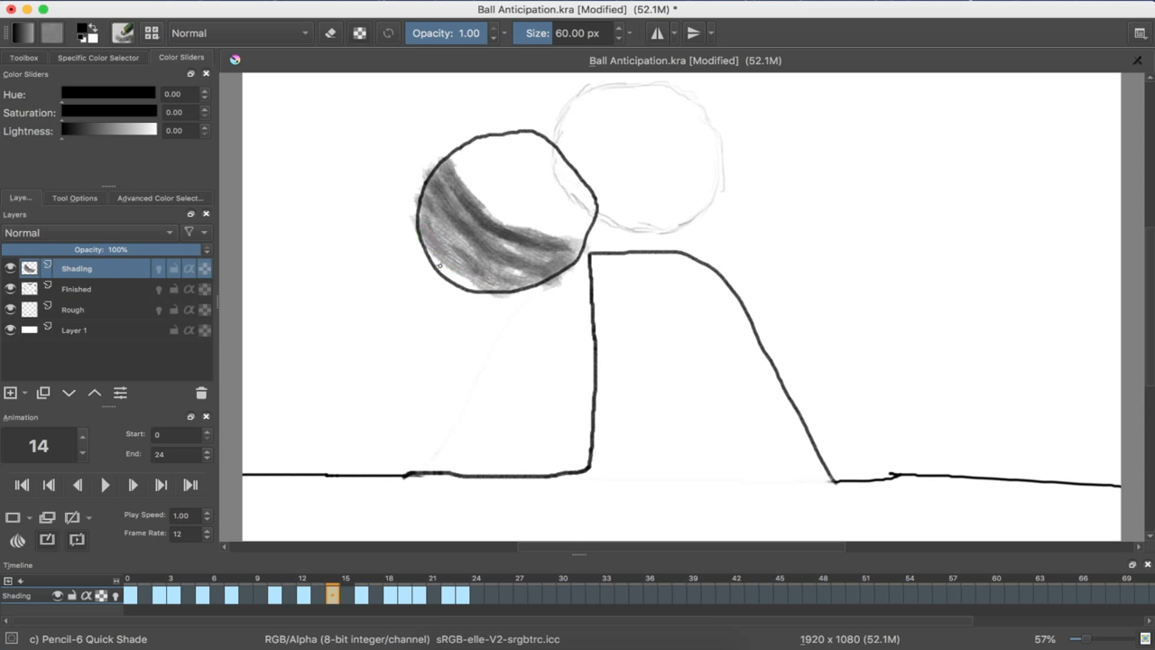
left_click_drag(442, 243, 487, 280)
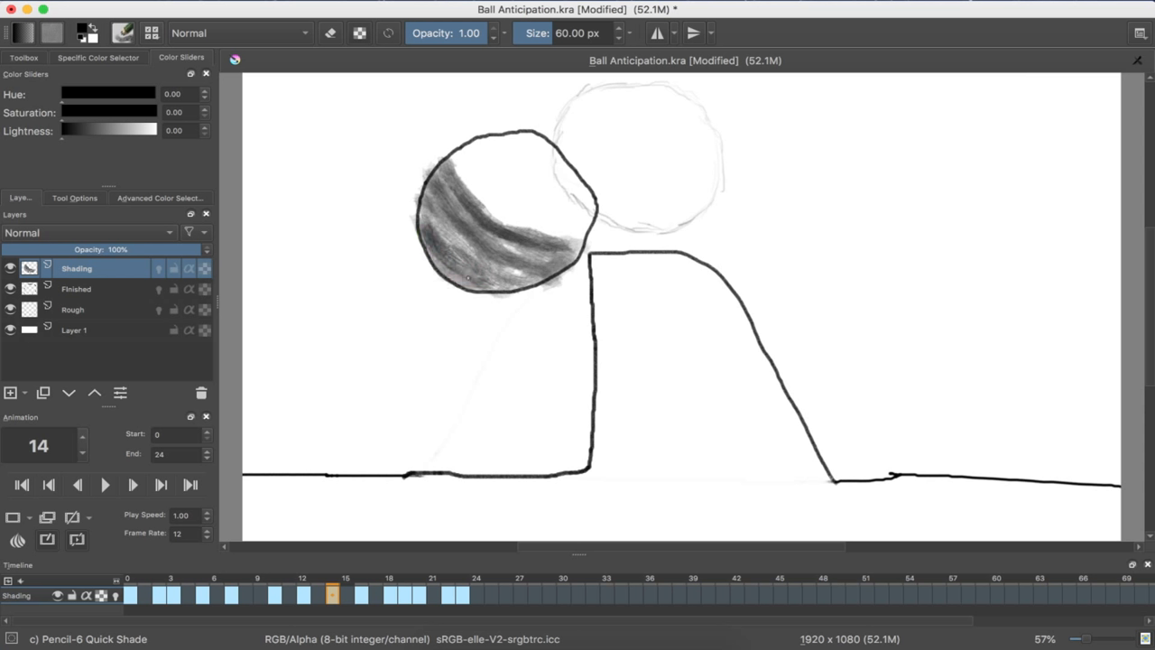
left_click_drag(451, 271, 542, 279)
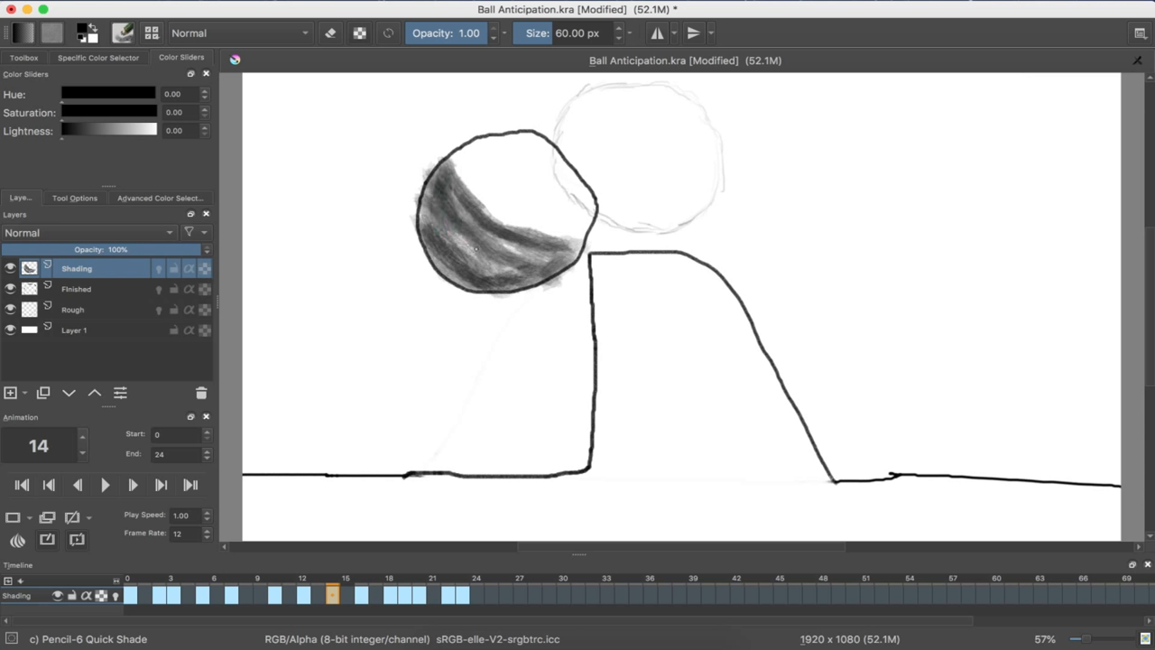
Deepen tone on the ball's lower left and blend it toward a light upper right.
left_click_drag(474, 189, 479, 248)
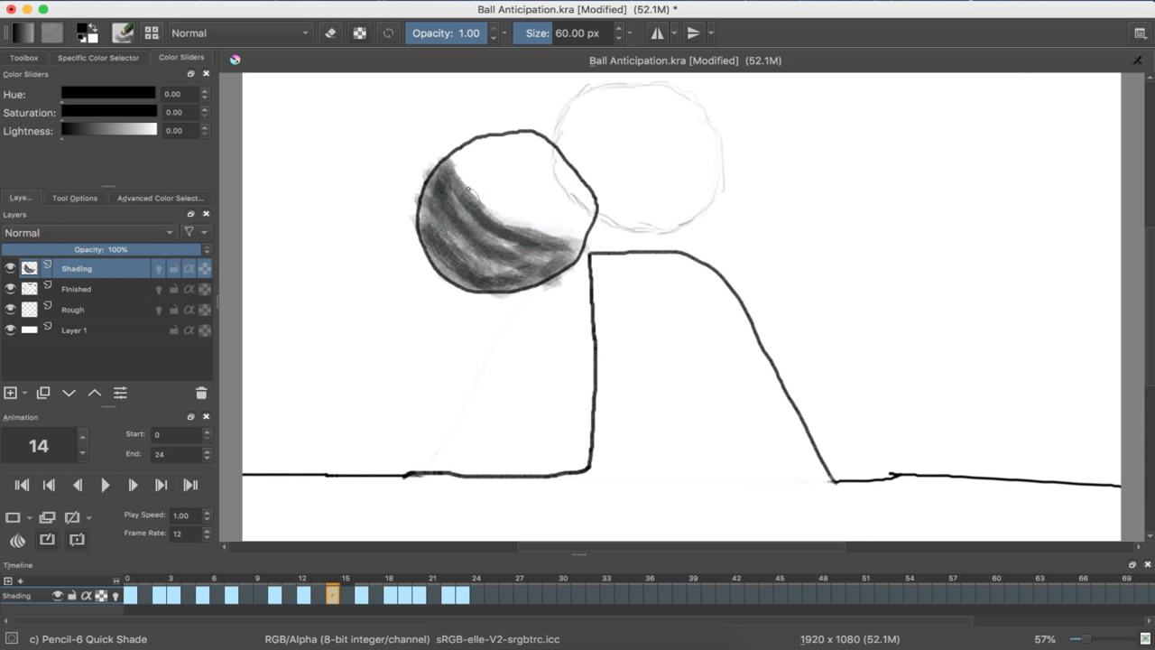
left_click_drag(469, 181, 575, 231)
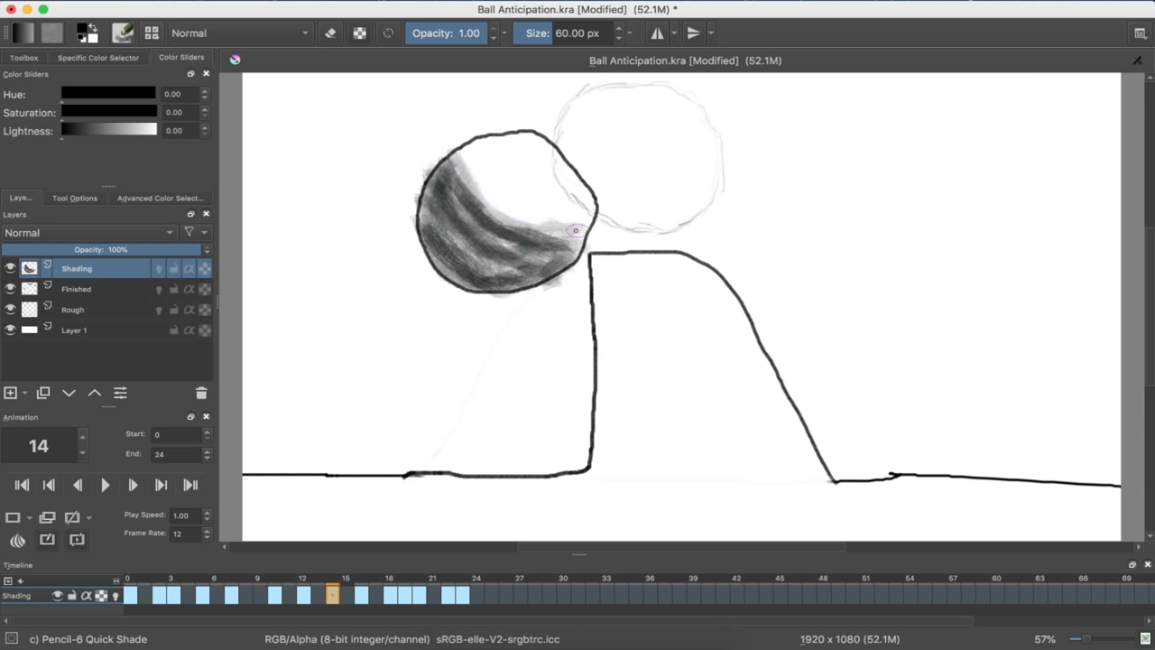
left_click_drag(569, 230, 487, 230)
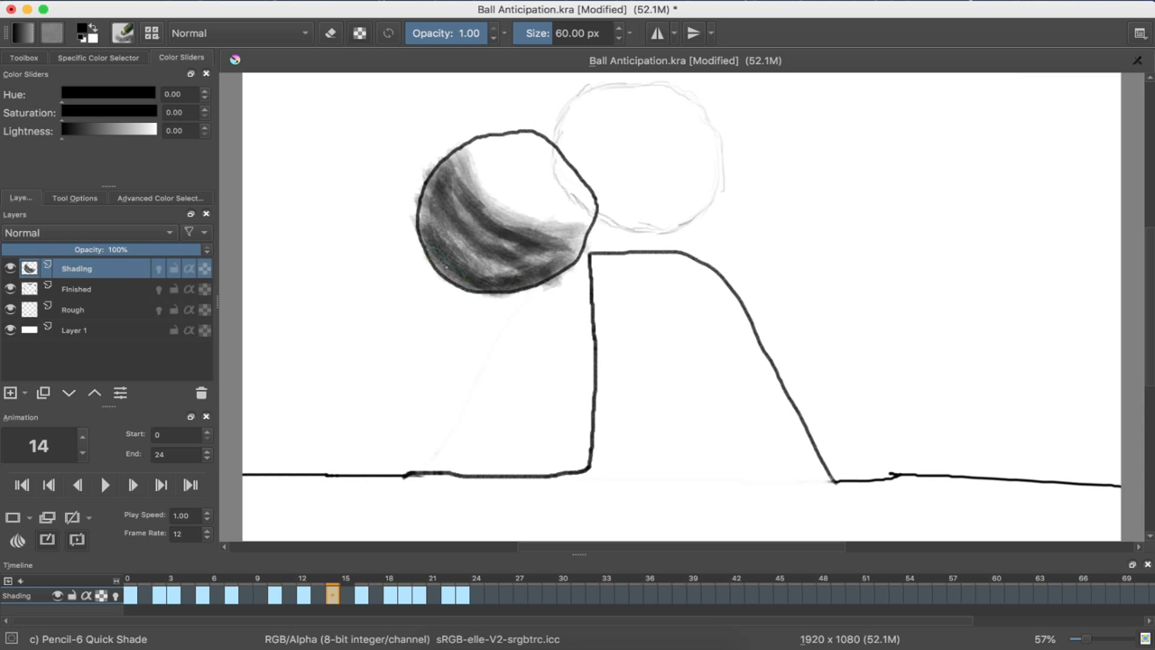
left_click_drag(424, 249, 559, 262)
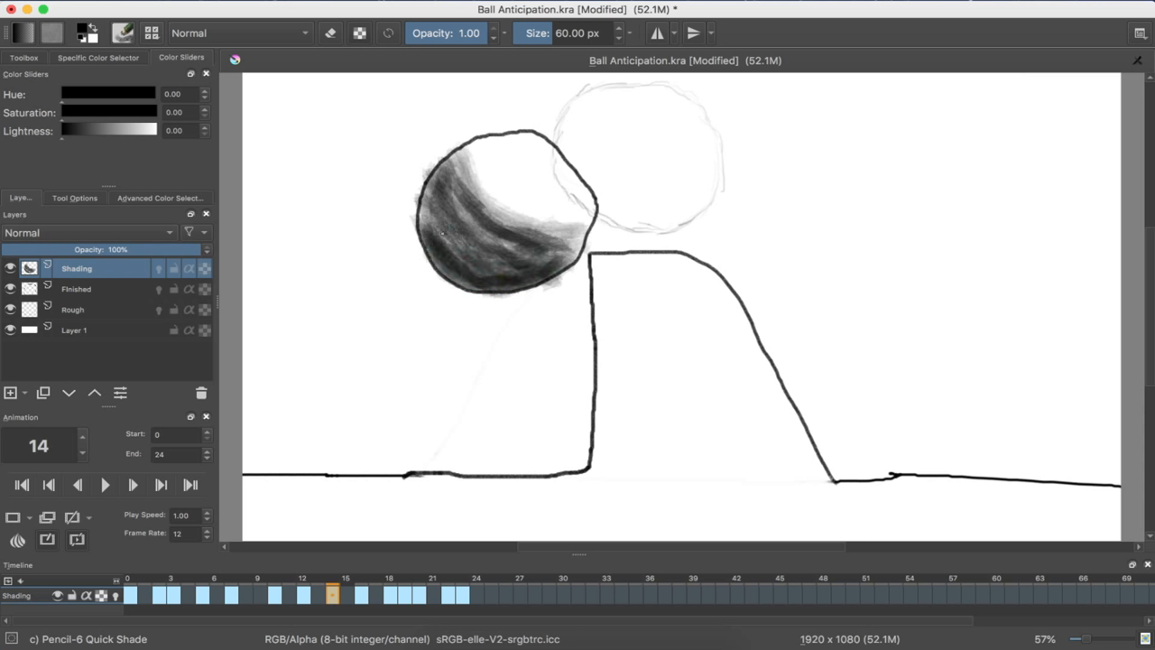
left_click_drag(429, 212, 569, 248)
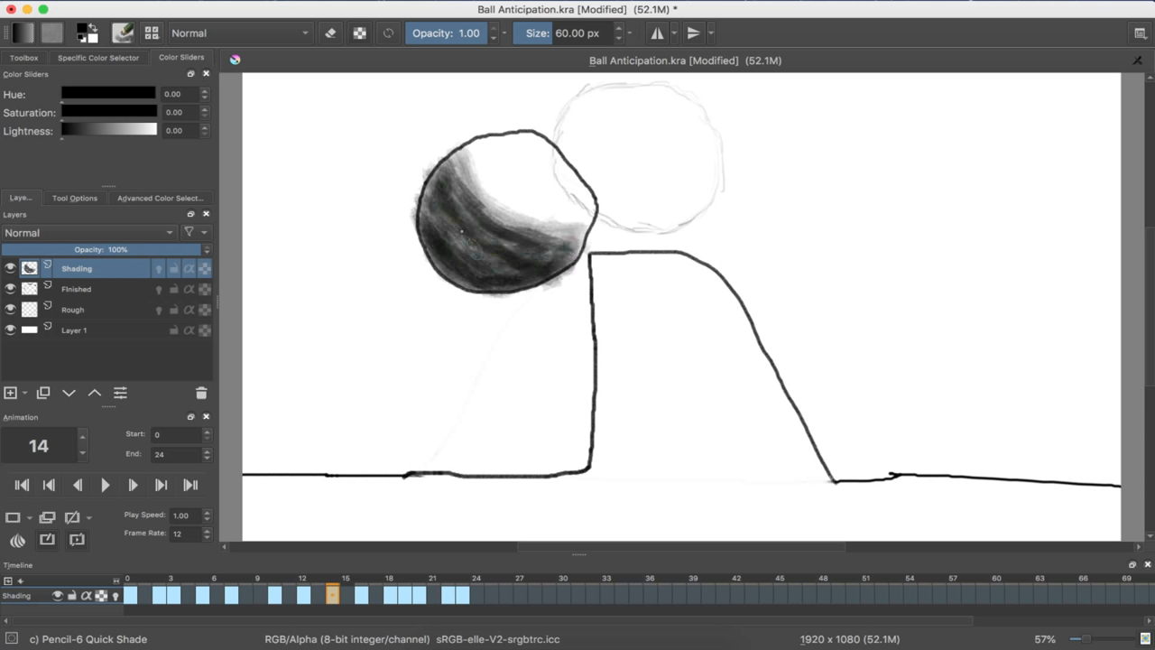
left_click_drag(451, 226, 551, 241)
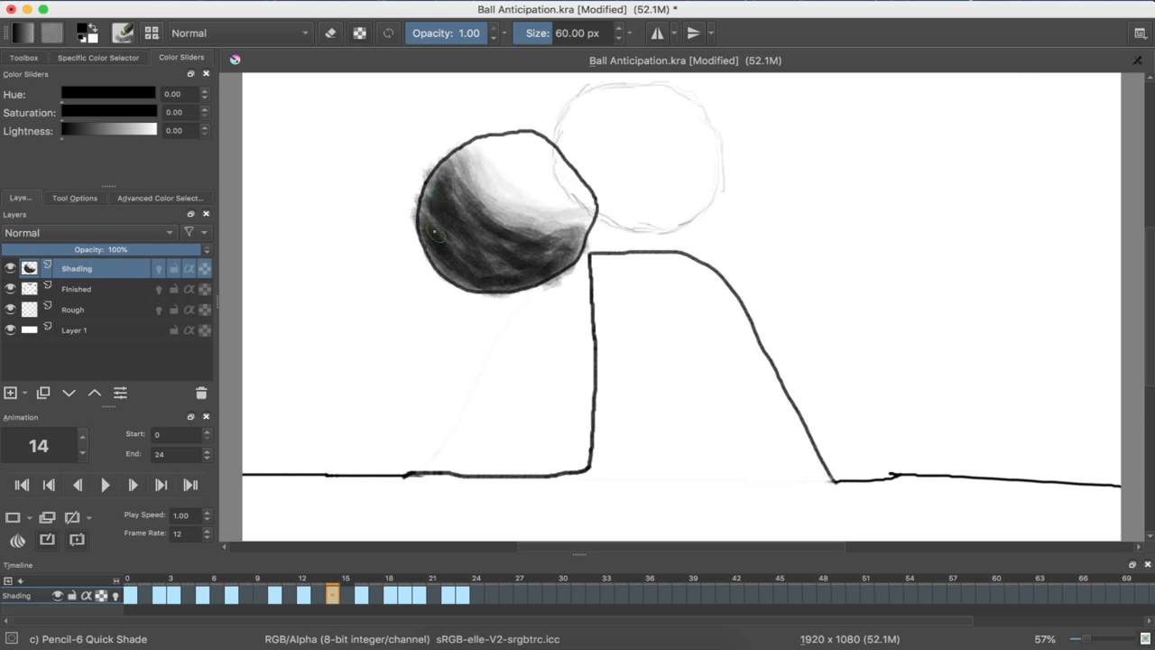
mouse_move(438, 256)
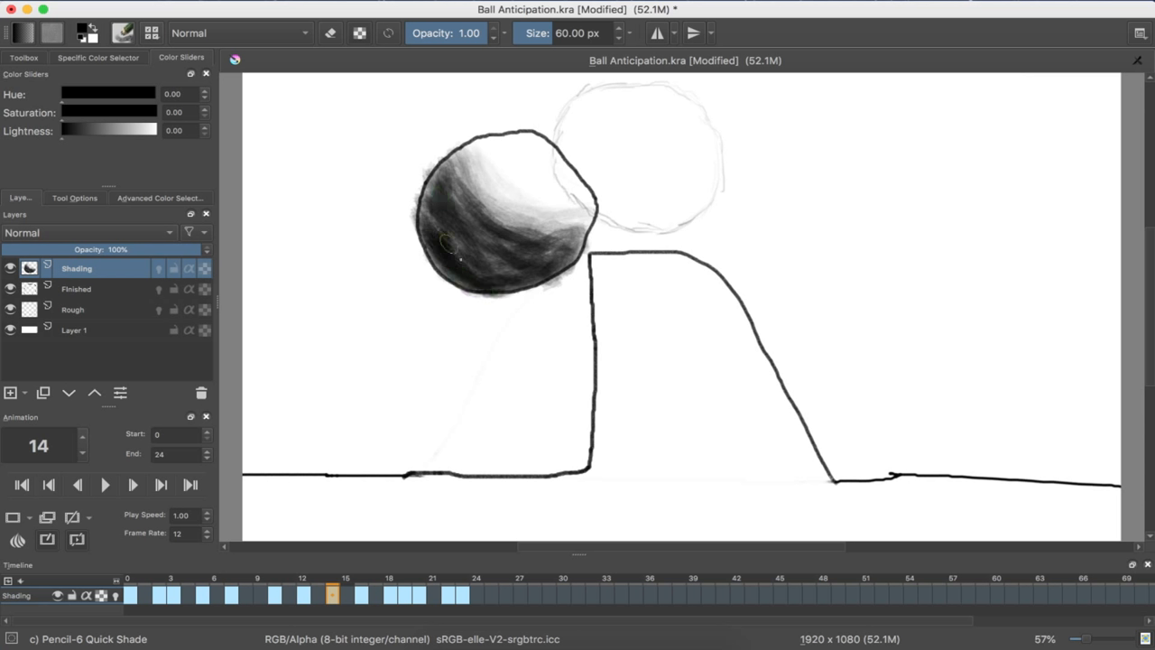
left_click_drag(451, 253, 529, 255)
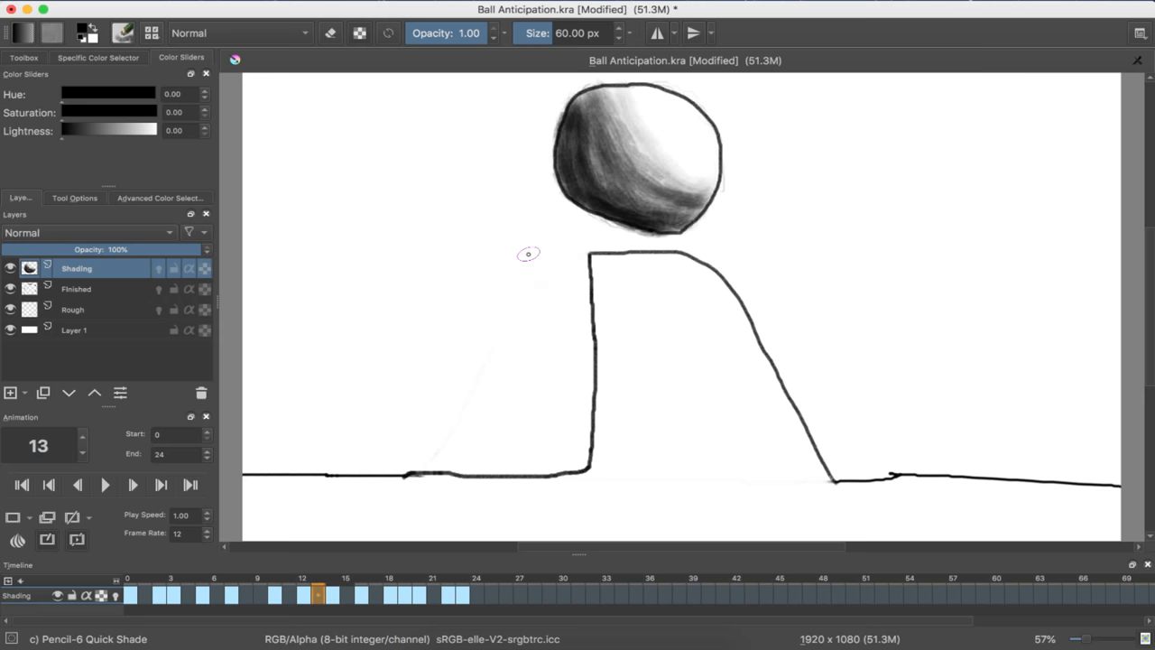
Review the shading on ball keyframes 9, 13, 18, 16 and 17 in the Timeline.
left_click(263, 594)
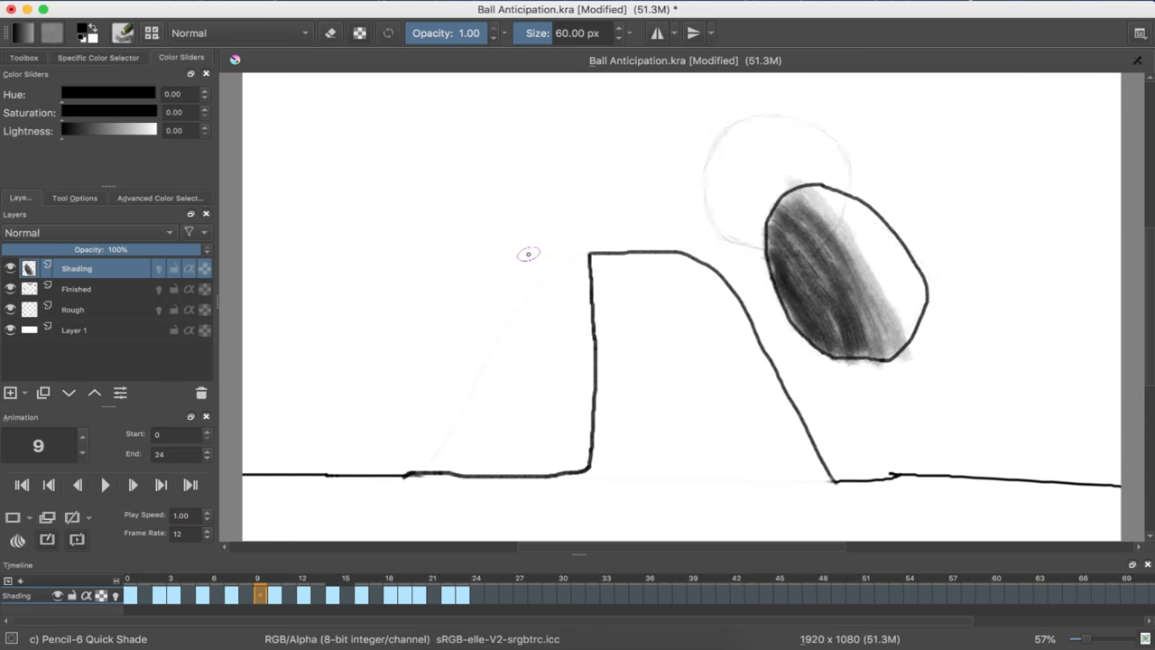
left_click(303, 594)
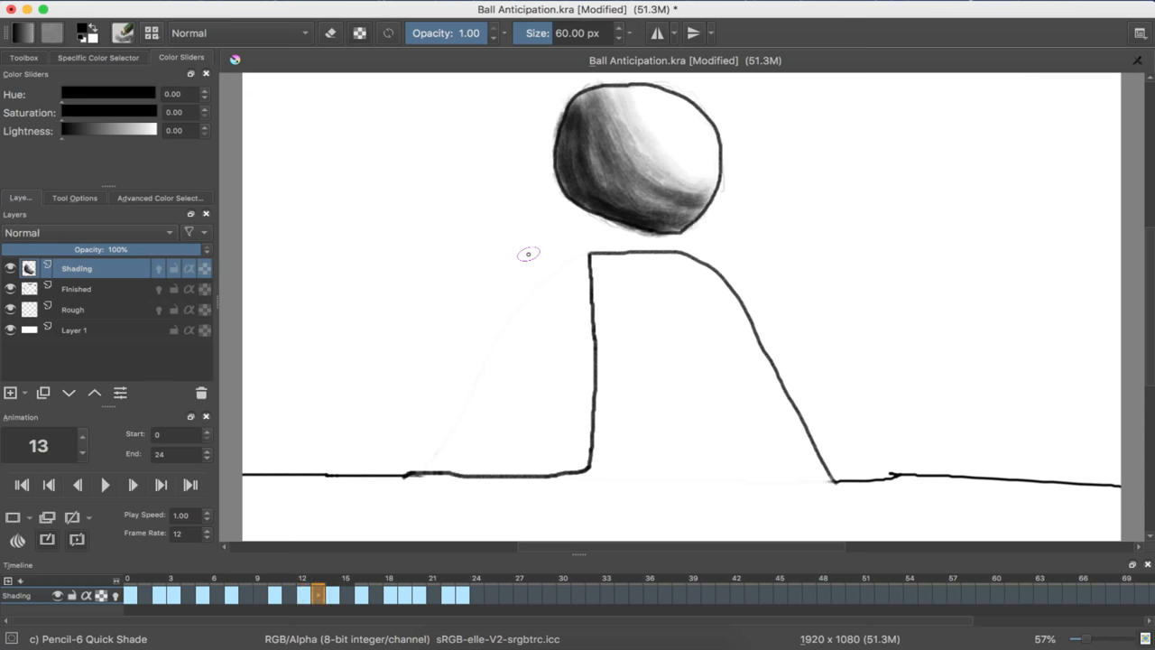
left_click(361, 594)
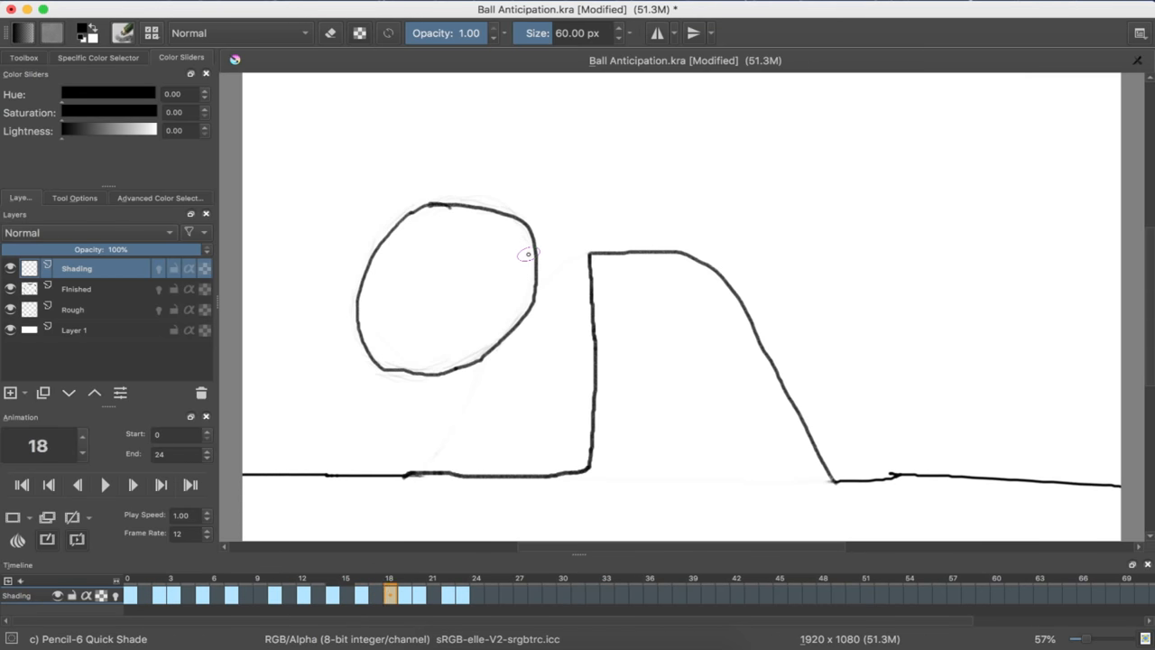
left_click(376, 594)
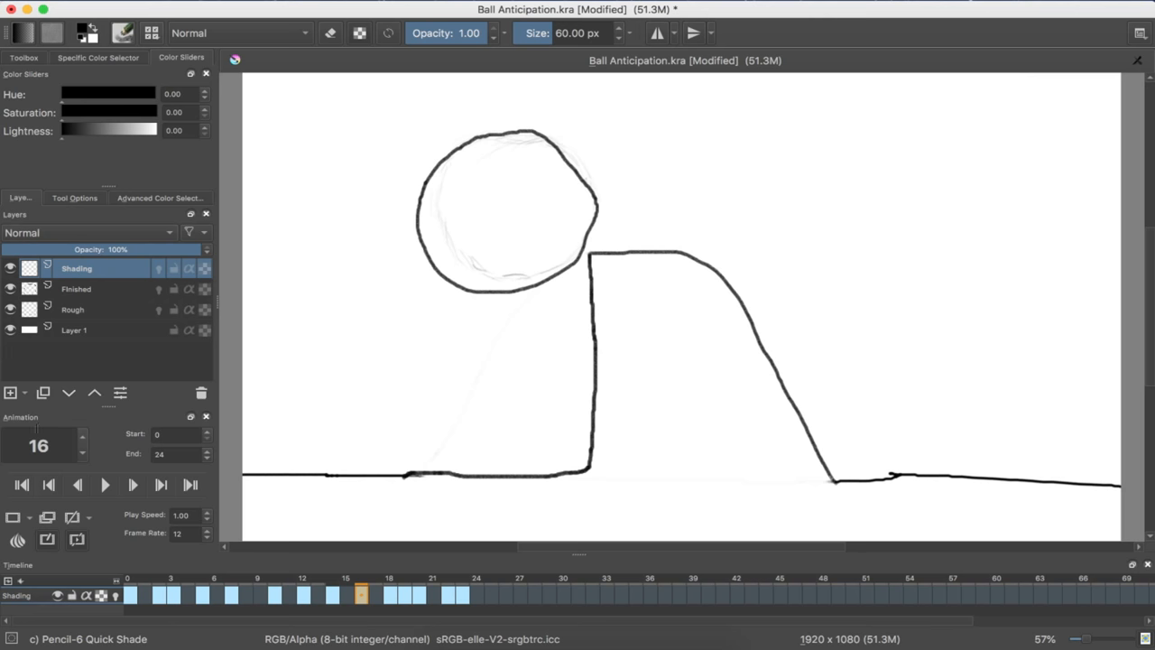
left_click(31, 516)
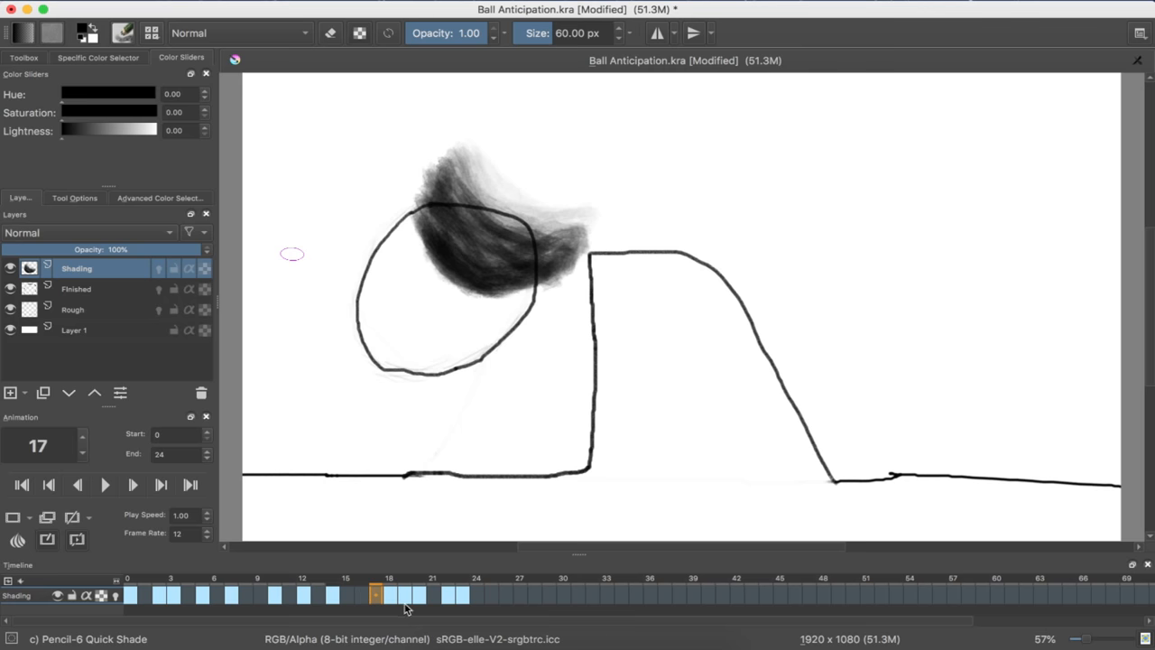
left_click(376, 594)
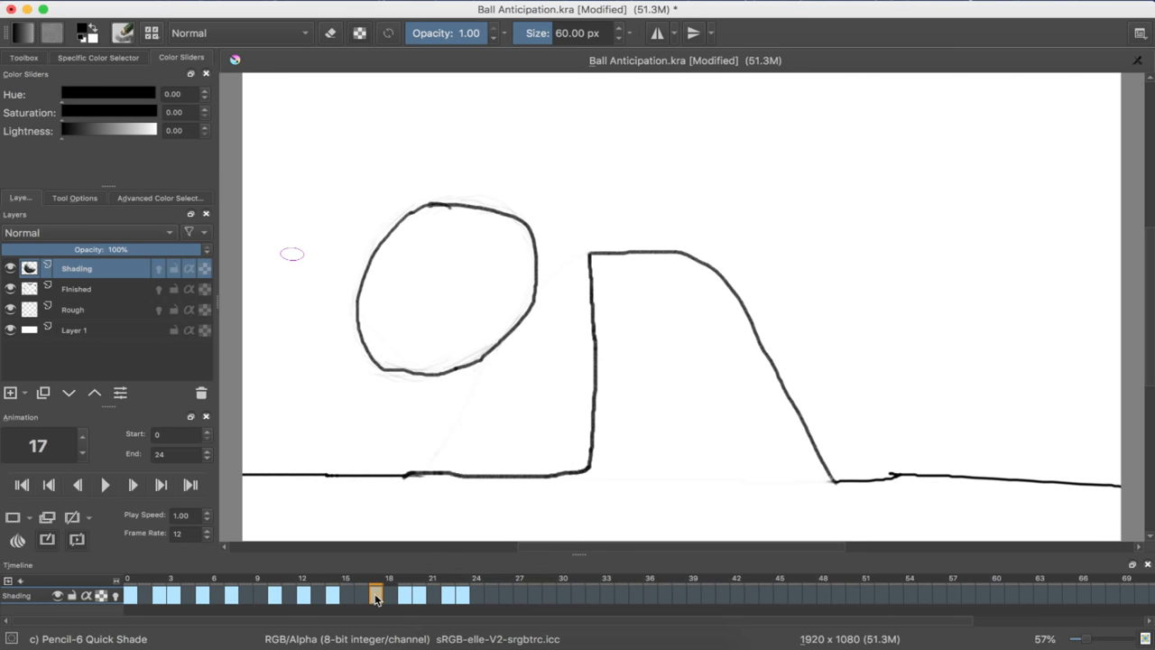
left_click(360, 594)
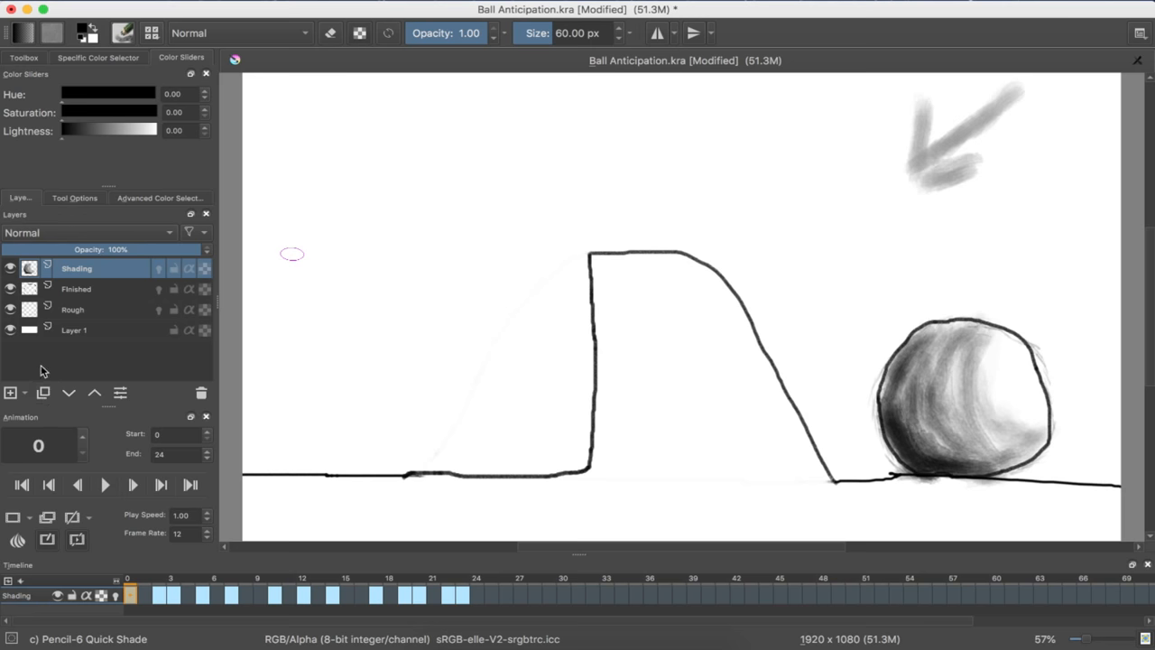
Hide the Rough layer to remove the grey arrow, then show frame 7's ball.
left_click(10, 310)
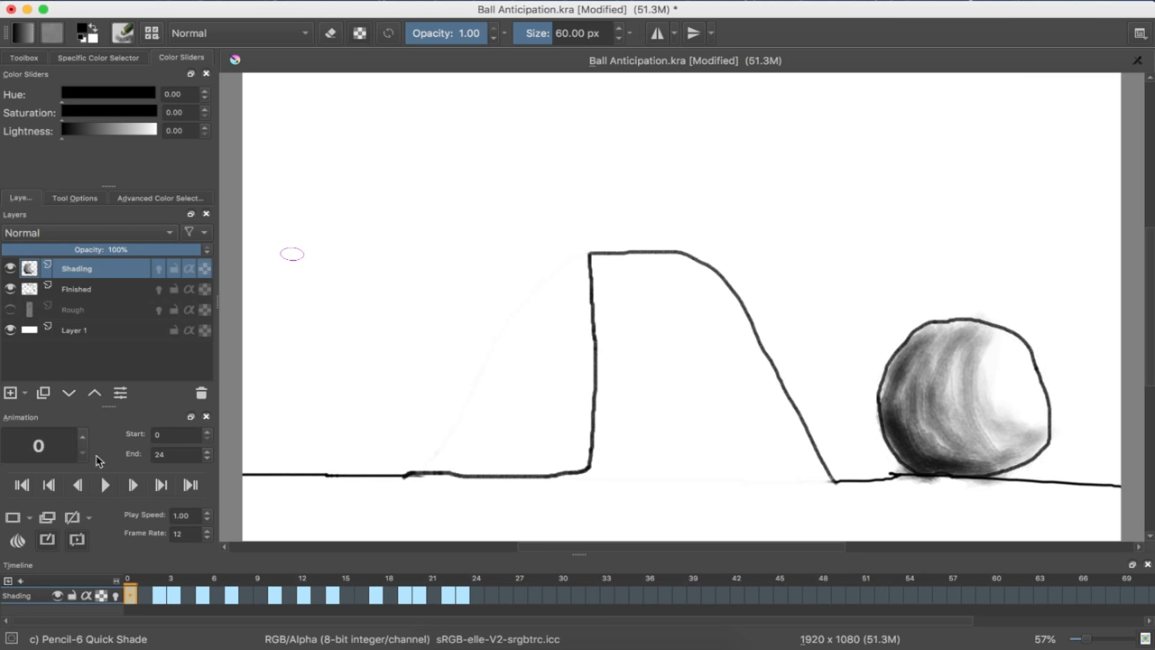
left_click(105, 484)
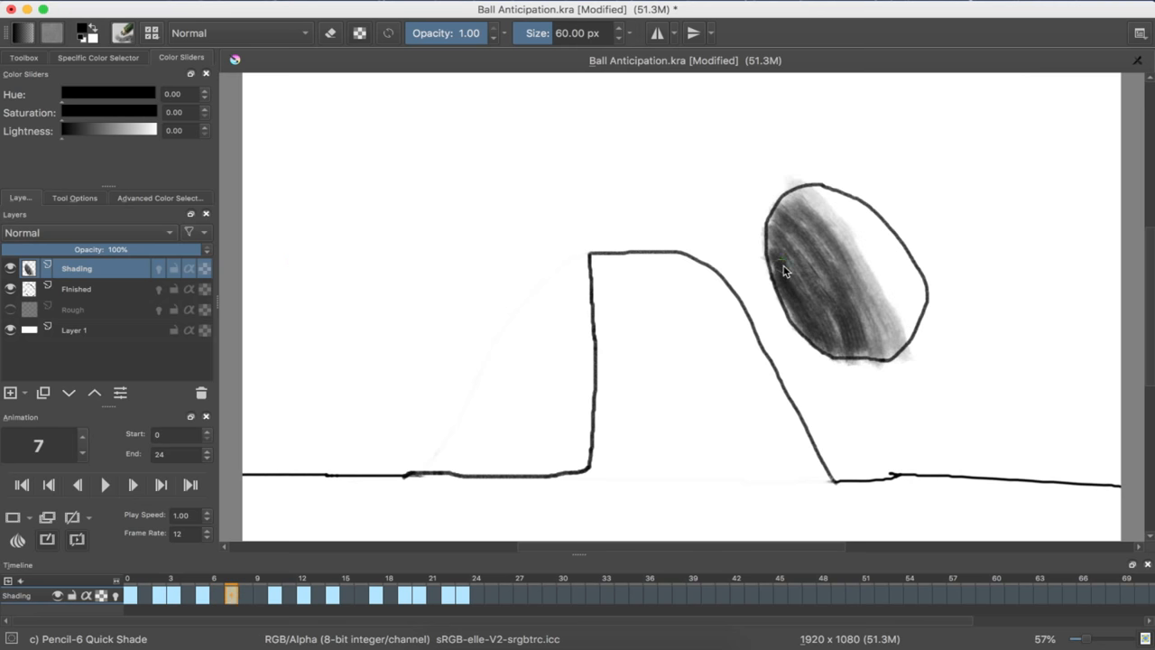
Add darker Quick Shade strokes along frame 7 ball's left edge and bottom.
left_click_drag(784, 262, 839, 357)
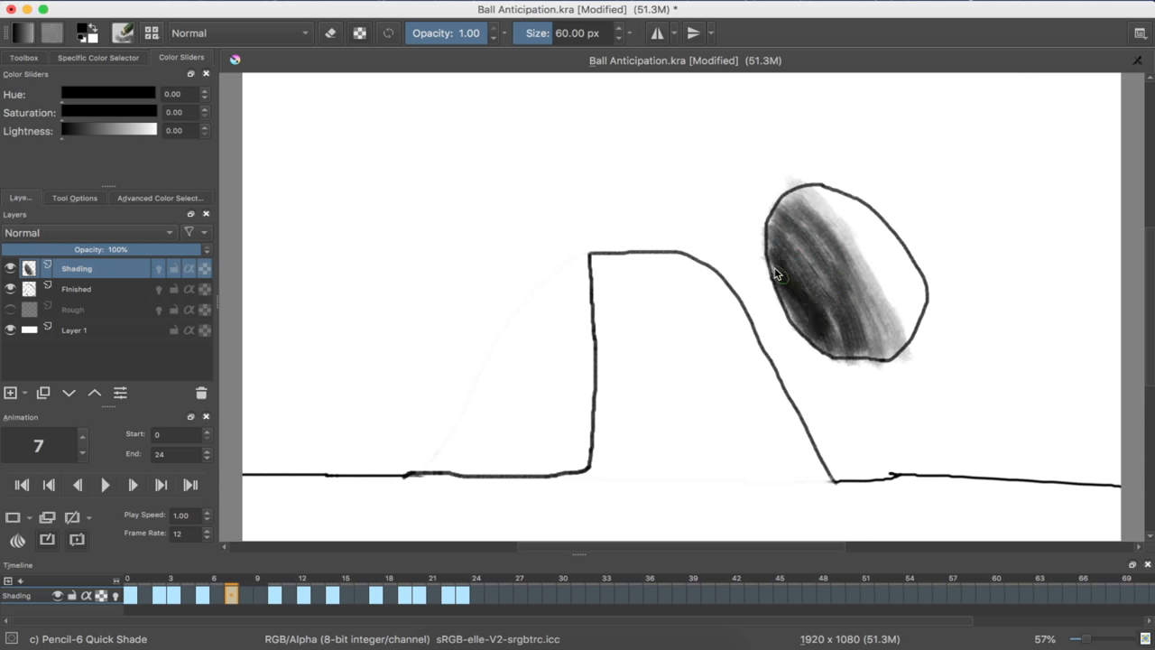
left_click_drag(776, 275, 826, 348)
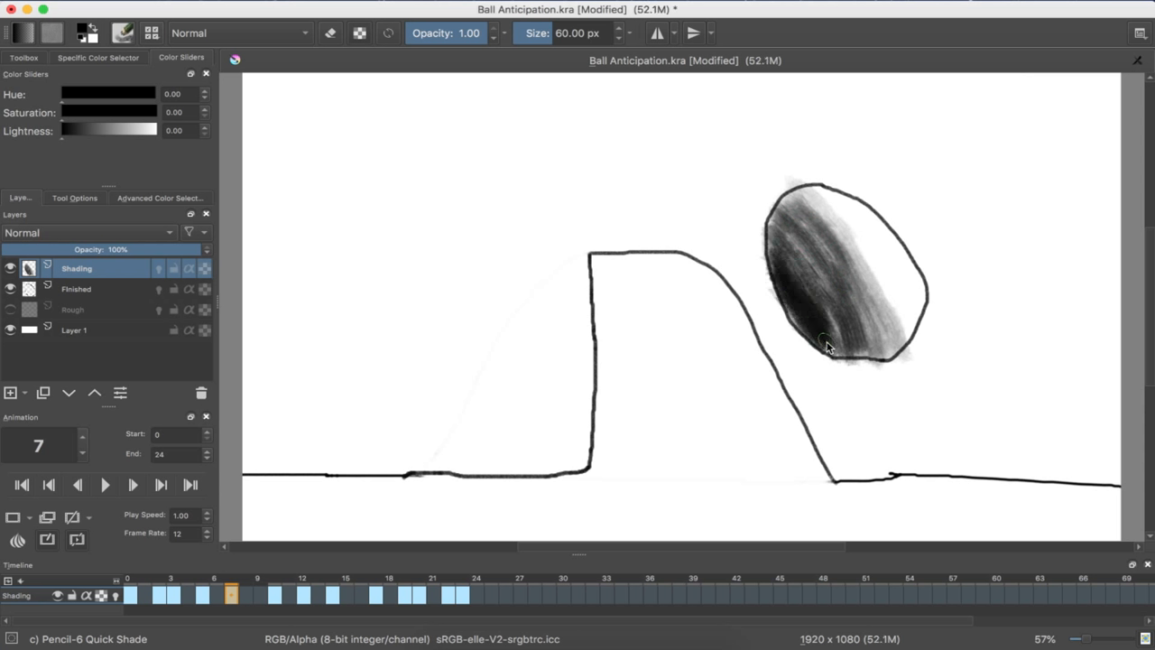
left_click_drag(826, 348, 781, 253)
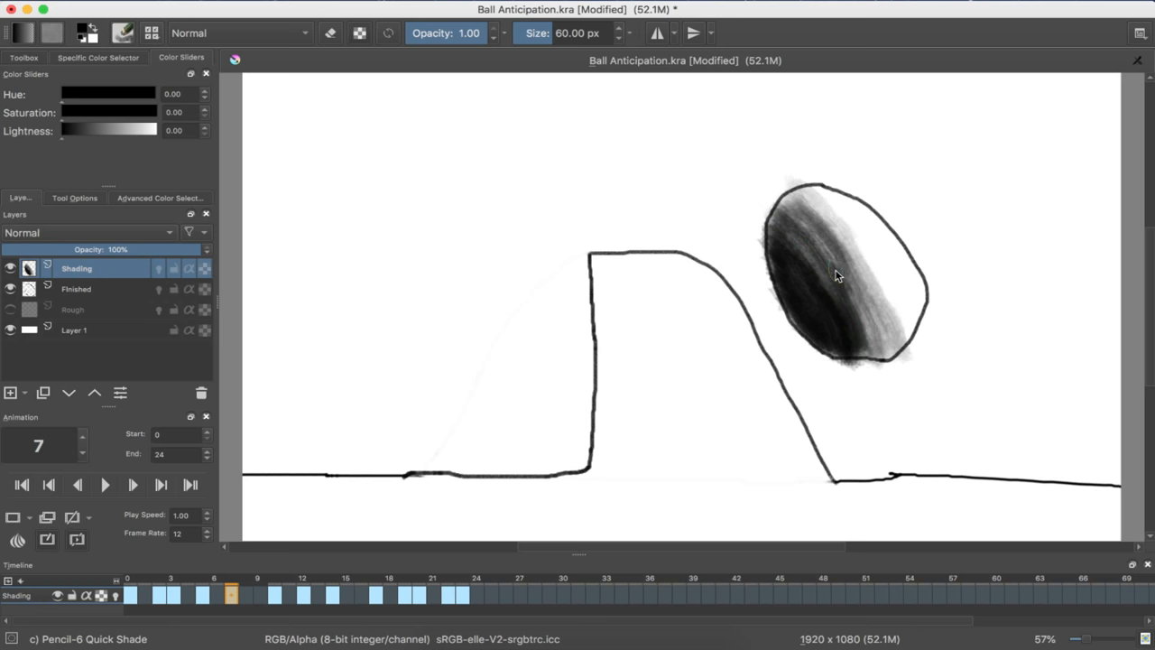
Go to frame 10 and darken the lower-left shading on its ball.
left_click(275, 594)
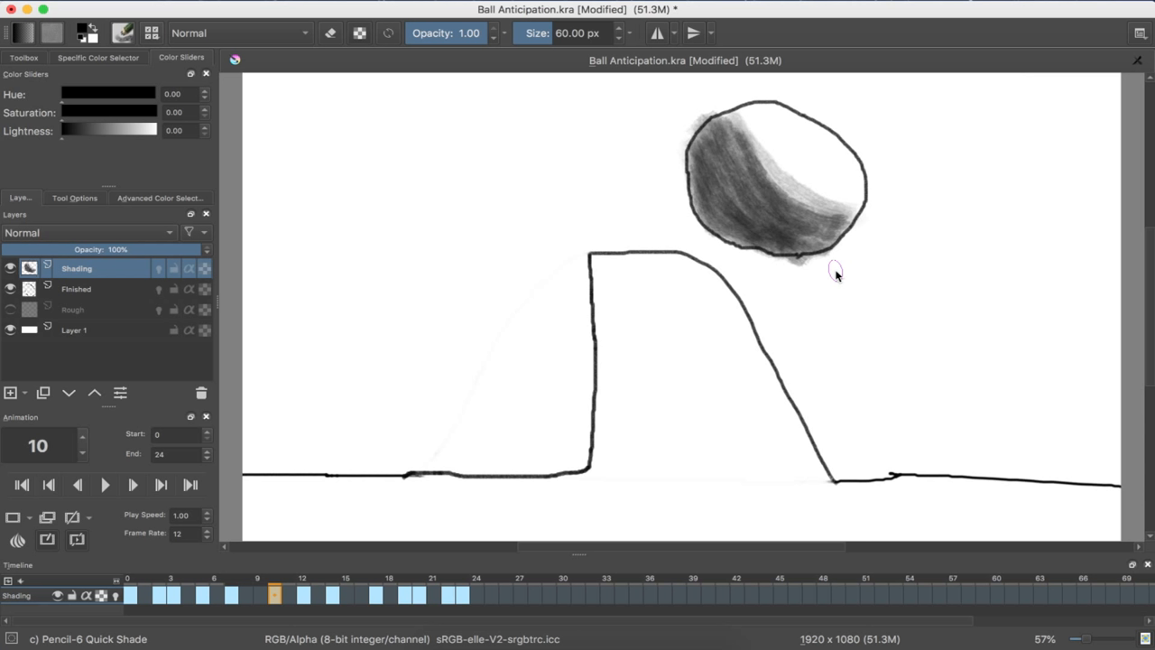
mouse_move(722, 228)
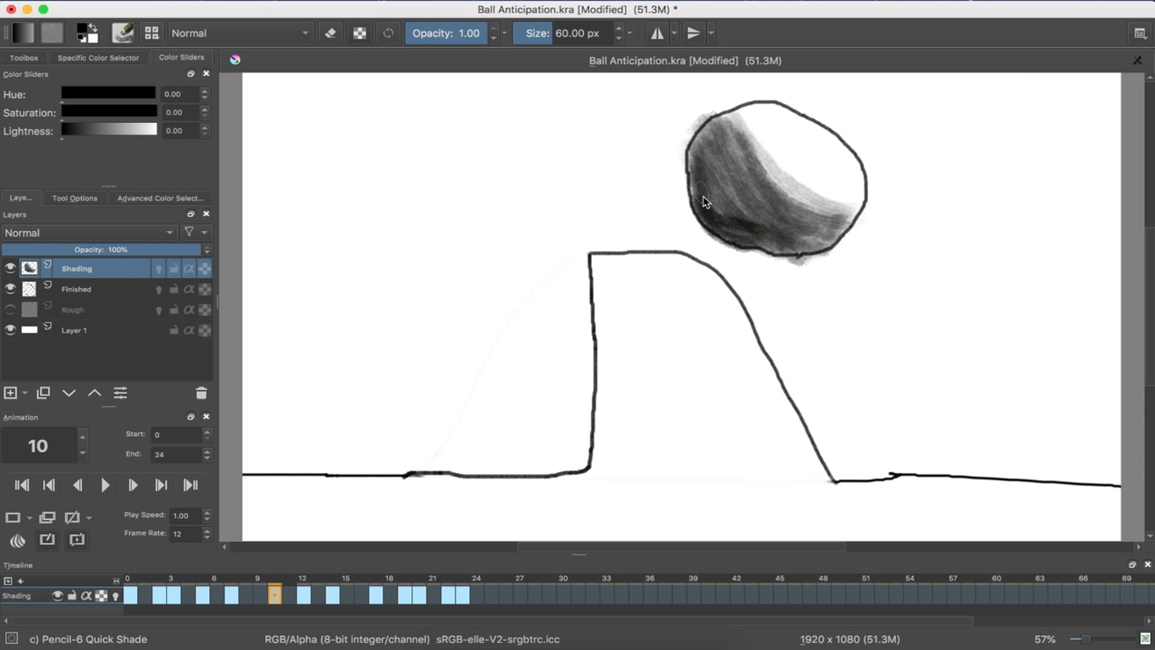
left_click_drag(705, 189, 772, 235)
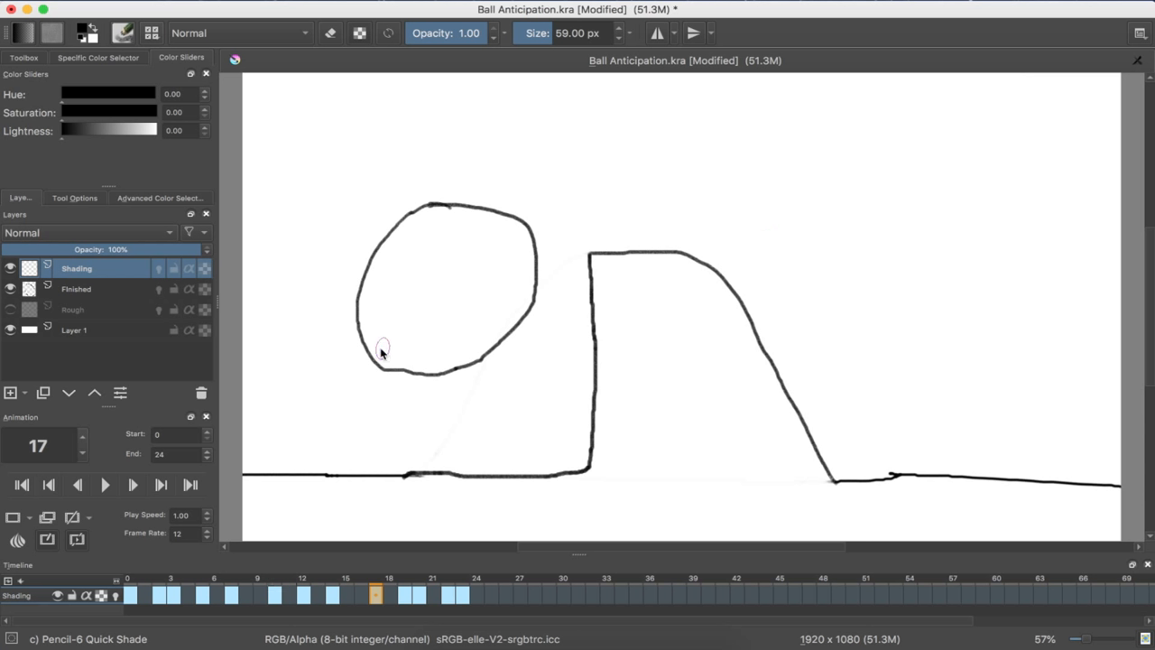
mouse_move(510, 274)
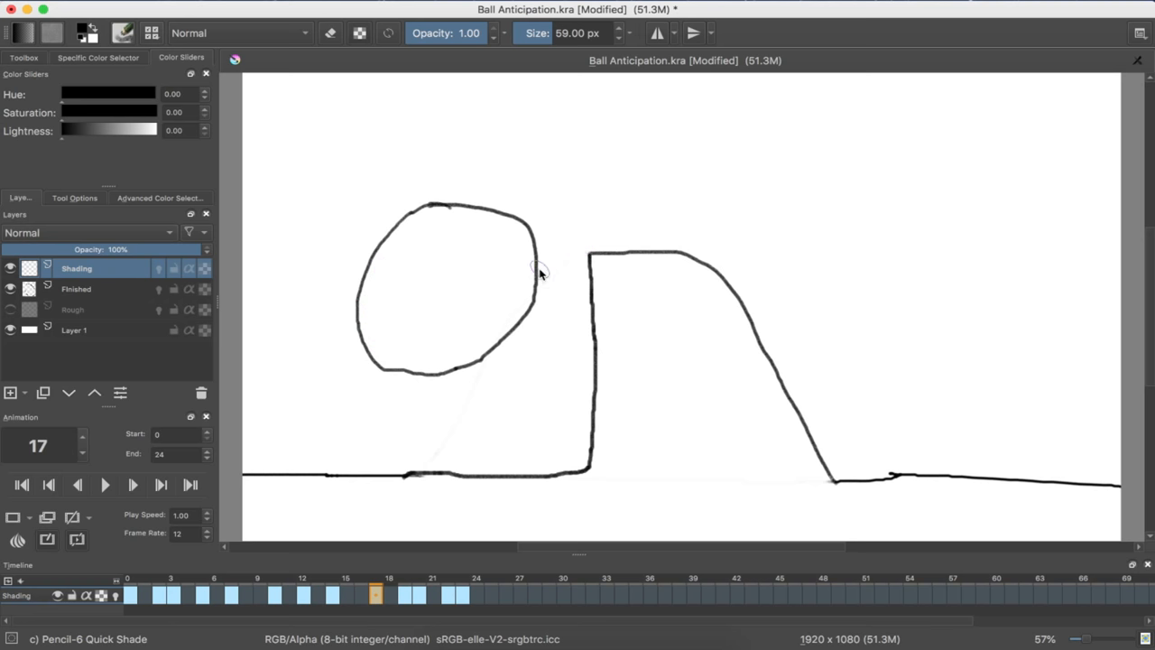
Layer graphite strokes down frame 17's ball, from a light top to a darker bottom.
left_click_drag(388, 233, 541, 271)
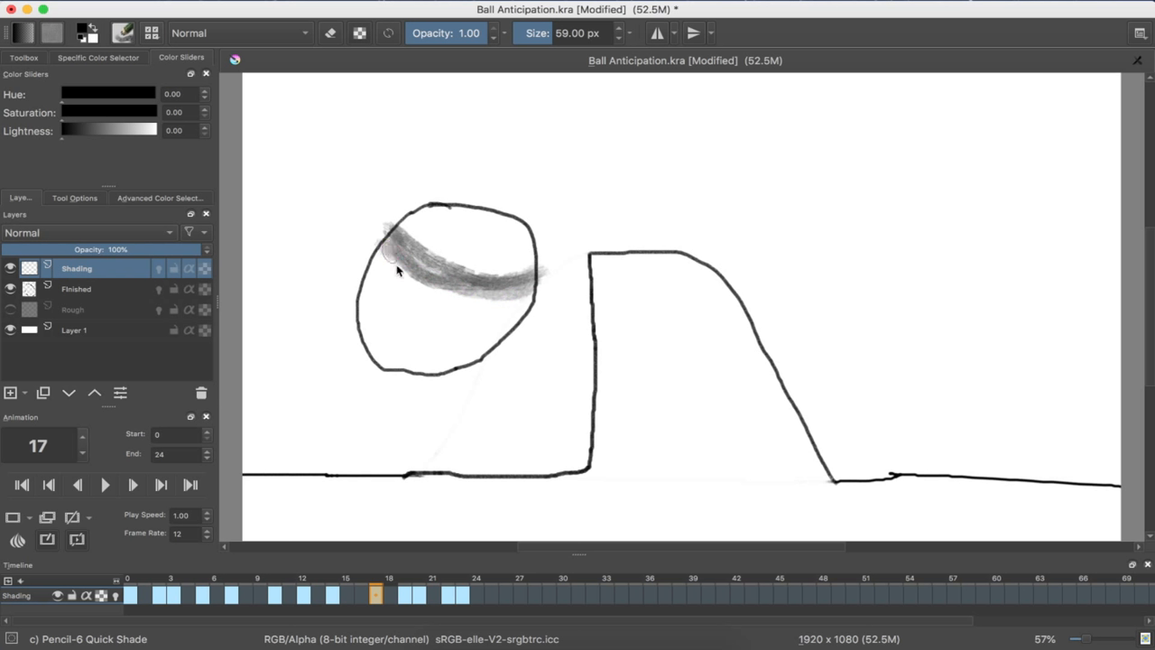
left_click_drag(397, 270, 460, 313)
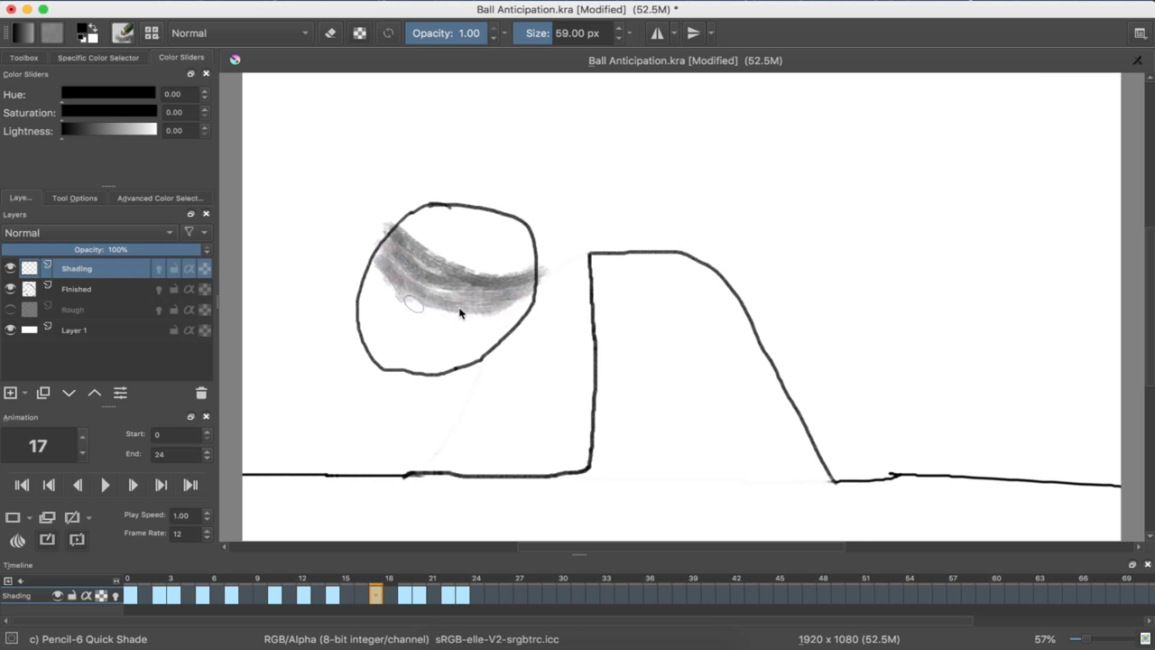
left_click_drag(407, 302, 515, 316)
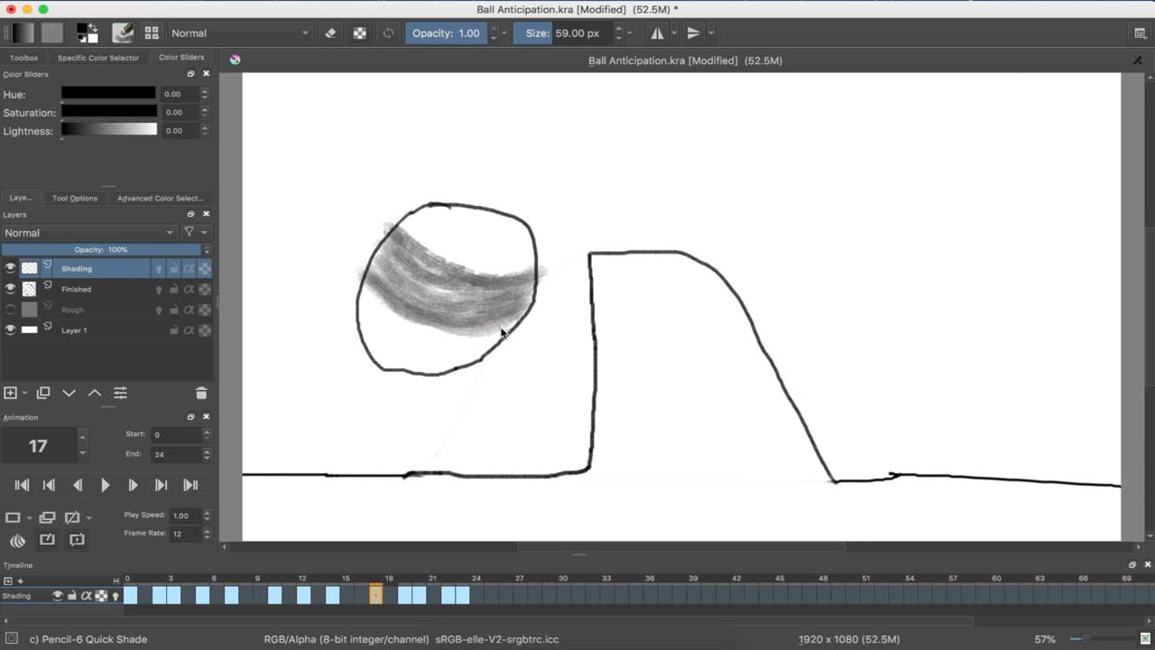
left_click_drag(514, 325, 465, 361)
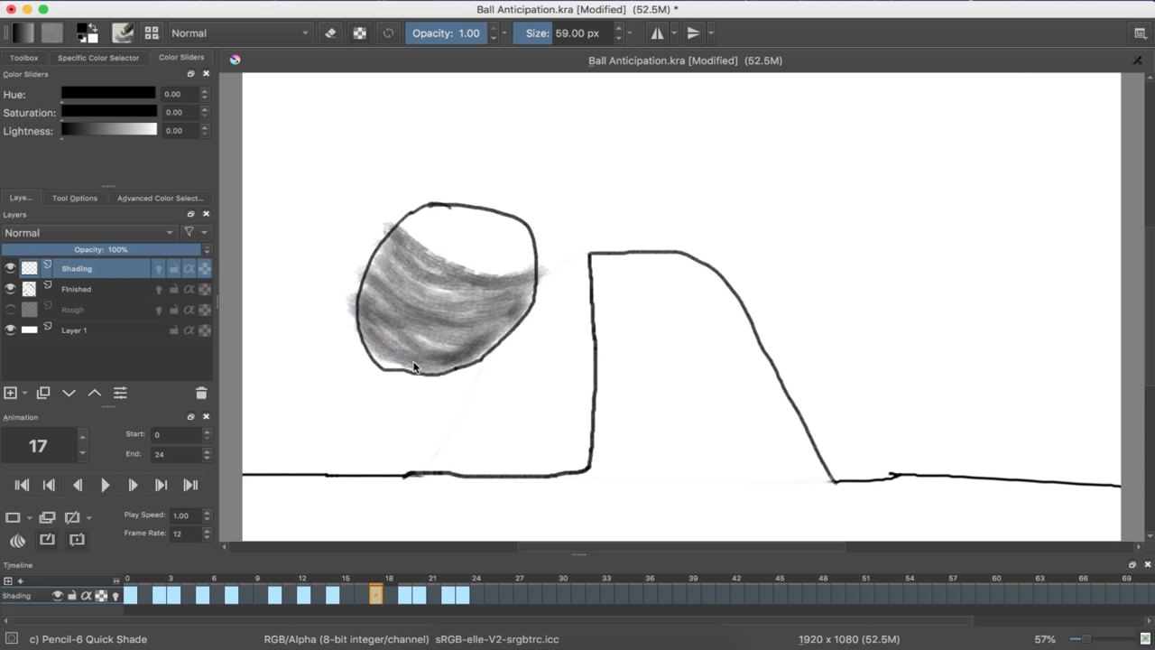
left_click_drag(415, 365, 473, 352)
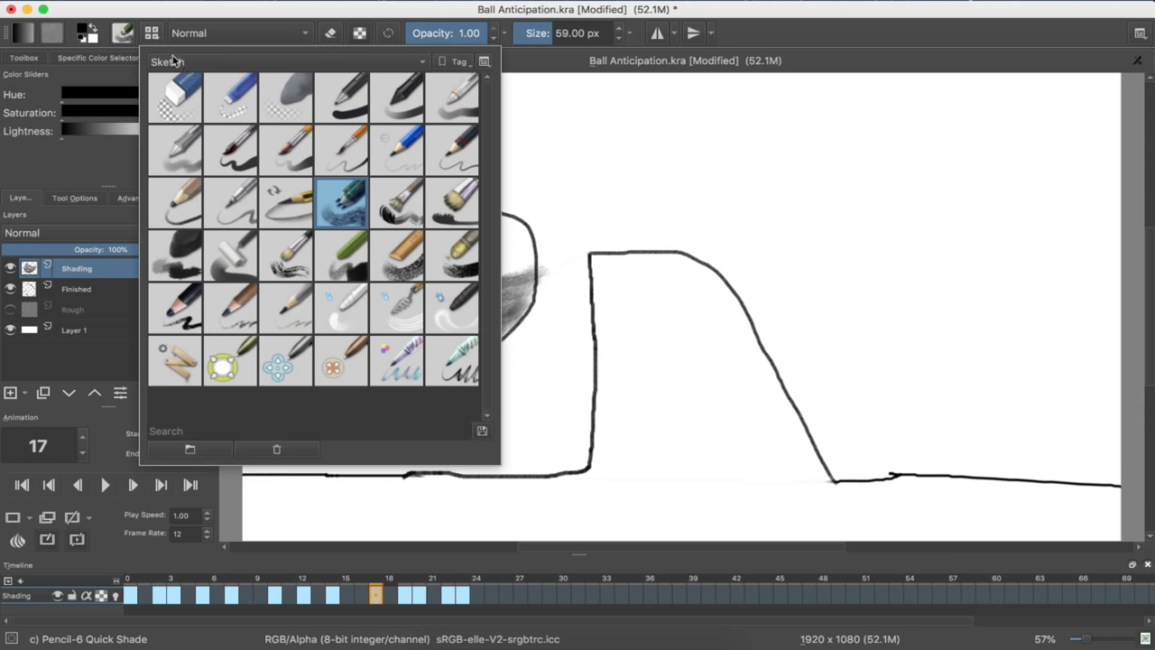
Erase stray shading spilling outside the ball outline with the Eraser Soft preset.
left_click(330, 34)
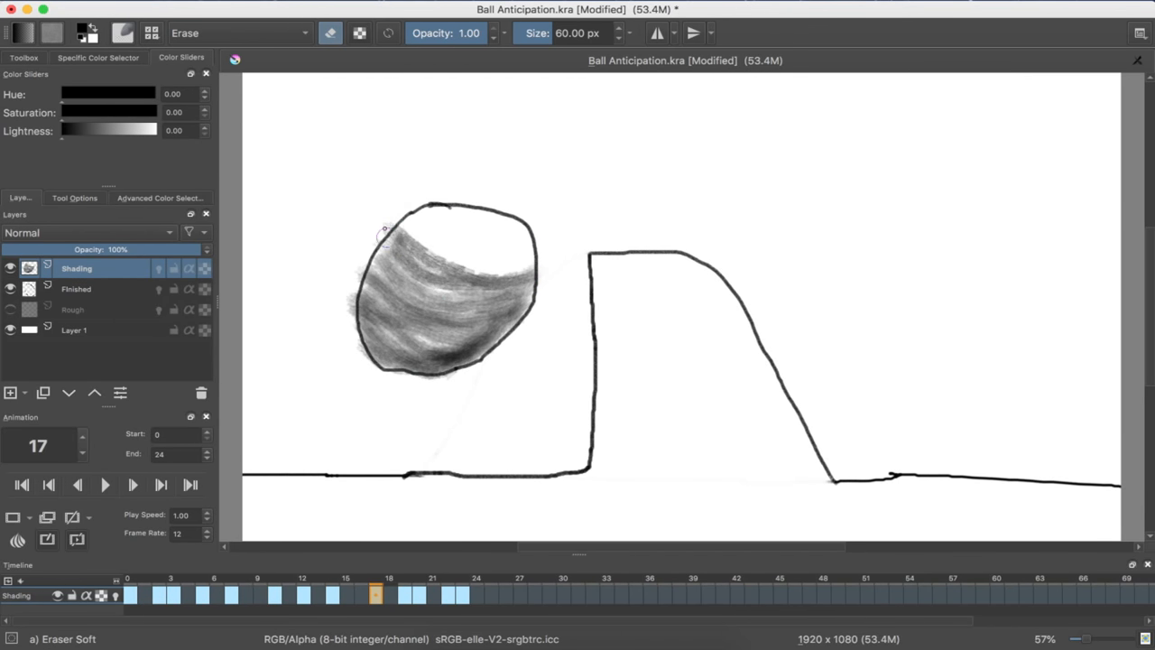
left_click_drag(386, 233, 349, 314)
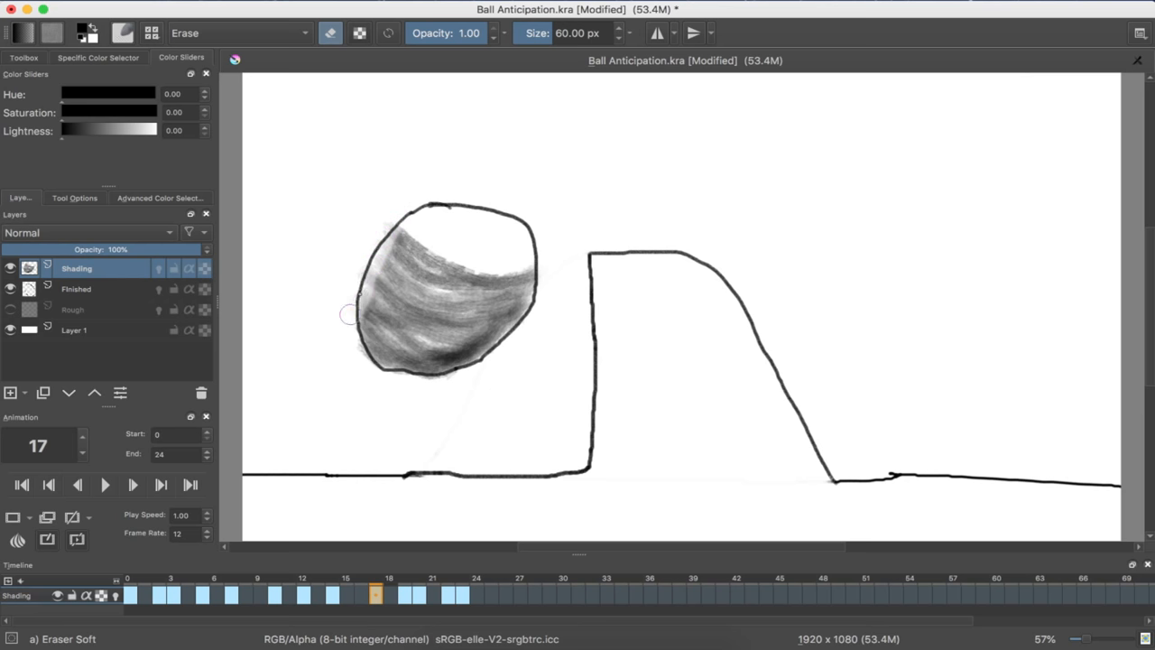
mouse_move(357, 158)
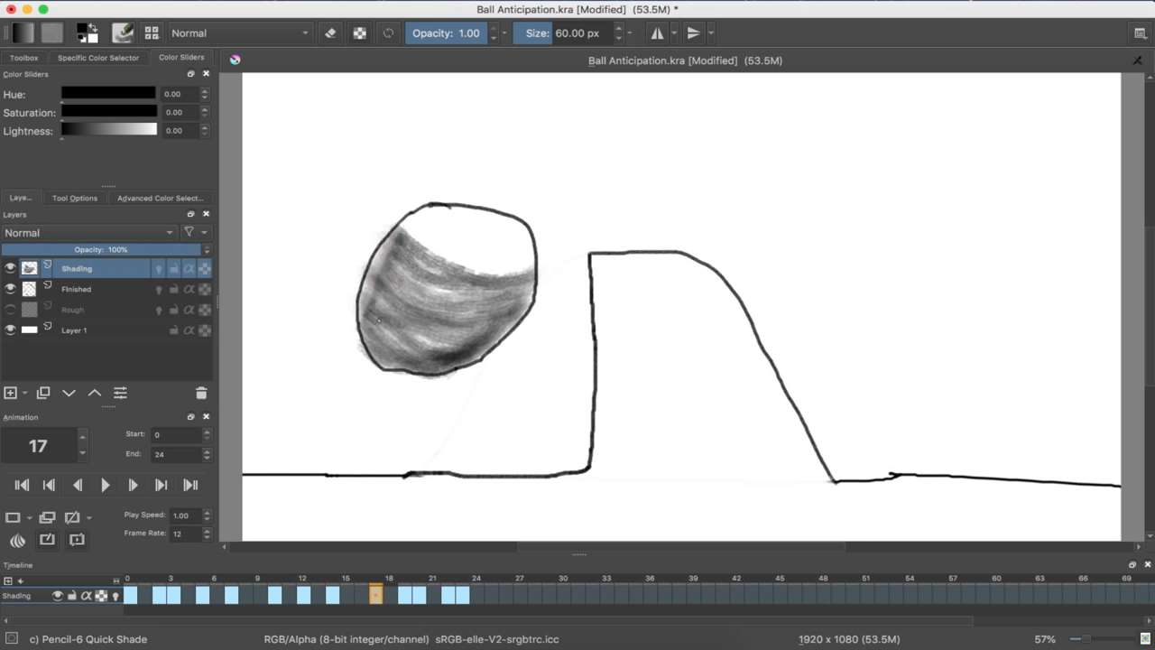
left_click(397, 338)
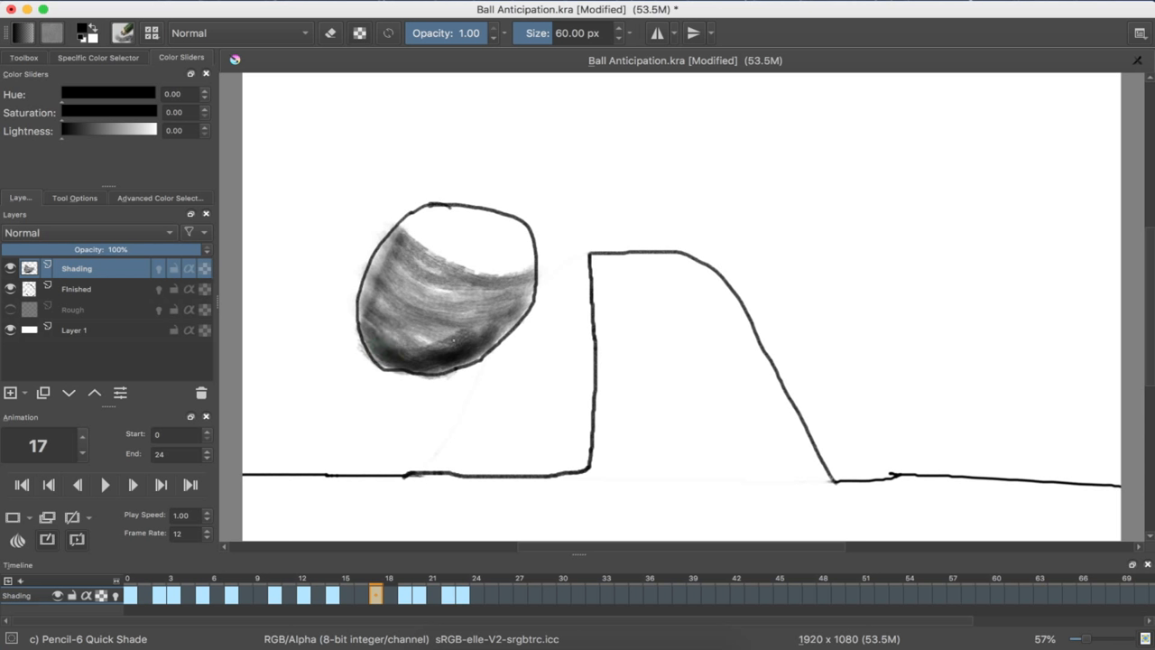
Deepen the shadow along the ball's bottom and underside with more graphite strokes.
left_click_drag(370, 325, 514, 320)
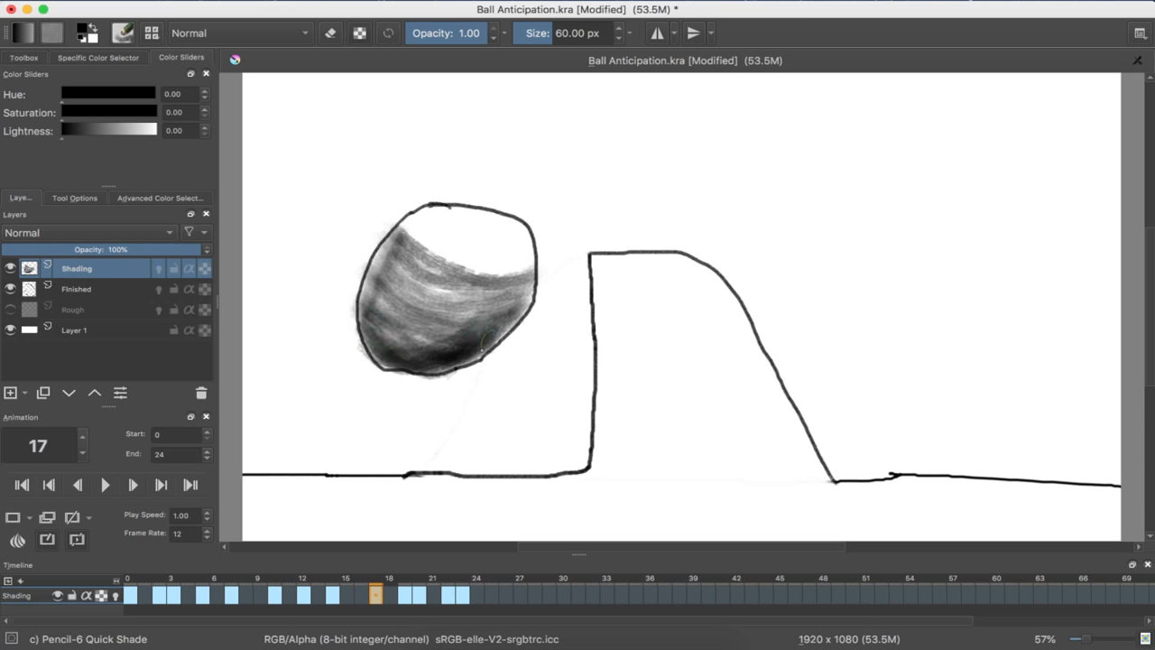
left_click_drag(487, 352, 424, 379)
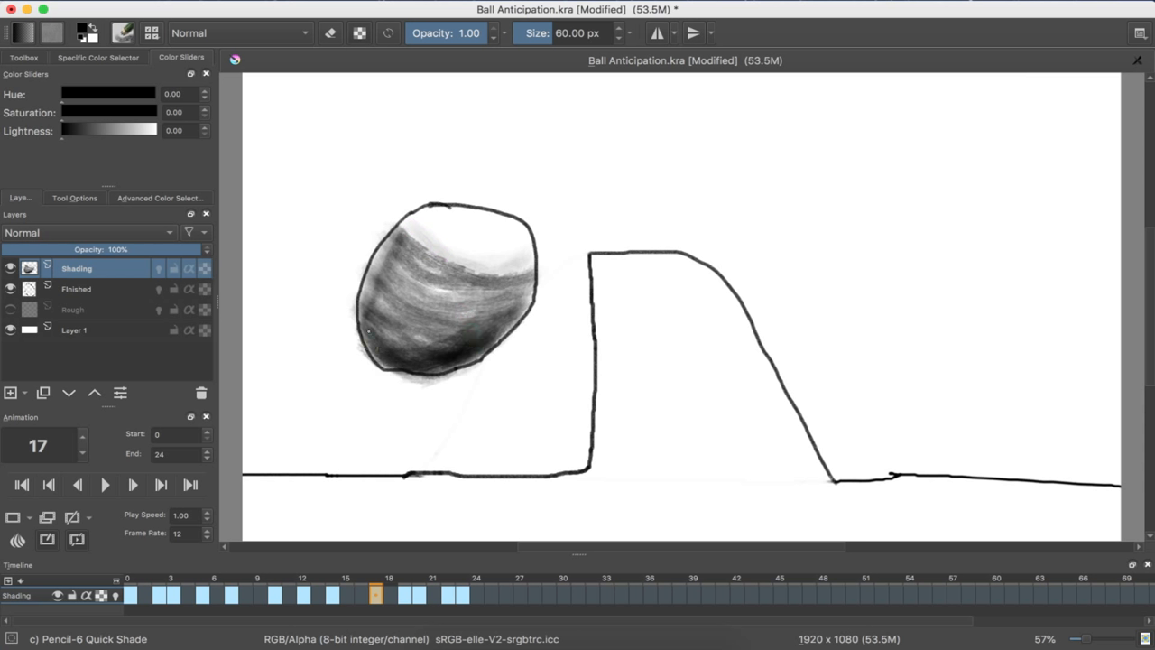
left_click_drag(370, 325, 488, 338)
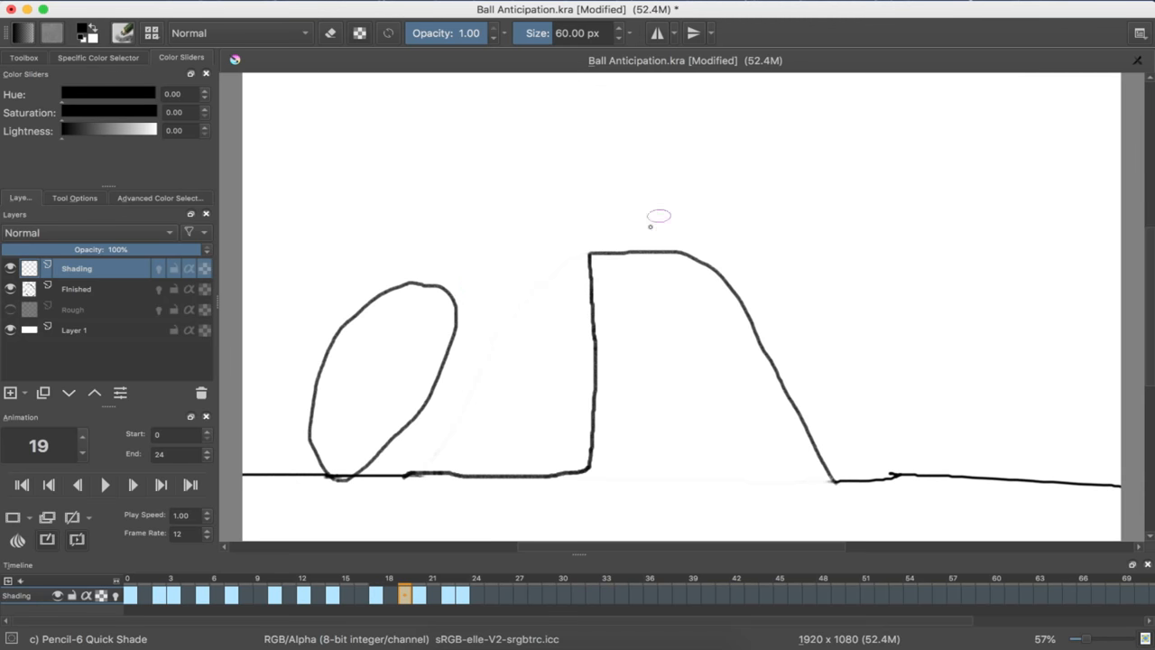
mouse_move(435, 336)
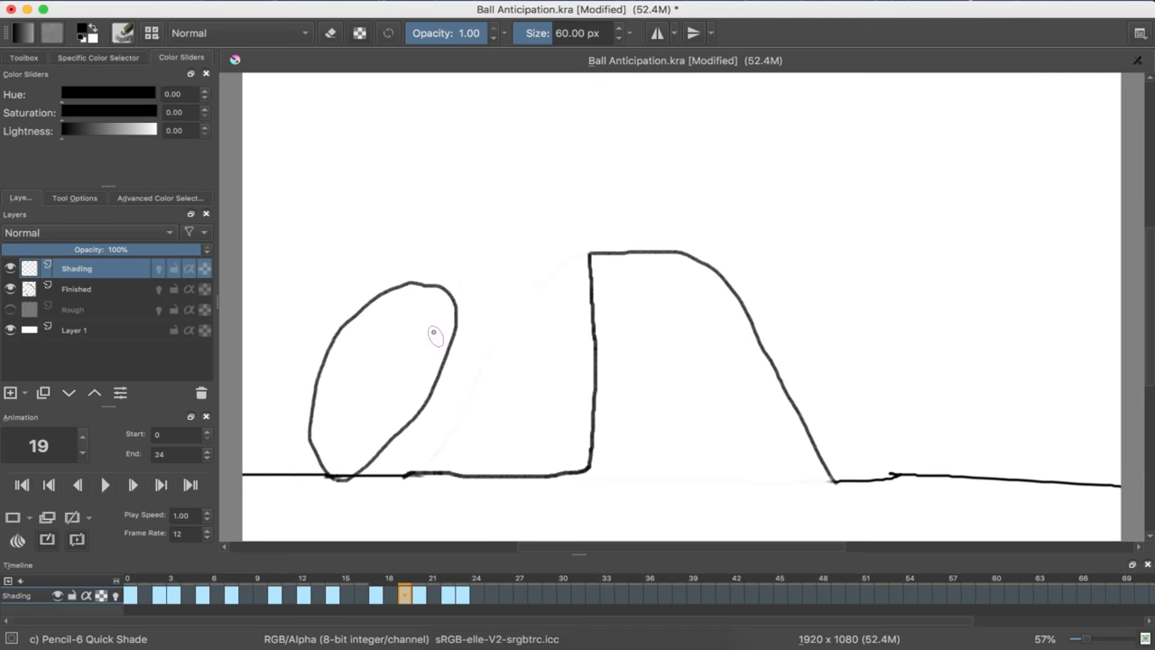
mouse_move(381, 323)
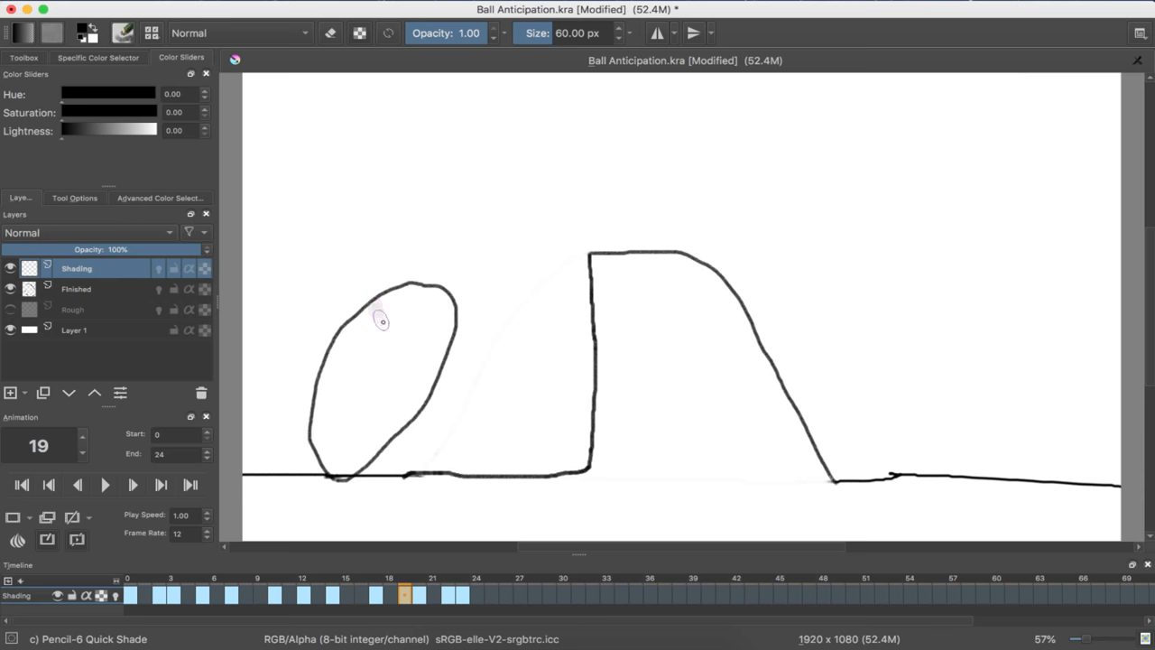
Lay graphite strokes across the squashed ball's upper part and middle on frame 19.
left_click_drag(379, 311, 442, 361)
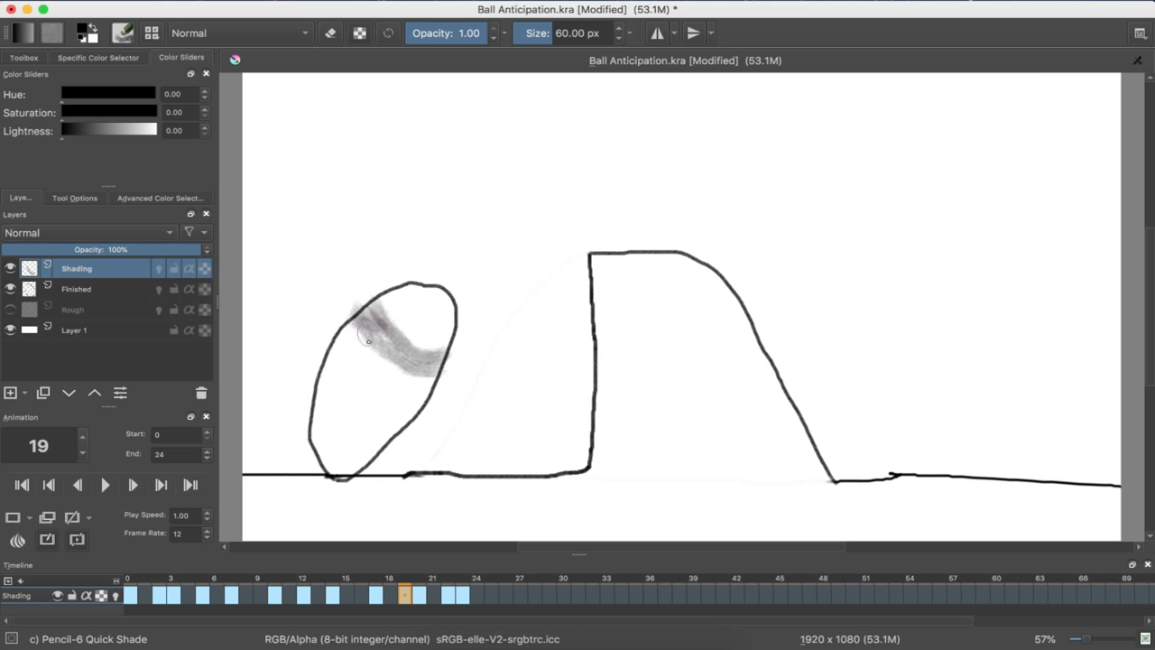
left_click_drag(352, 339, 442, 379)
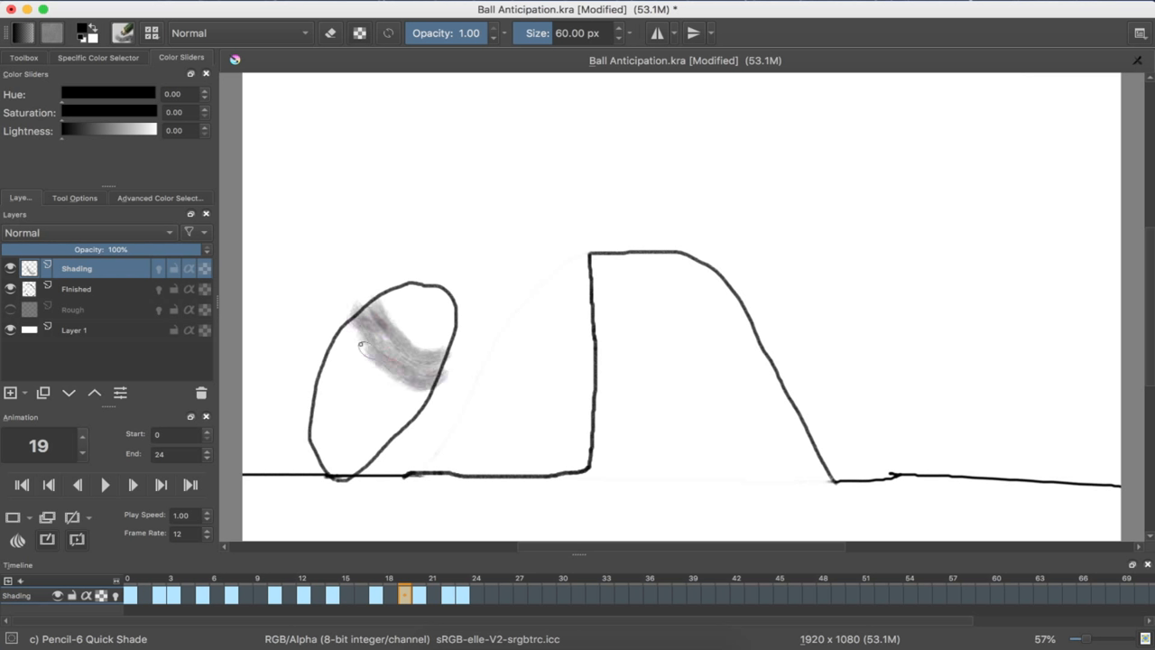
left_click_drag(361, 343, 428, 393)
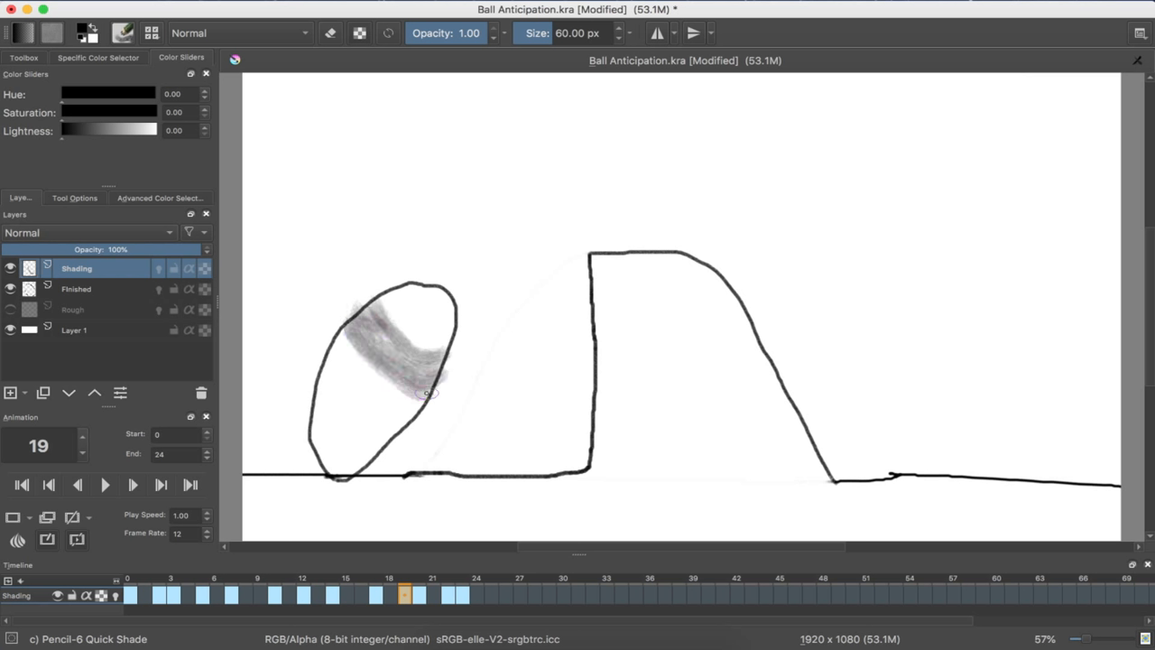
left_click_drag(429, 393, 409, 400)
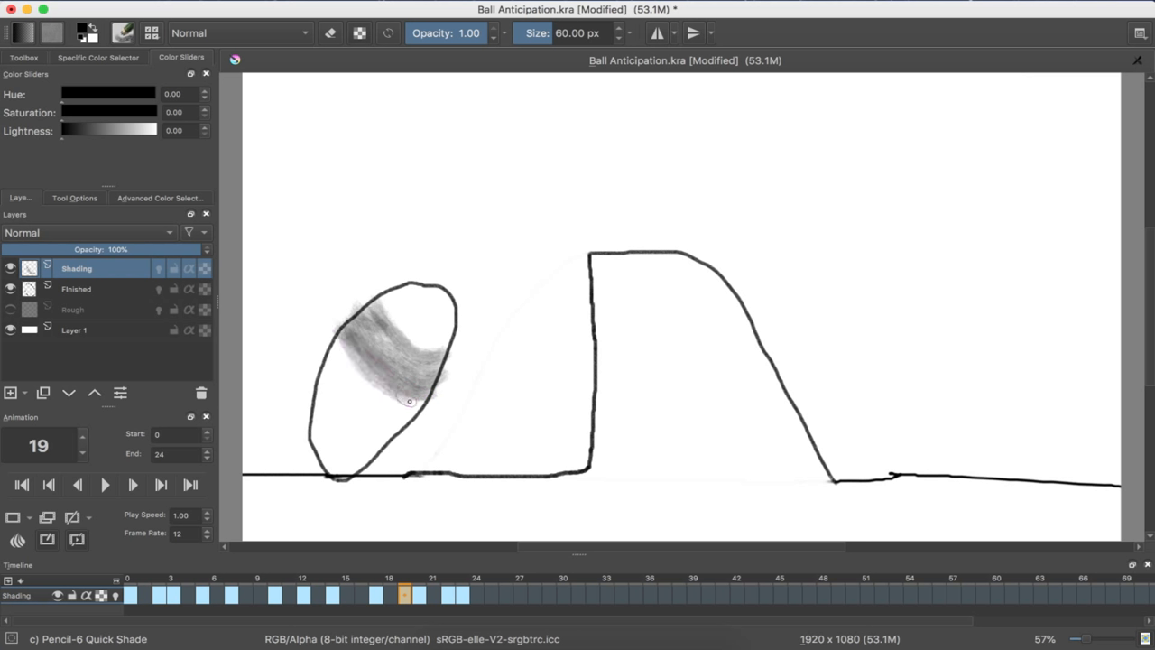
left_click_drag(409, 400, 349, 371)
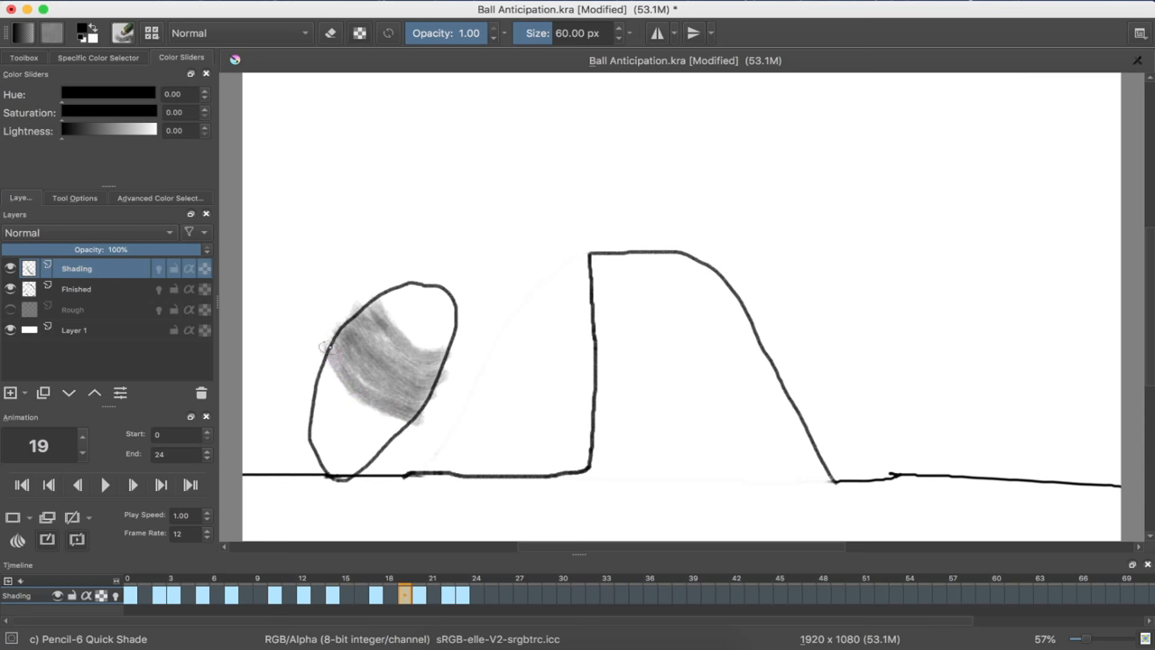
left_click_drag(325, 348, 394, 423)
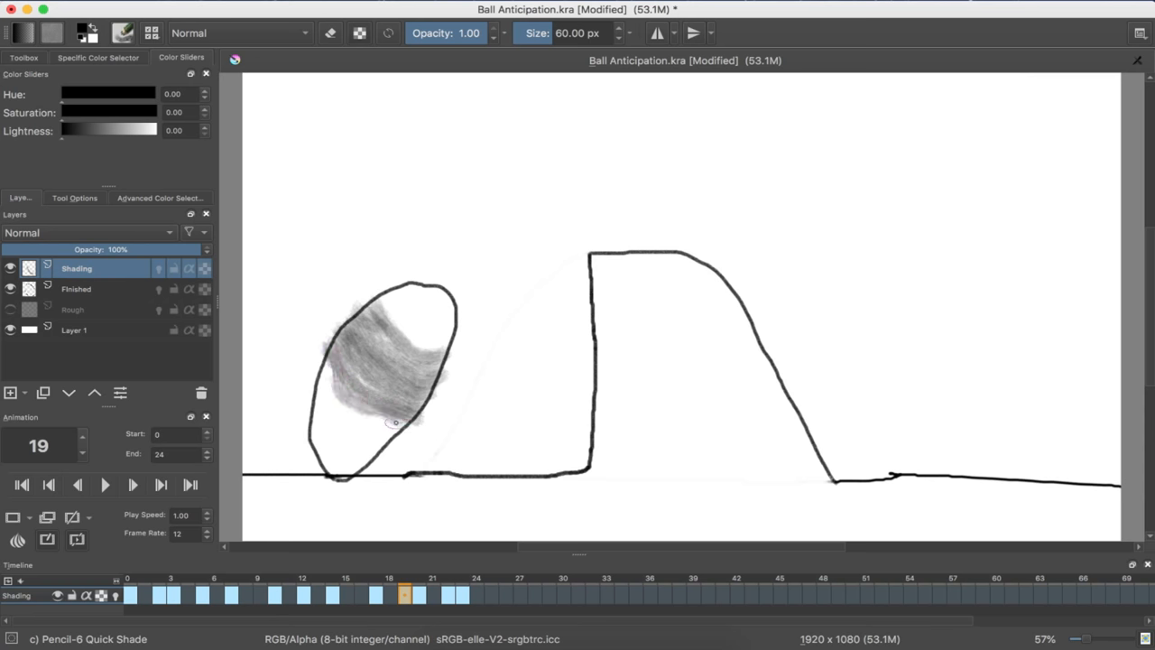
left_click_drag(394, 422, 354, 415)
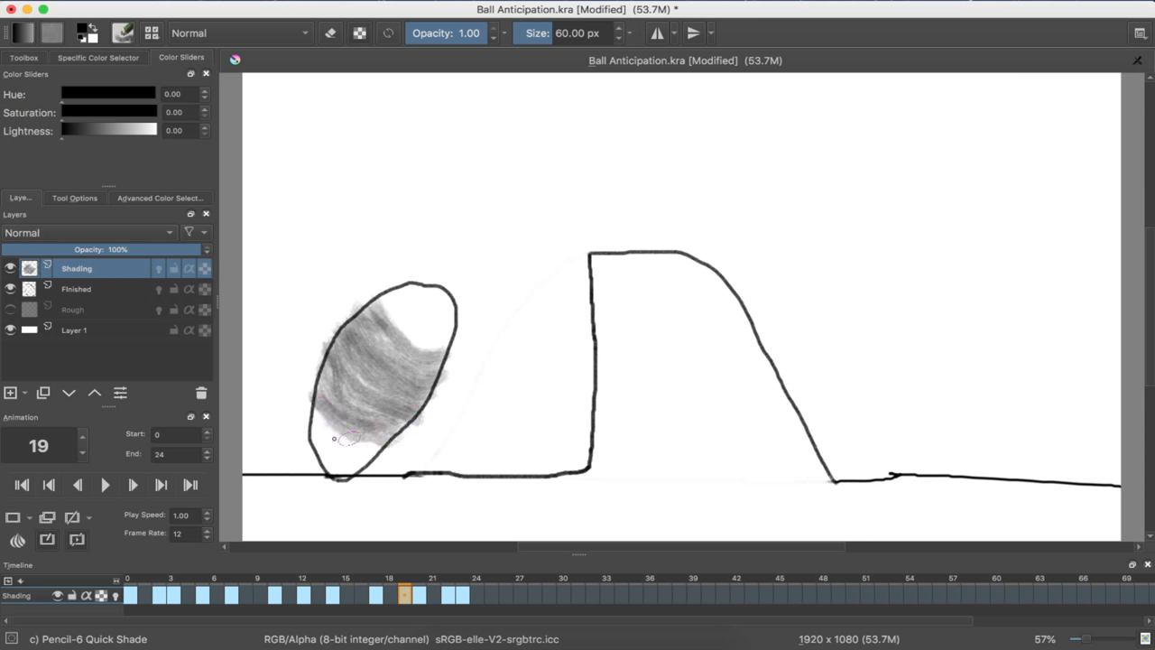
Darken the lower-left shadow near the ground, lightly toning the upper right.
left_click_drag(334, 439, 361, 451)
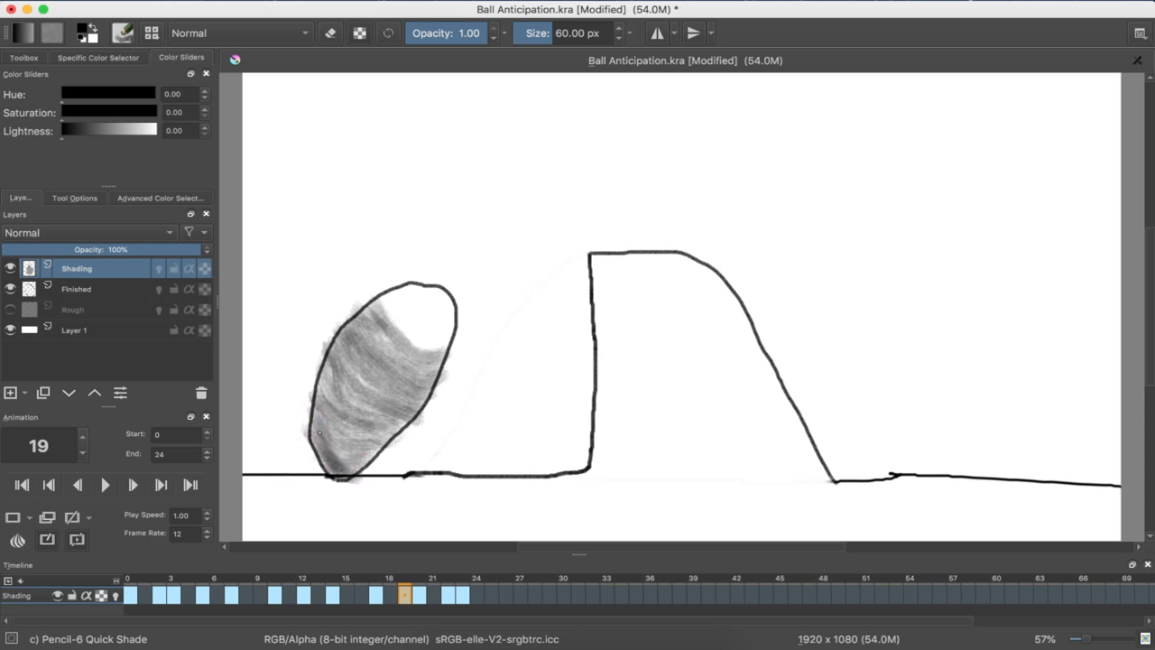
left_click_drag(321, 434, 366, 452)
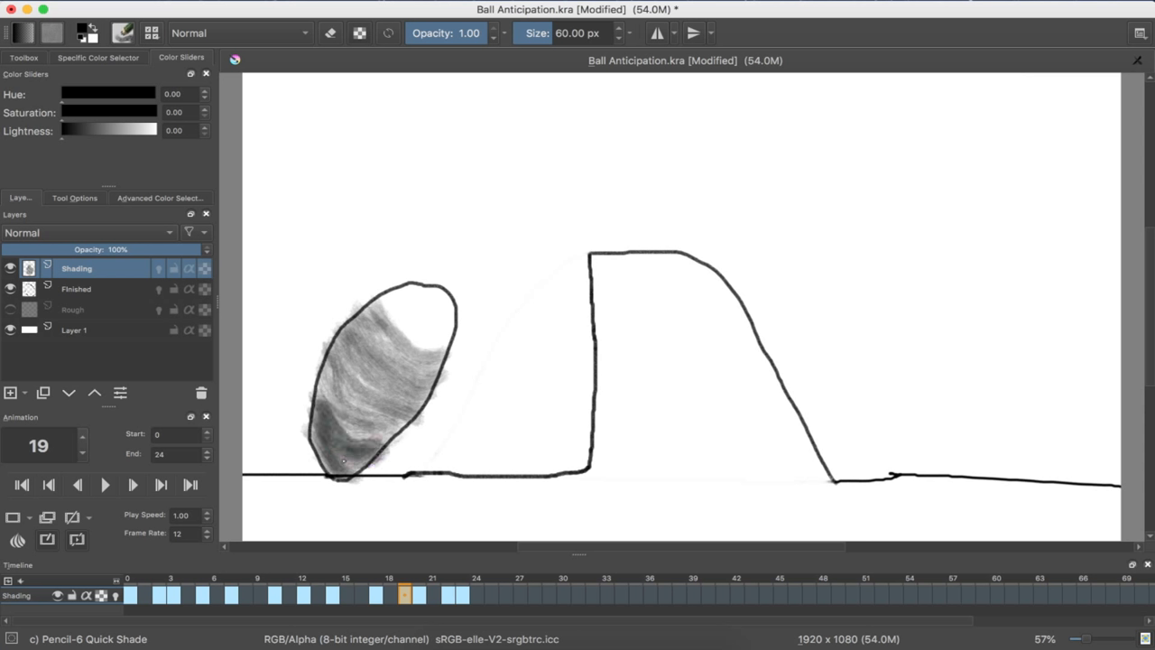
left_click_drag(343, 460, 320, 390)
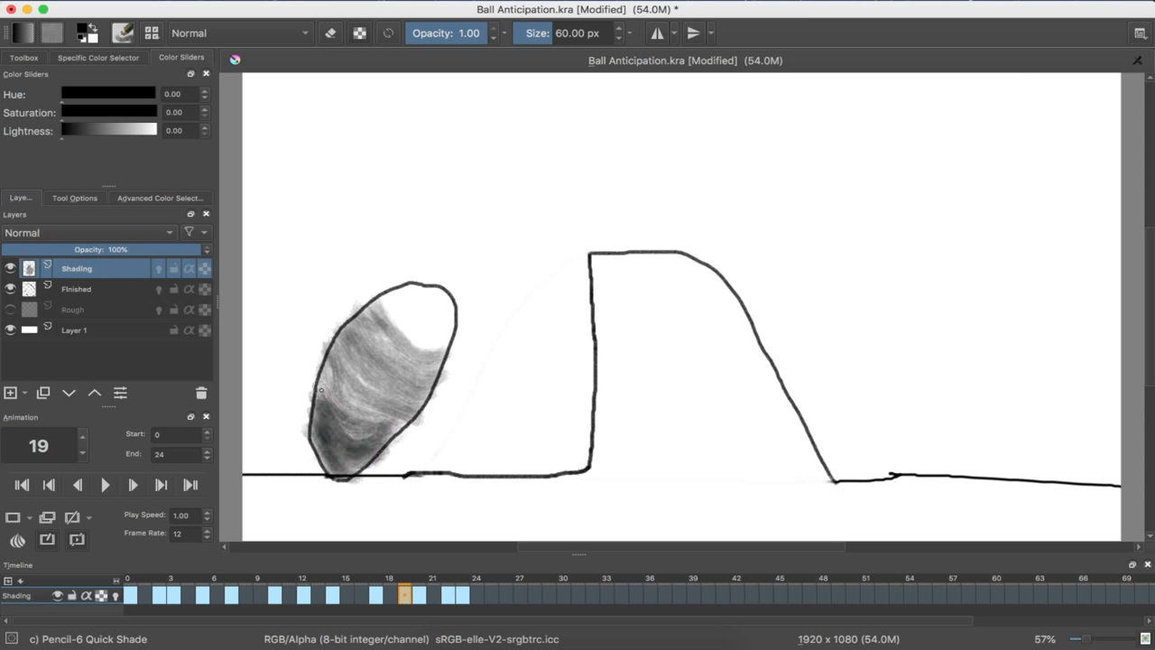
left_click_drag(320, 388, 361, 406)
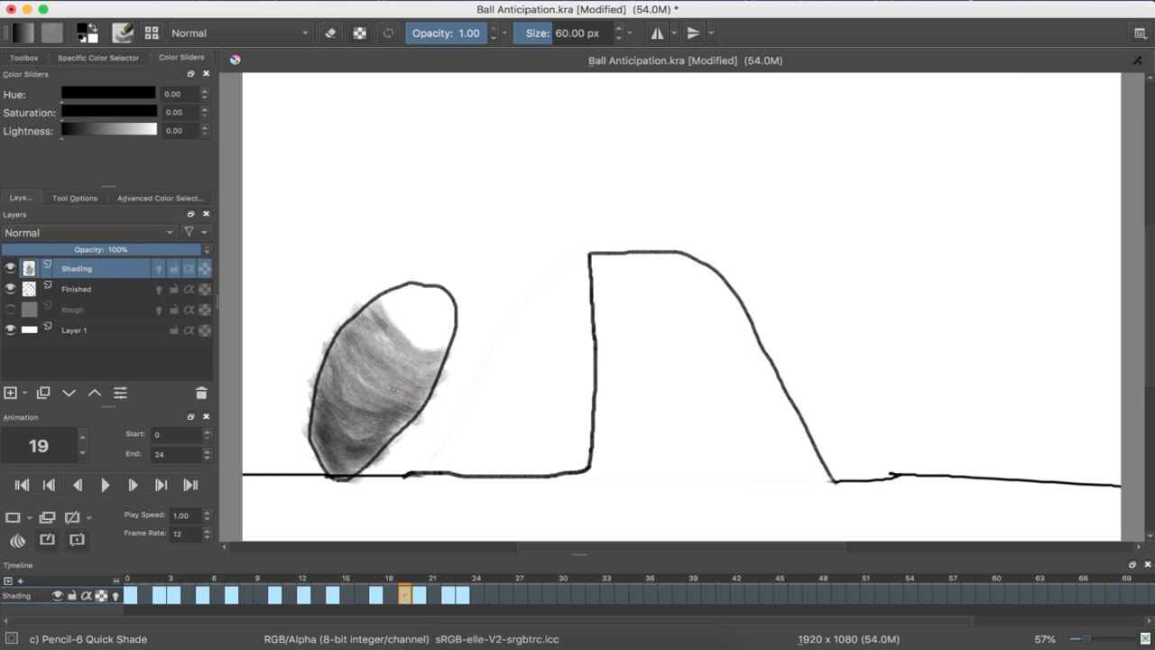
left_click_drag(393, 388, 424, 345)
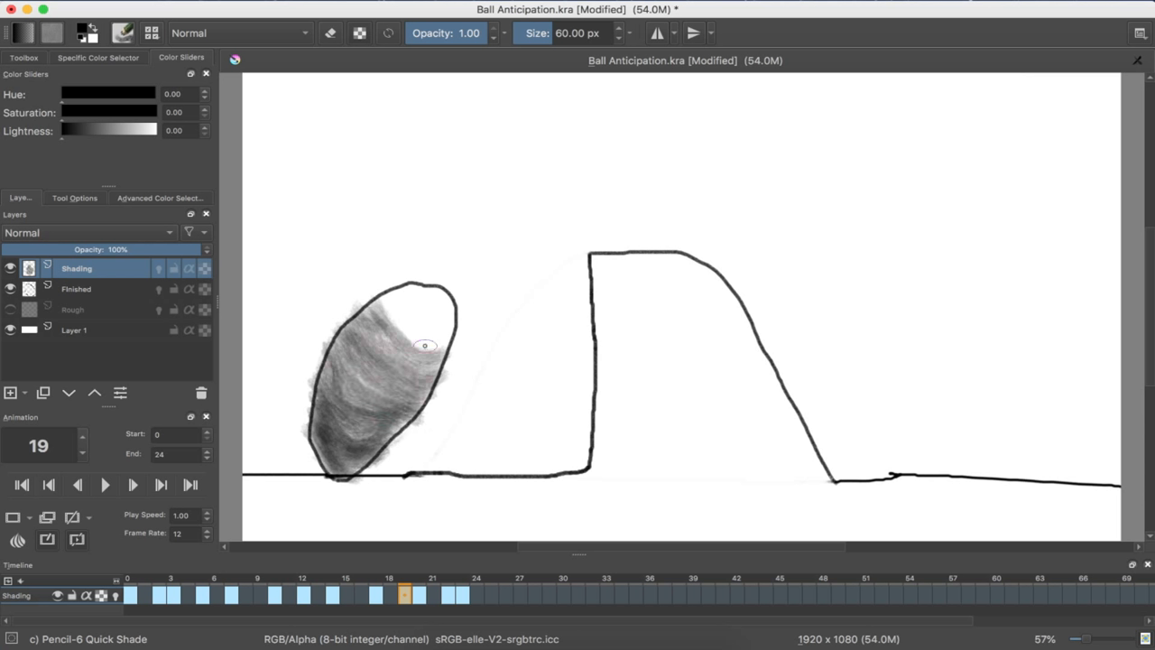
left_click_drag(425, 345, 447, 323)
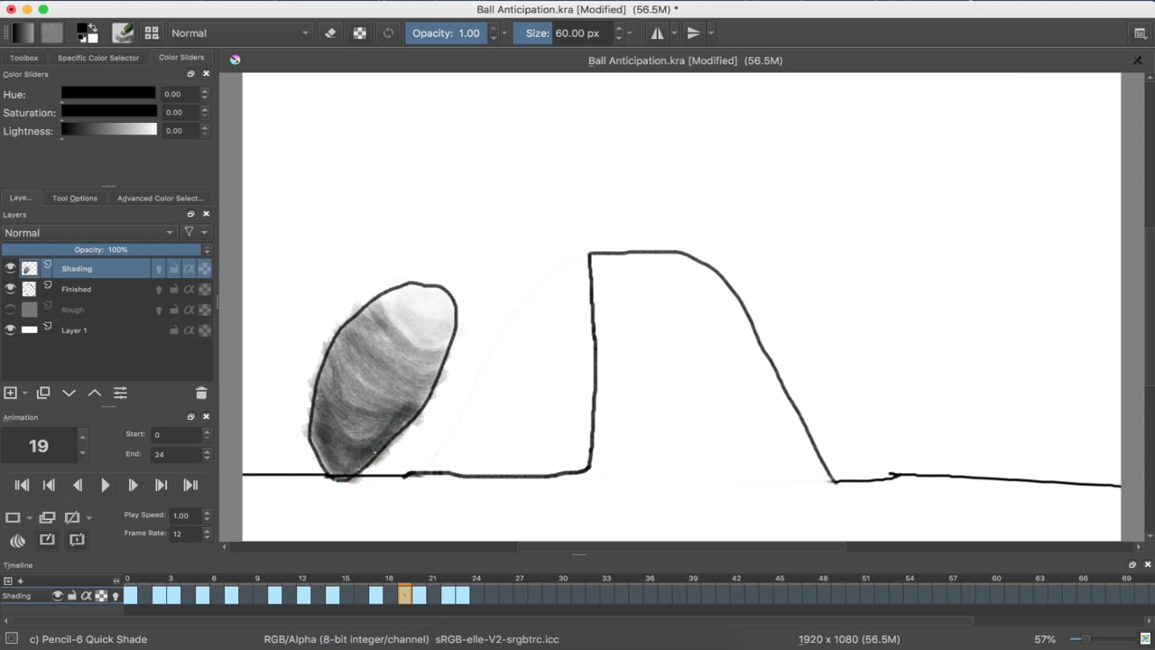
left_click_drag(370, 460, 425, 406)
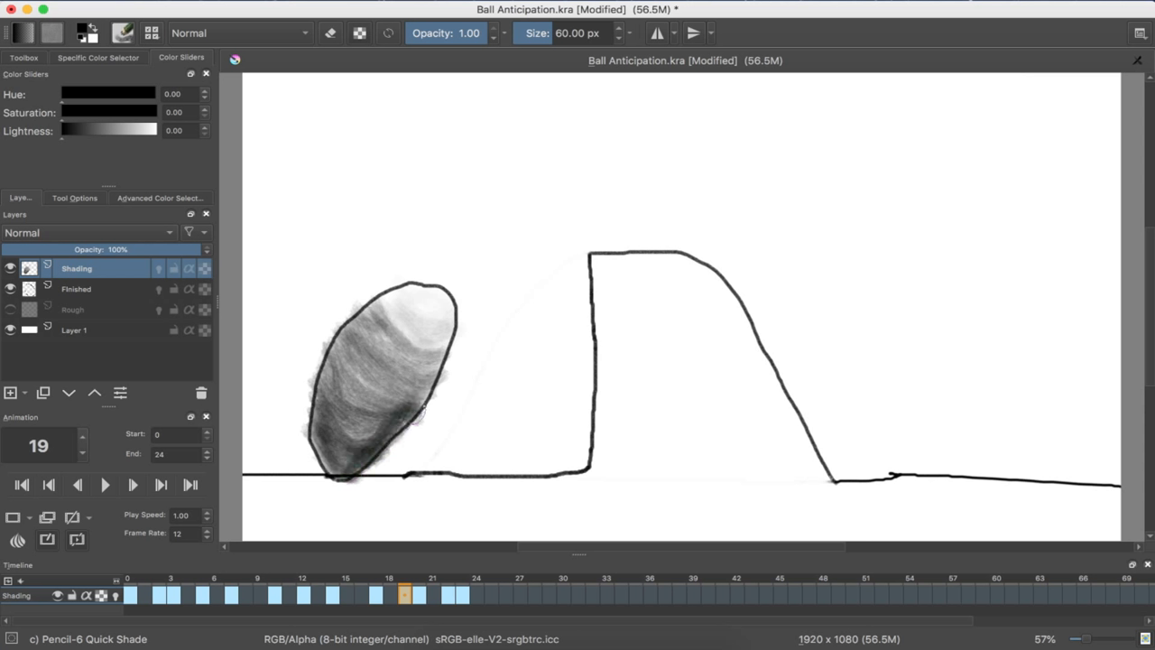
left_click_drag(415, 407, 339, 473)
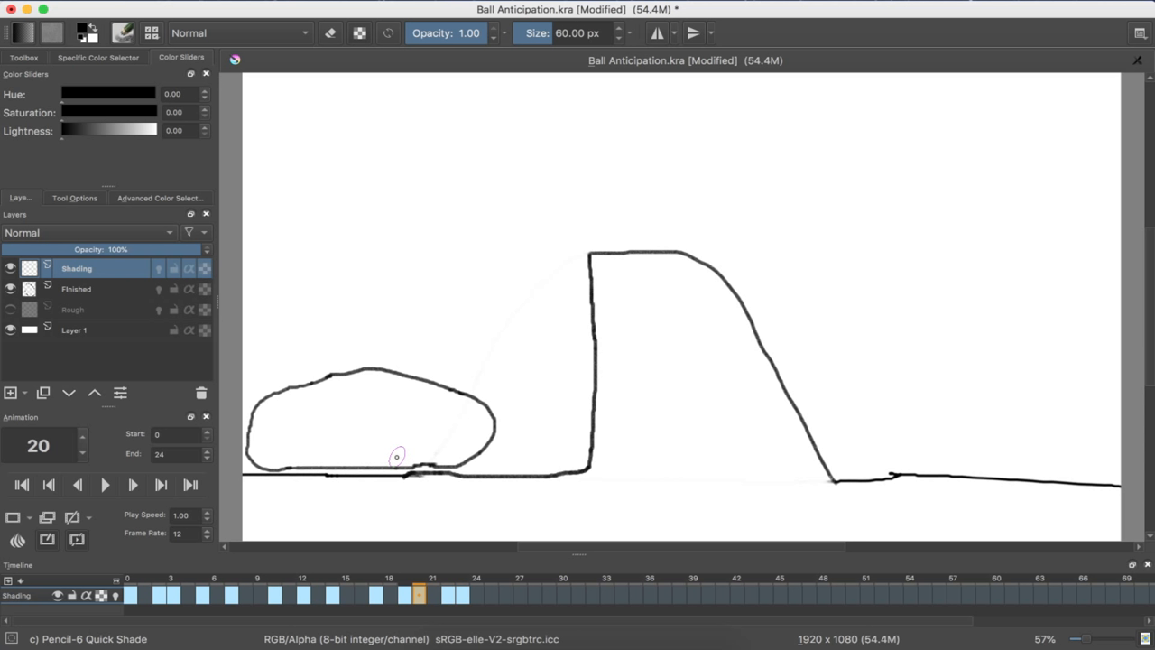
mouse_move(368, 382)
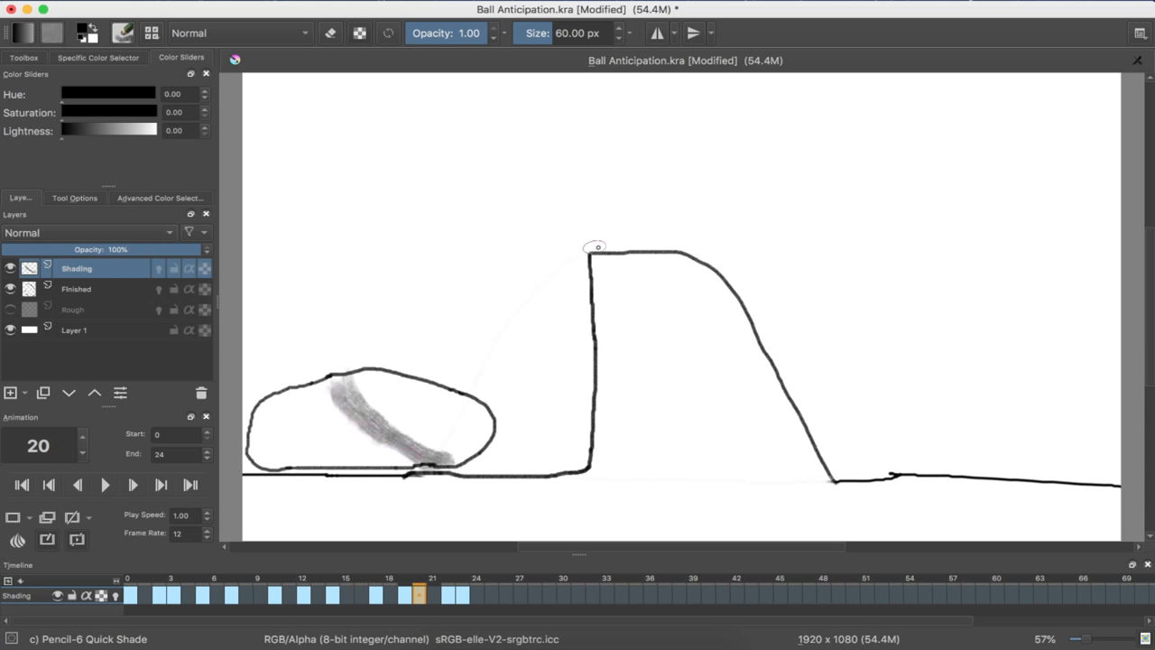
Shade frame 20's squashed ball darker on the left, keeping a pale highlight.
left_click_drag(433, 460, 456, 409)
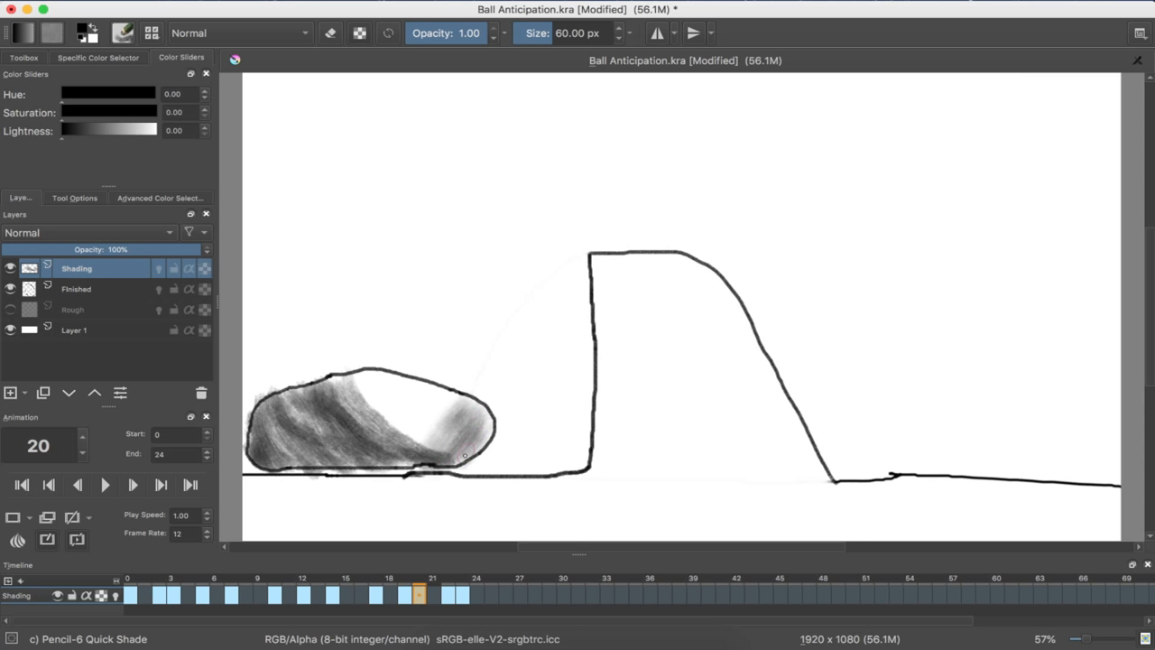
left_click_drag(348, 388, 469, 460)
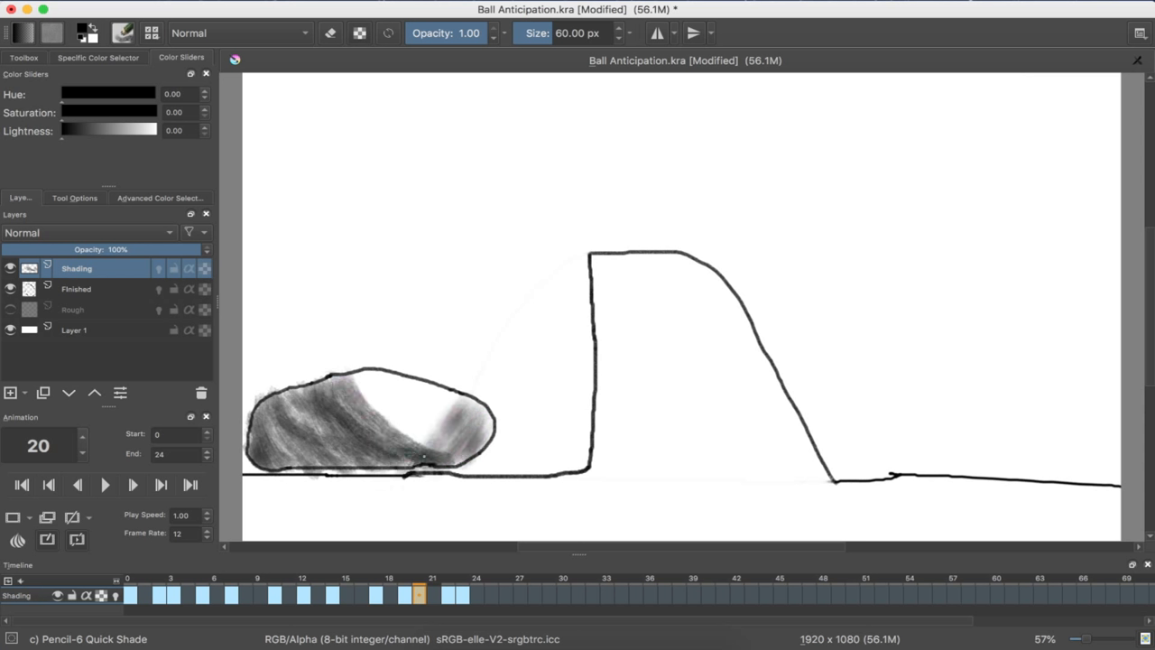
left_click_drag(398, 456, 483, 420)
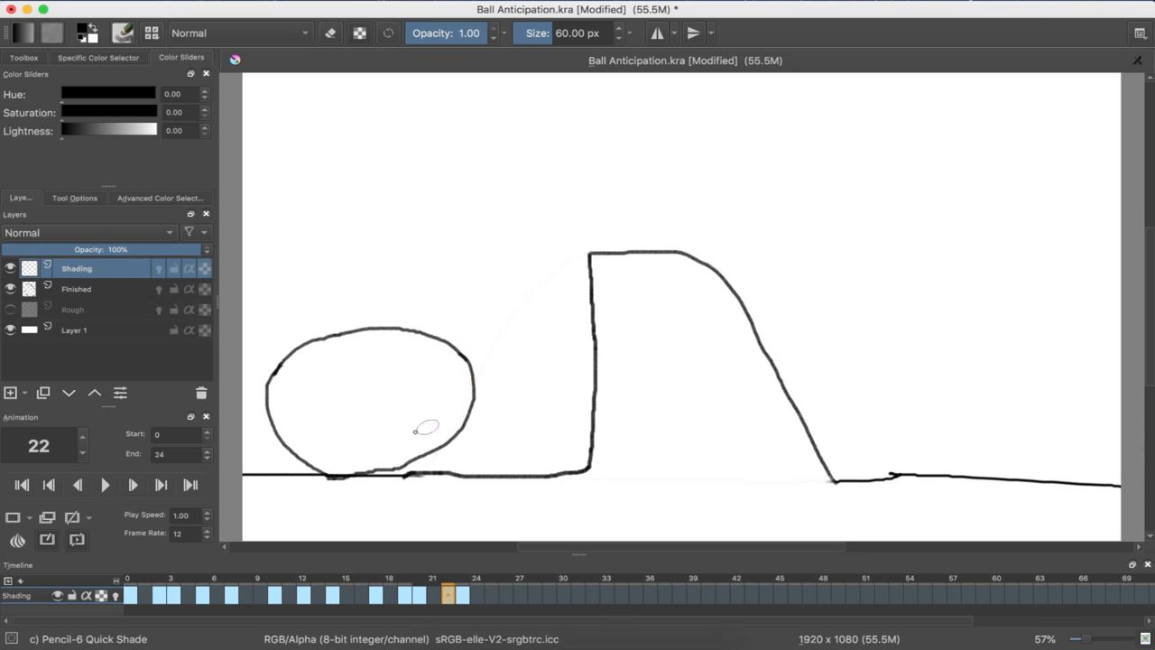
mouse_move(363, 340)
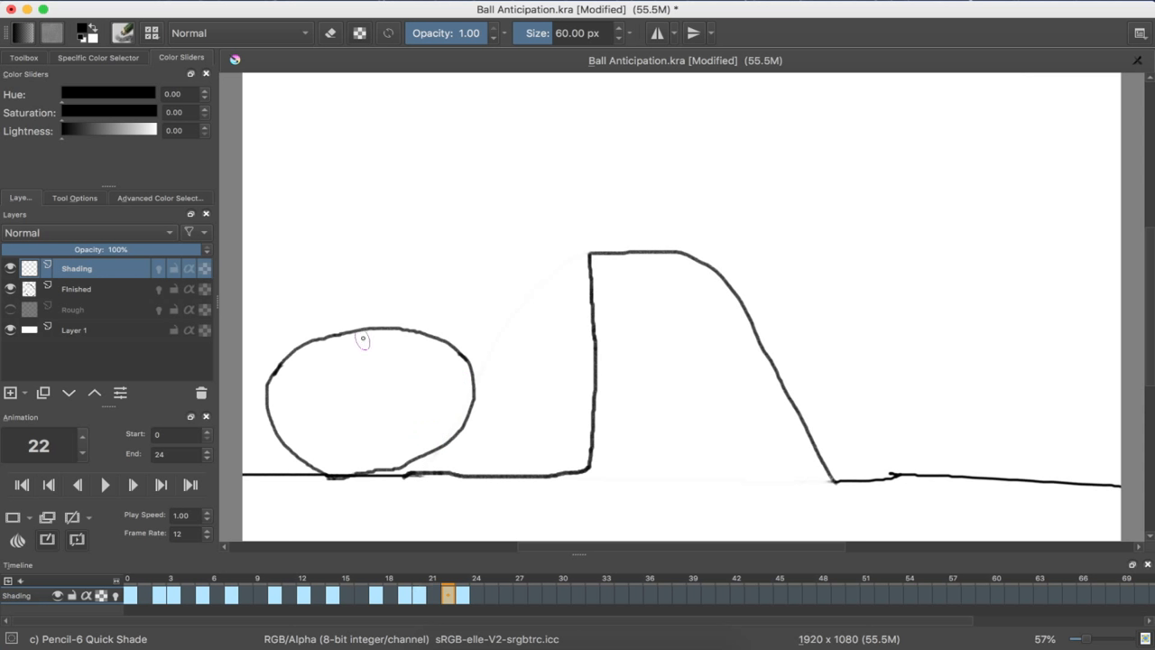
Build up graphite on frame 22's ball, darkest lower left, then go to frame 23.
left_click_drag(366, 341, 448, 424)
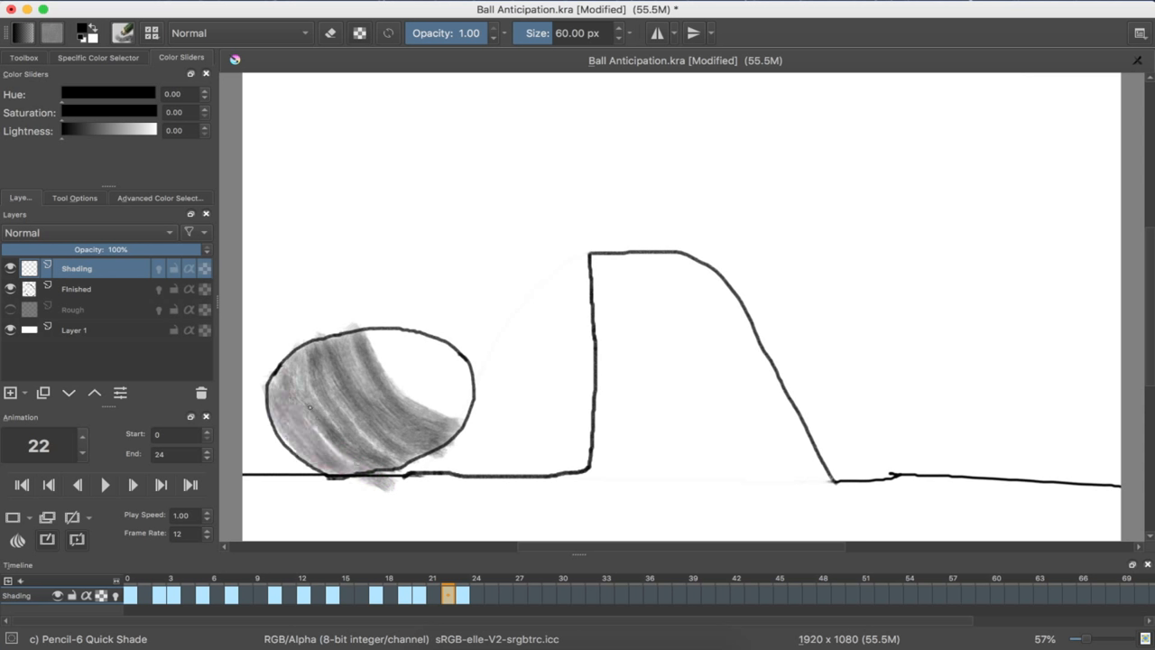
left_click_drag(310, 406, 321, 467)
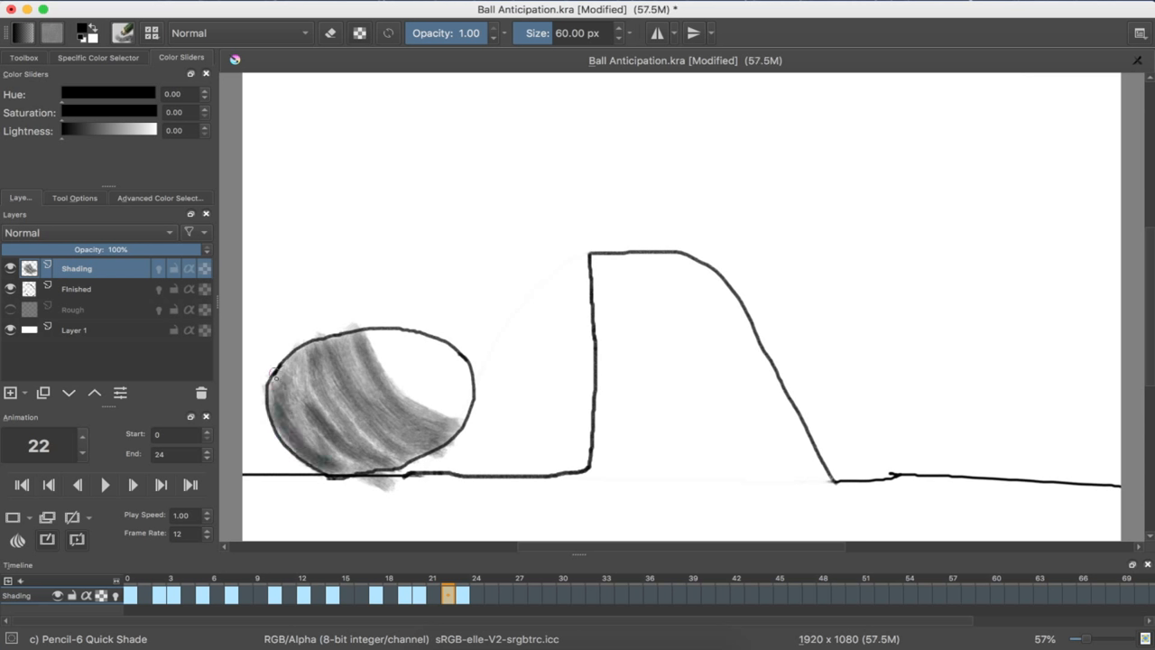
left_click_drag(275, 375, 370, 451)
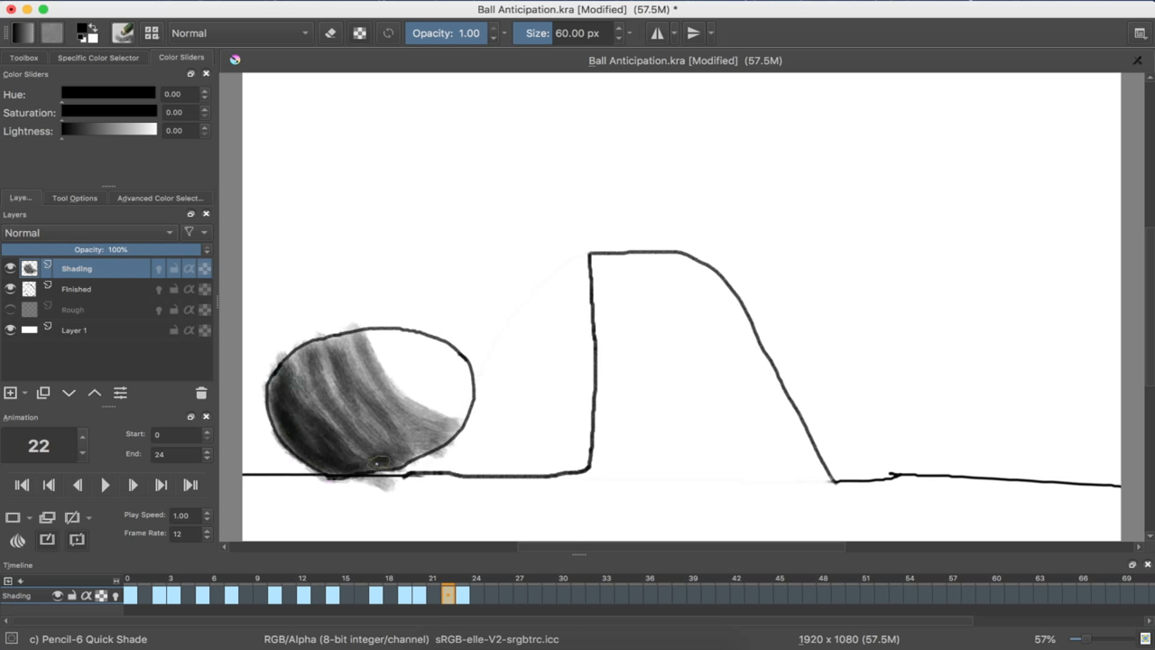
left_click_drag(289, 362, 384, 460)
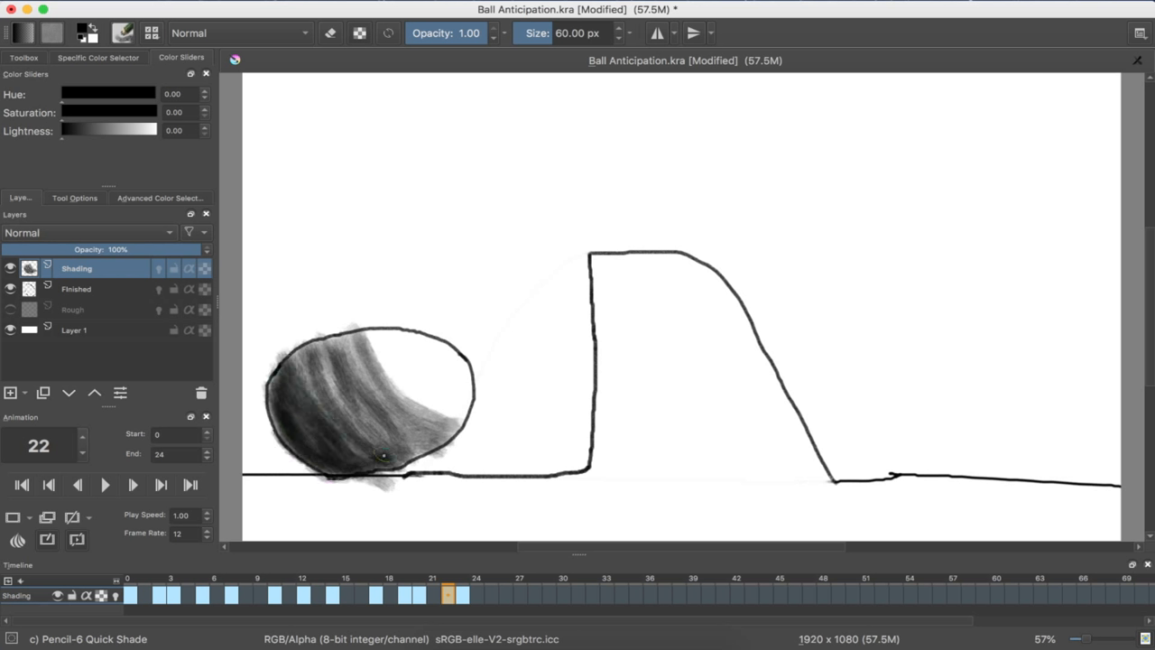
left_click_drag(379, 461, 325, 402)
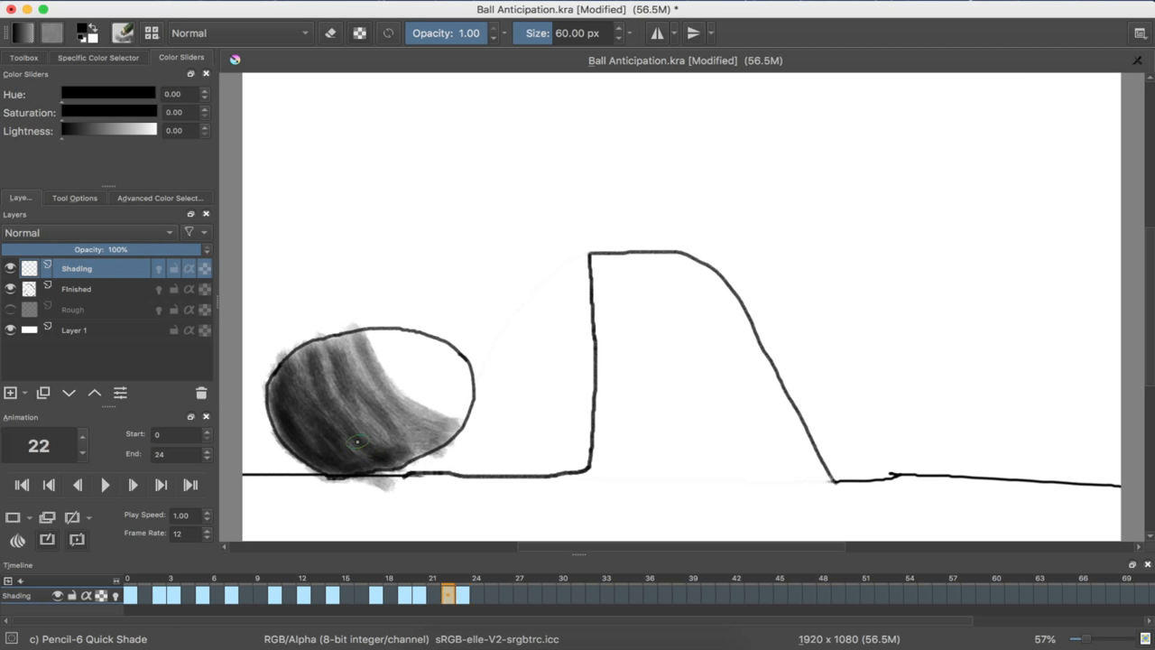
left_click(132, 485)
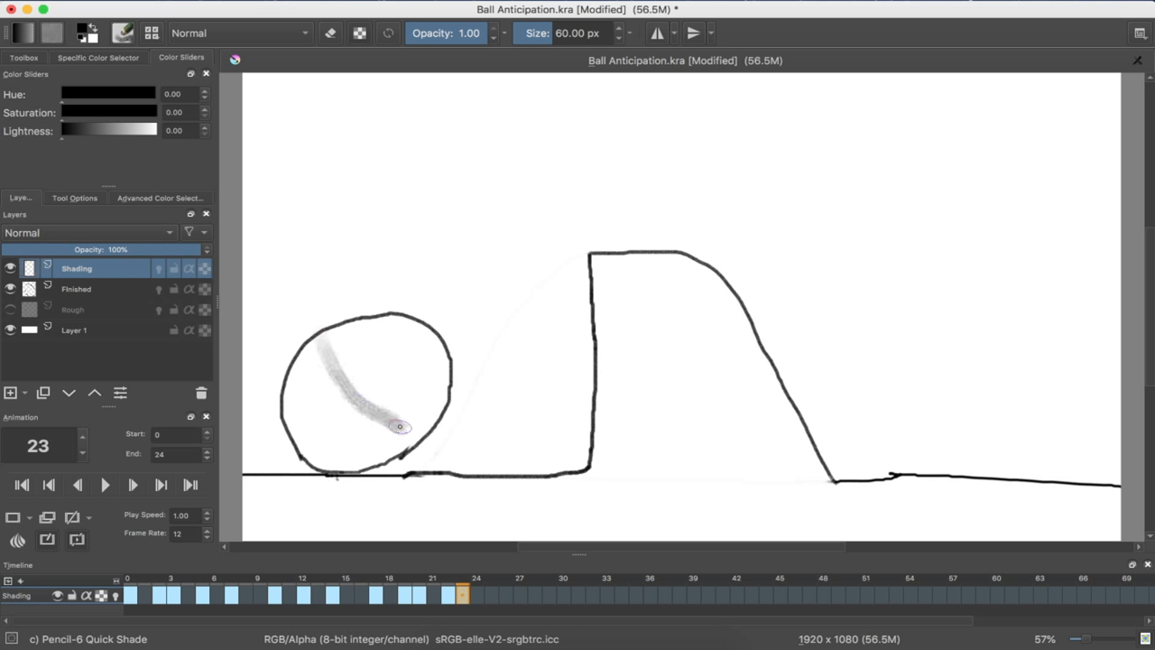
Paint curved graphite bands over frame 23's ball, shading around its bright highlight.
left_click_drag(402, 426, 311, 351)
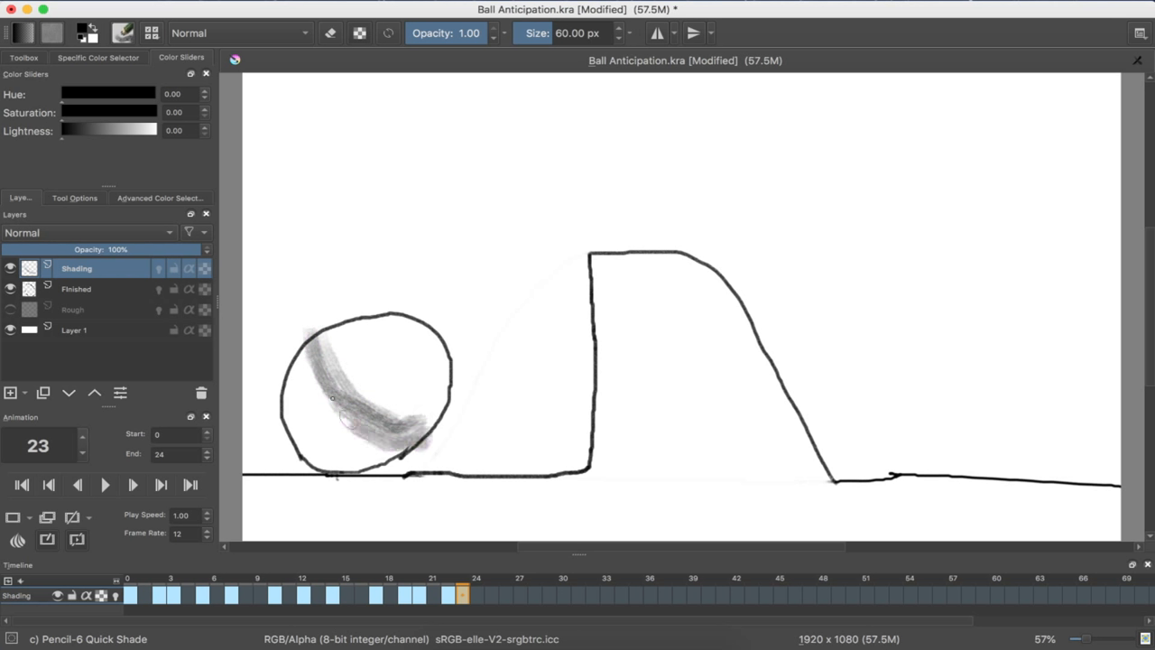
left_click_drag(334, 398, 393, 450)
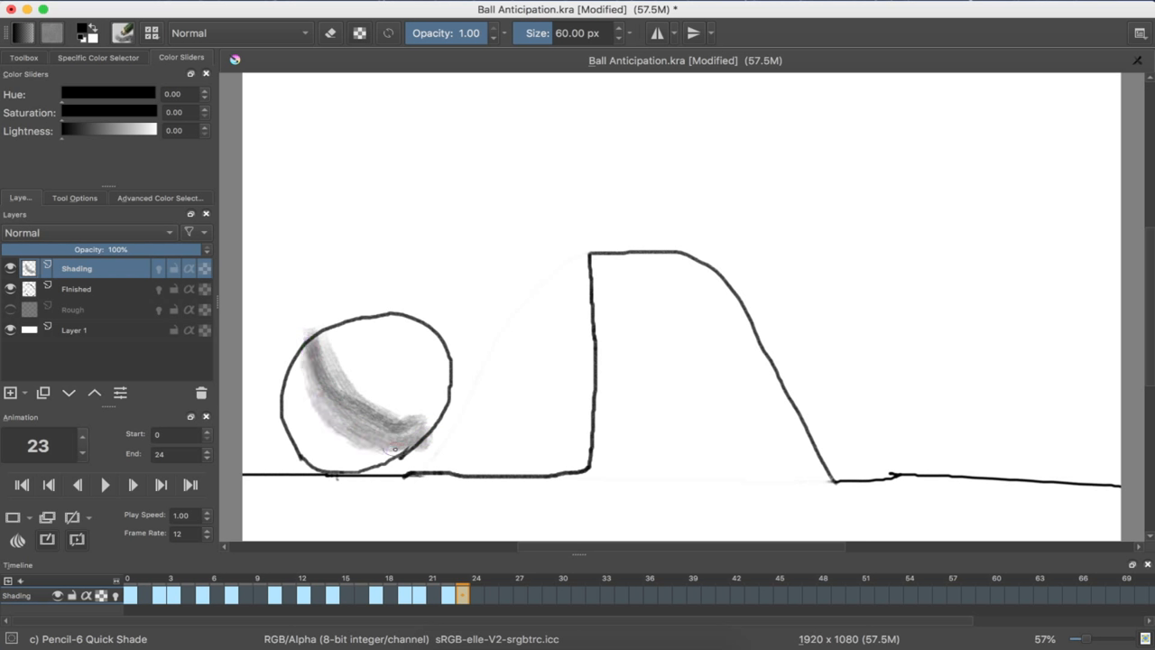
left_click_drag(397, 450, 330, 438)
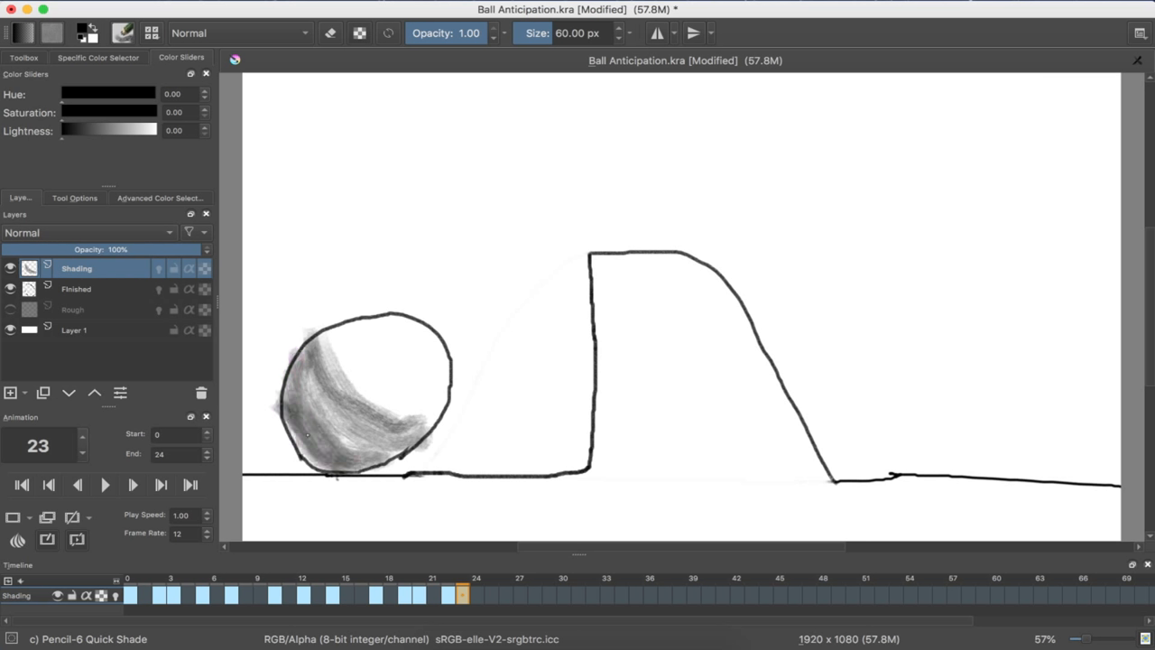
left_click_drag(307, 434, 318, 399)
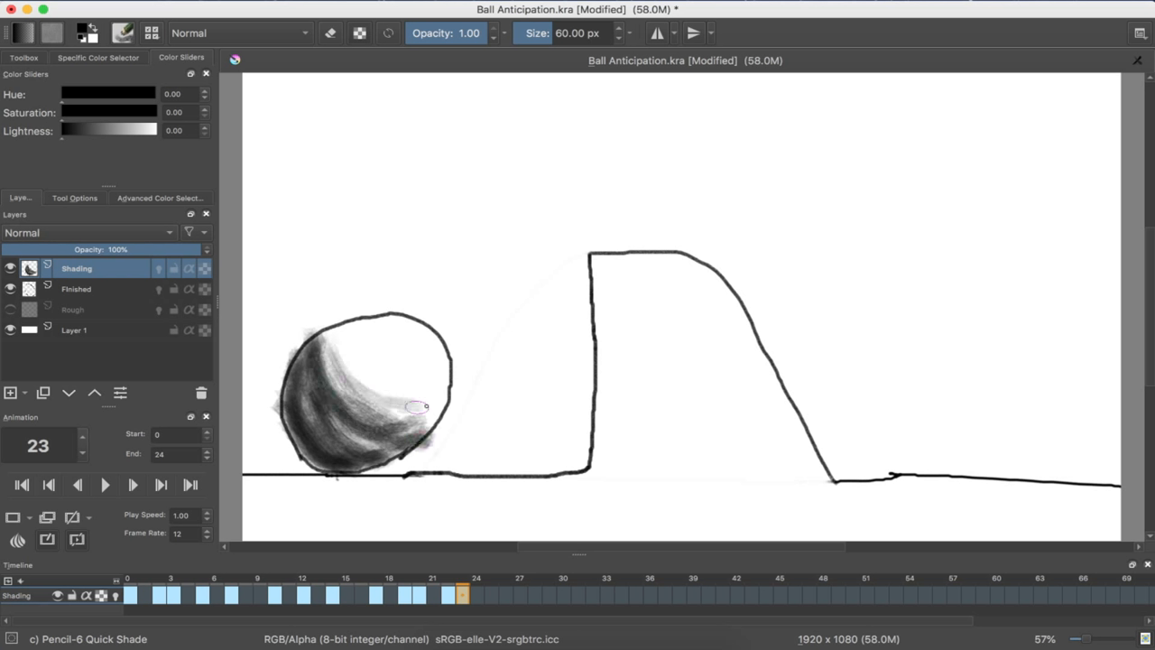
left_click_drag(415, 406, 387, 396)
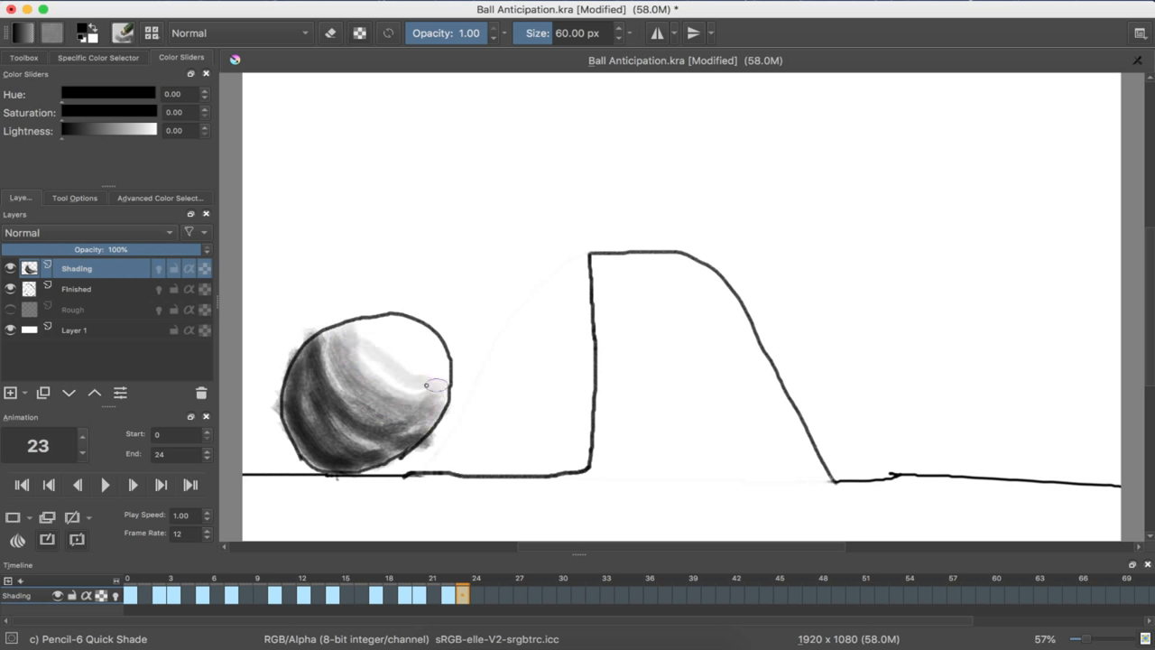
left_click_drag(436, 386, 374, 322)
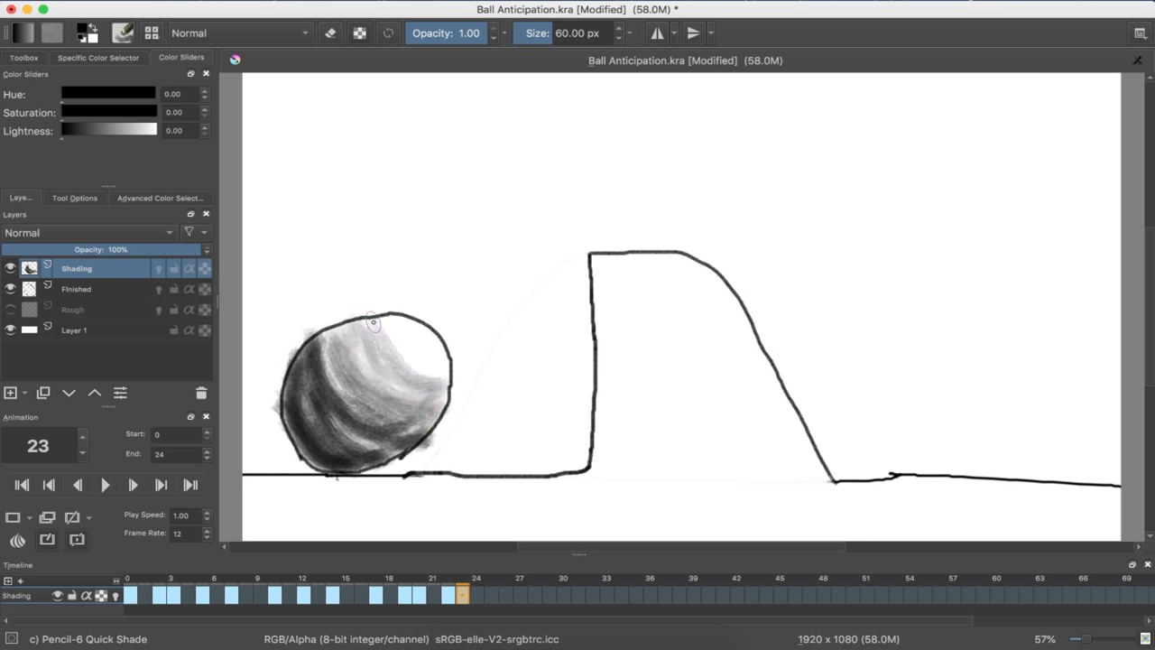
left_click_drag(373, 322, 434, 418)
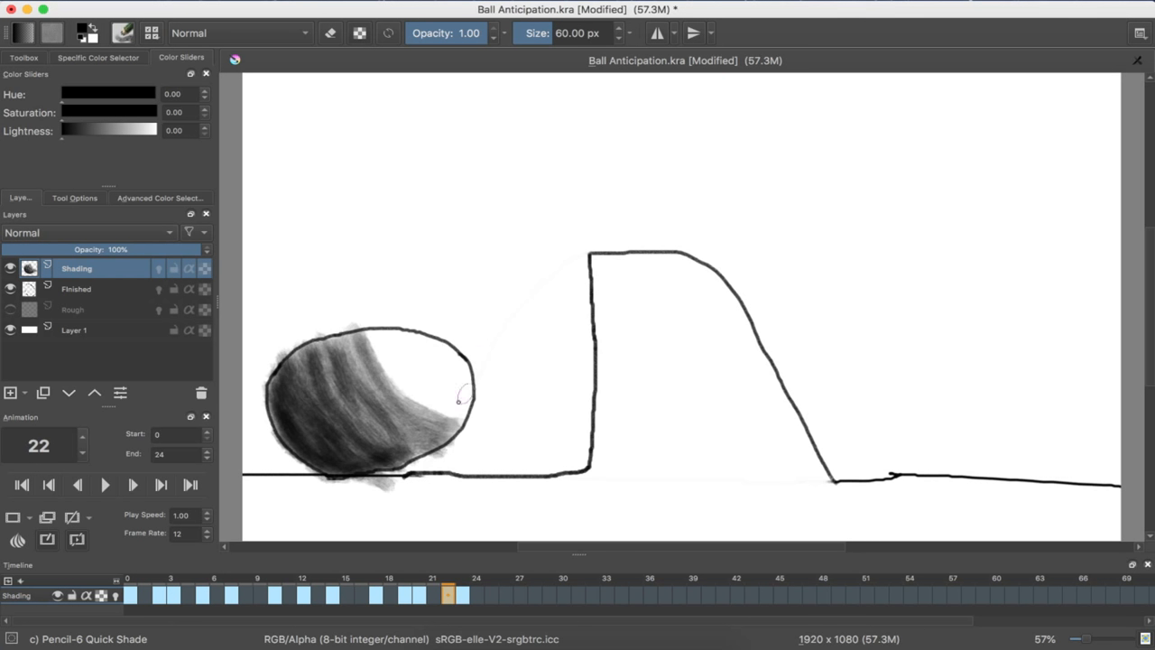
Blend frame 22's shading softly into the highlight with light pencil strokes.
left_click_drag(460, 397, 425, 406)
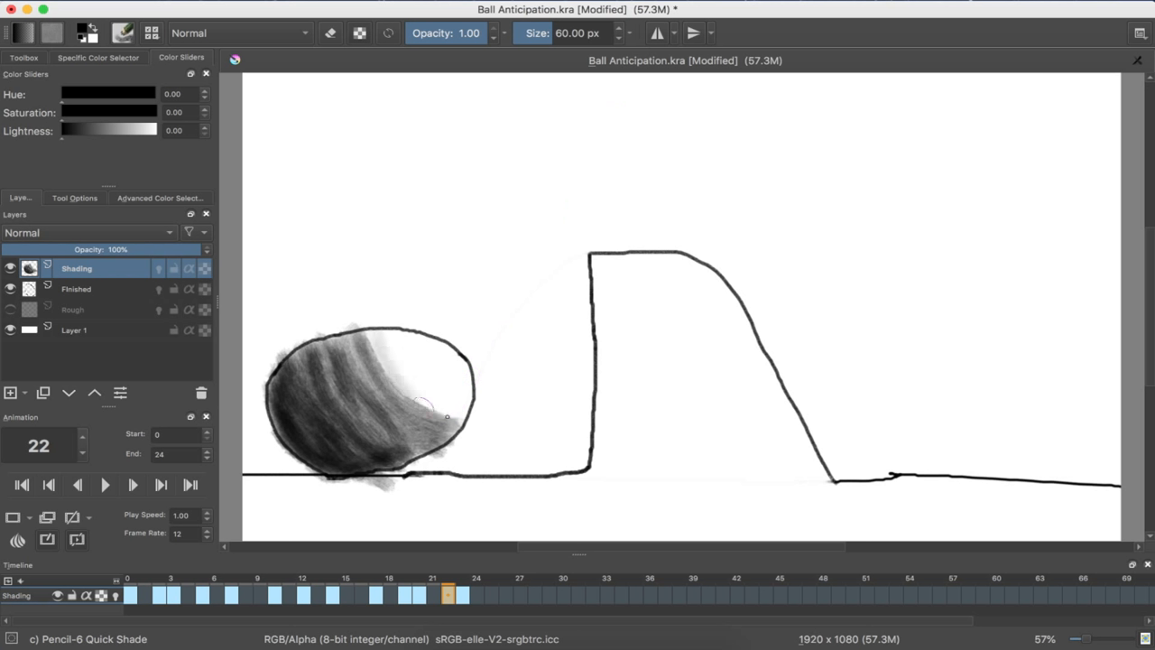
left_click_drag(442, 415, 424, 379)
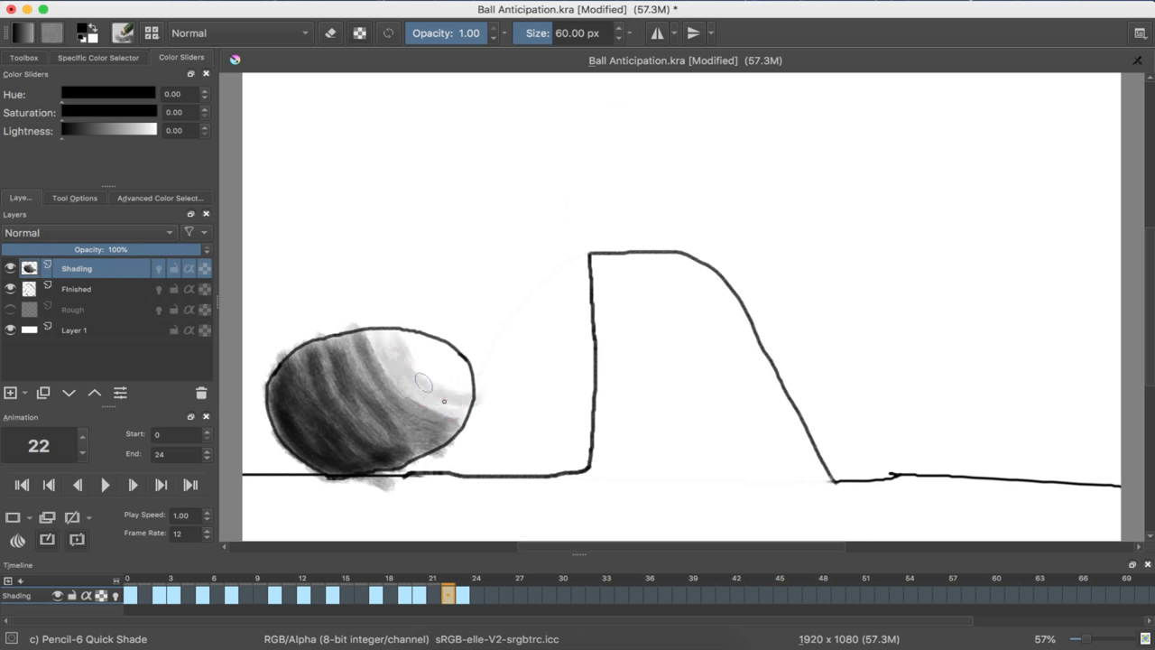
left_click_drag(424, 379, 442, 357)
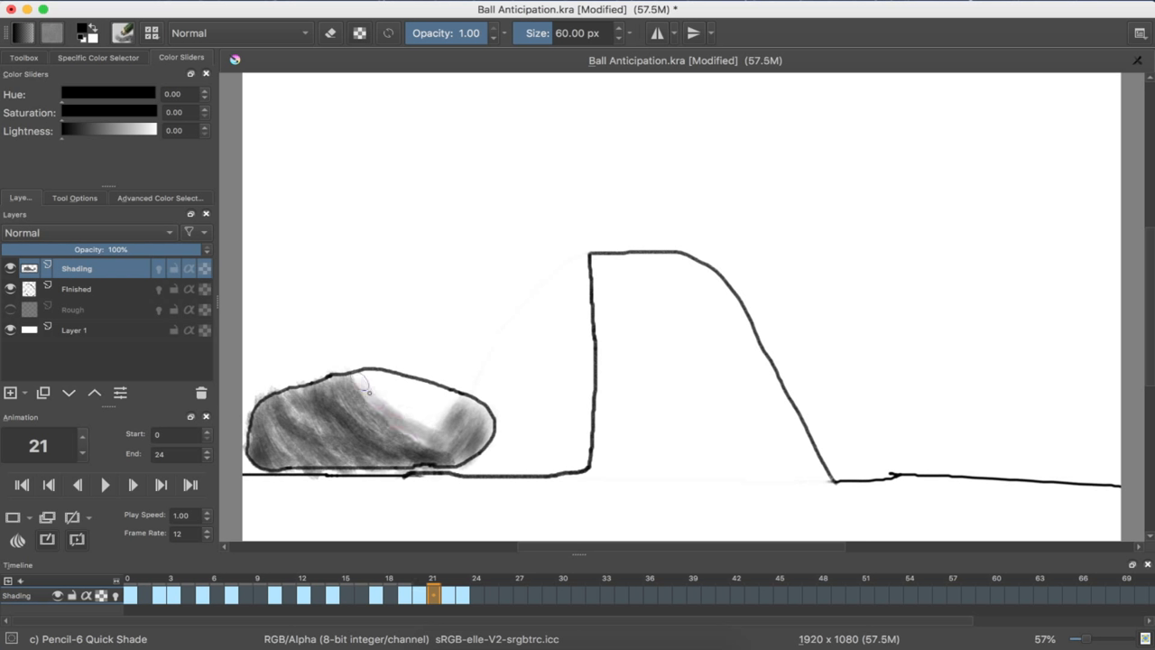
Add strokes on frame 21, blend frame 20's pale middle, then jump to frame 23.
left_click_drag(366, 383, 433, 399)
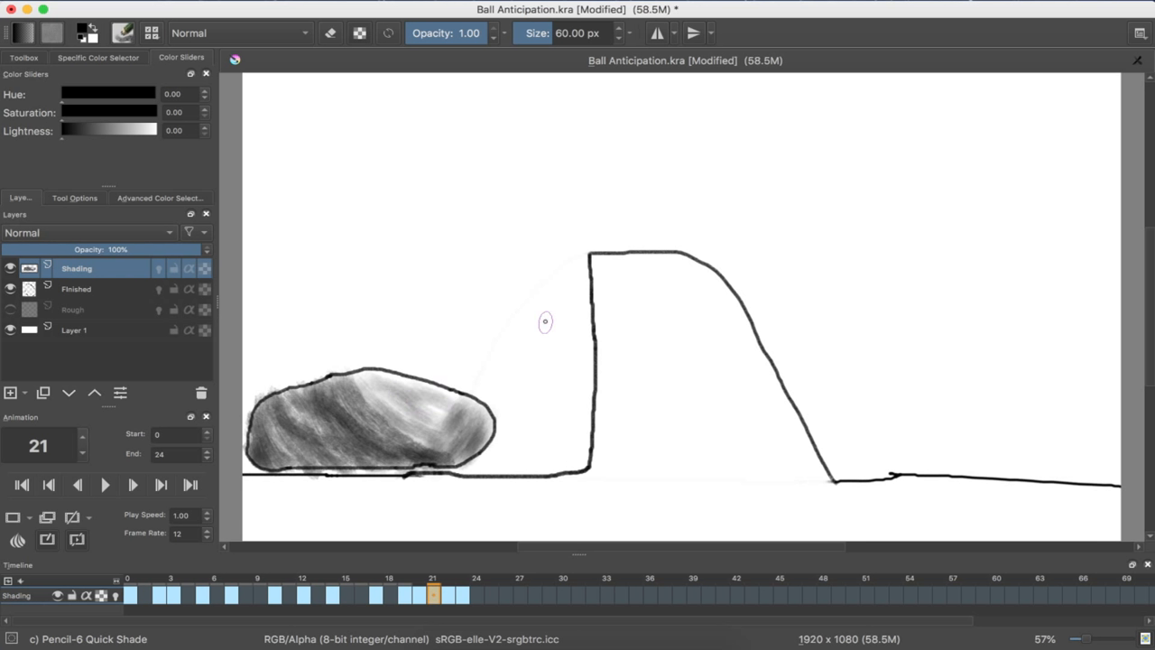
left_click(132, 485)
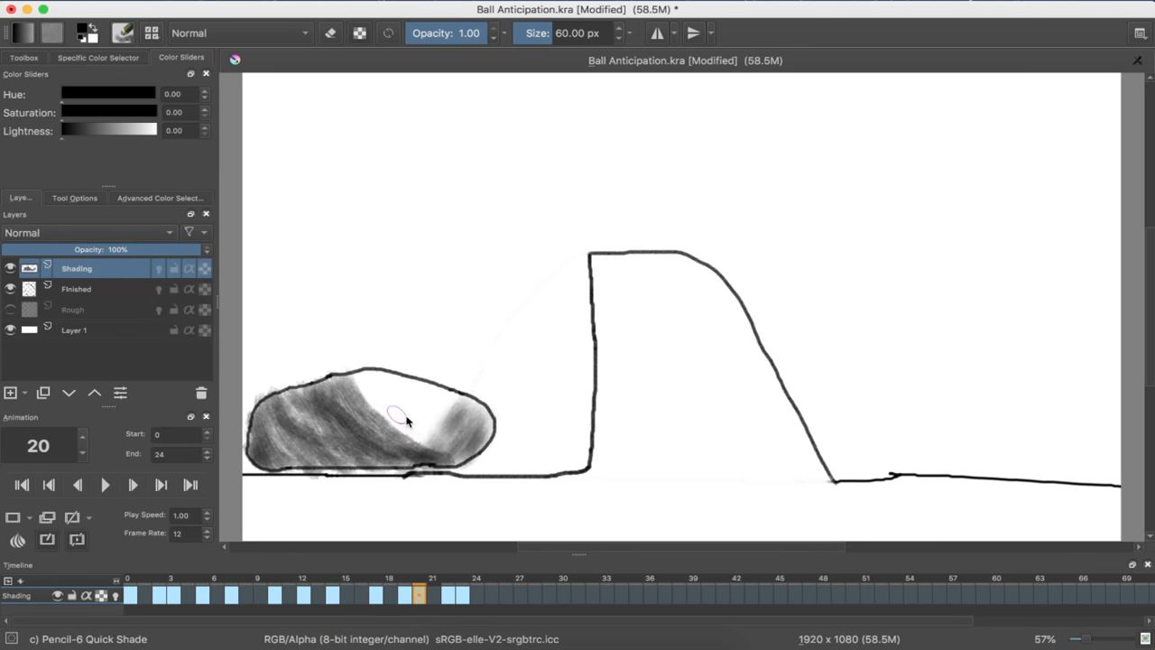
left_click_drag(406, 421, 362, 408)
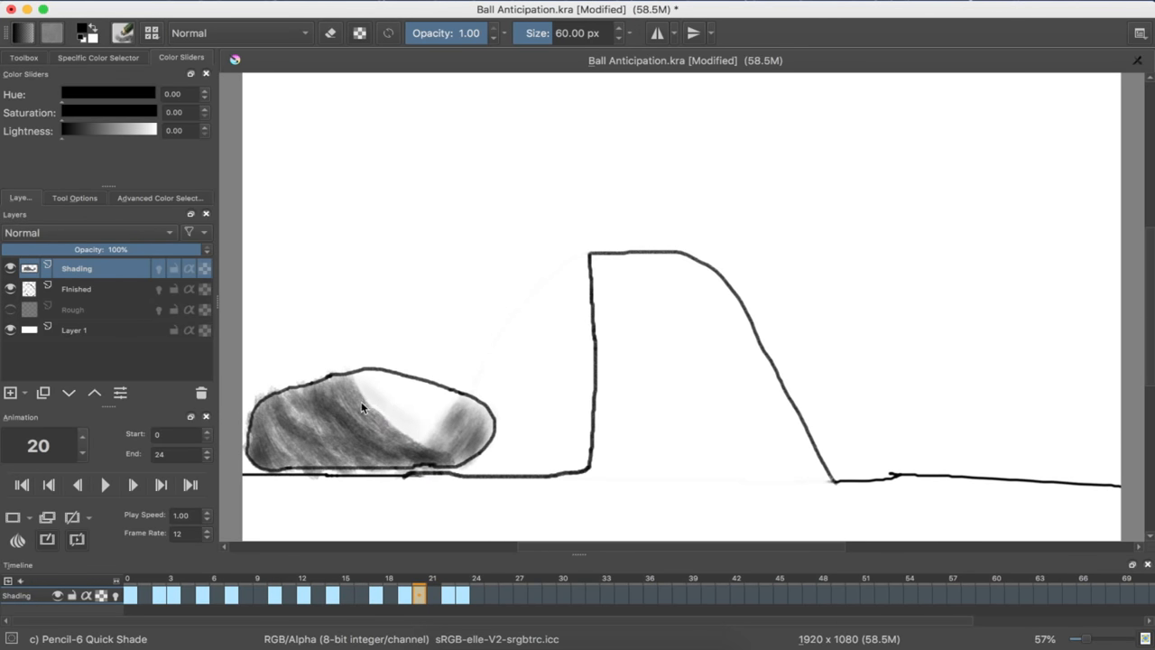
left_click_drag(361, 407, 474, 417)
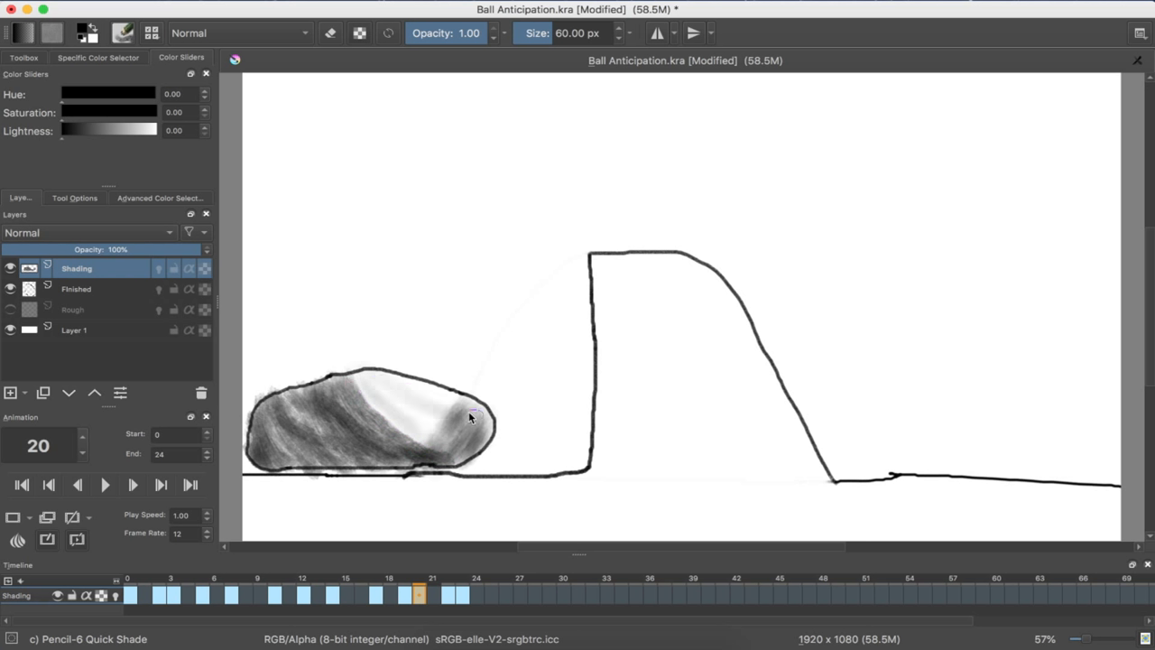
left_click_drag(470, 416, 366, 387)
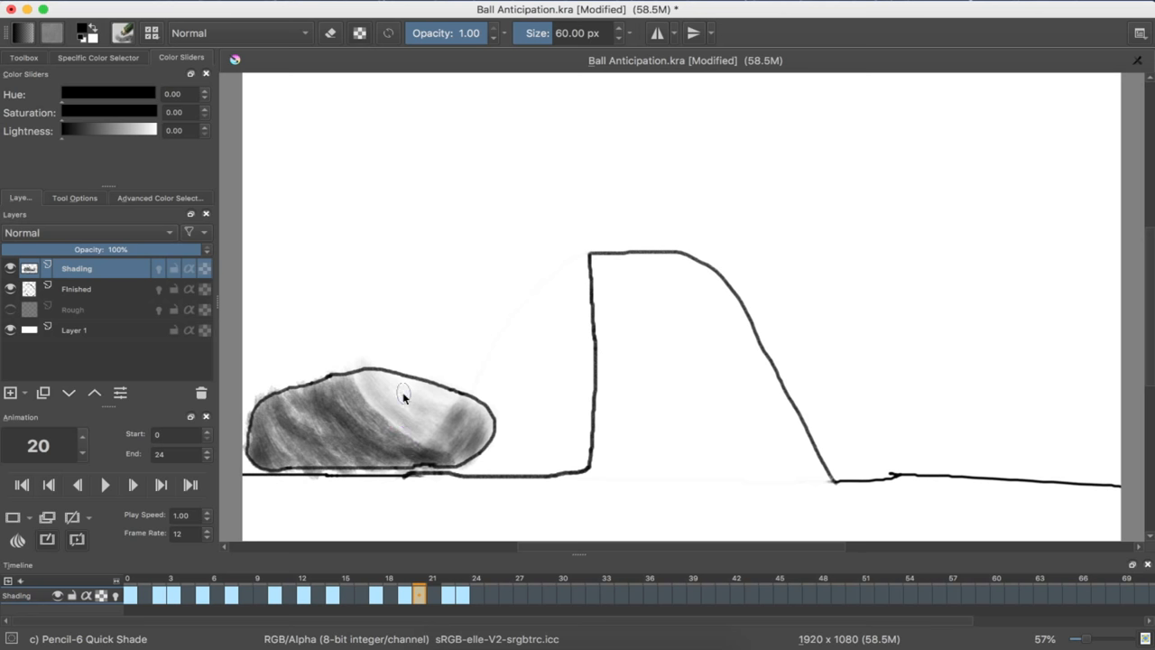
left_click(433, 594)
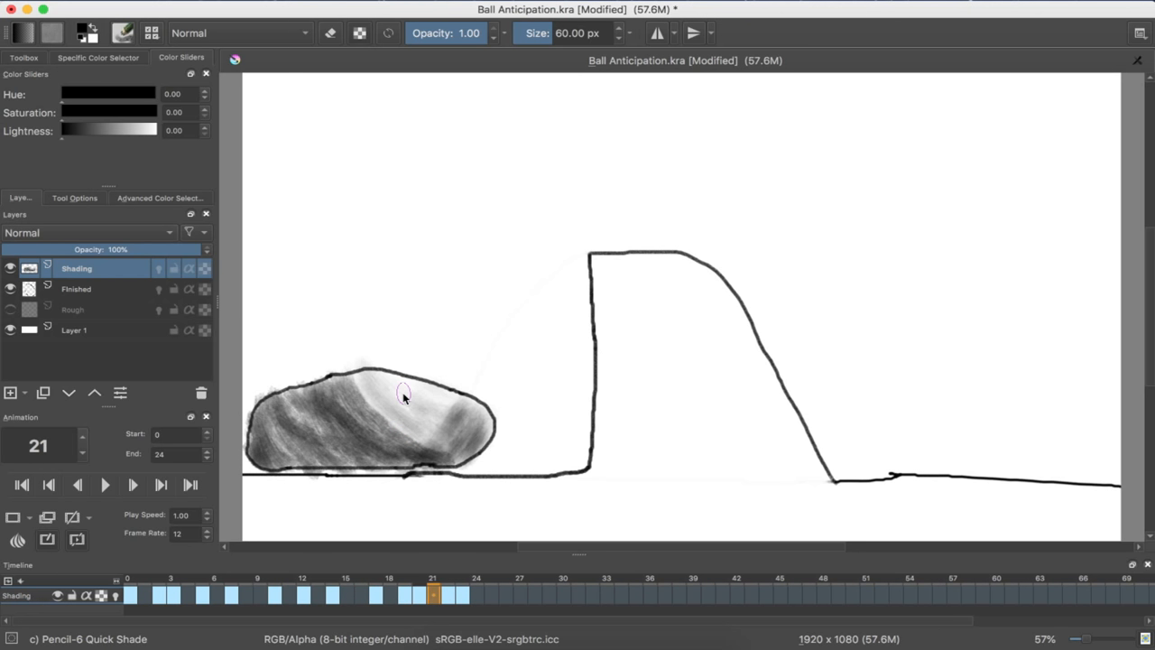
left_click(389, 594)
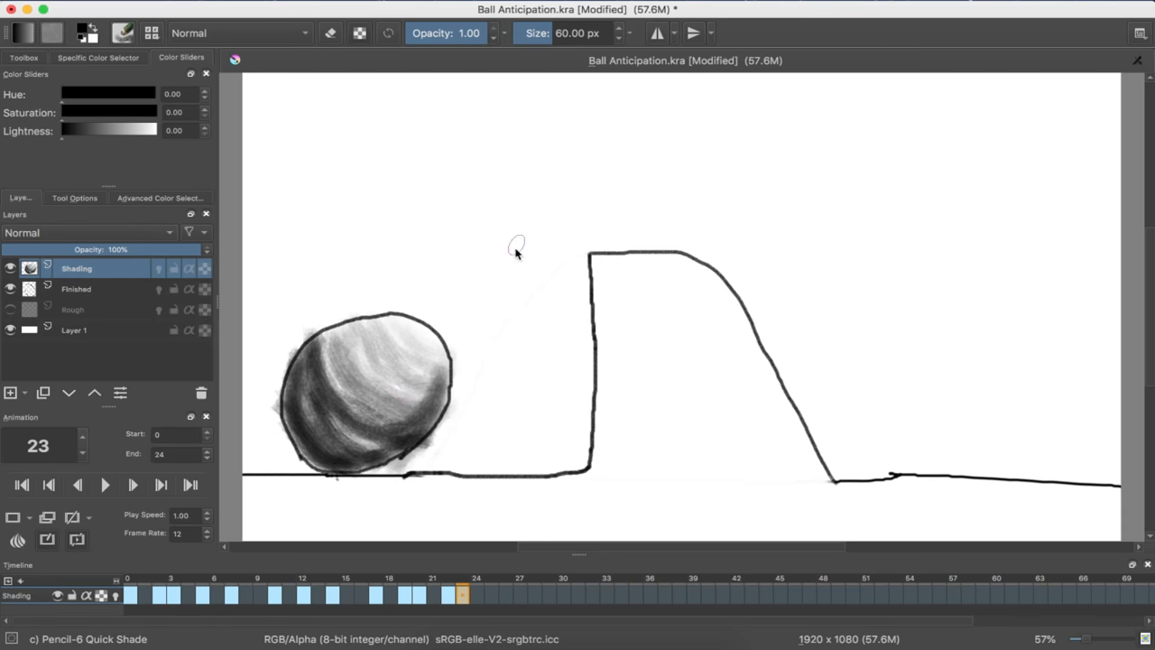
Add curved shading bands to frame 23's ball and shade the flattened ball on frame 20.
left_click_drag(517, 253, 379, 442)
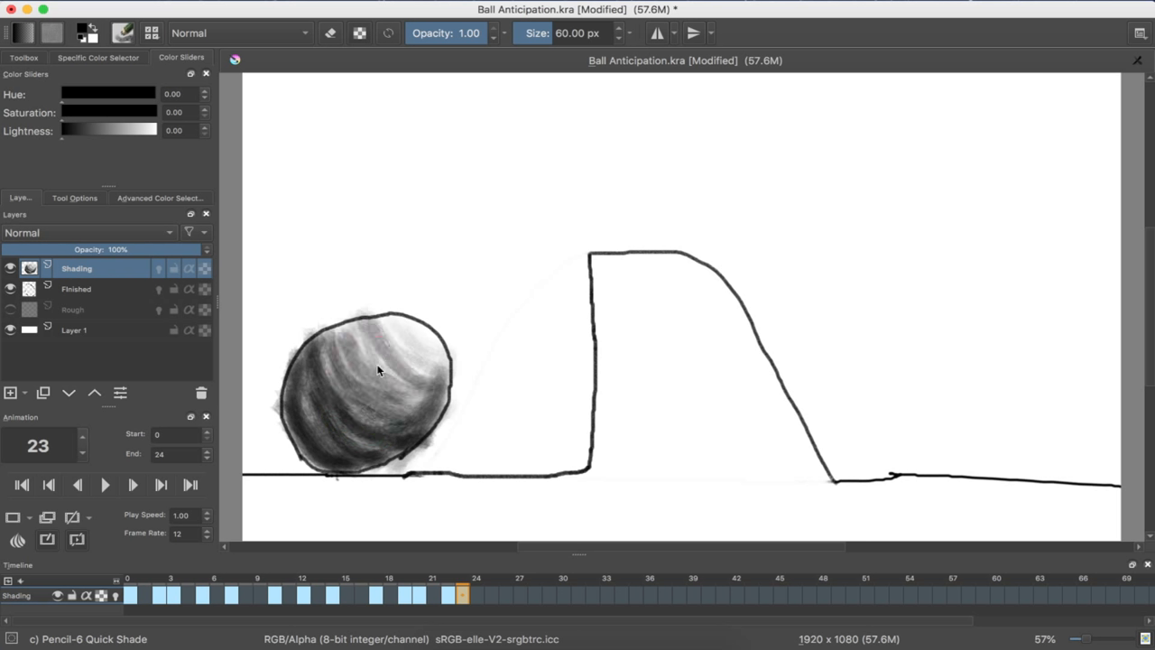
left_click_drag(379, 371, 330, 366)
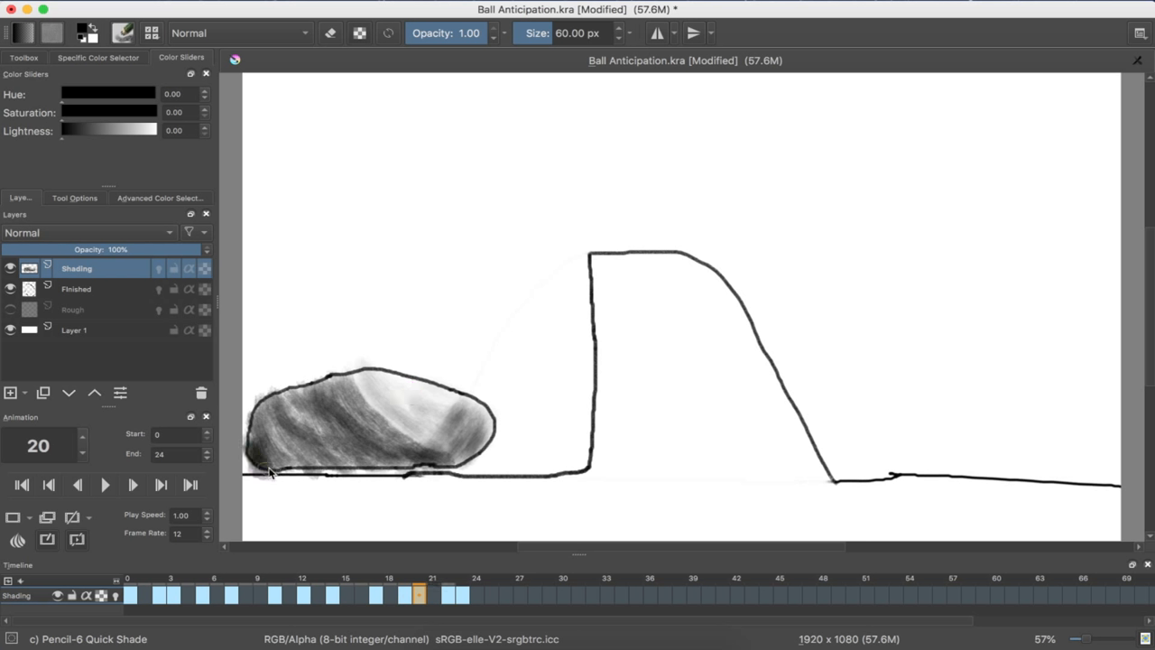
left_click_drag(270, 470, 298, 442)
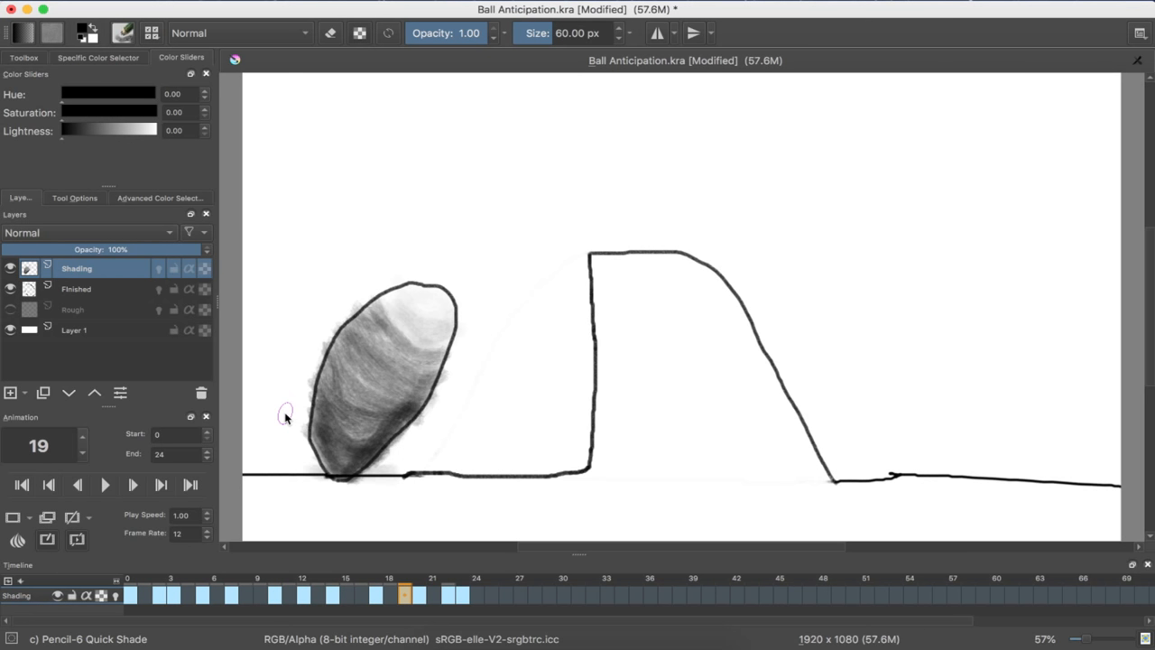
mouse_move(582, 271)
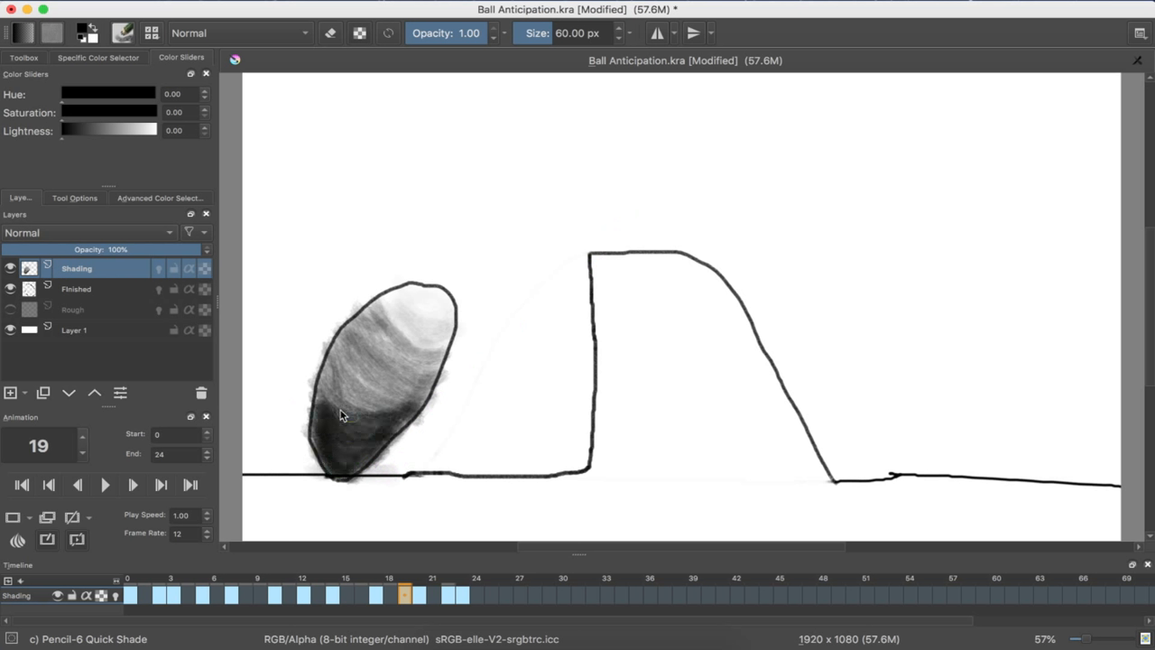
Add Pencil-6 strokes to darken the underside of frame 19's stretched ball.
left_click_drag(343, 416, 415, 402)
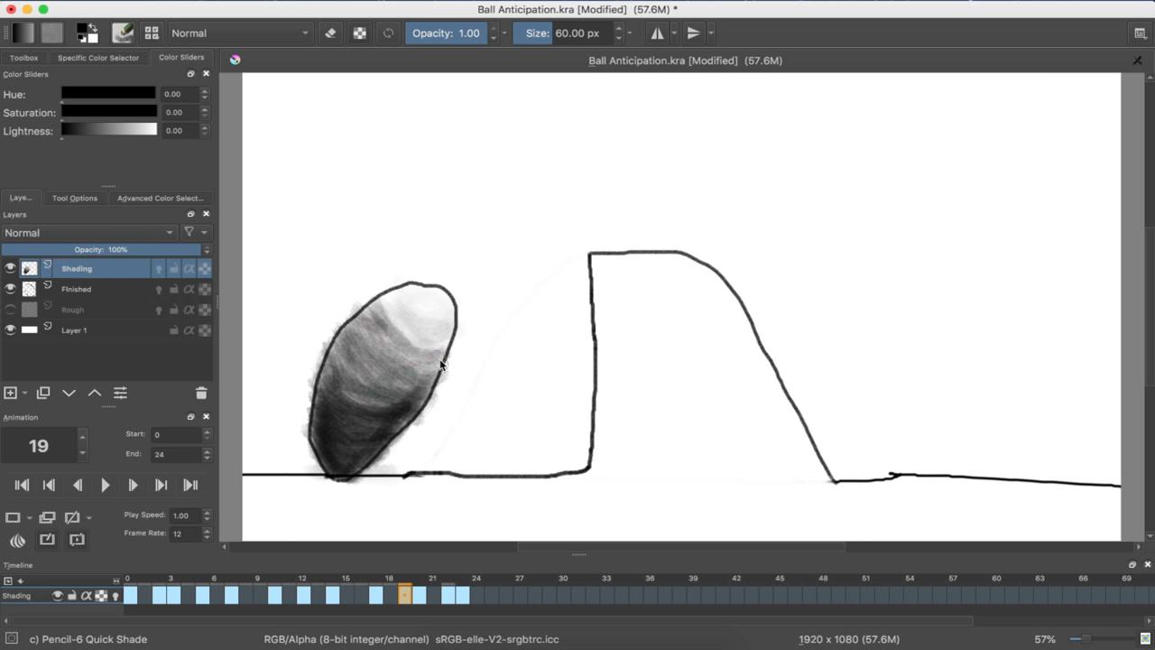
left_click_drag(443, 361, 343, 393)
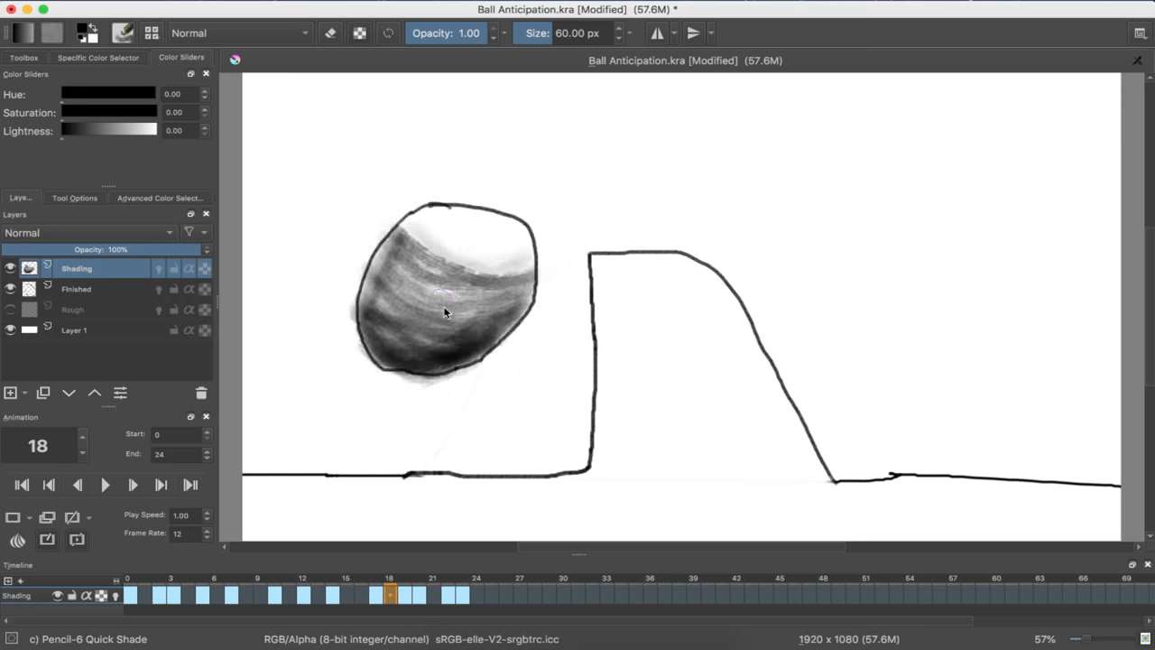
Build up graphite on frame 18's airborne ball and its right edge, keeping a lighter top band.
left_click_drag(443, 311, 407, 262)
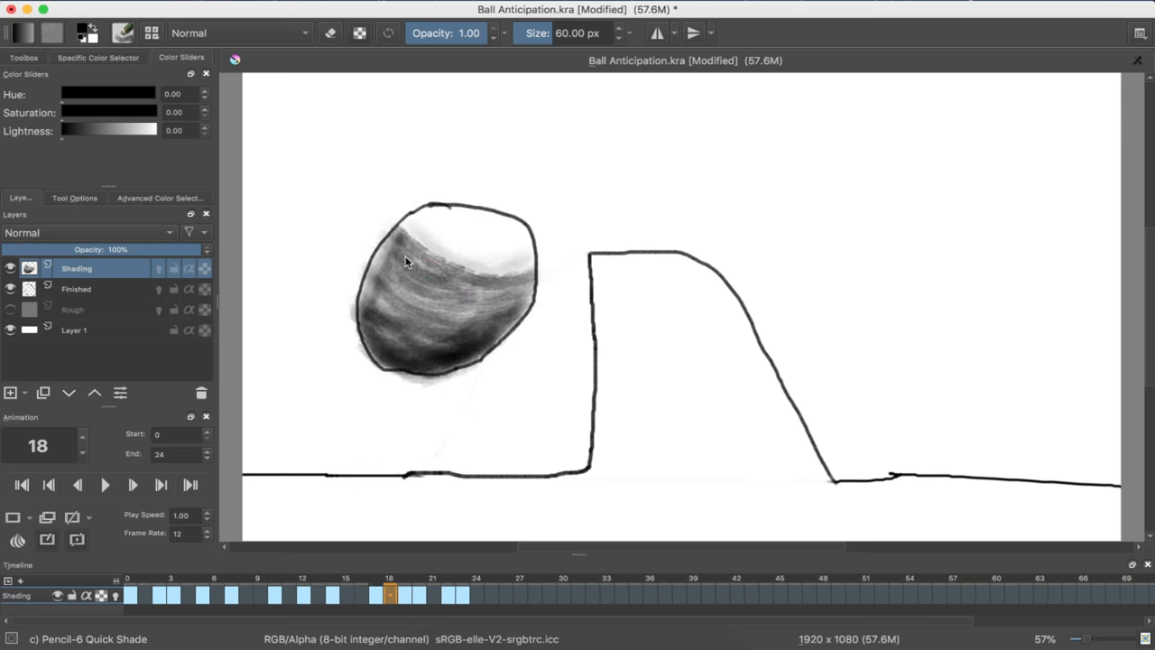
left_click_drag(407, 262, 379, 298)
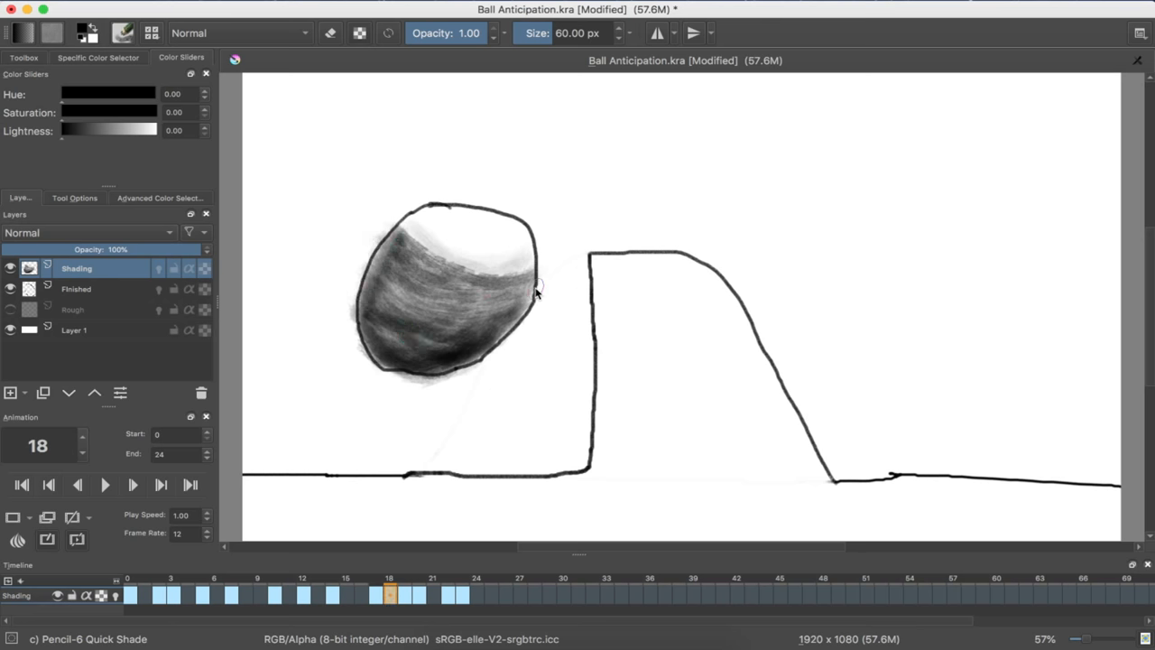
left_click_drag(523, 288, 460, 352)
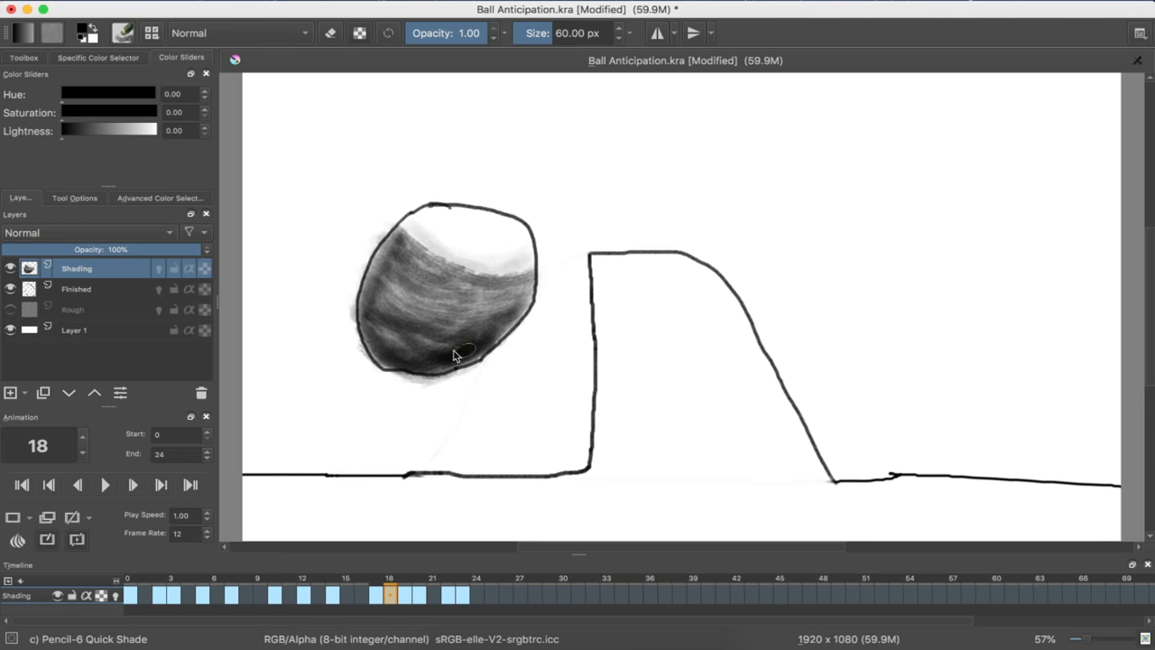
left_click(377, 593)
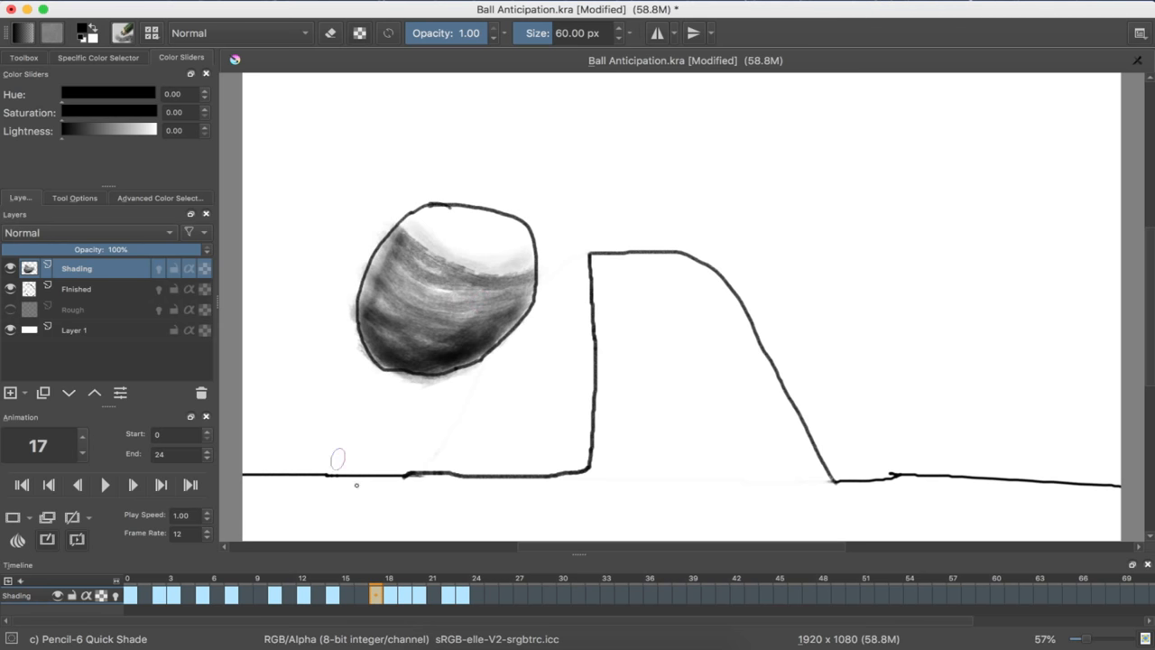
right_click(377, 594)
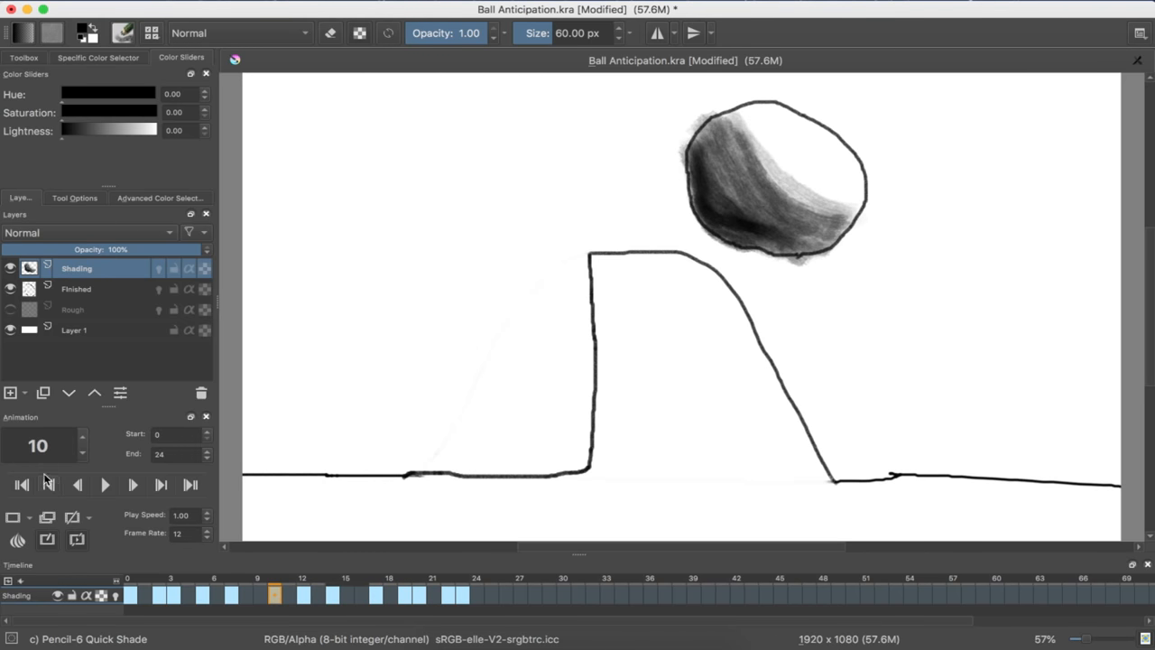
Jump to the first frame and start playing the animation.
left_click(21, 485)
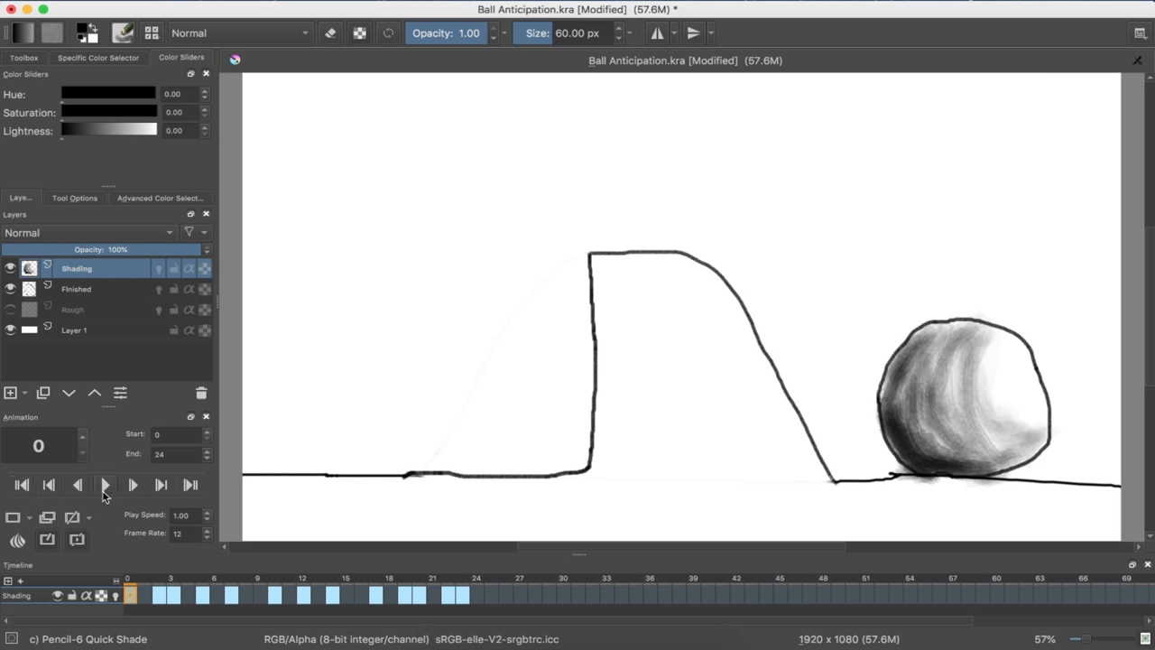
mouse_move(106, 485)
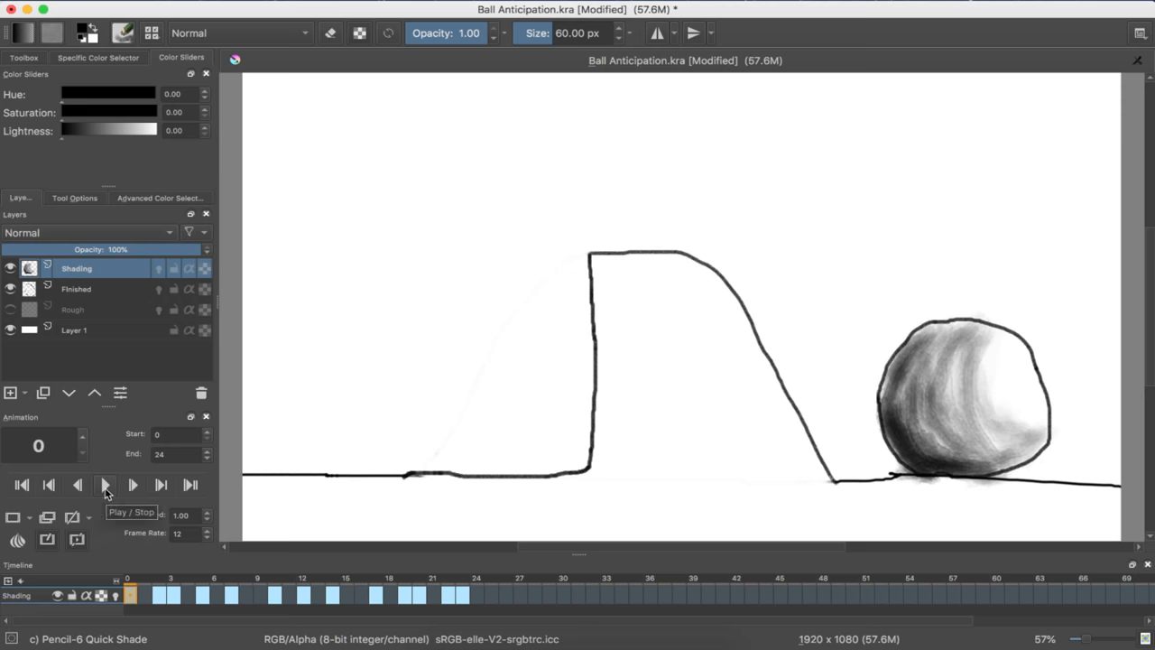
left_click(104, 485)
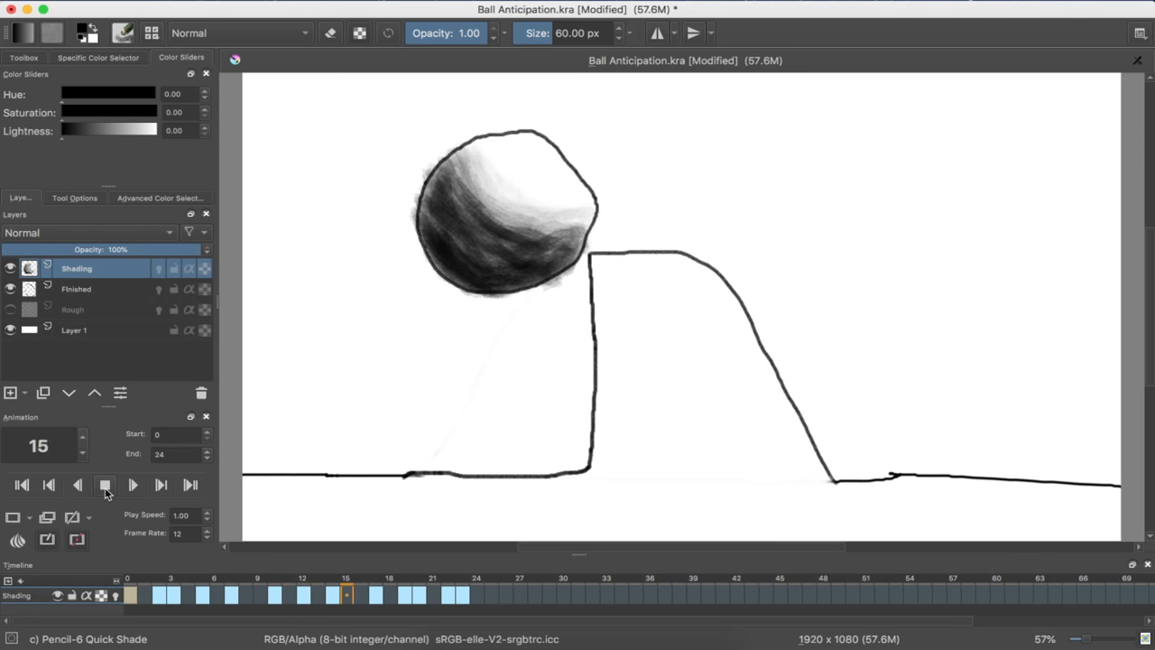
left_click(77, 484)
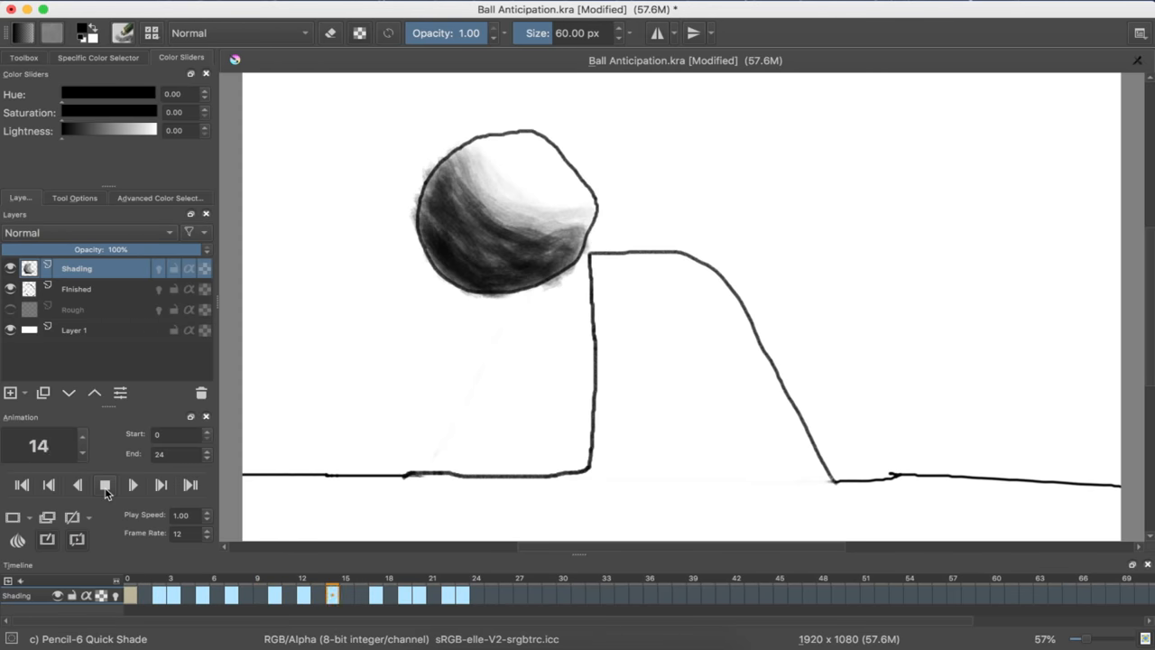
left_click(48, 485)
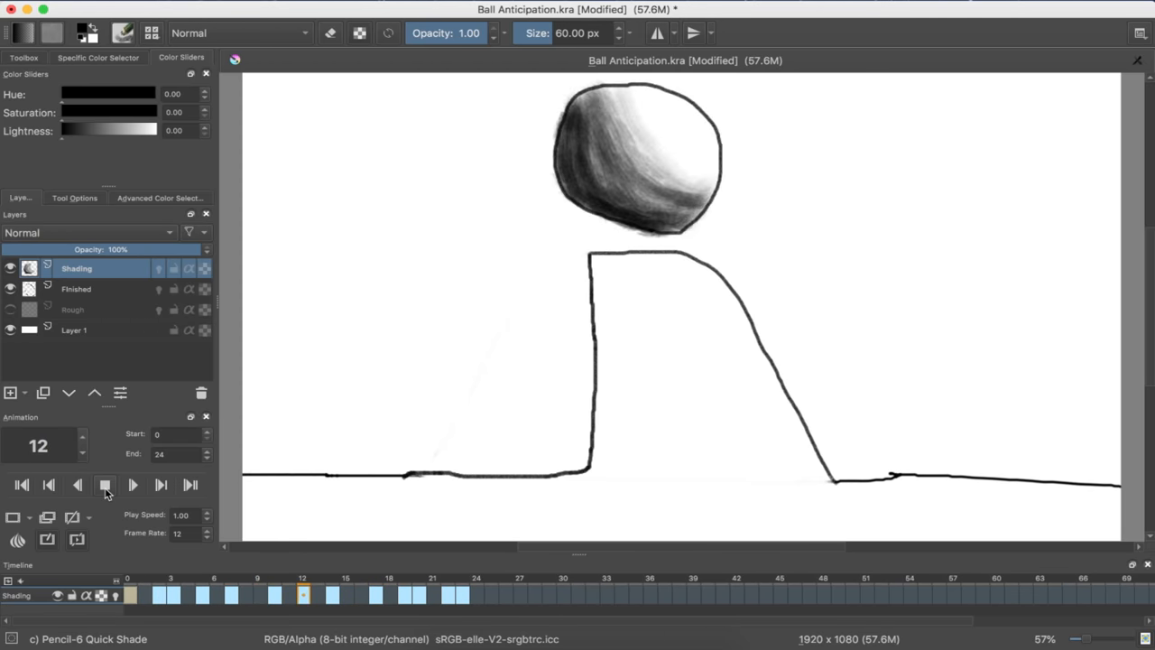
Step through the frames, checking the graphite shading on each ball keyframe.
left_click(76, 485)
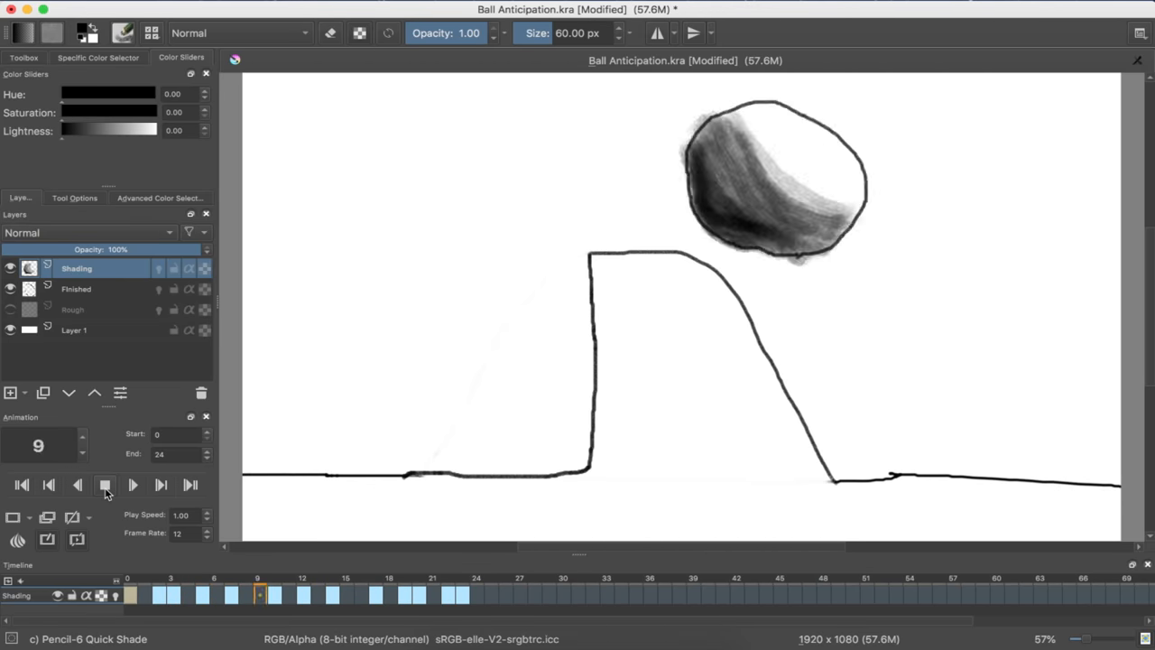
left_click(77, 485)
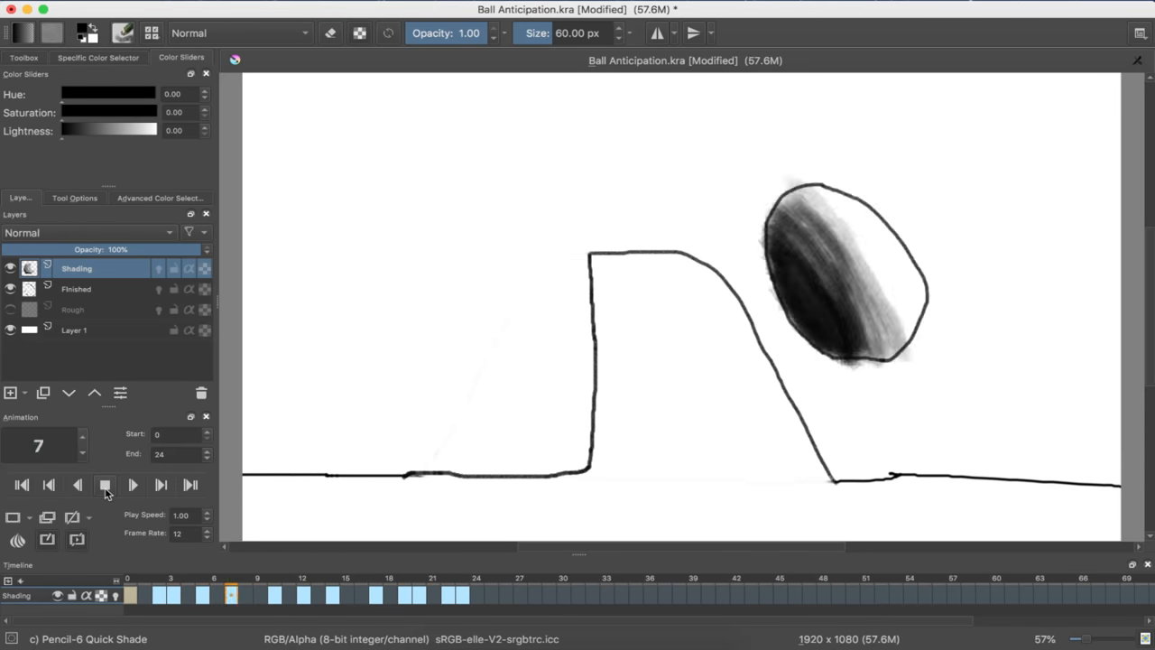
left_click(77, 484)
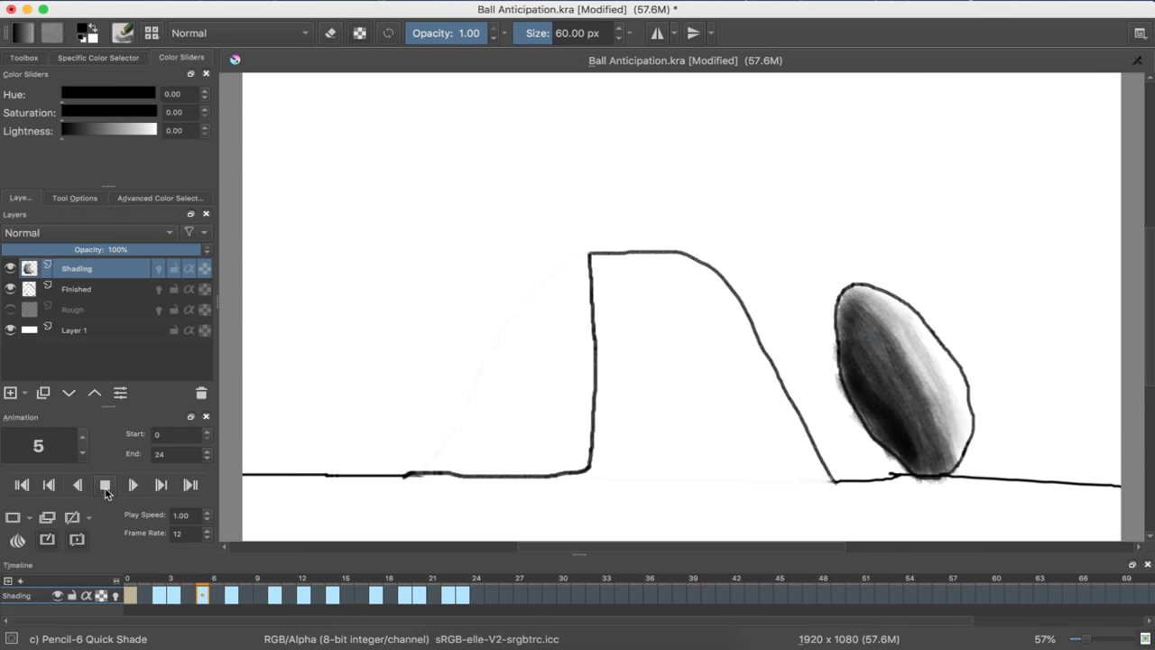
left_click(76, 485)
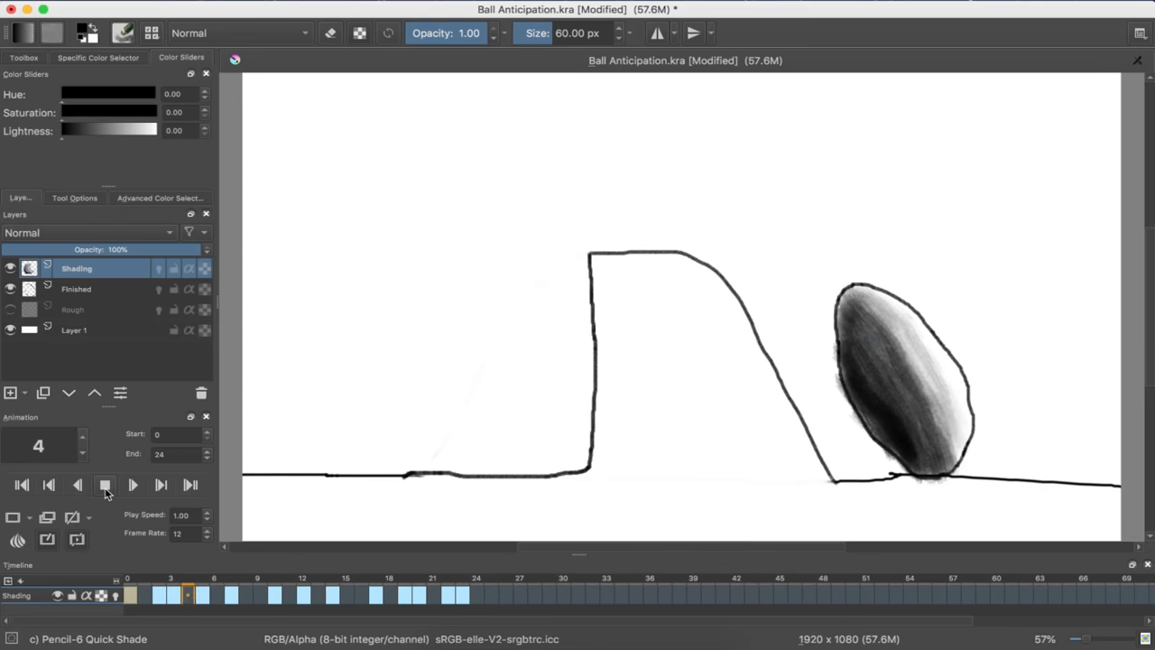
left_click(171, 595)
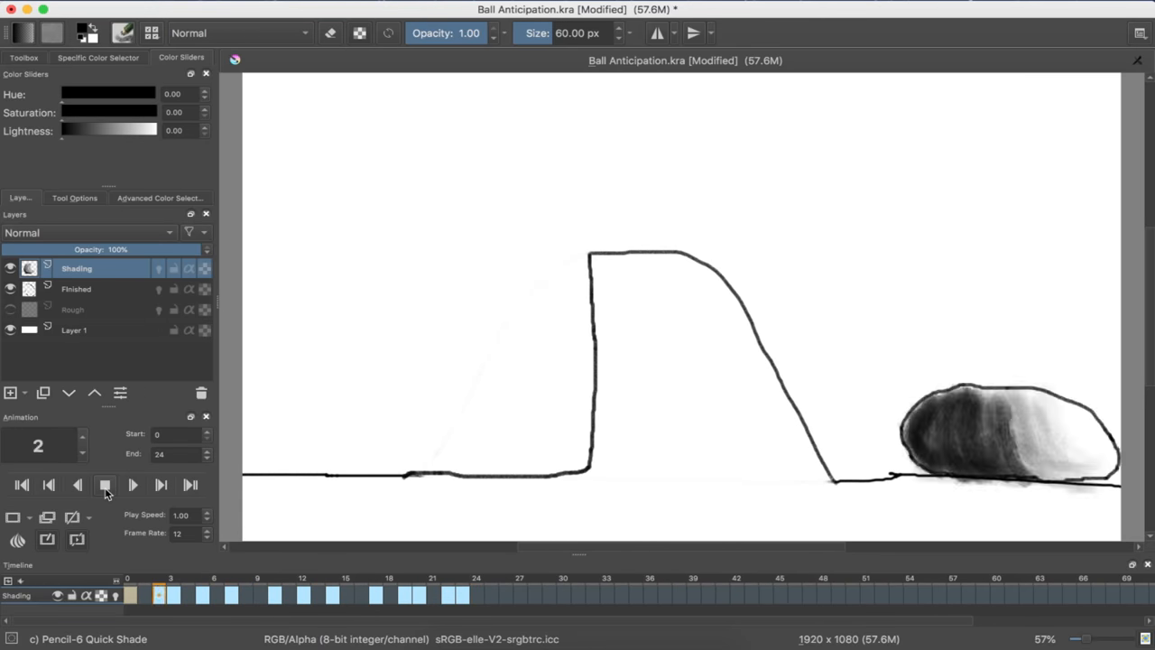
left_click(133, 485)
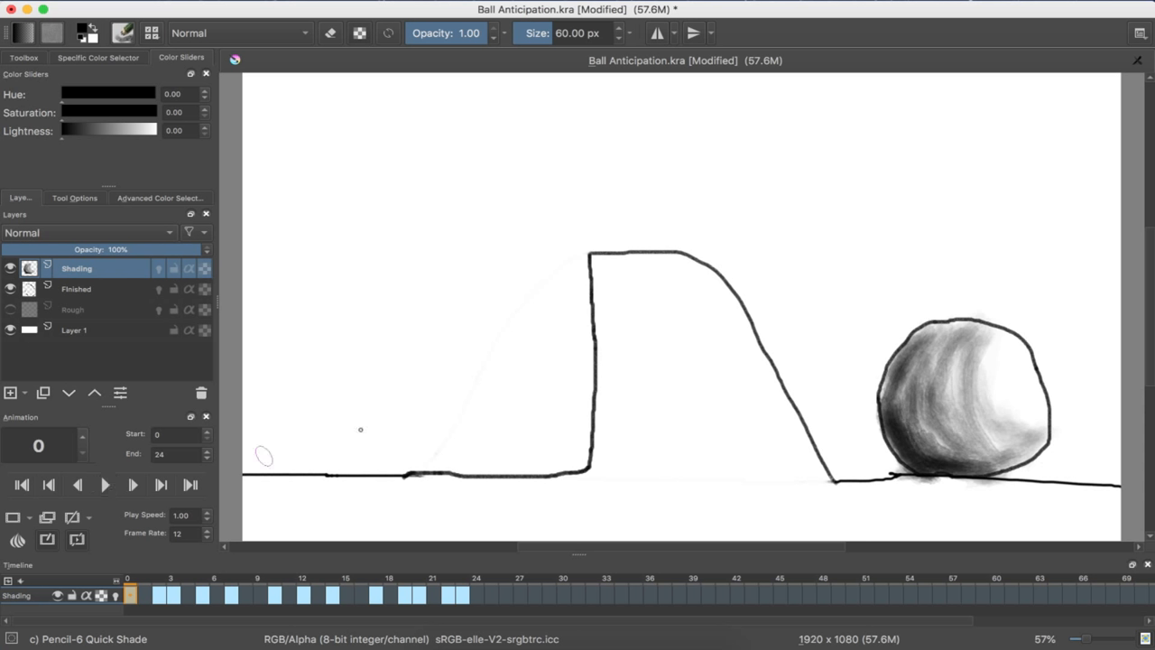
mouse_move(938, 39)
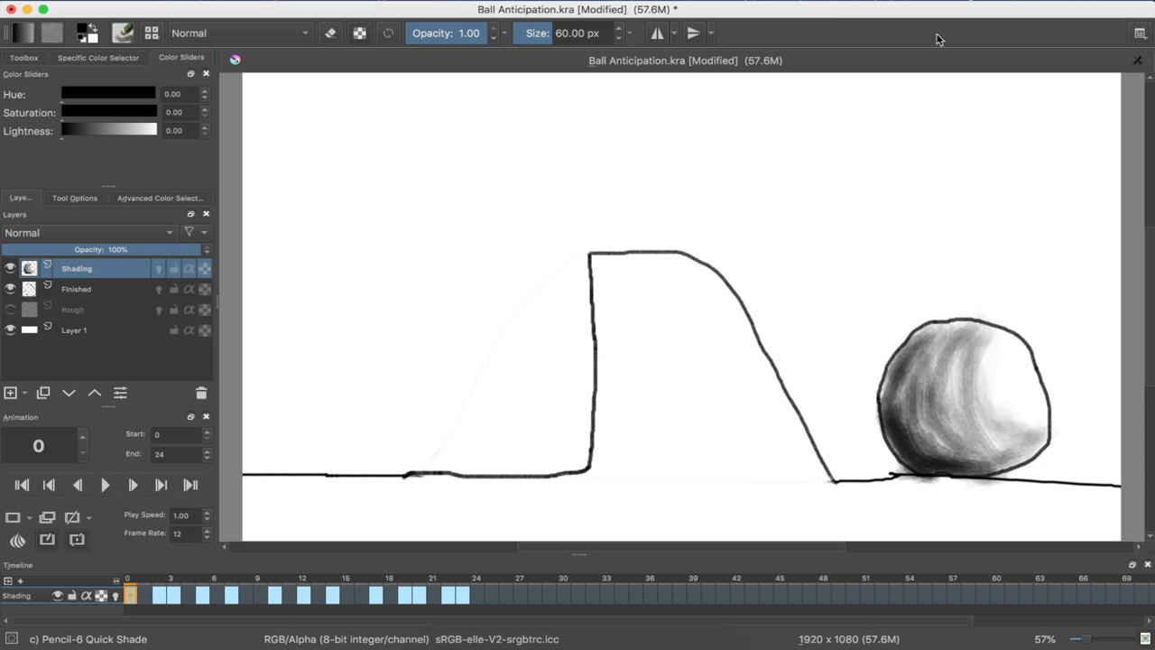